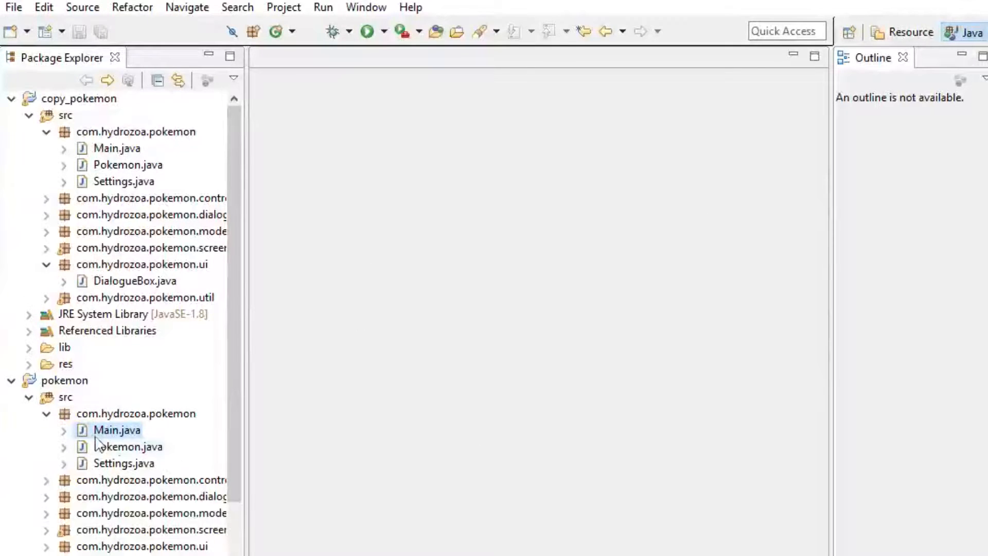
pyautogui.moveTo(194, 332)
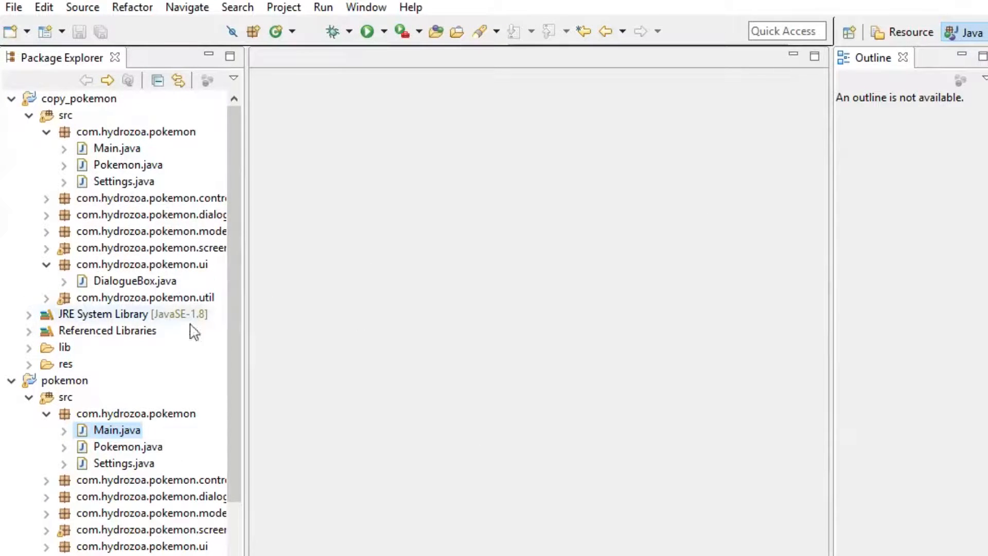
pyautogui.moveTo(251, 315)
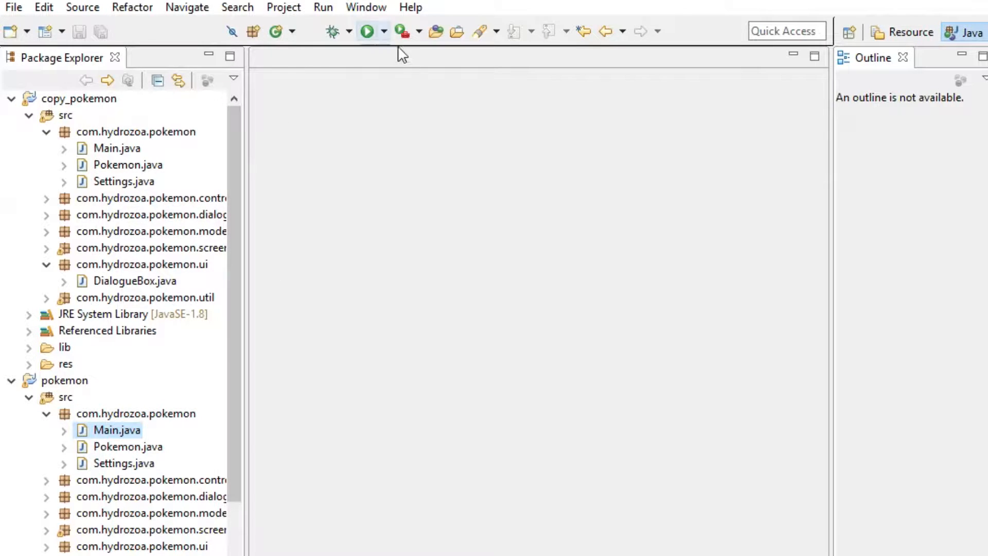
# Test-run the game, close it, then create the OptionBox class in the ui package
pyautogui.click(366, 30)
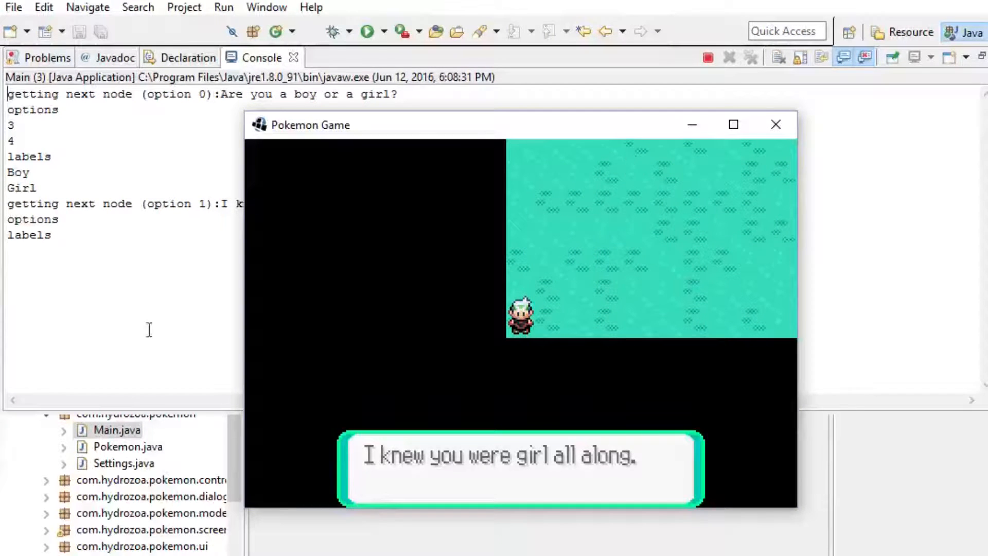
pyautogui.click(776, 124)
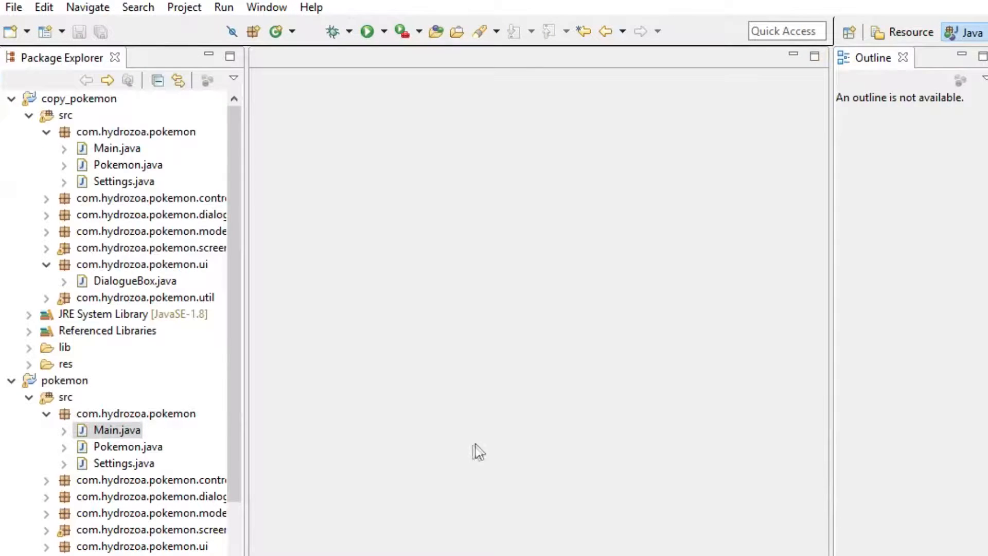
pyautogui.moveTo(516, 449)
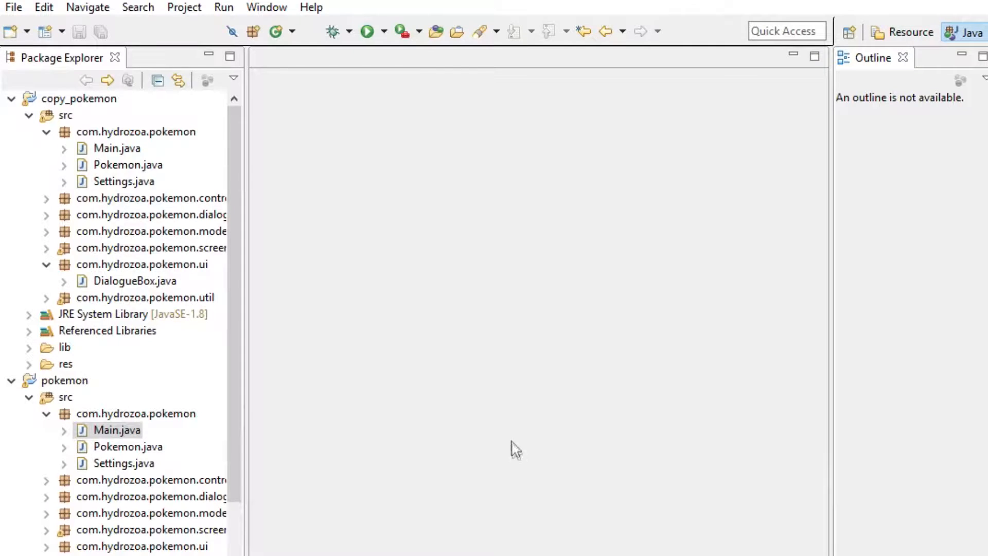
pyautogui.moveTo(337, 511)
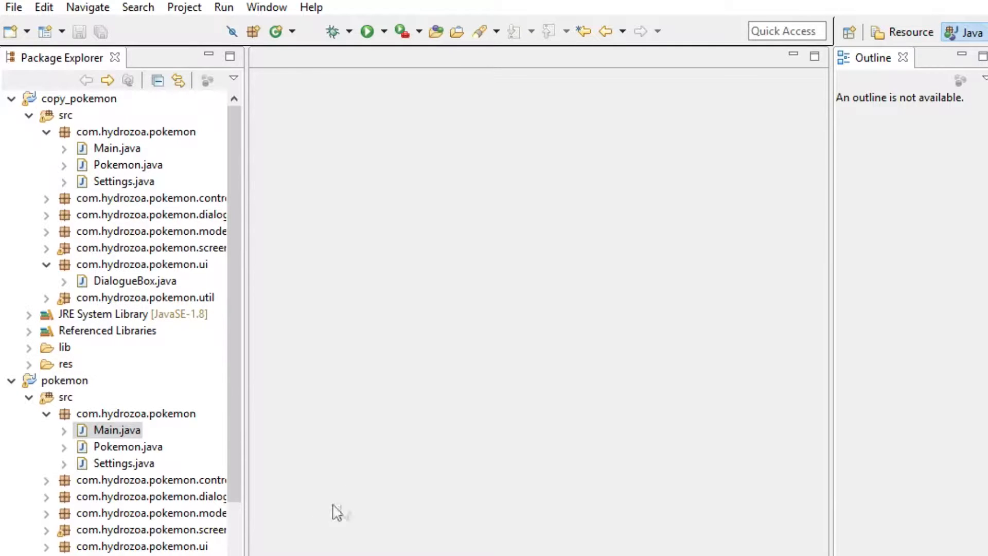
pyautogui.moveTo(300, 503)
pyautogui.write('Optio')
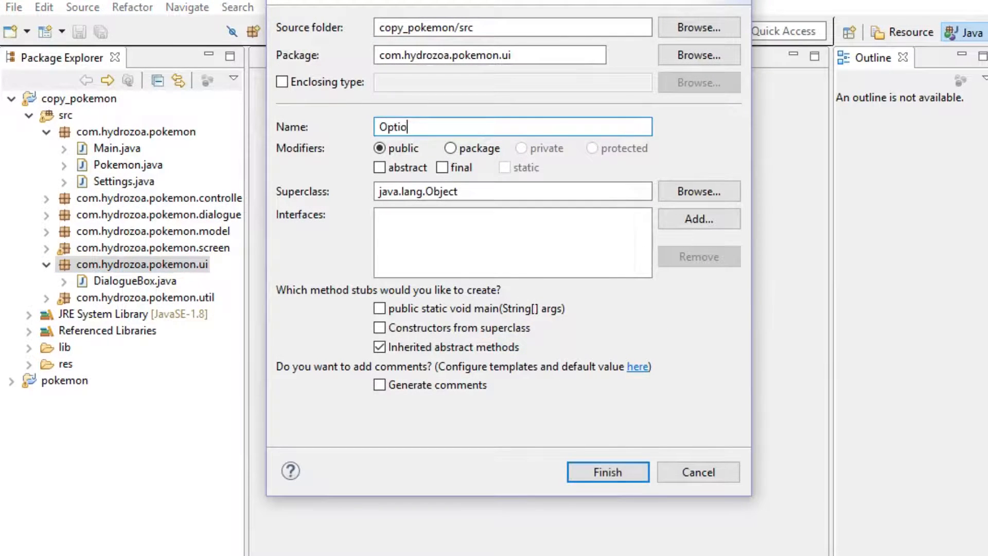
pyautogui.click(608, 472)
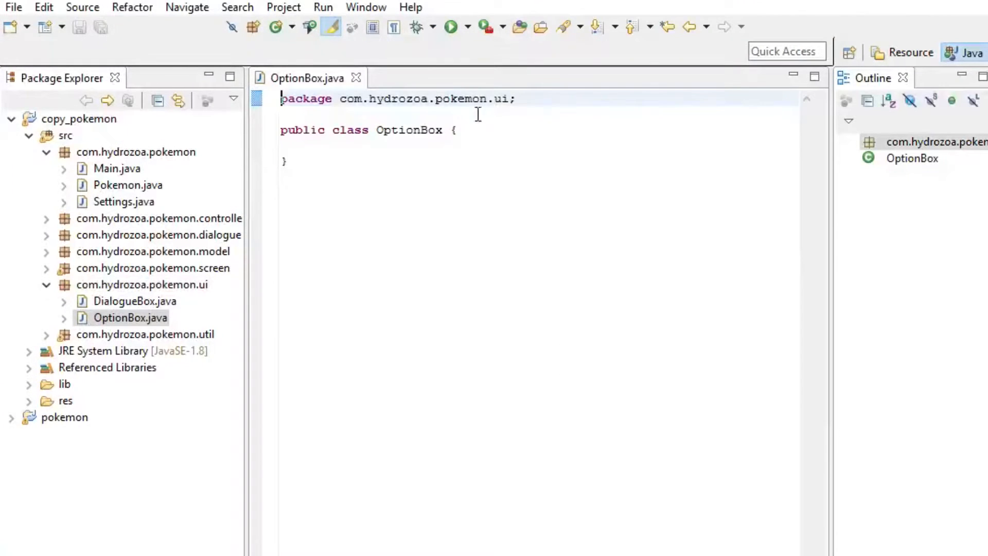
# Declare OptionBox extends Table with a constructor OptionBox(Skin skin) calling super(skin)
pyautogui.write('extends')
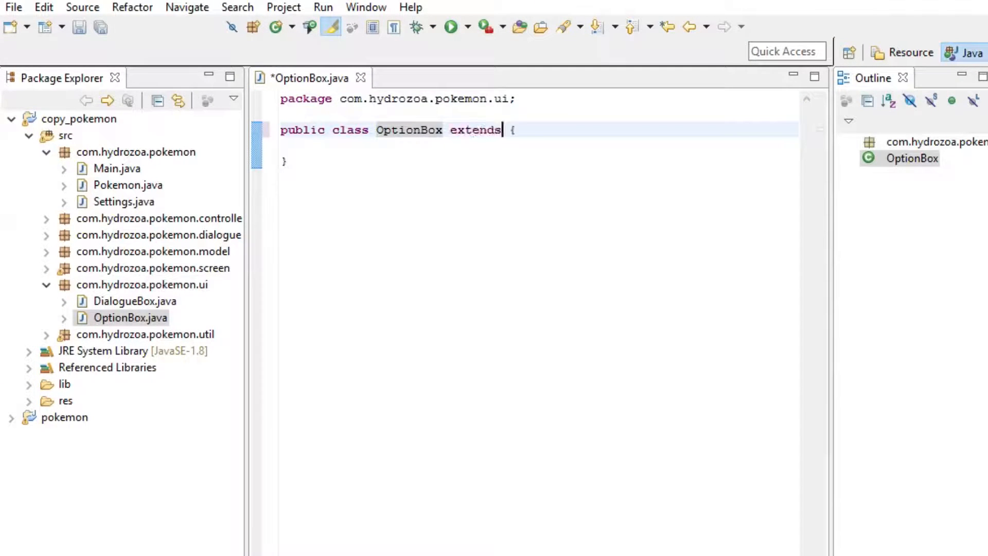
pyautogui.write('Table')
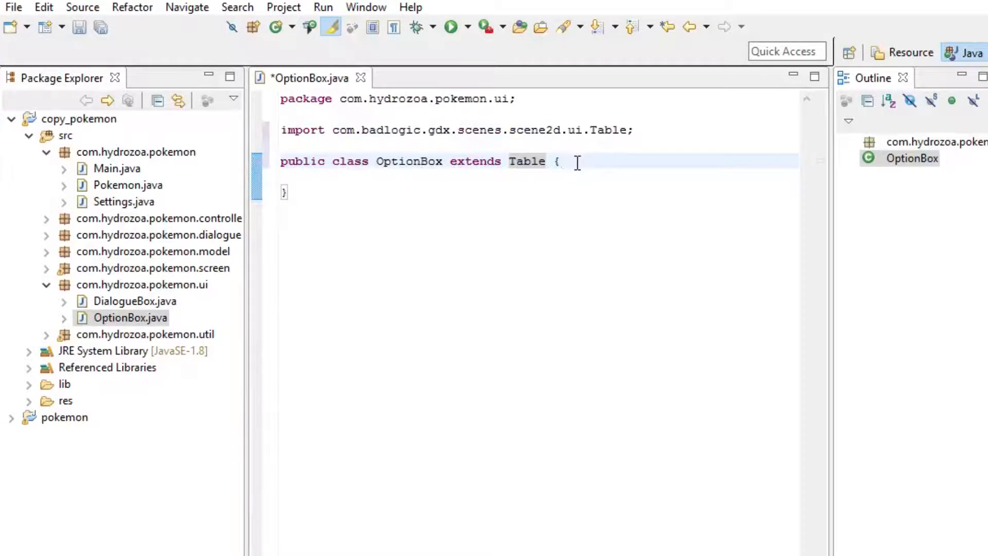
pyautogui.write('public')
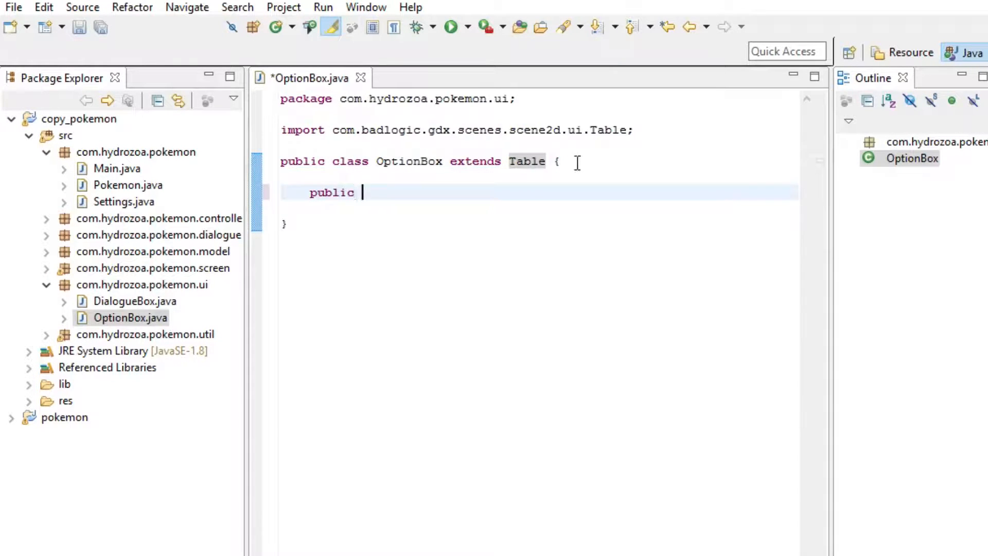
pyautogui.write('OptionBox')
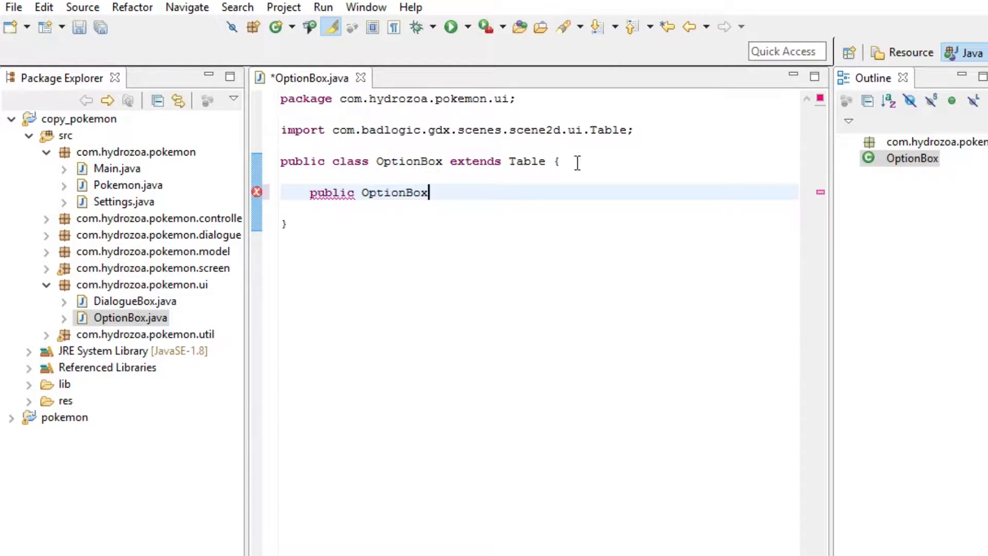
pyautogui.write('()')
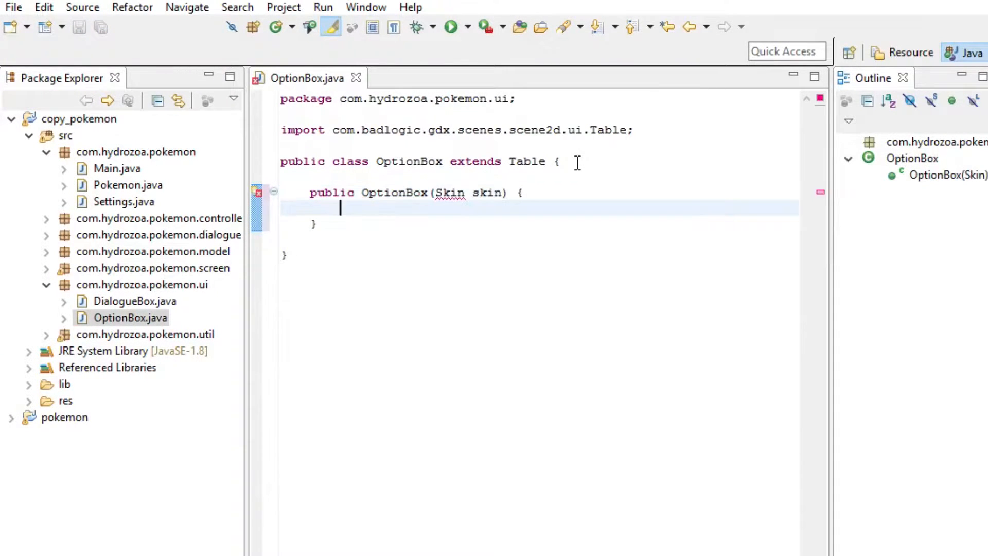
pyautogui.write('super();')
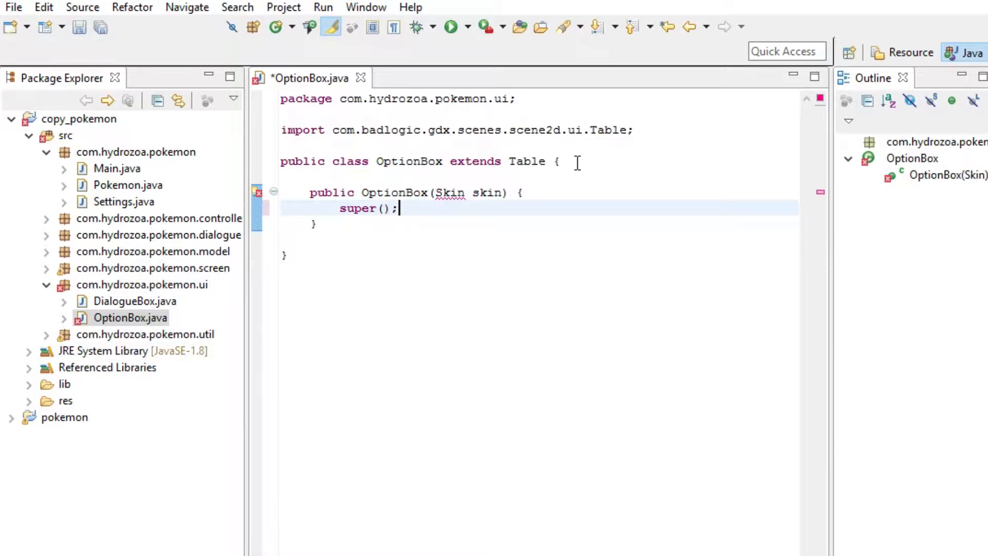
pyautogui.write('skin')
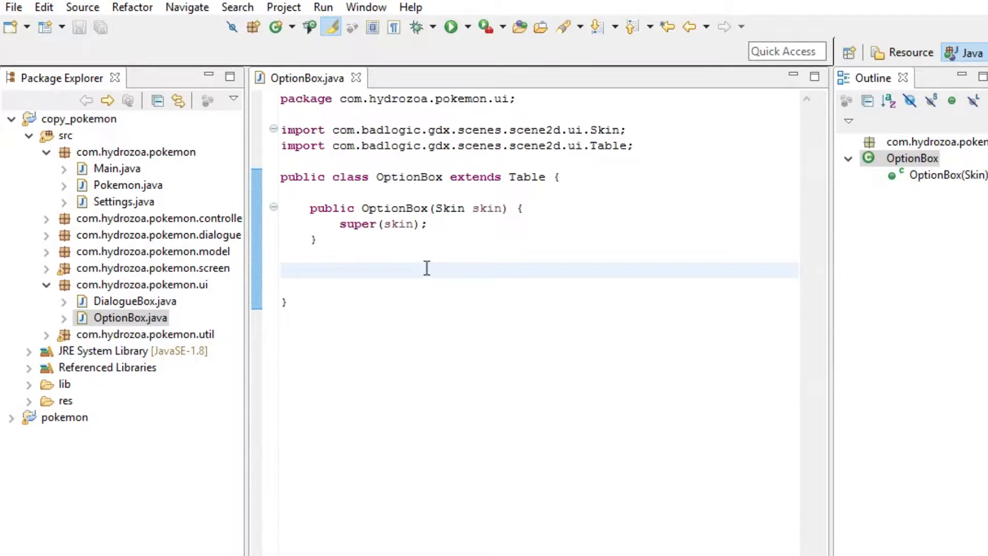
# Add a public void addOption(String option) stub and save
pyautogui.write('publi')
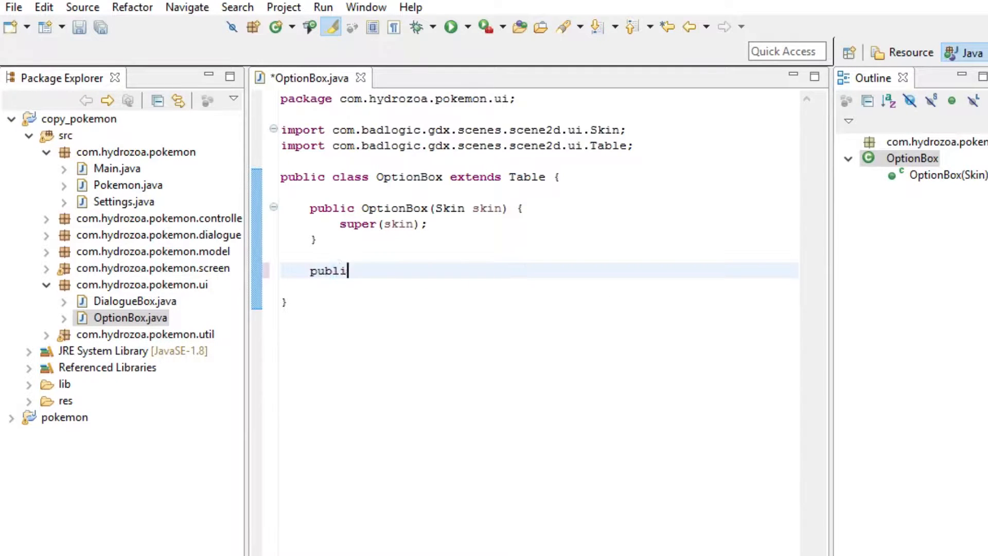
pyautogui.write('c void add')
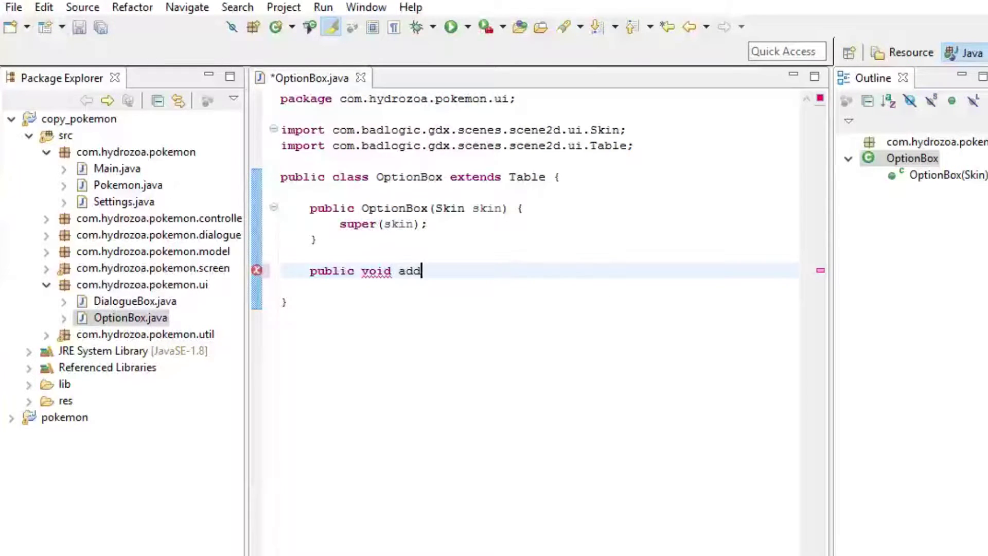
pyautogui.write('o')
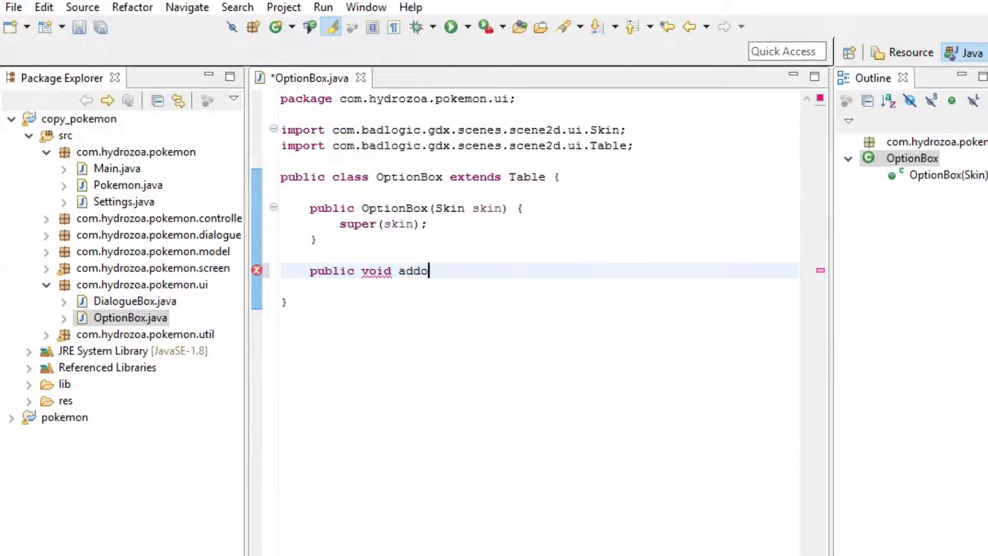
pyautogui.write('Option() {')
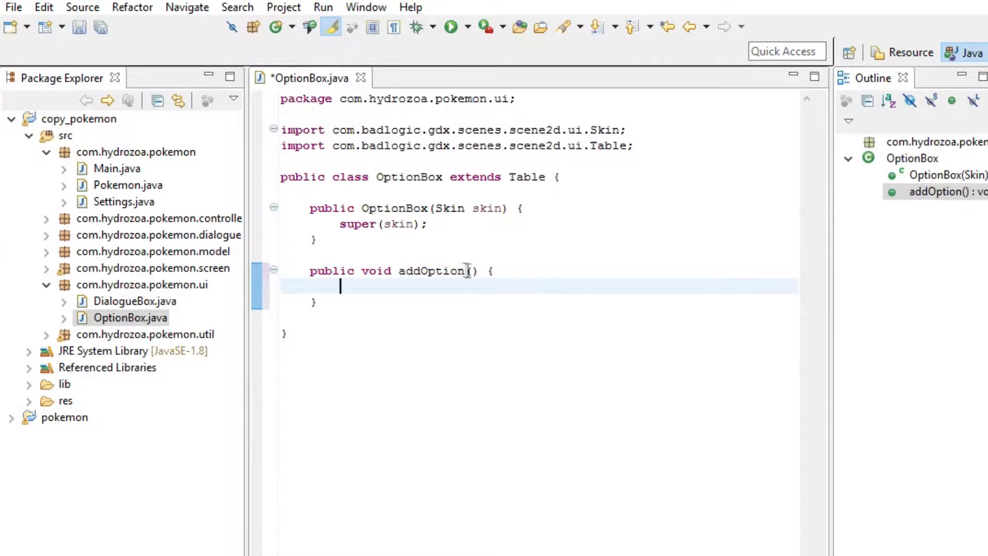
pyautogui.write('String')
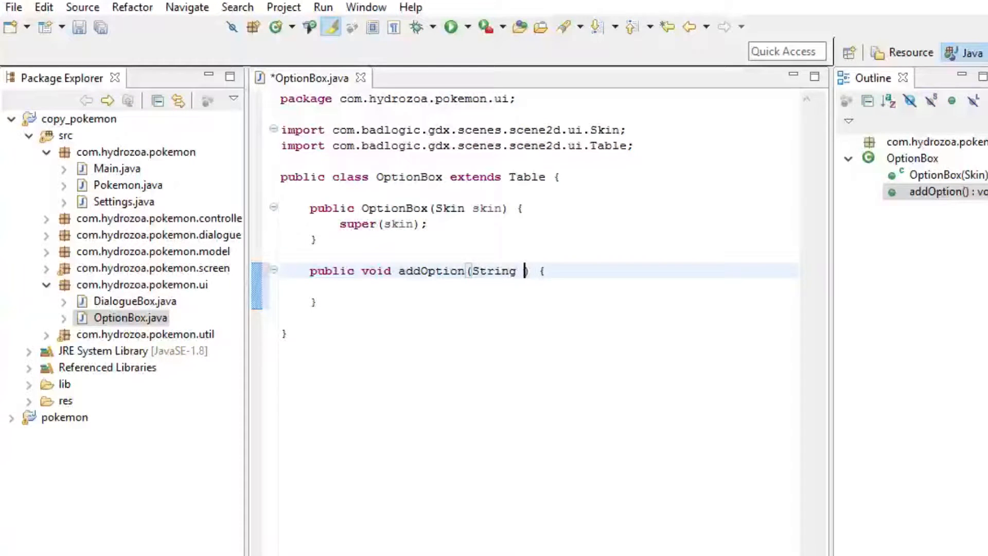
pyautogui.write('option')
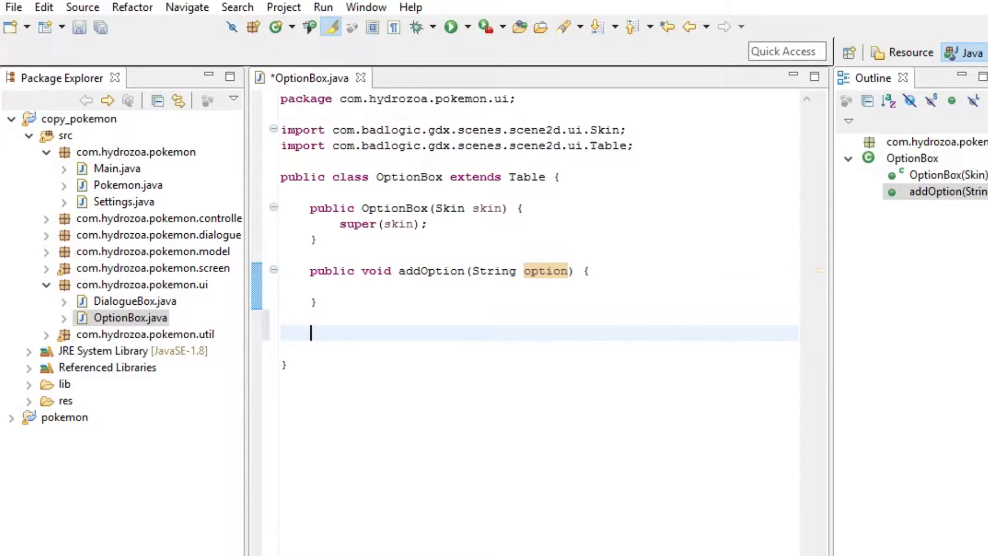
pyautogui.press('ctrl+s')
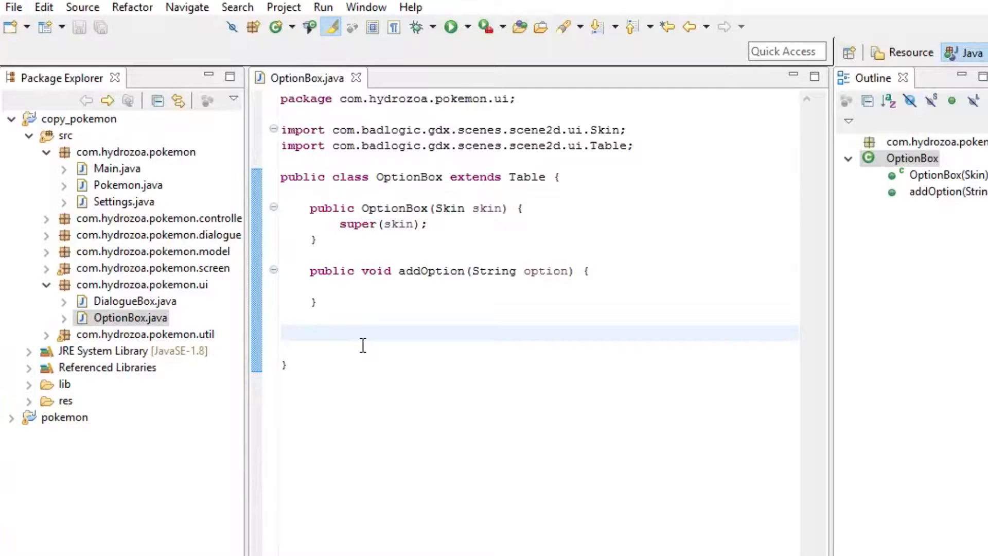
pyautogui.moveTo(820, 387)
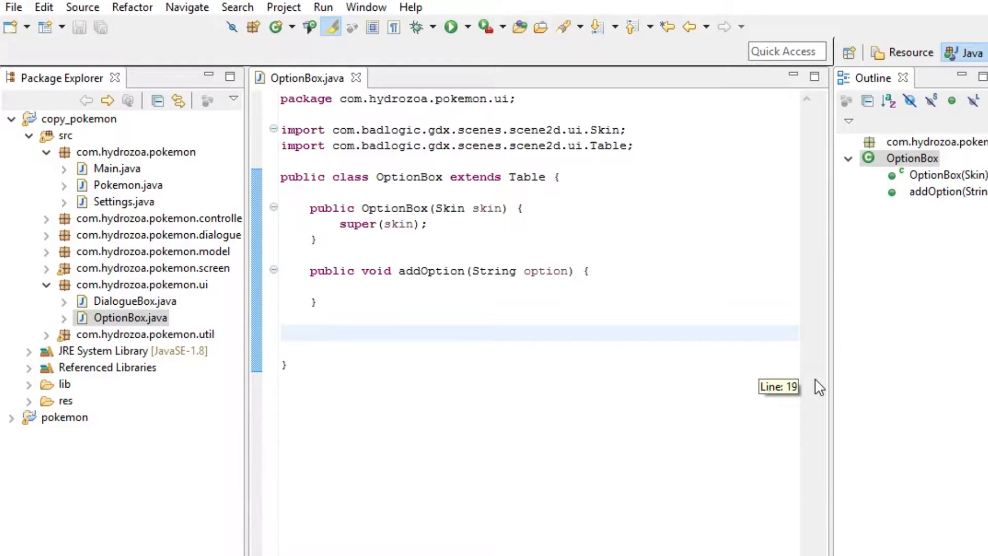
# Add moveUp, moveDown and int getSelected() method stubs
pyautogui.write('public mo')
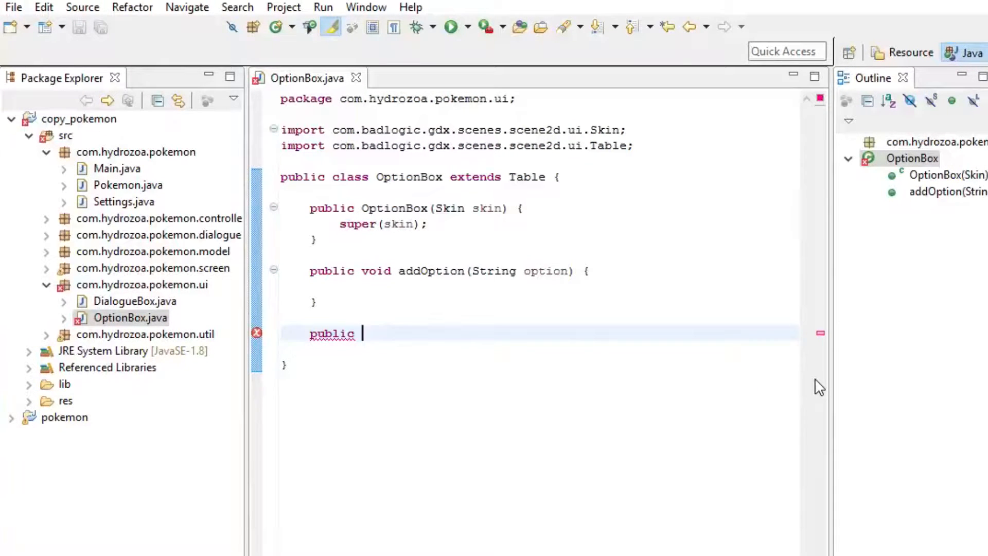
pyautogui.write('moveUp() {')
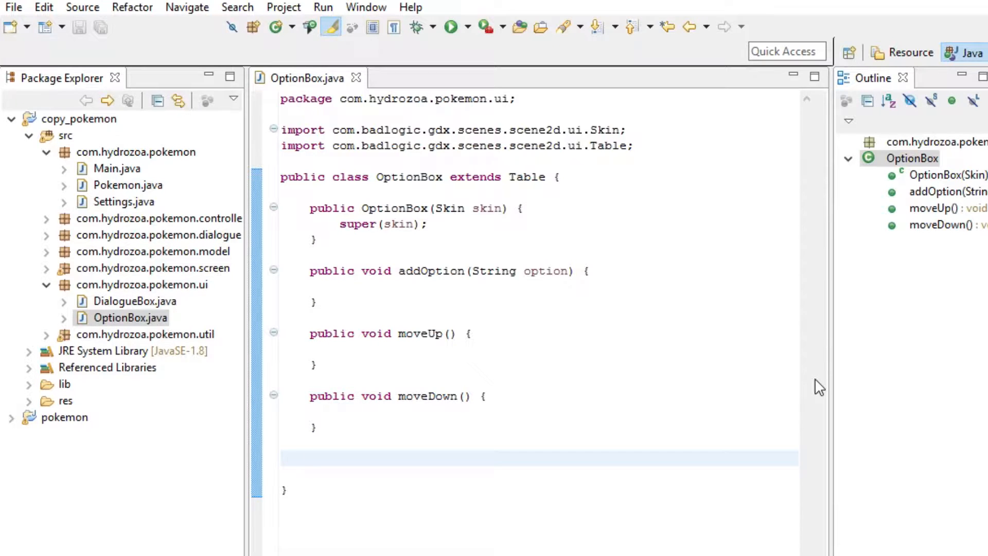
pyautogui.write('public')
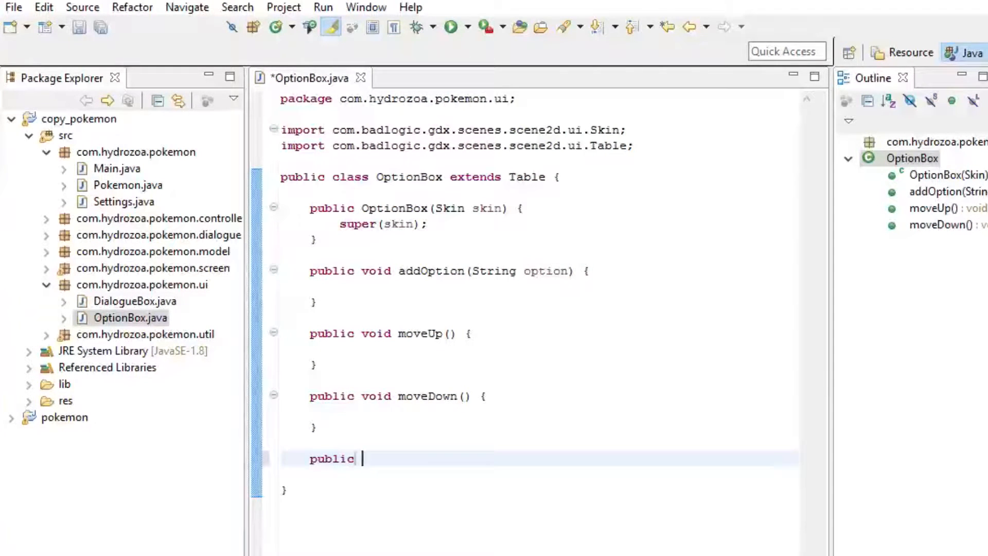
pyautogui.press('ctrl+s')
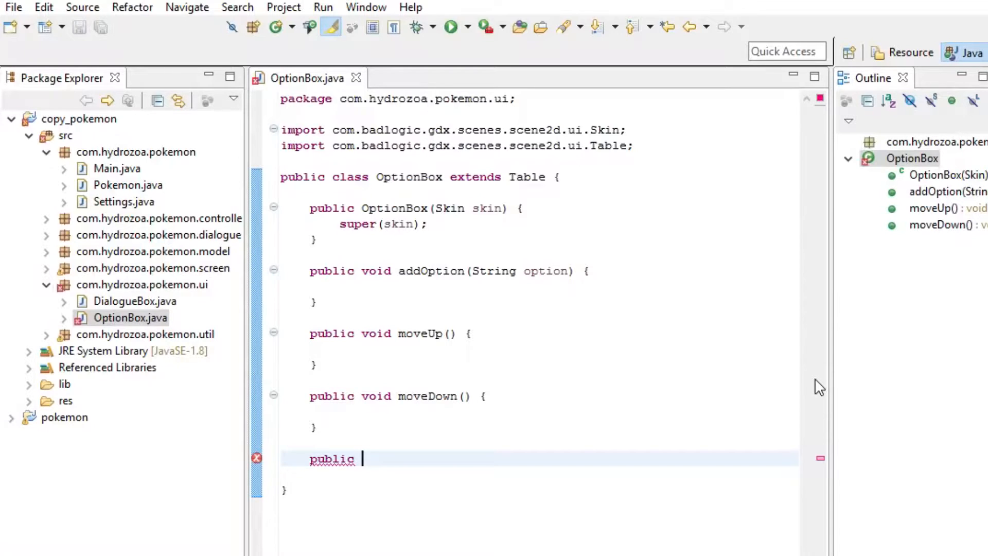
pyautogui.write('int get')
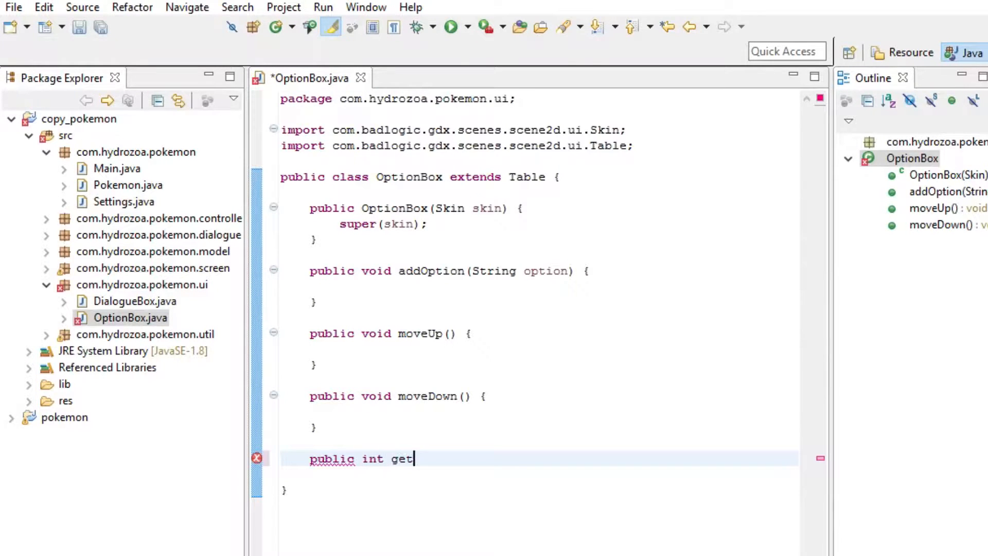
pyautogui.write('Se')
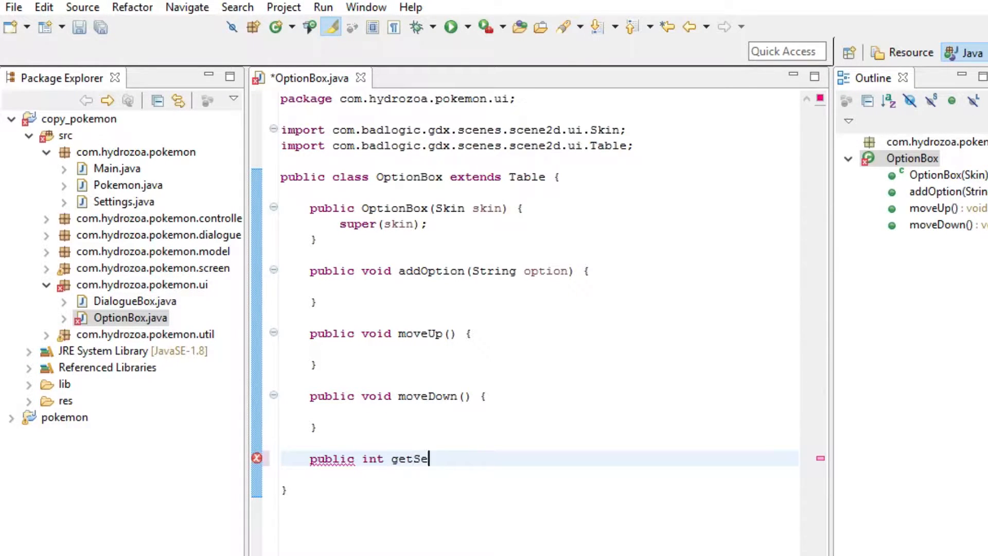
pyautogui.write('lected')
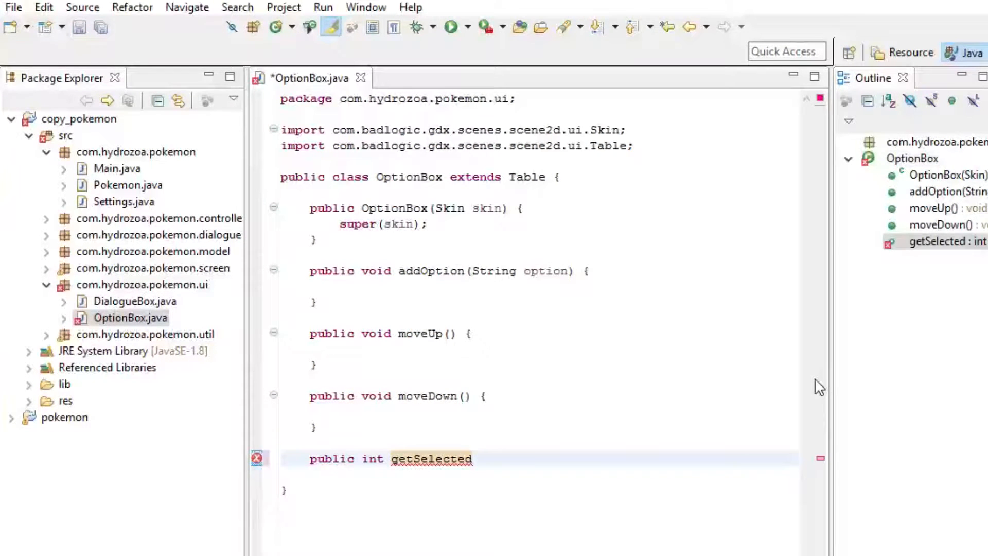
pyautogui.write('() {')
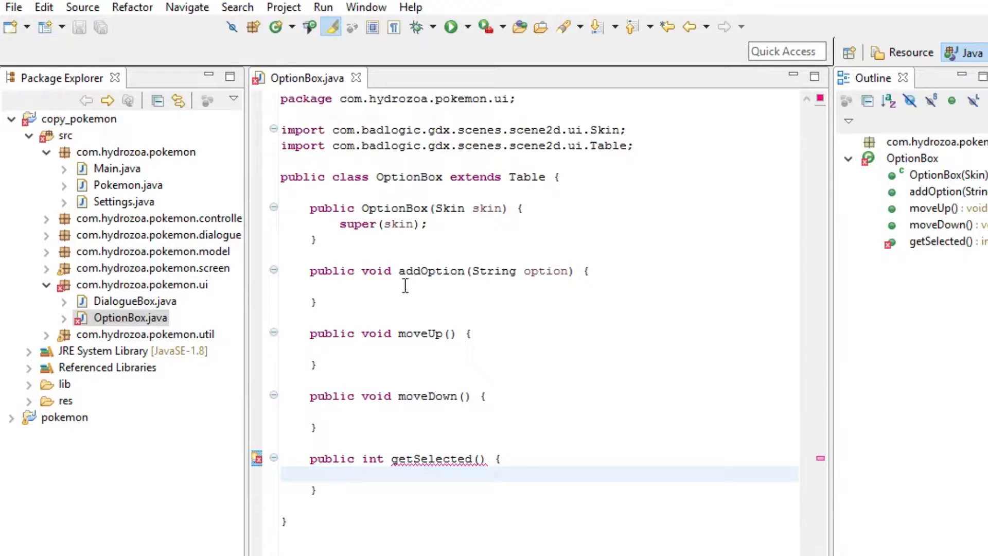
# Add a public void clearChoices() stub
pyautogui.doubleClick(544, 271)
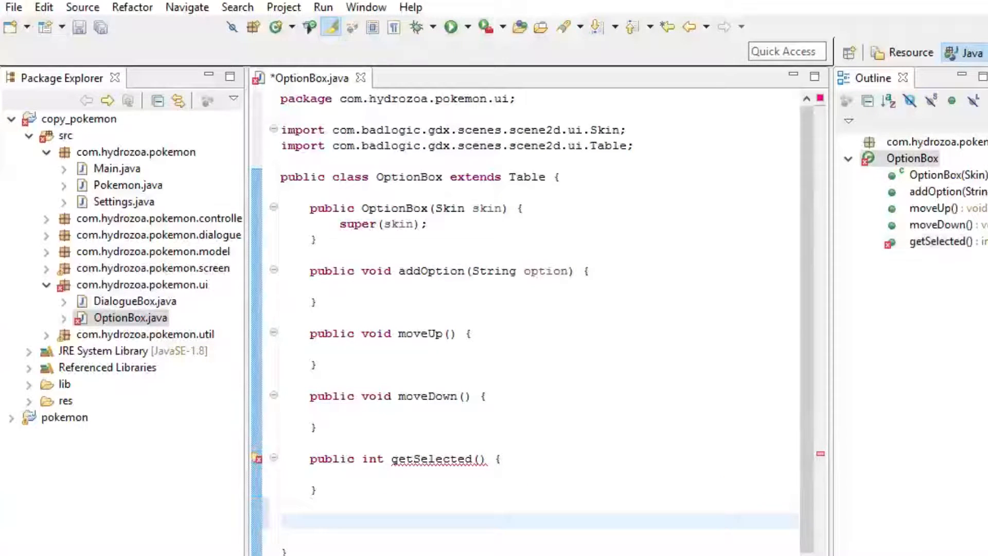
pyautogui.write('public void')
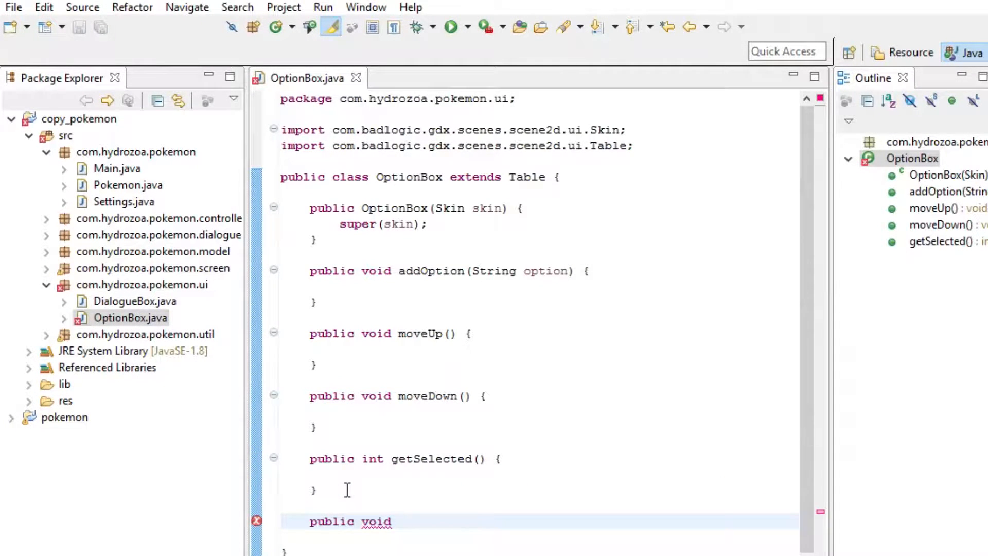
pyautogui.write('r')
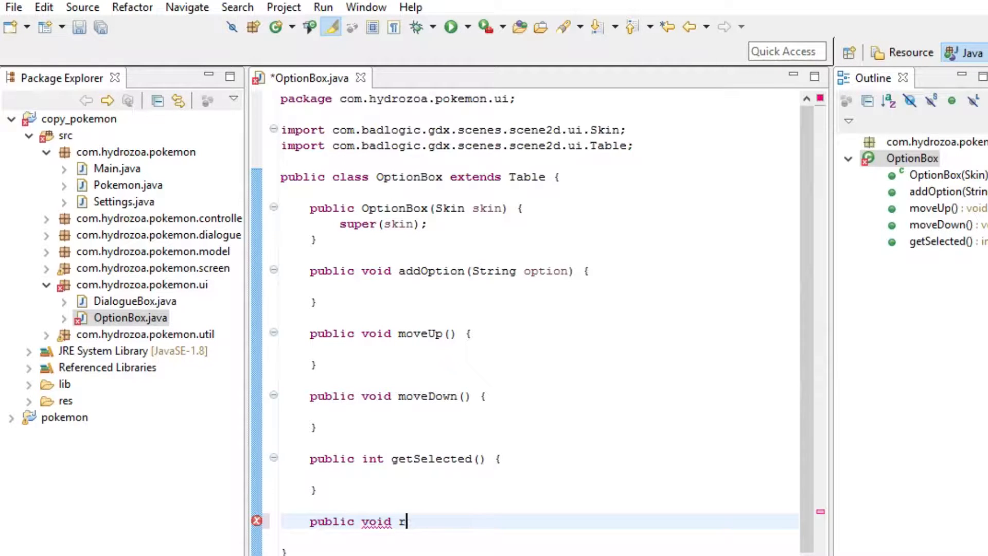
pyautogui.write('learC')
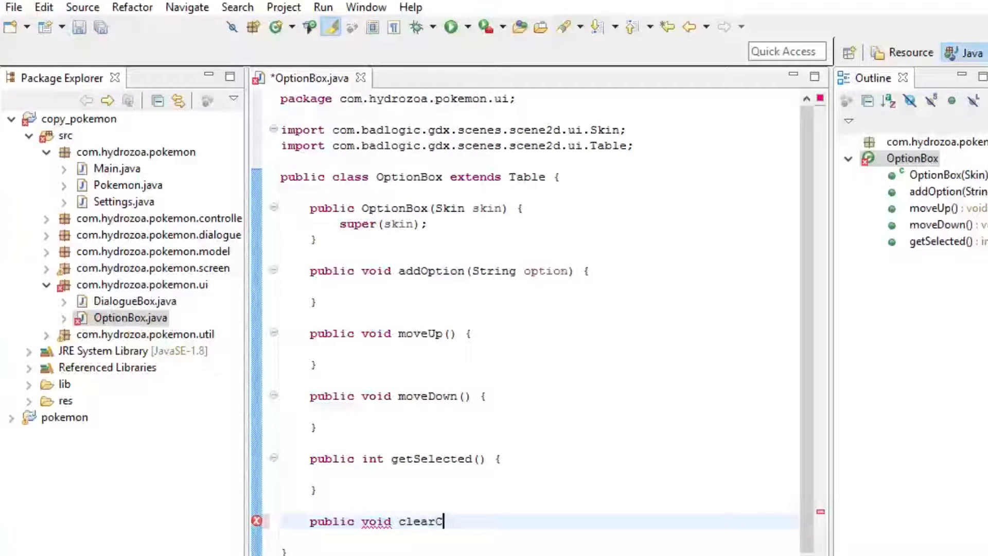
pyautogui.write('hoices() {')
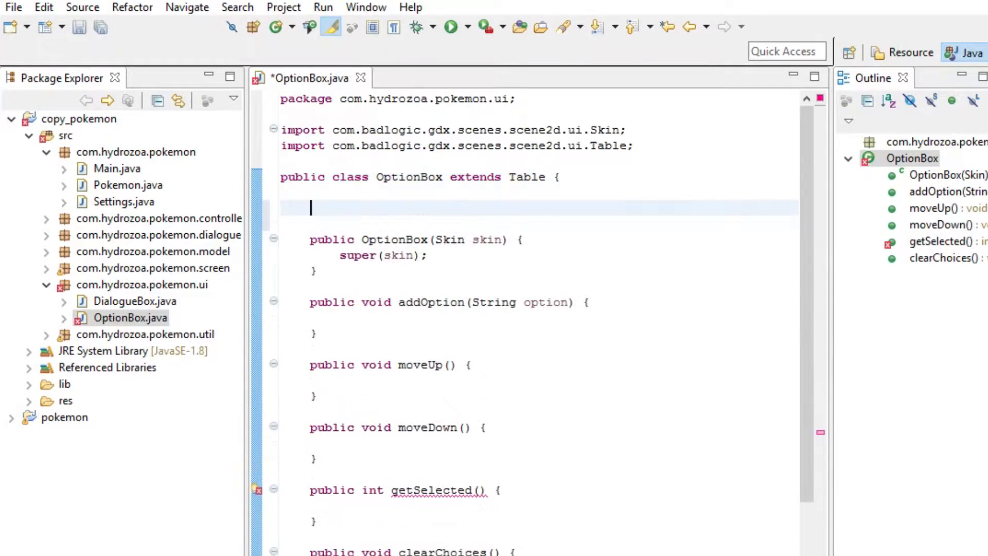
# Declare private int selectedIndex = 0 under the class header and save
pyautogui.press('ctrl+s')
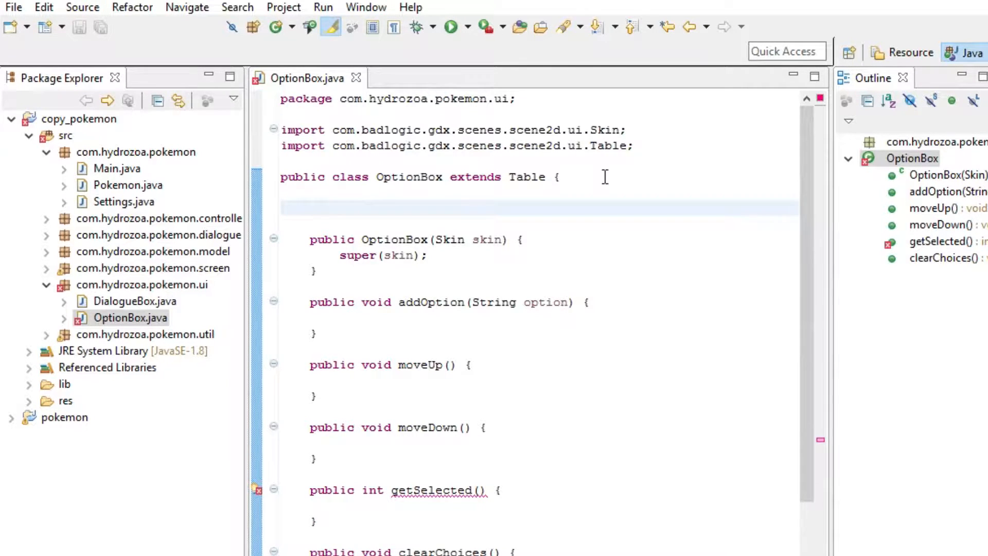
pyautogui.click(310, 208)
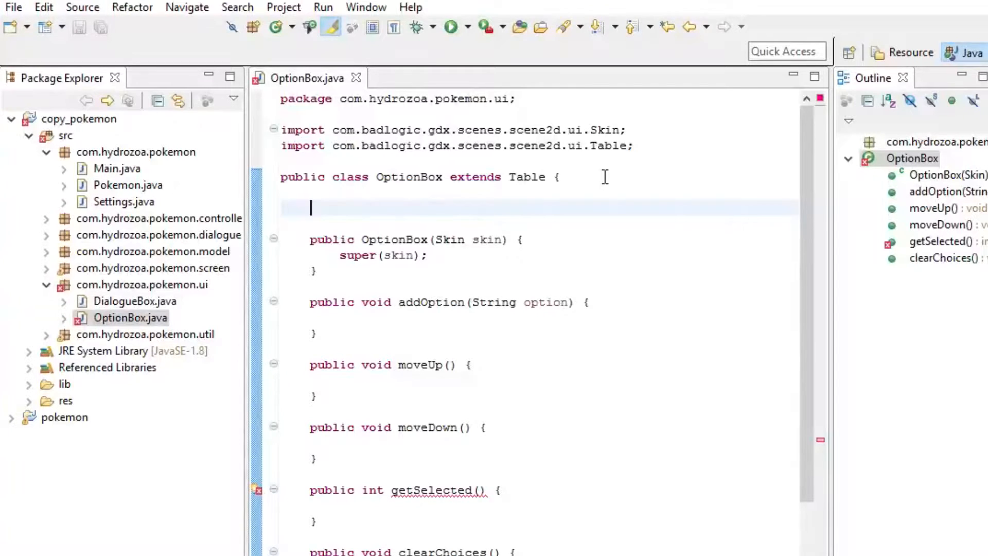
pyautogui.write('private int')
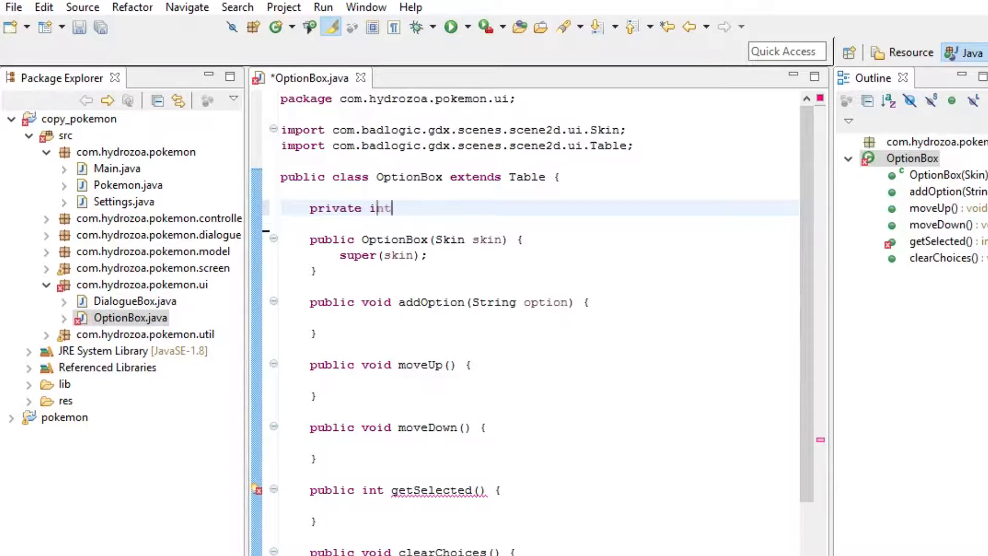
pyautogui.write('s')
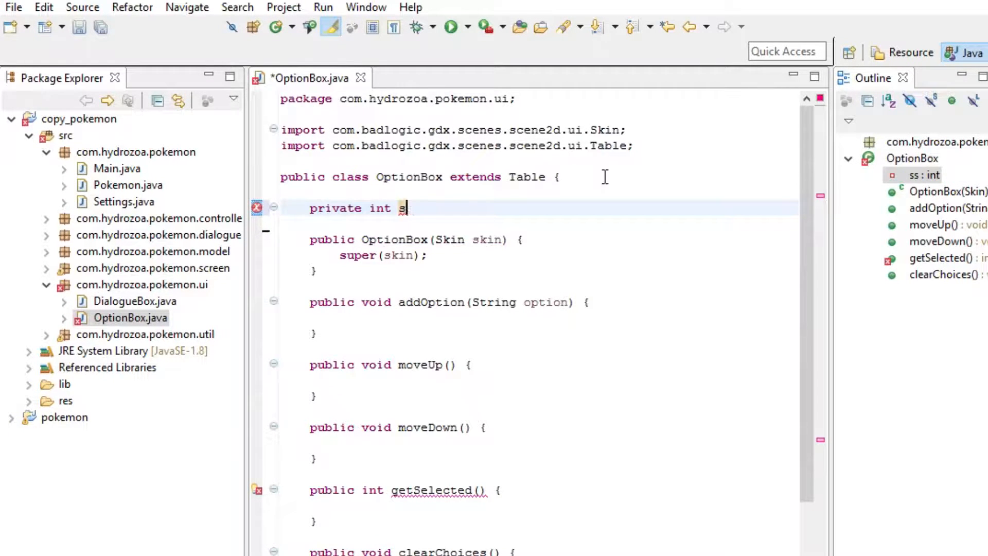
pyautogui.write('elected')
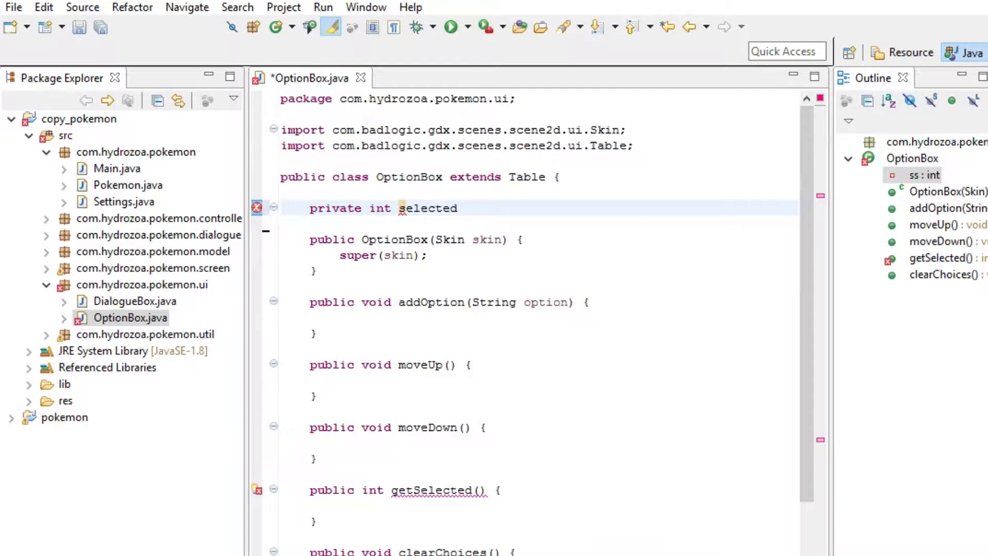
pyautogui.write('Index =')
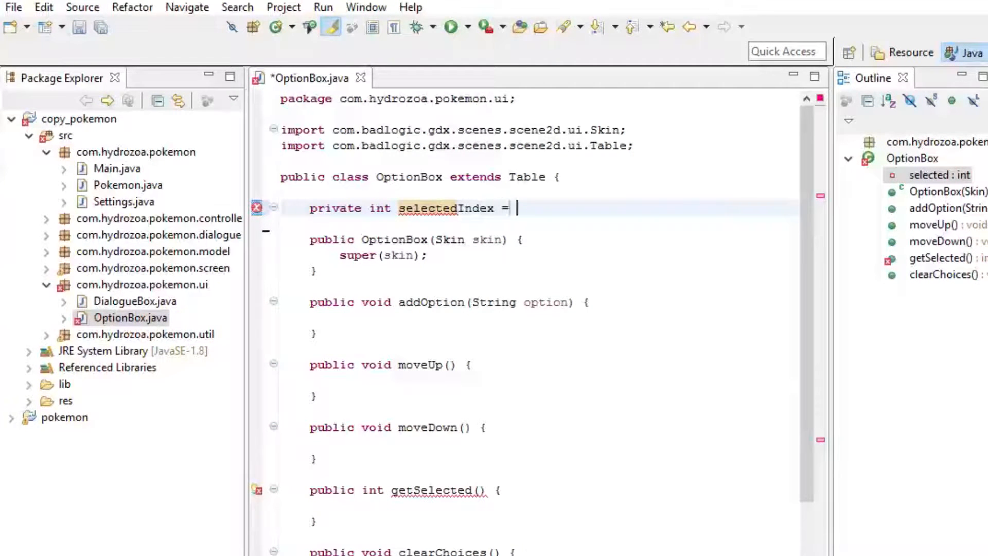
pyautogui.write('0;')
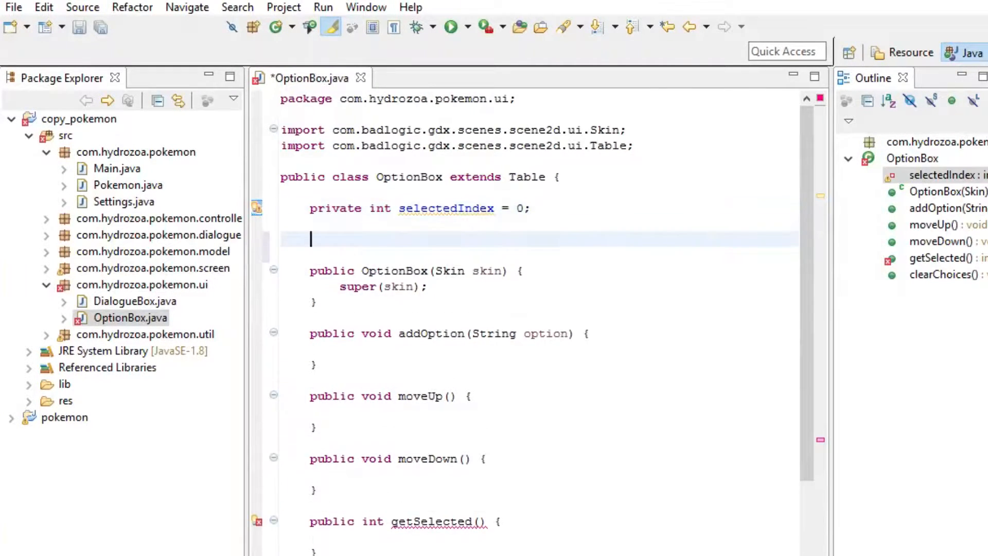
pyautogui.press('ctrl+s')
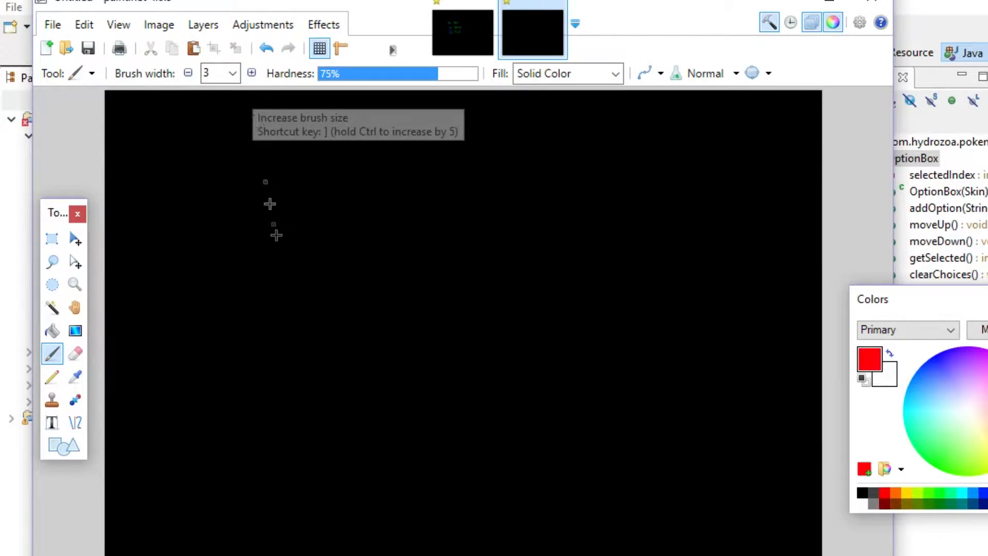
pyautogui.moveTo(318, 253)
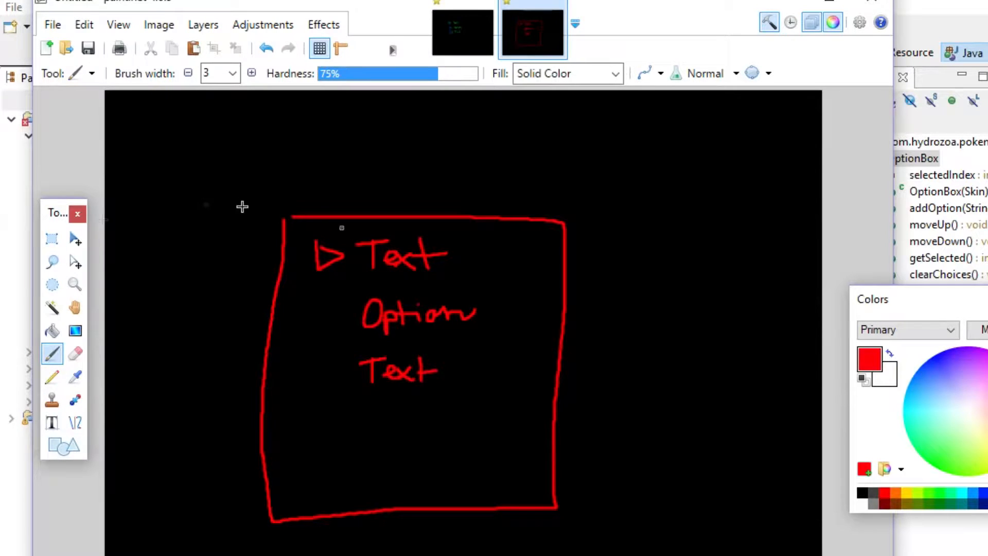
# Switch the brush colour to green for the remaining arrows in the sketch
pyautogui.click(920, 455)
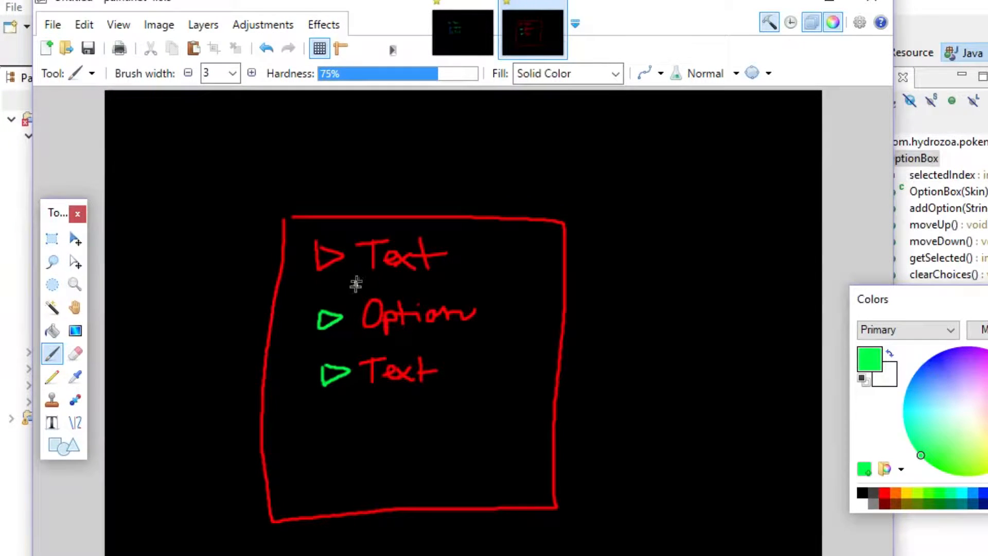
pyautogui.moveTo(309, 312)
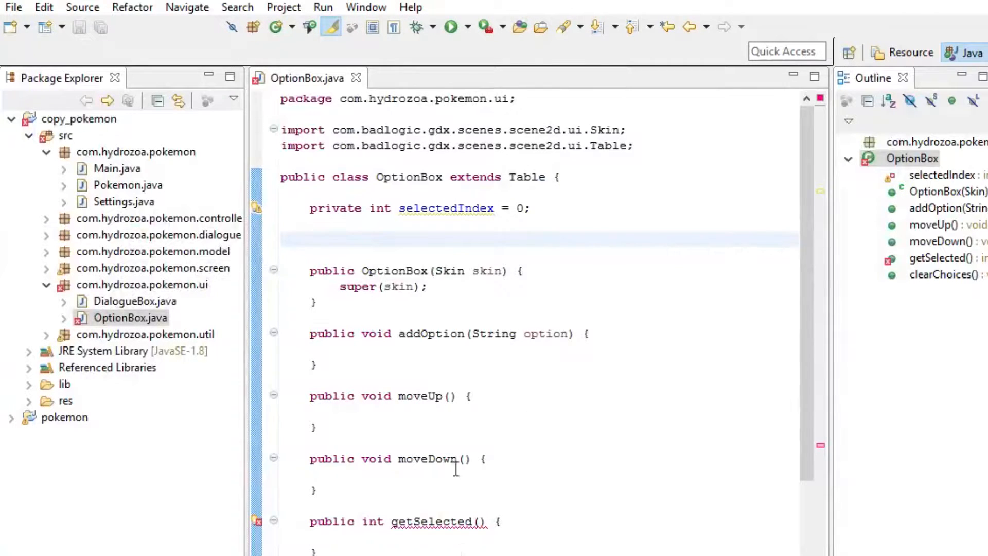
# Return selectedIndex from getSelected and save the file
pyautogui.write('return selectedIndex')
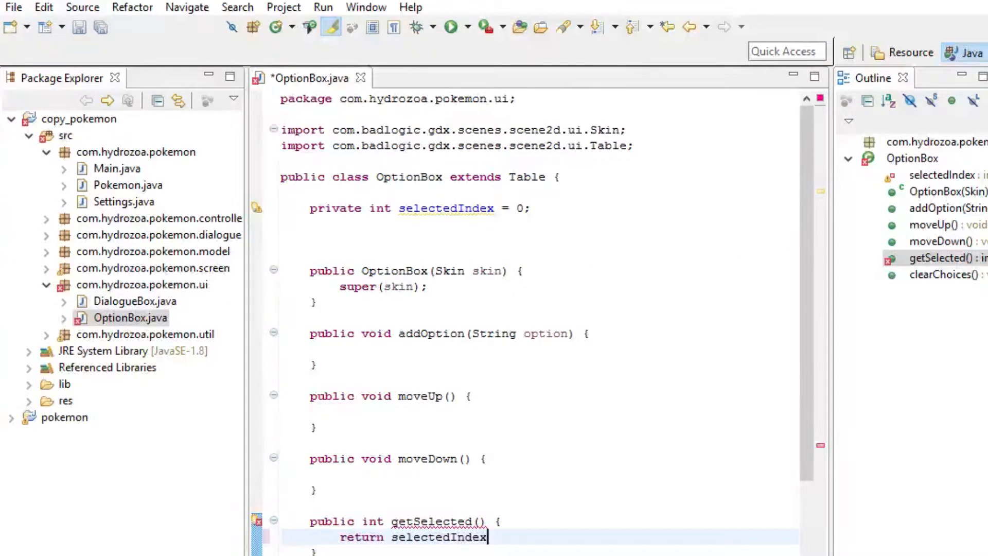
pyautogui.press('ctrl+s')
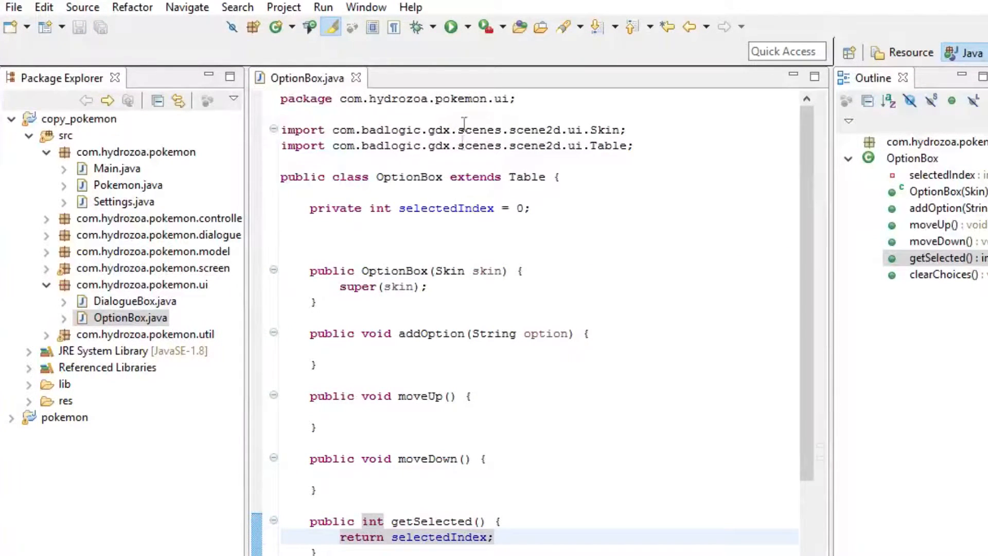
pyautogui.click(410, 228)
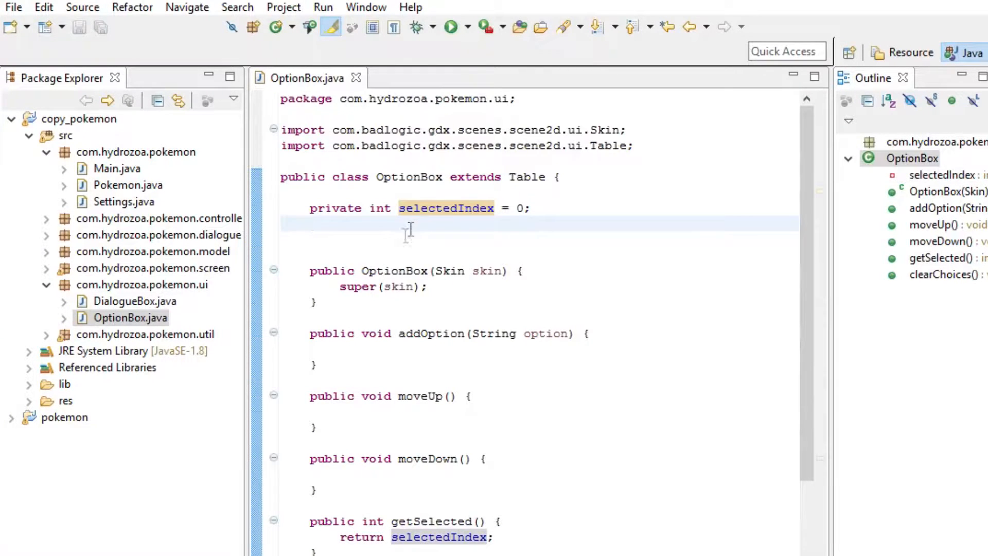
# Declare private List<Image> arrows = new ArrayList<Image>()
pyautogui.write('private')
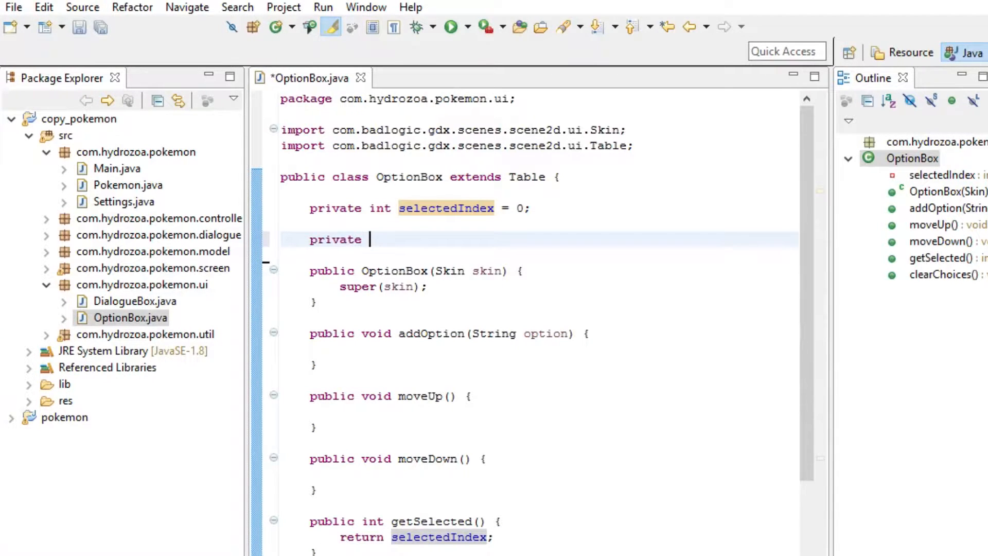
pyautogui.write('Lis')
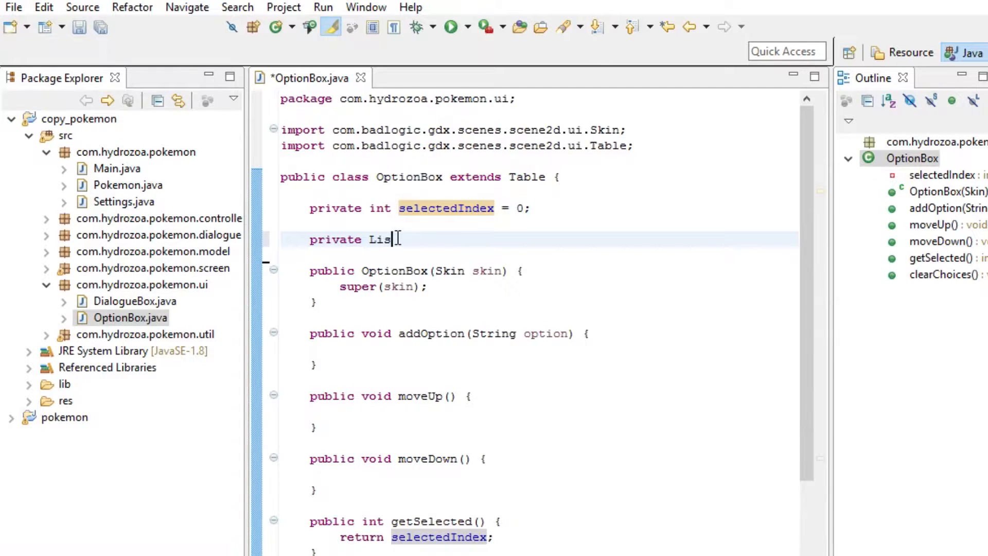
pyautogui.write('t')
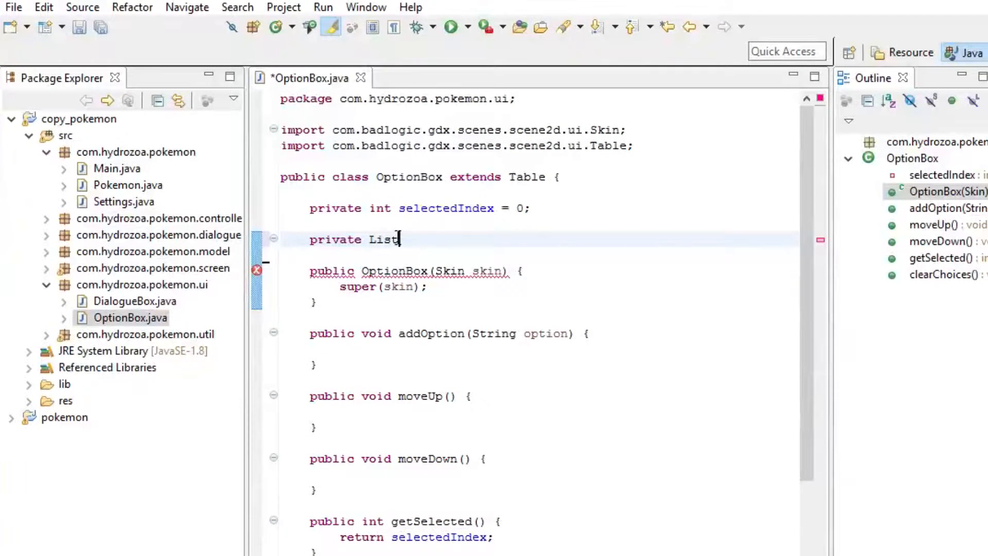
pyautogui.write('<>')
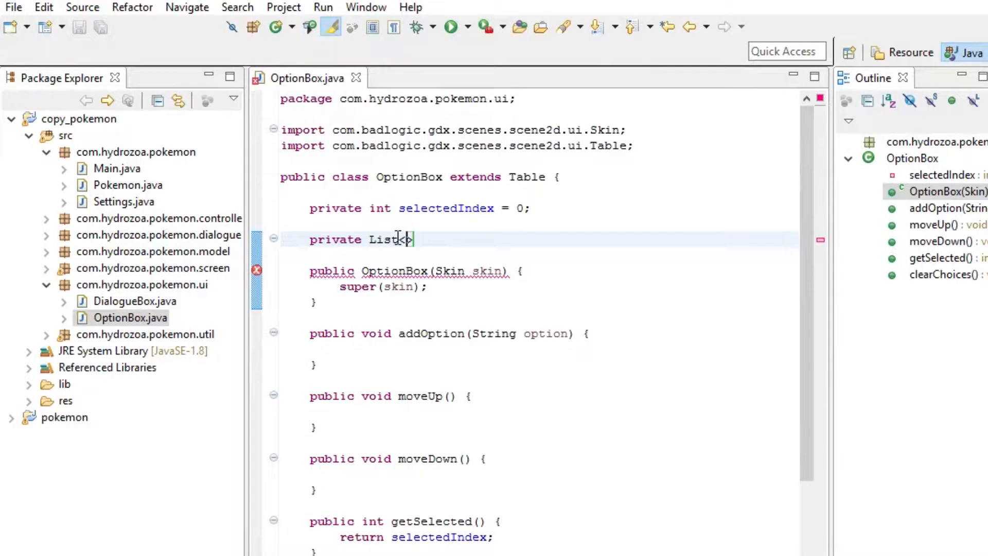
pyautogui.write('>')
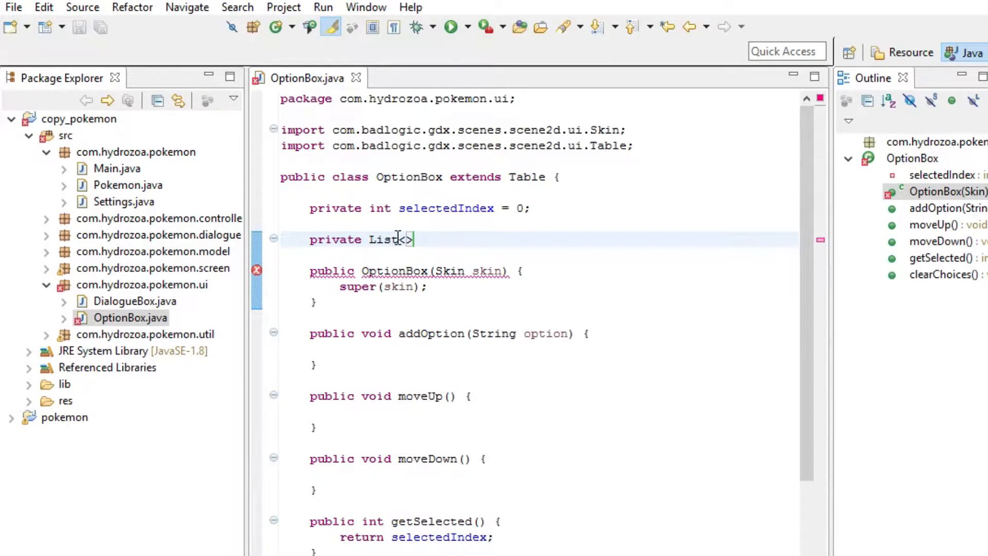
pyautogui.write('Image')
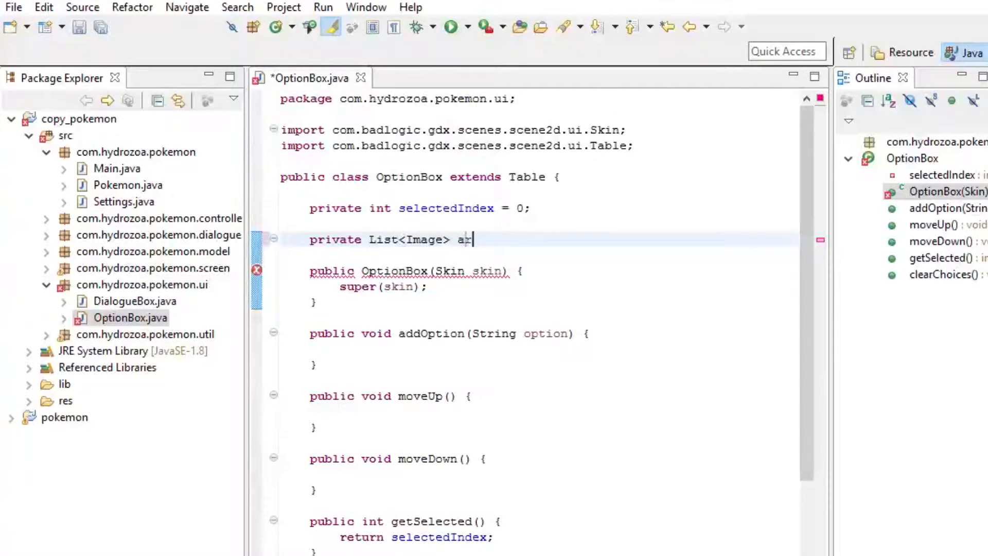
pyautogui.write('rrows = new ArrayList<Image>();')
pyautogui.write('private List<La>')
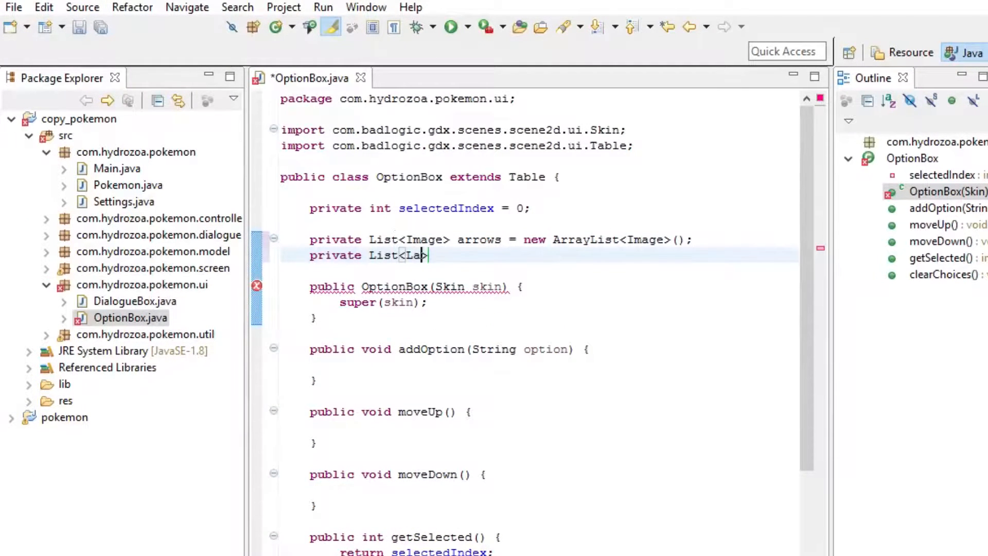
# Declare private List<Label> options = new ArrayList<Label>() and add the scene2d imports
pyautogui.write('bel> optio')
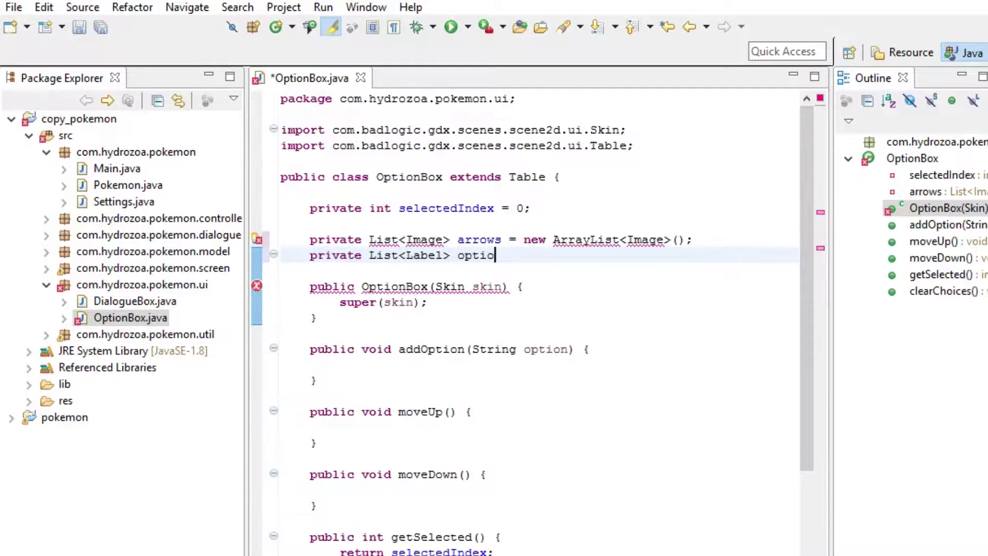
pyautogui.write('ns = n')
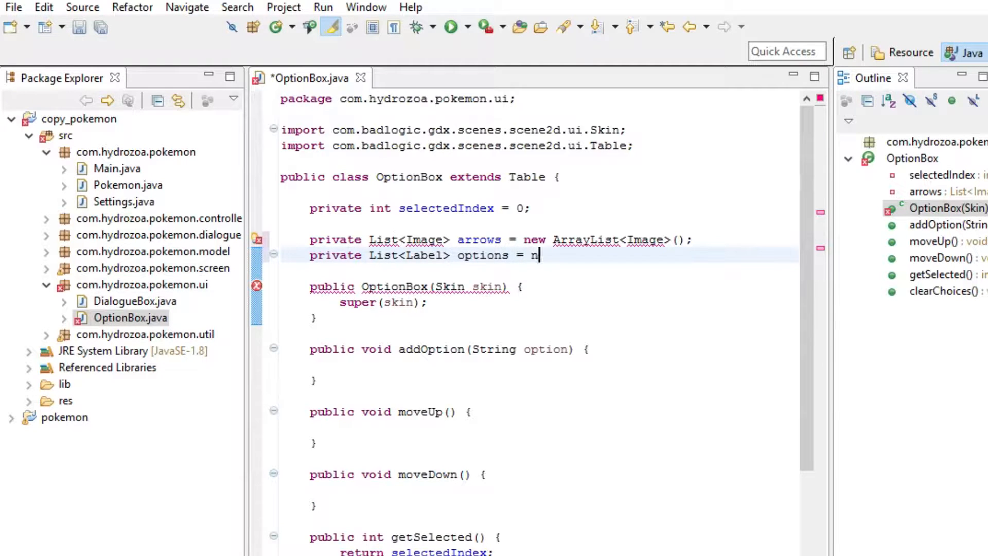
pyautogui.write('ew ArrayList<Label')
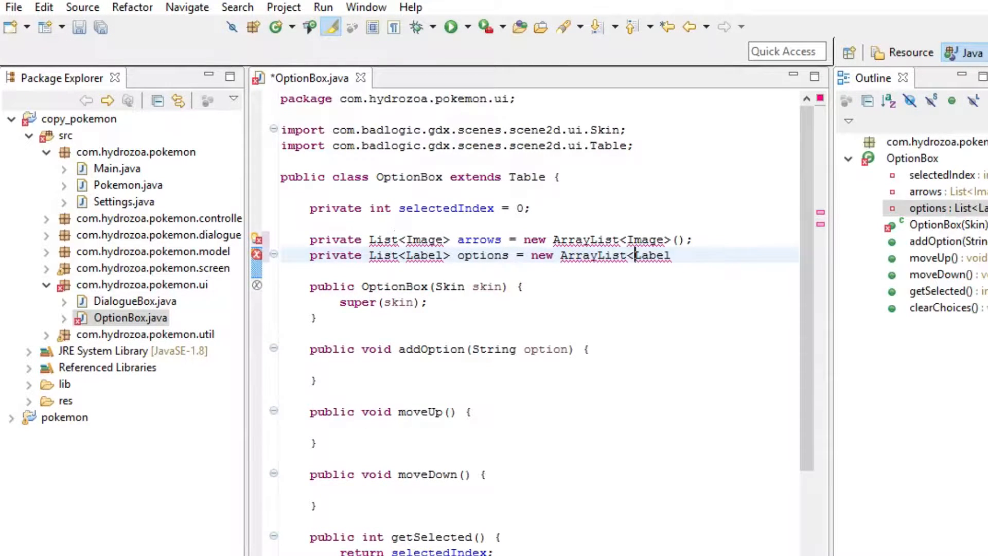
pyautogui.write('oimo')
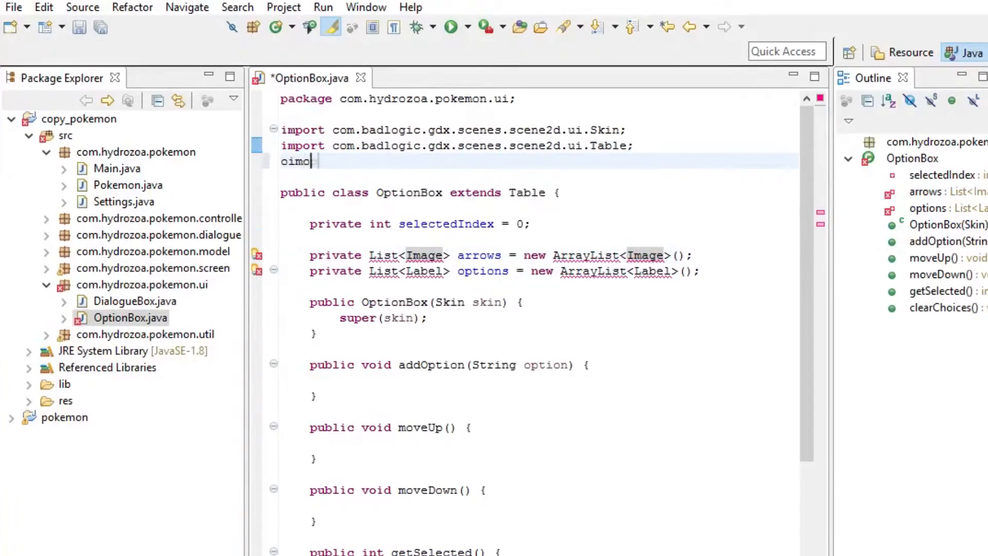
pyautogui.write('import com.badlogic.gdx.scenes.scene2d.ui.Label;')
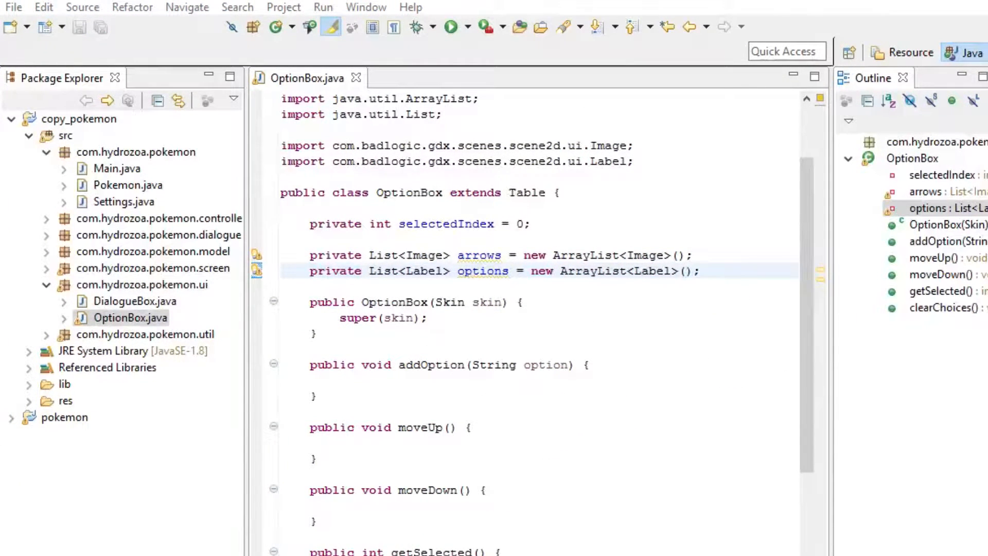
# Set the constructor's background to the "optionbox" drawable
pyautogui.click(510, 318)
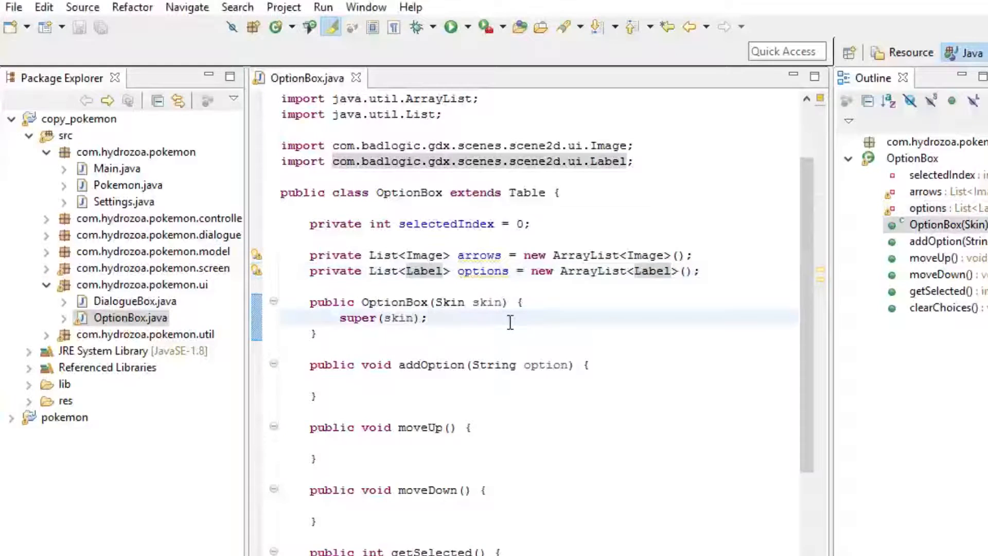
pyautogui.write('this.')
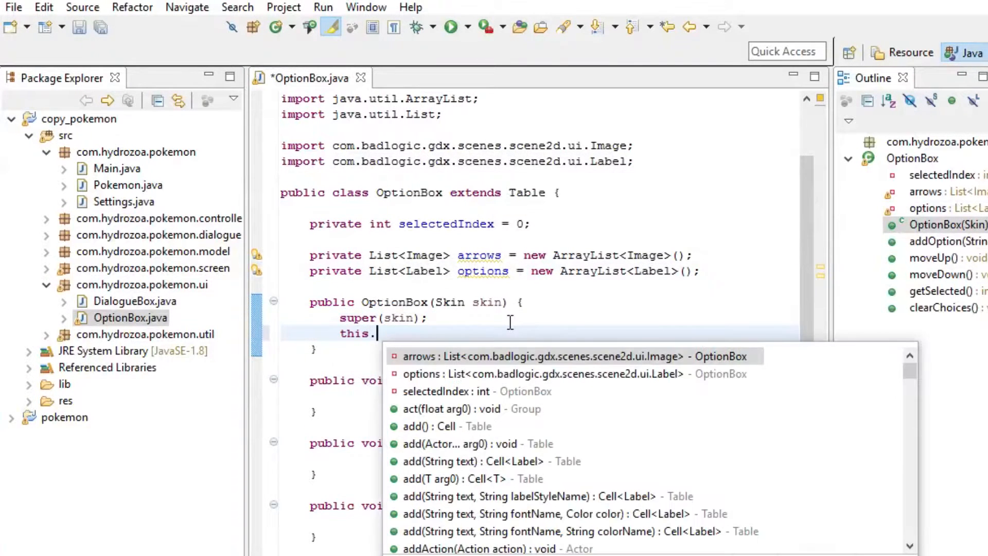
pyautogui.write('setBackground("optionbox");')
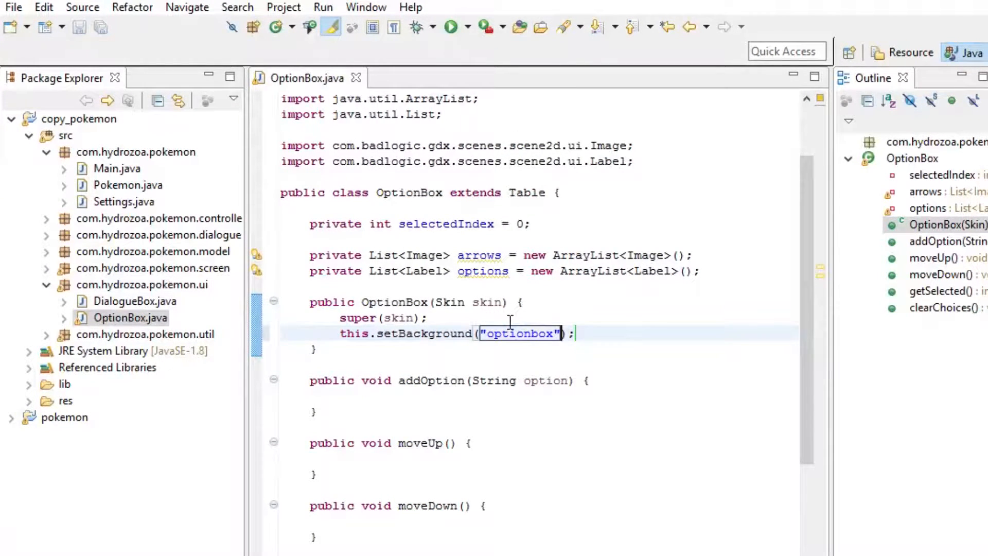
# Declare a private Table uiContainer and add it in the constructor with pad(5f)
pyautogui.click(700, 271)
pyautogui.write('private T')
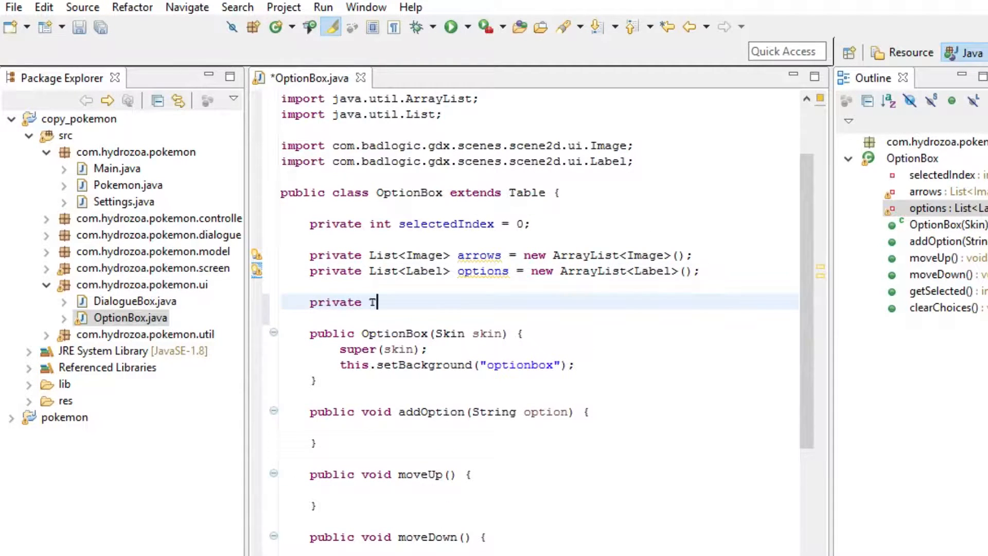
pyautogui.write('able uiContainer;')
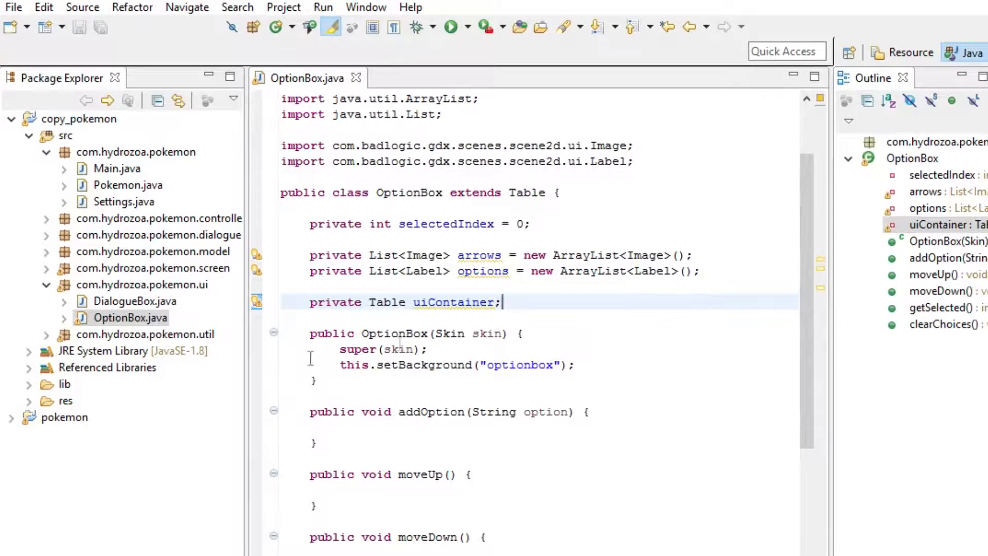
pyautogui.moveTo(546, 333)
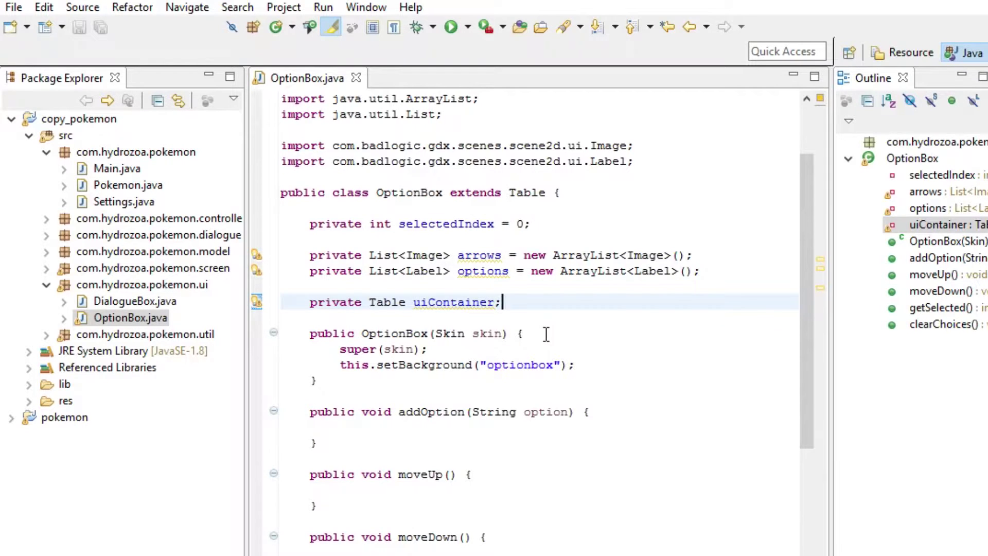
pyautogui.moveTo(395, 333)
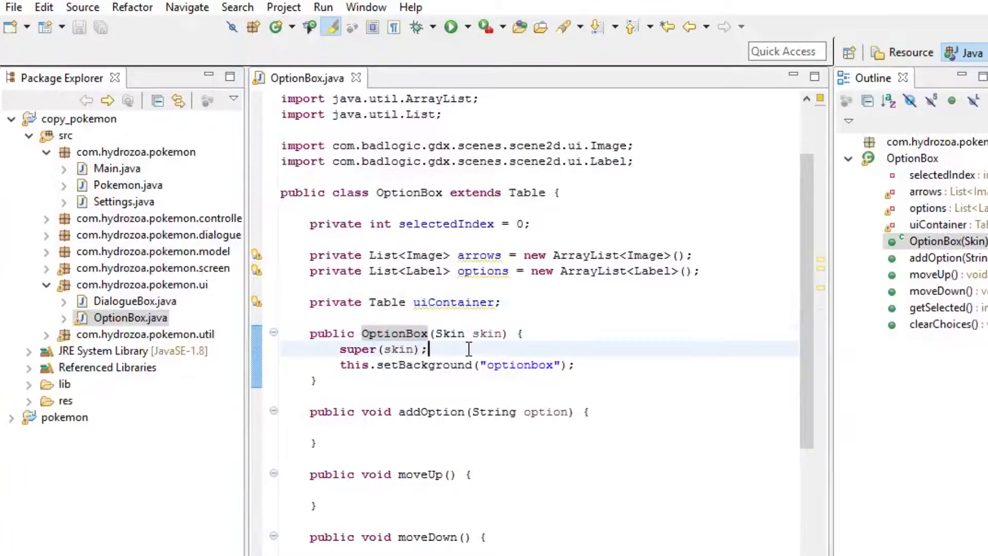
pyautogui.moveTo(482, 333)
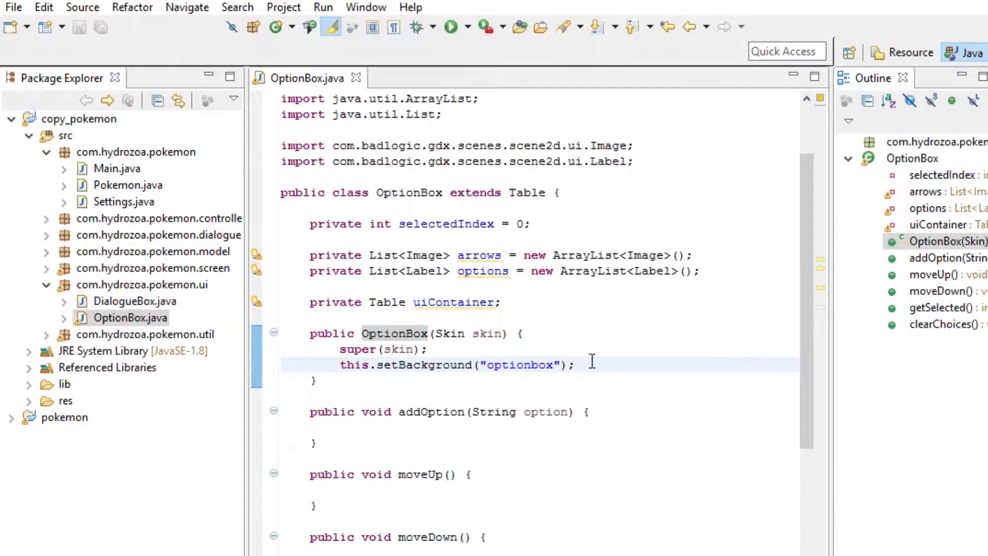
pyautogui.write('uiContainer = new Table();')
pyautogui.write('this.add(ui')
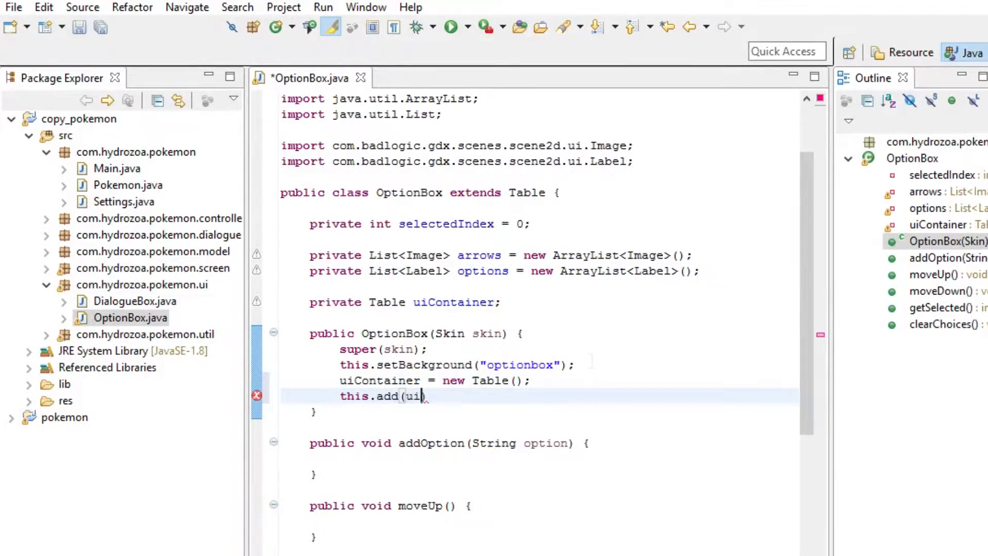
pyautogui.write('Container).pad(5f);')
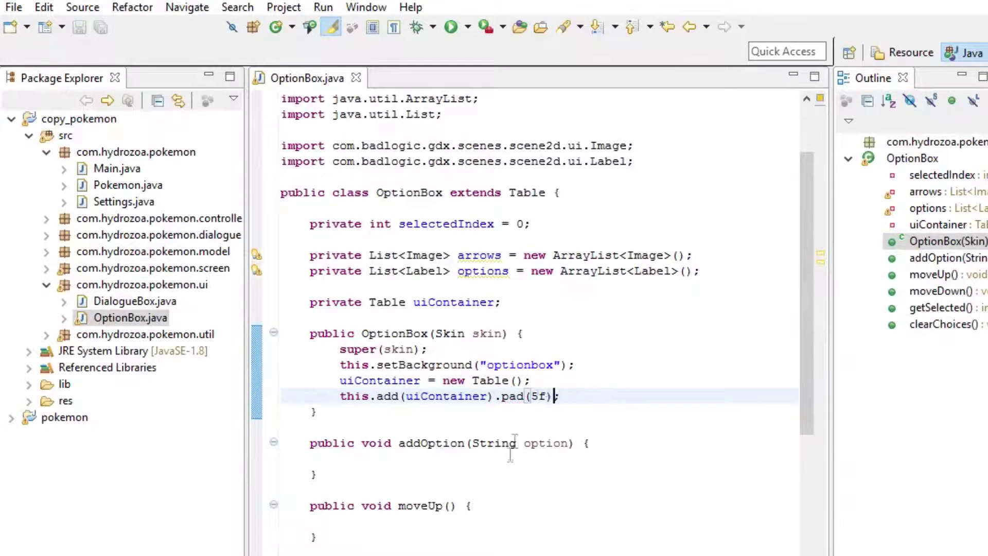
# Build Label optionLabel = new Label(option, this.getSkin()) in addOption
pyautogui.write('La')
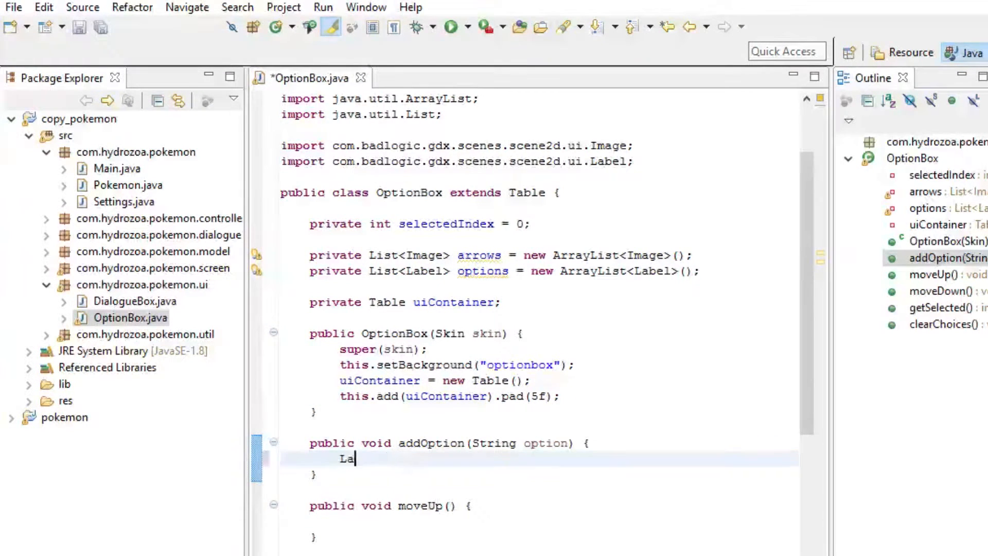
pyautogui.write('bel')
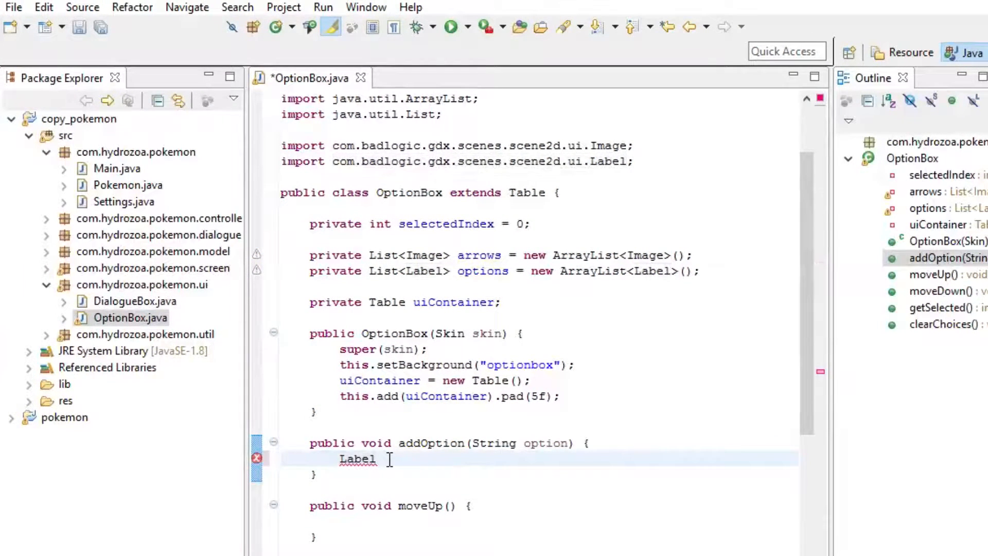
pyautogui.write('optionLabel =')
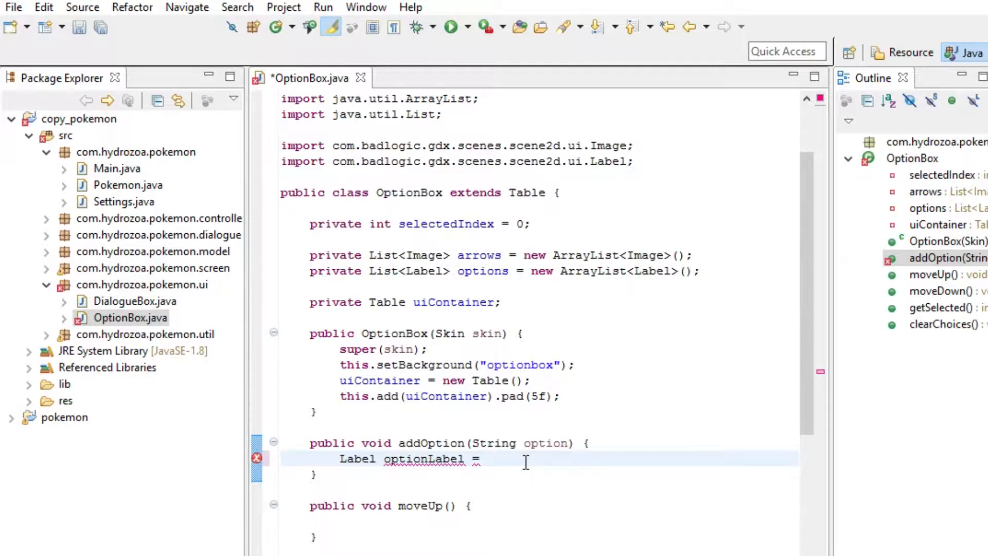
pyautogui.write('new Label(iot);')
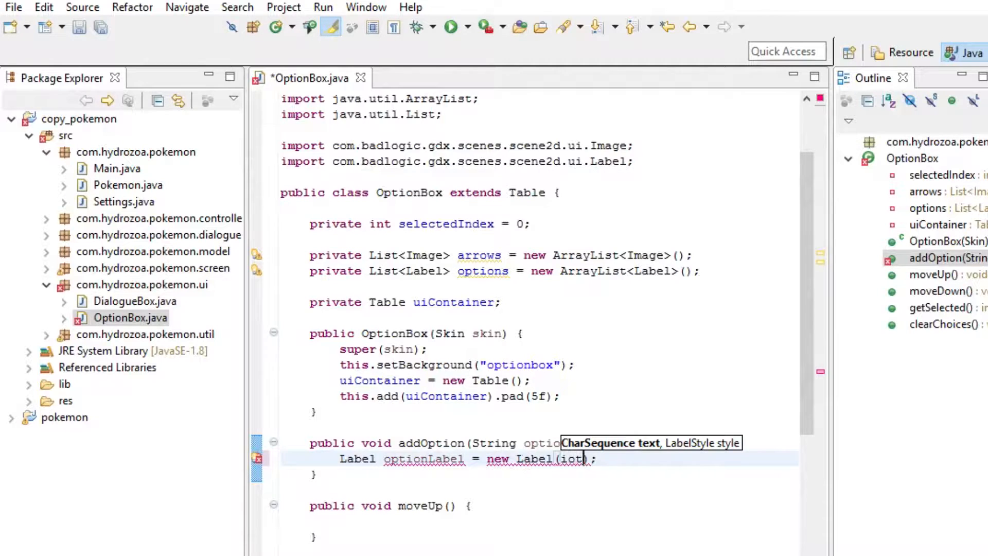
pyautogui.write('optionm')
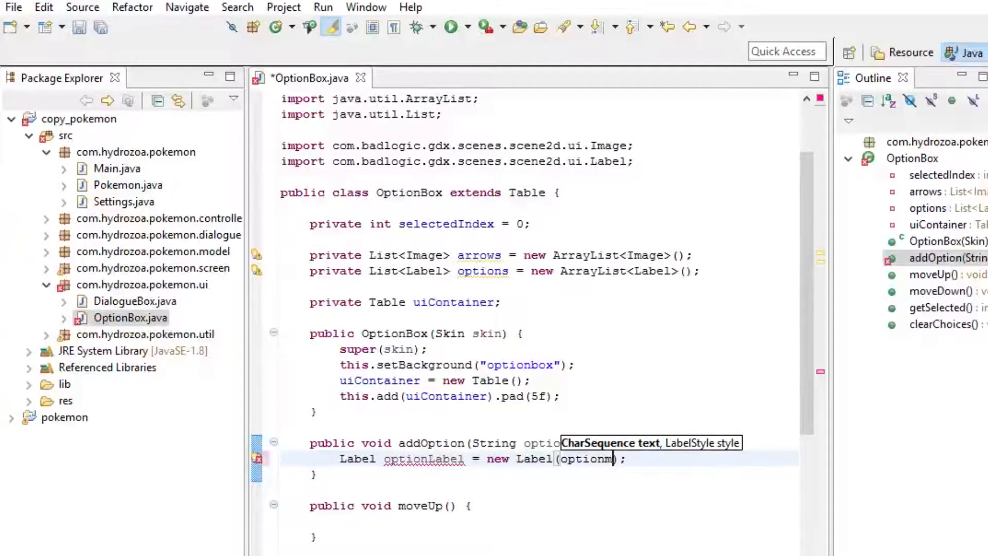
pyautogui.write(',')
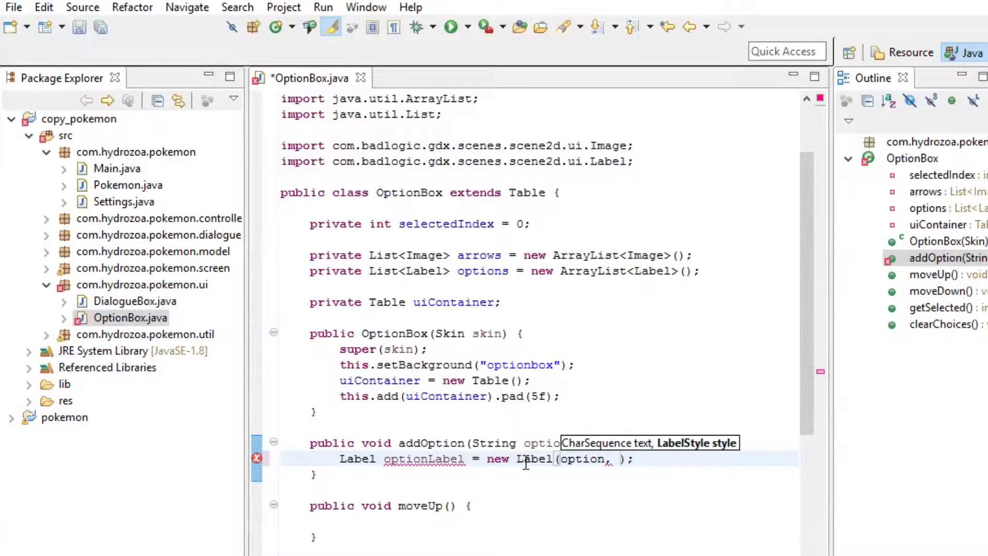
pyautogui.write('this.getSkin())')
pyautogui.write('options')
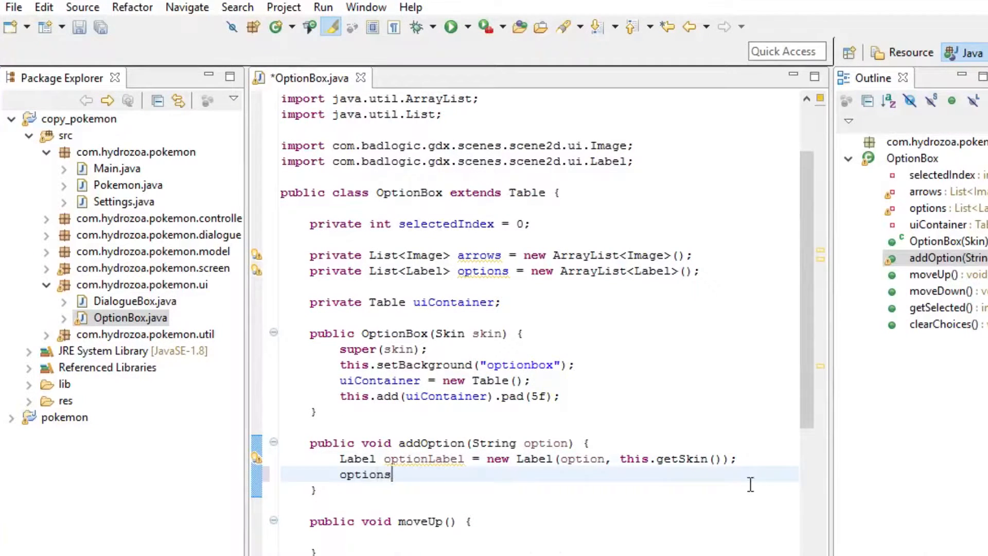
# Add optionLabel to the options list
pyautogui.write('.add(e)')
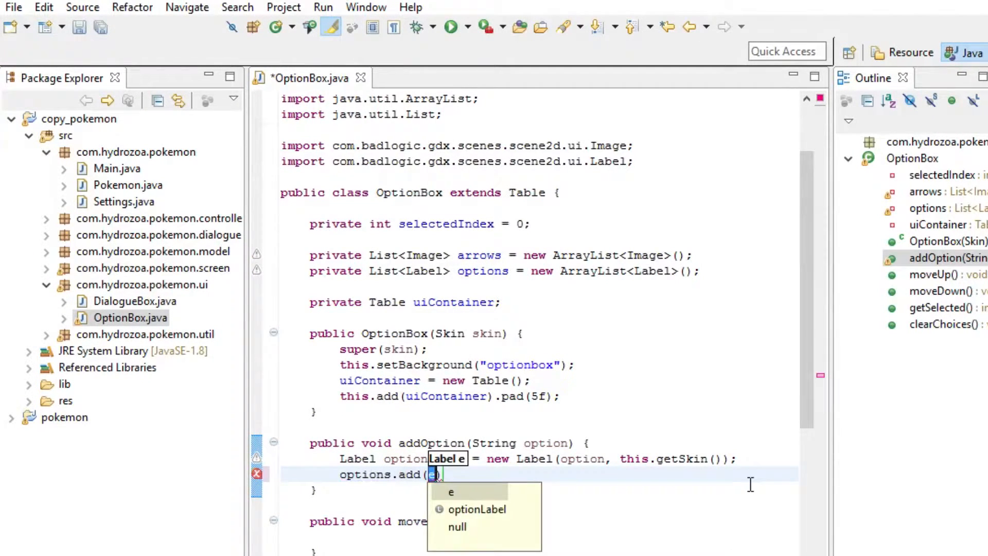
pyautogui.click(477, 509)
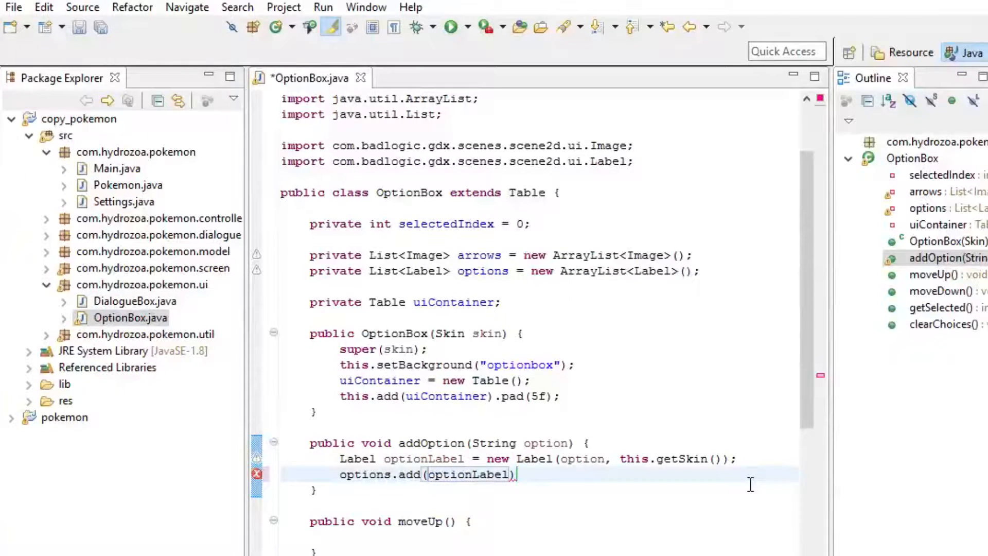
pyautogui.write(';')
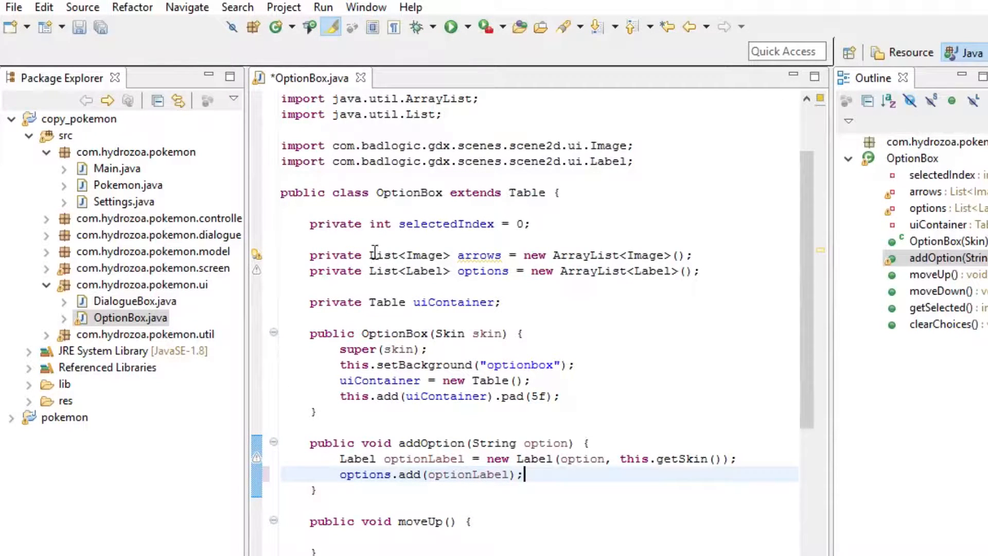
pyautogui.doubleClick(483, 271)
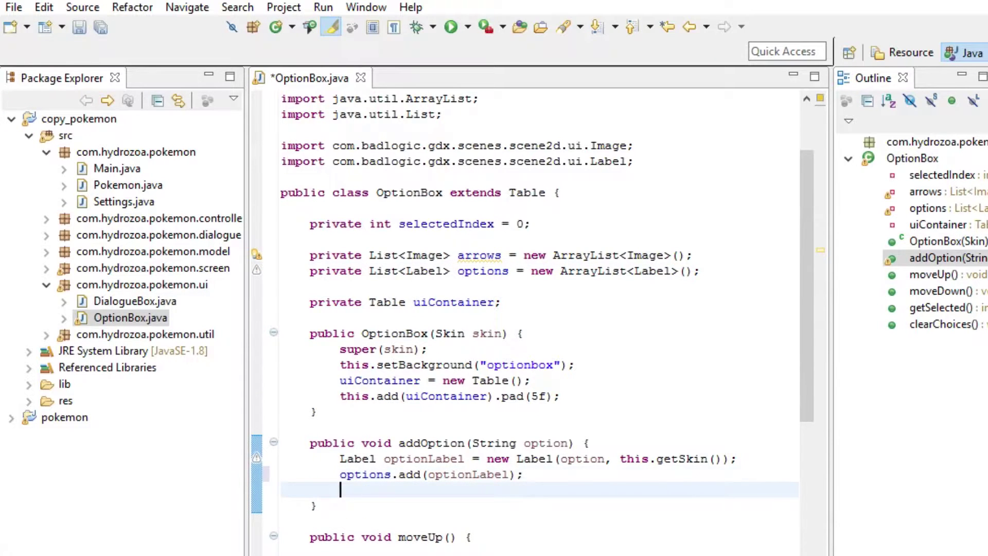
# Create Image arrow from the skin's "arrow" drawable in addOption
pyautogui.press('ctrl+s')
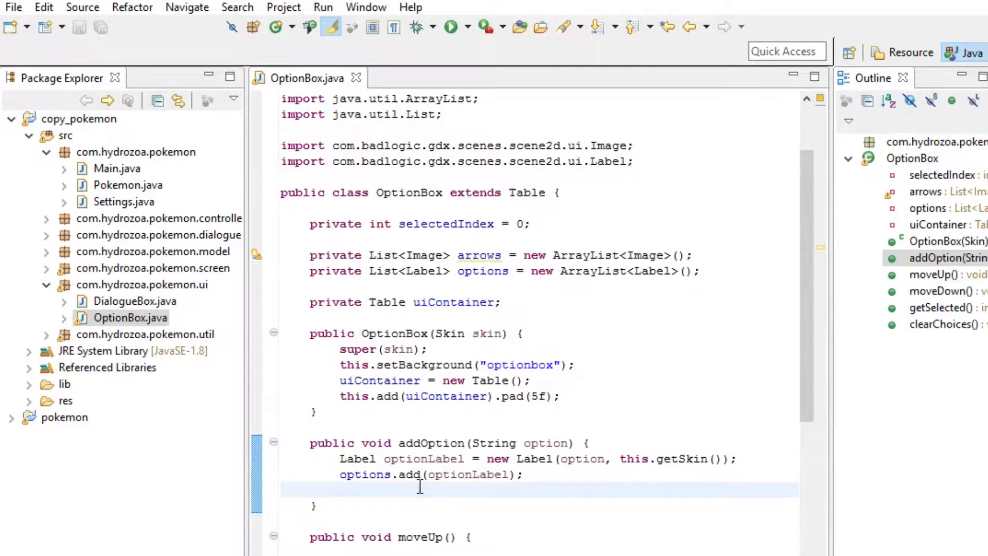
pyautogui.moveTo(427, 495)
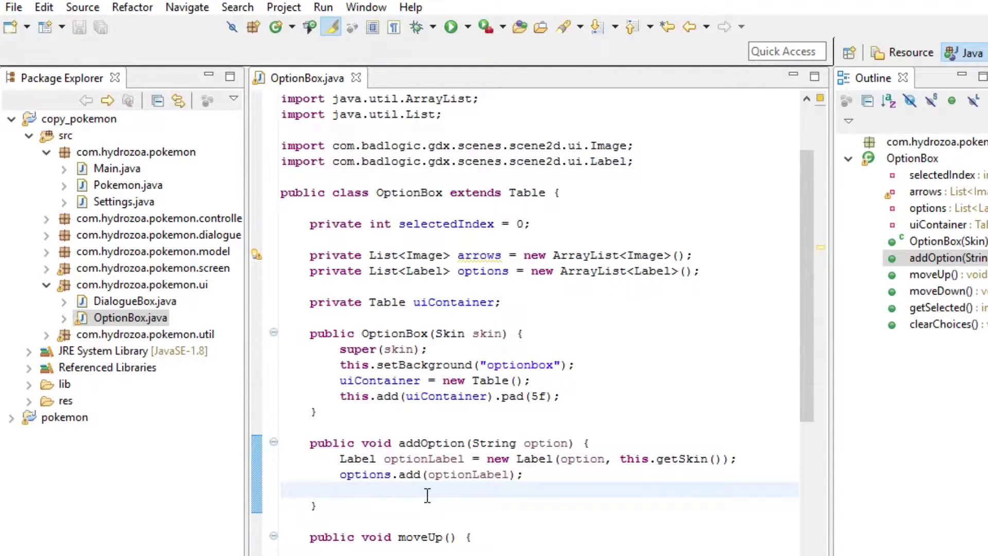
pyautogui.write('Image')
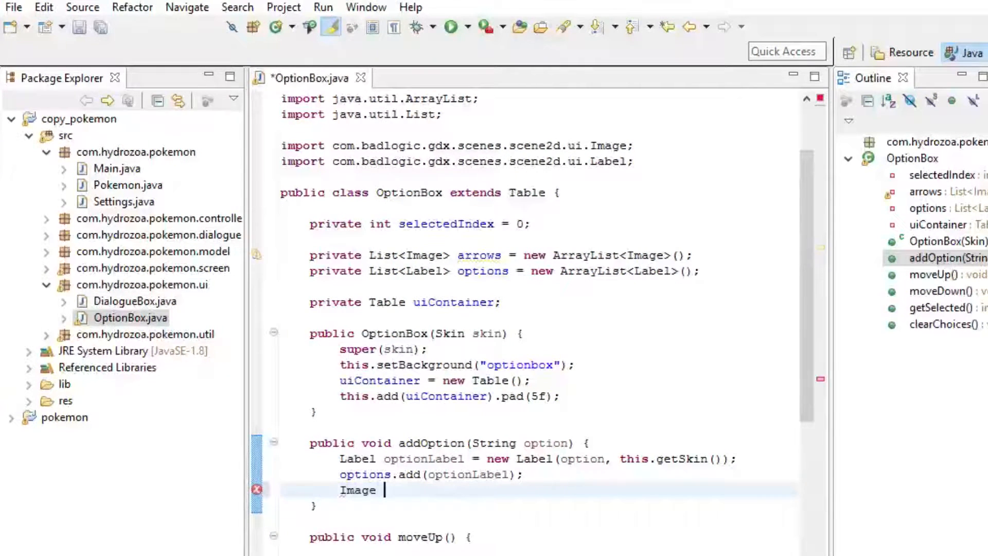
pyautogui.press('ctrl+s')
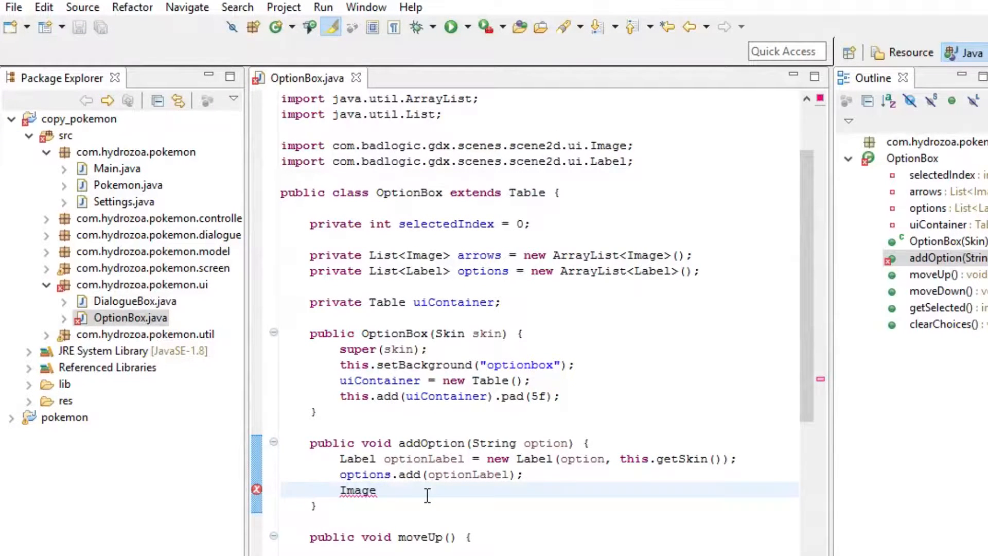
pyautogui.write('a')
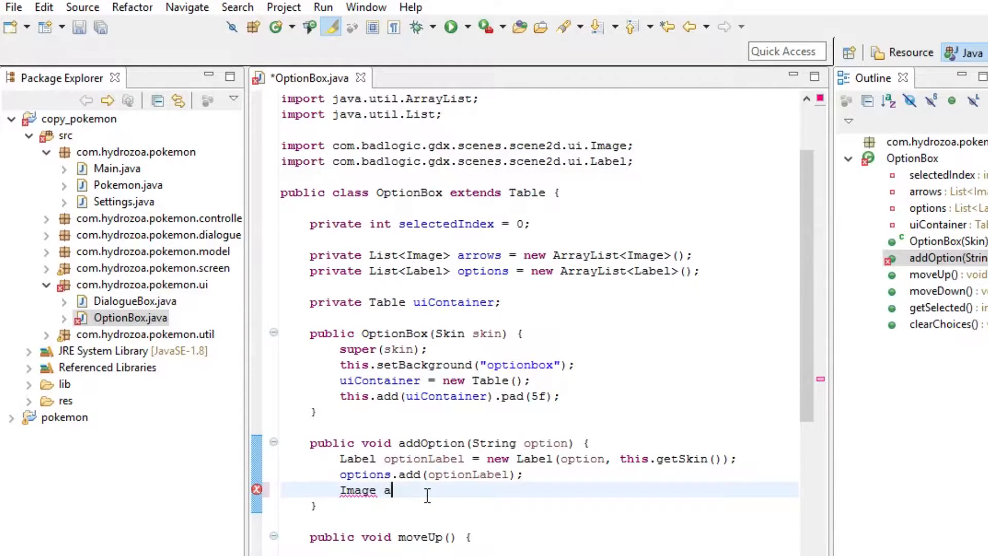
pyautogui.write('rrow =')
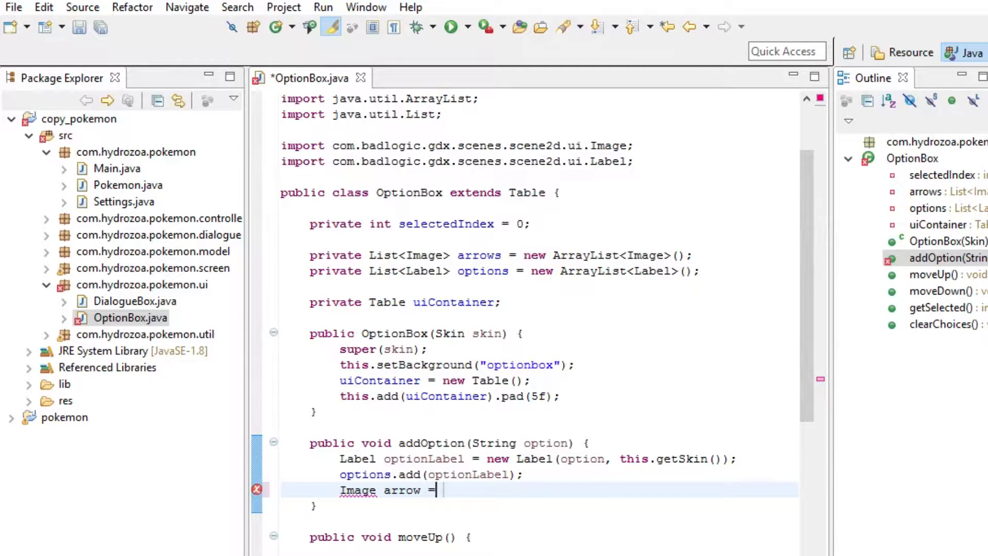
pyautogui.write('new I')
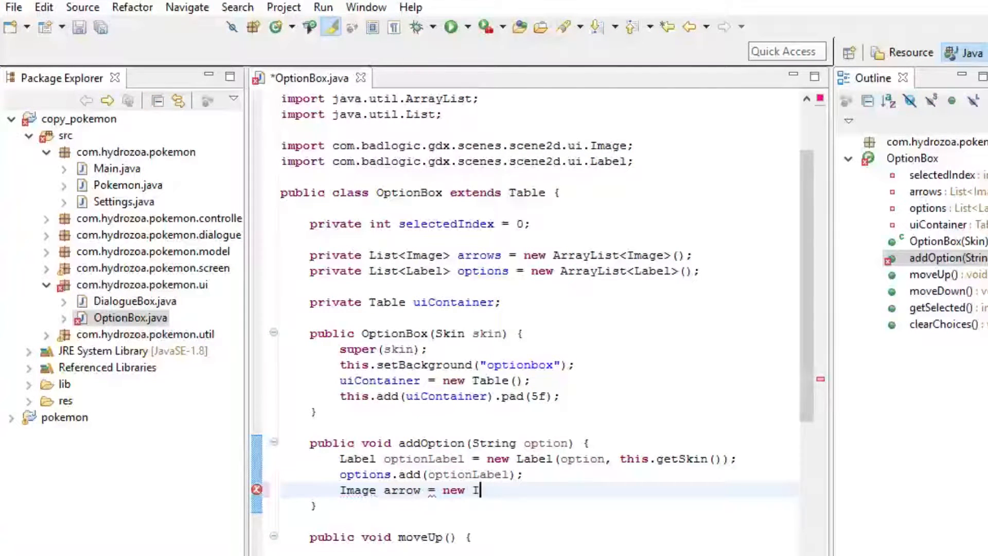
pyautogui.write('Image();')
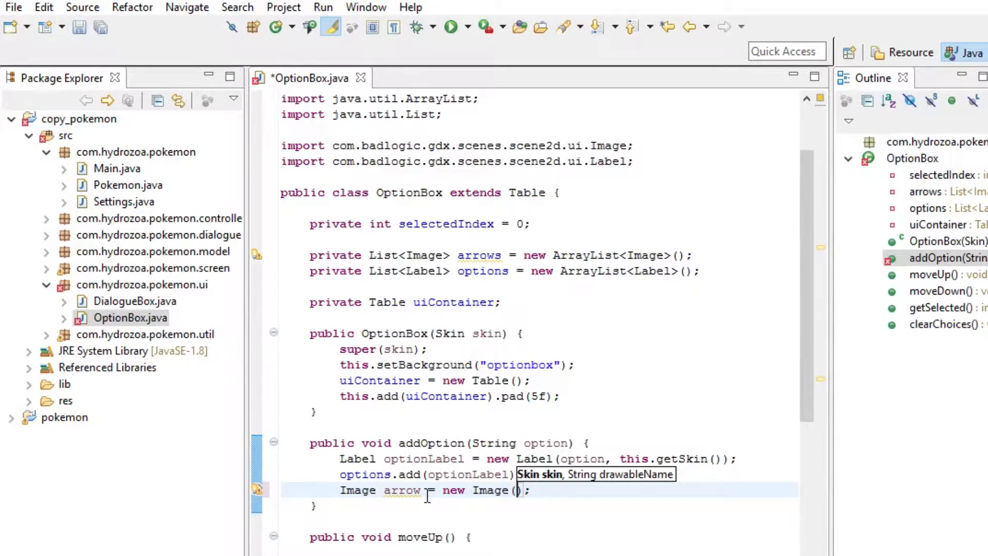
pyautogui.write('this.getSkin()')
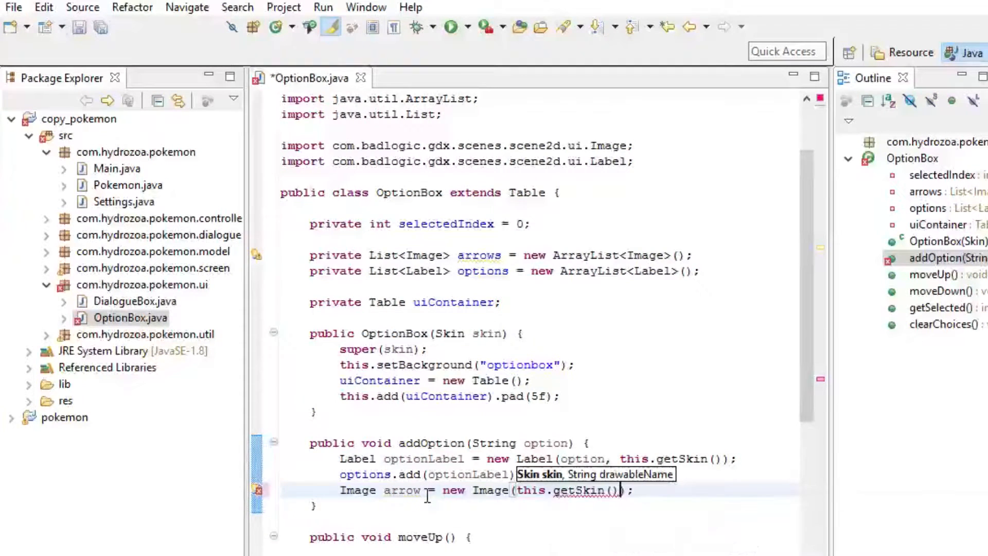
pyautogui.write(', "arolw"')
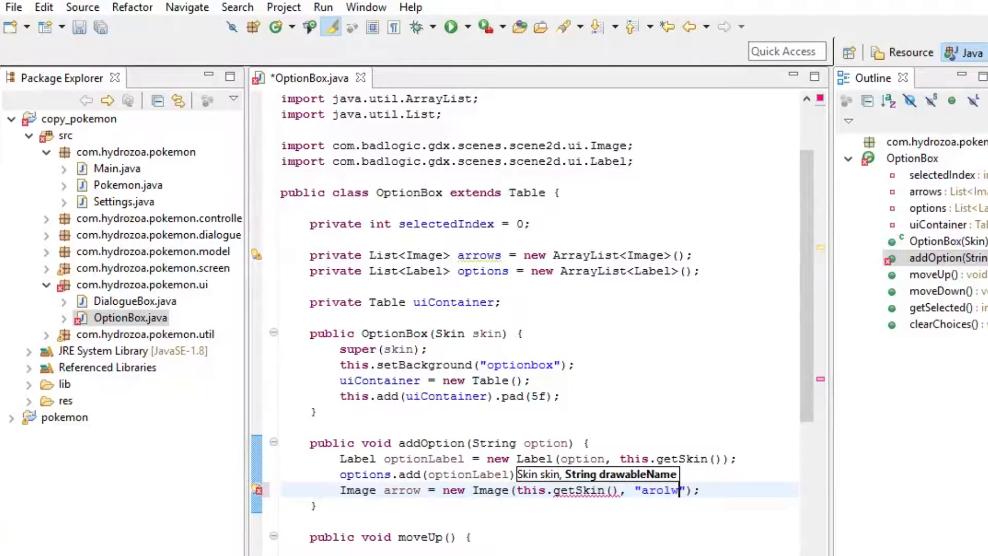
pyautogui.write('arrow')
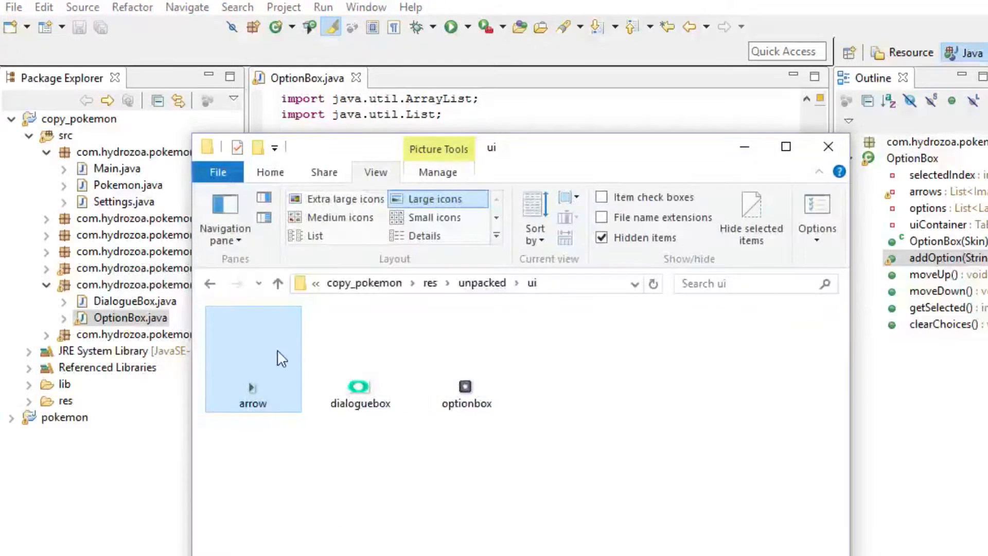
# Check the arrow image file and add the arrow to the arrows list
pyautogui.rightClick(254, 359)
pyautogui.write('Image arrow = new Image(this.getSkin(), "')
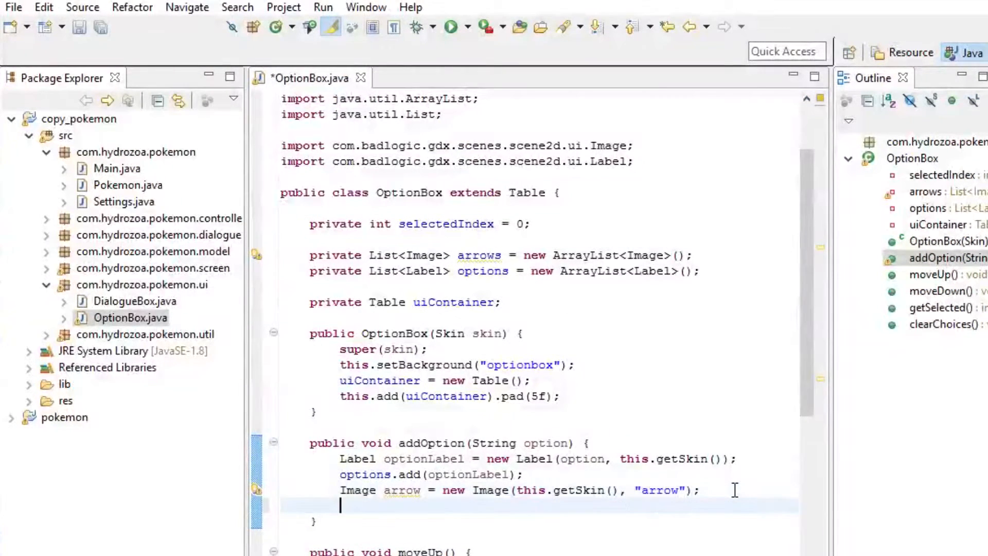
pyautogui.write('arrow')
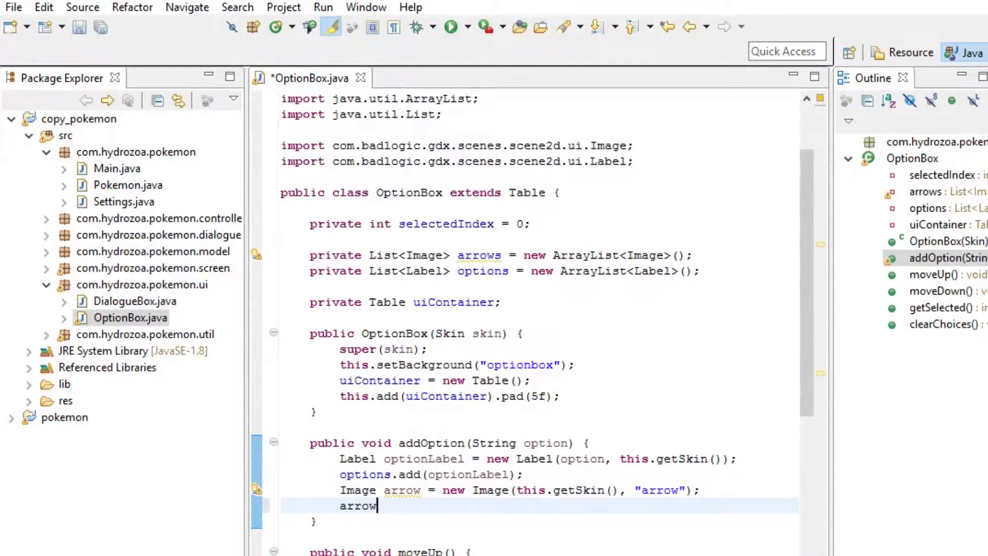
pyautogui.write('s.add(arrow);')
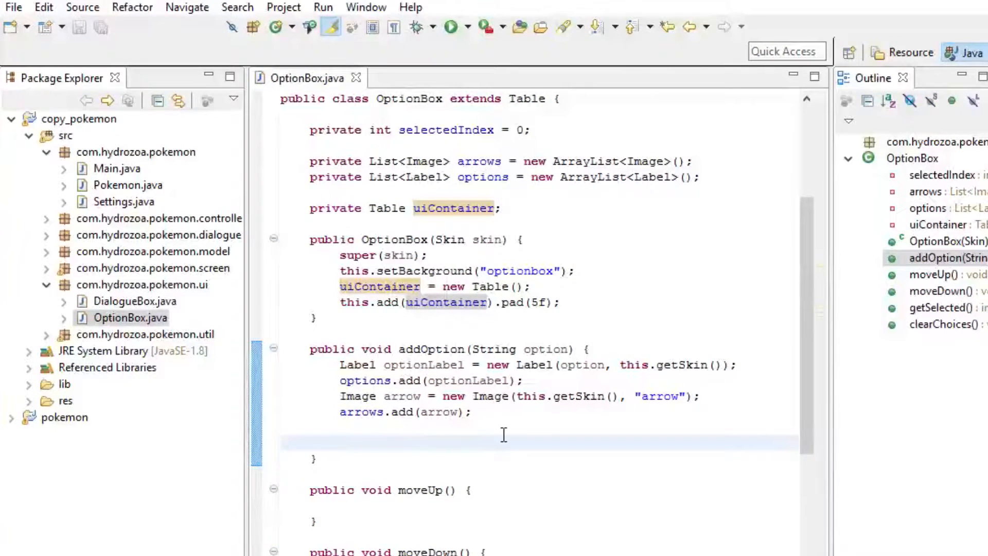
# Add the arrow to uiContainer, expanded and aligned with Align.left
pyautogui.write('uiContainer.add(')
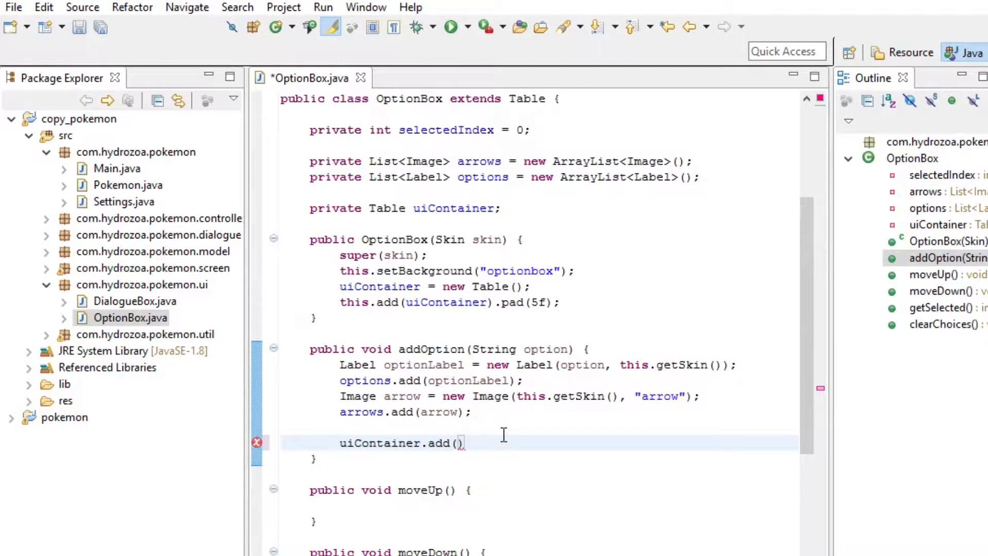
pyautogui.write('arrow).expand().align(A)')
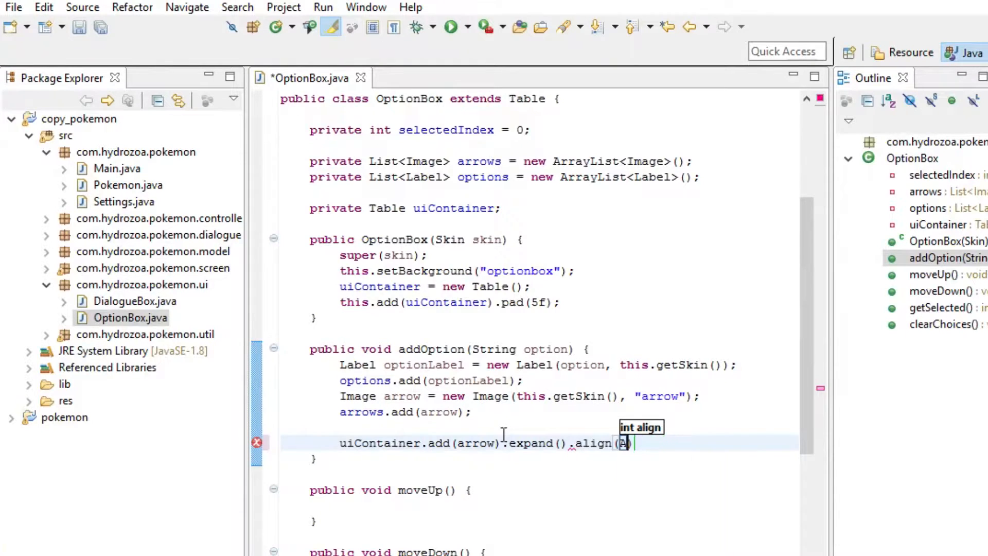
pyautogui.write('Align.left')
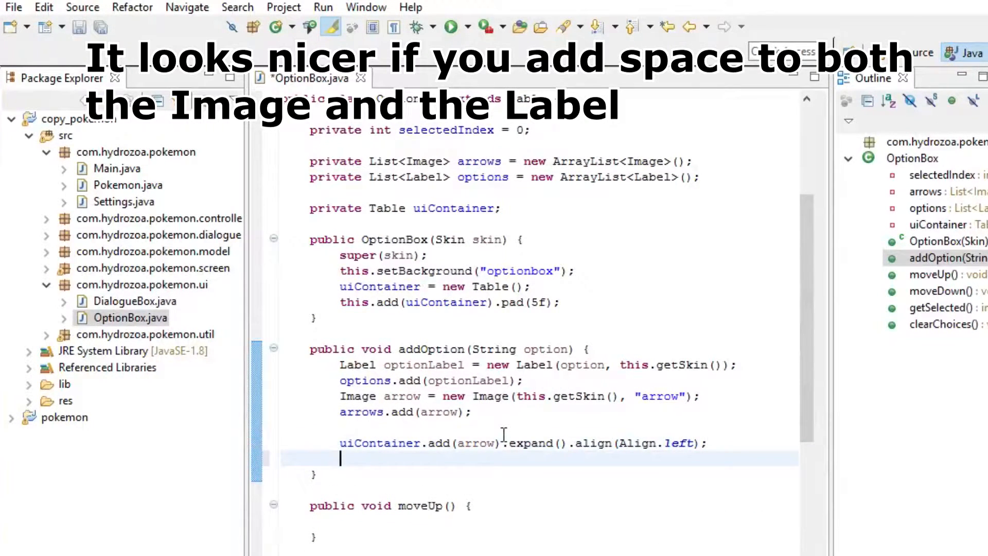
# Add optionLabel to uiContainer the same way, expanded and left-aligned, and save
pyautogui.write('uiContainer.add()')
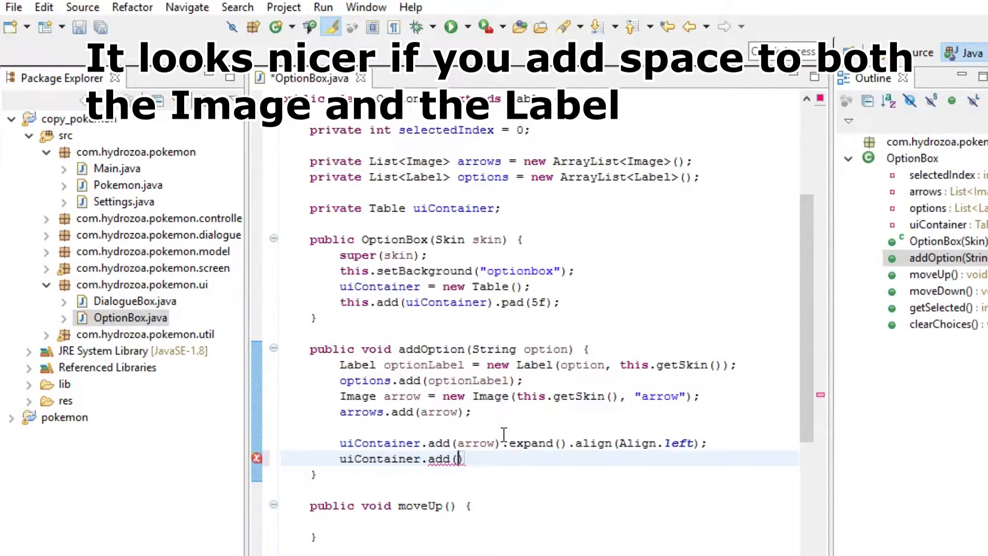
pyautogui.write('optionLabel')
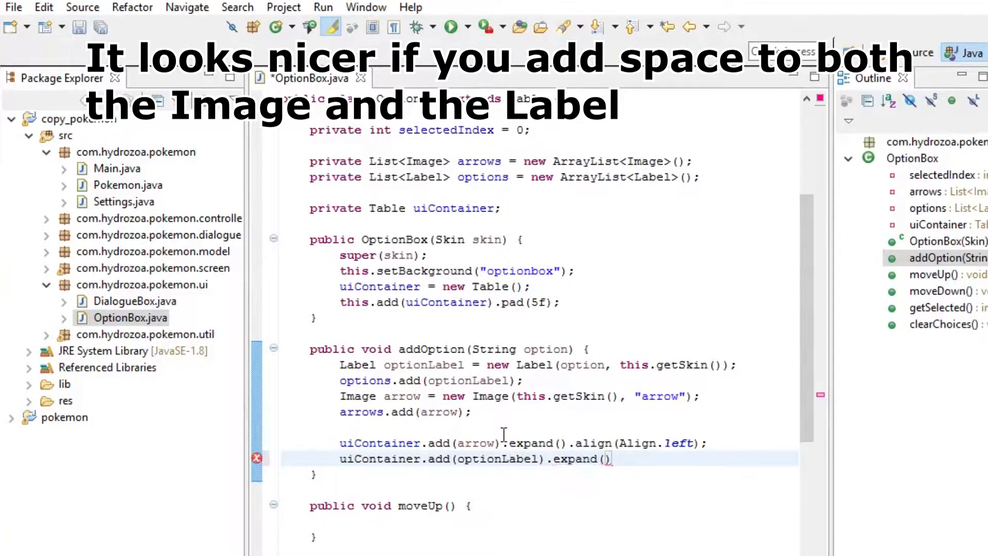
pyautogui.write('.')
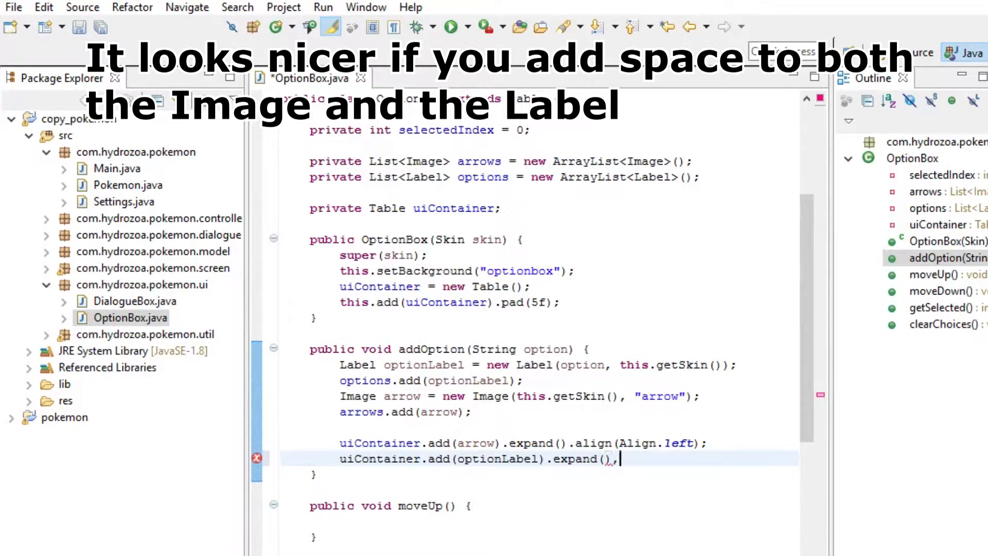
pyautogui.write('.align(Align.left);')
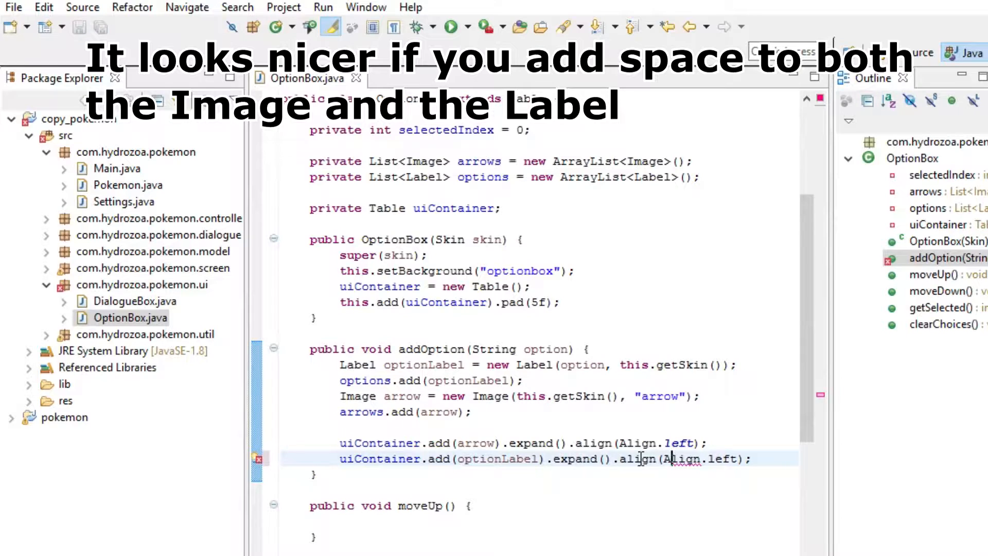
pyautogui.click(778, 458)
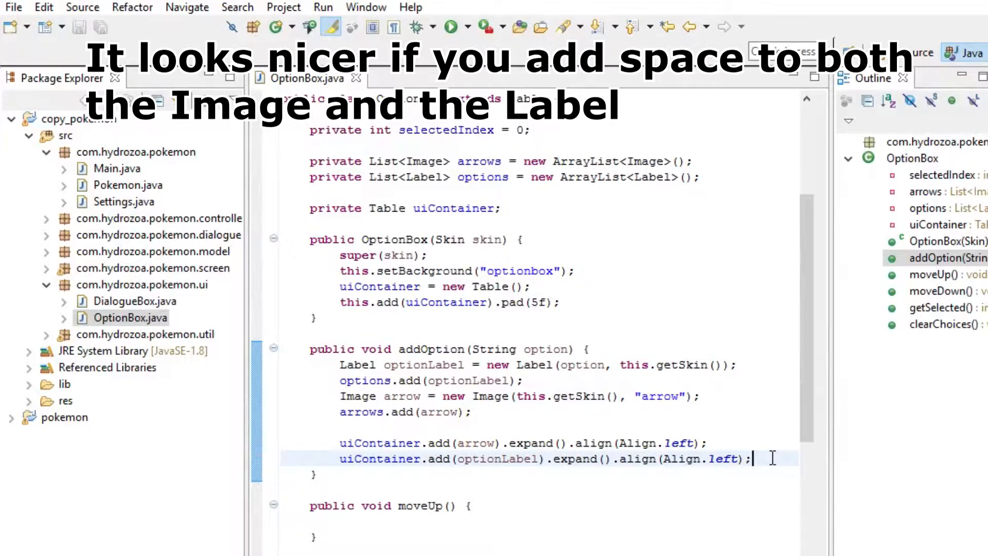
pyautogui.moveTo(763, 463)
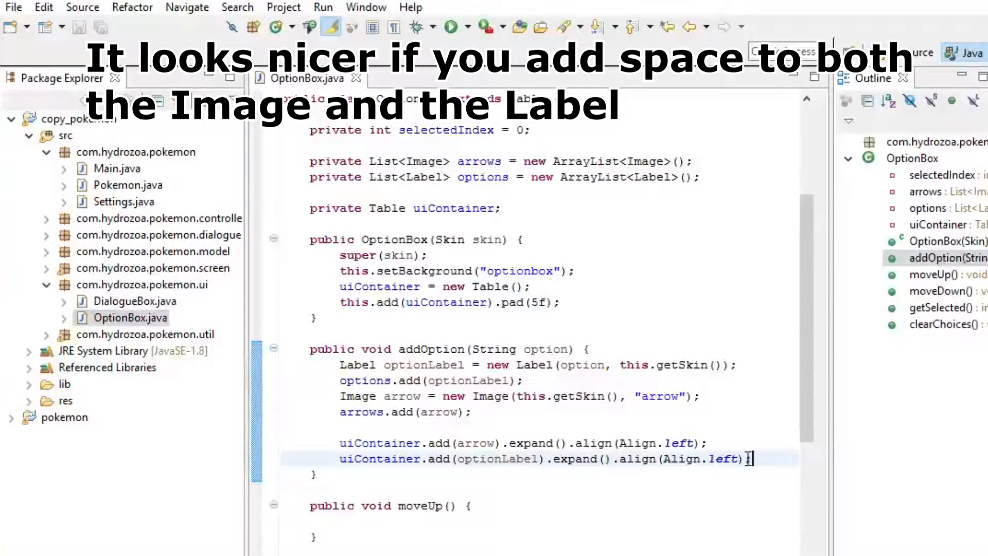
# Append .space(5f) to the optionLabel cell, check the word space, and save
pyautogui.write('.spc')
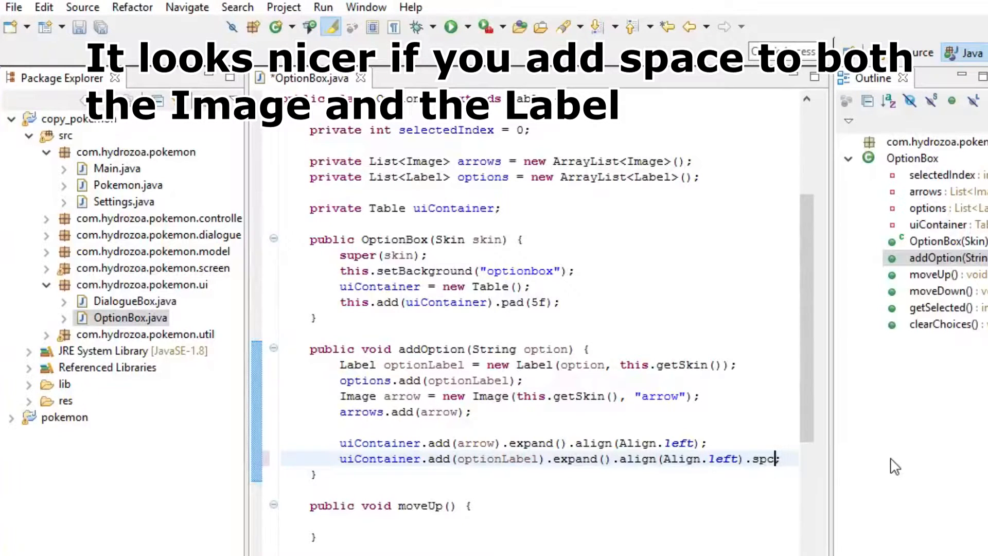
pyautogui.write('ace()')
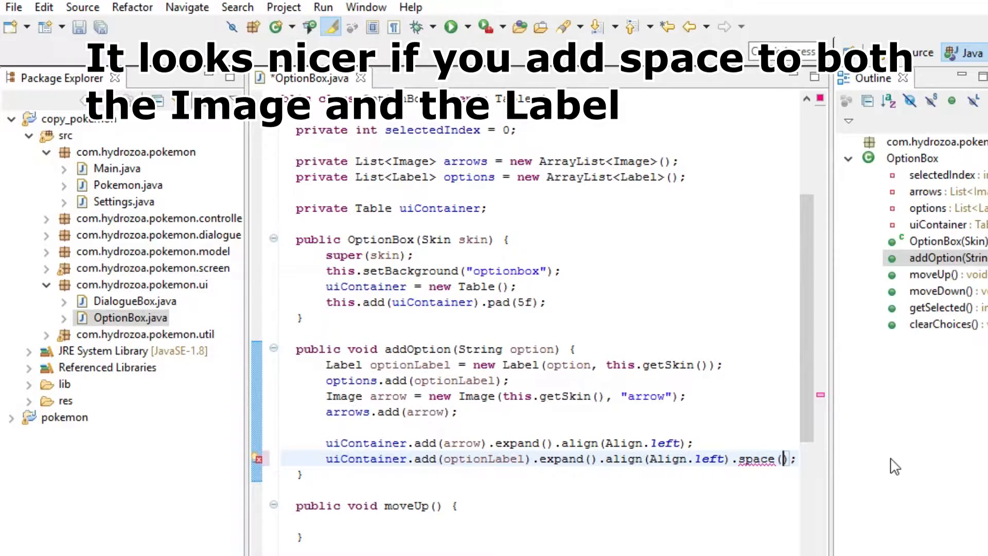
pyautogui.write('8')
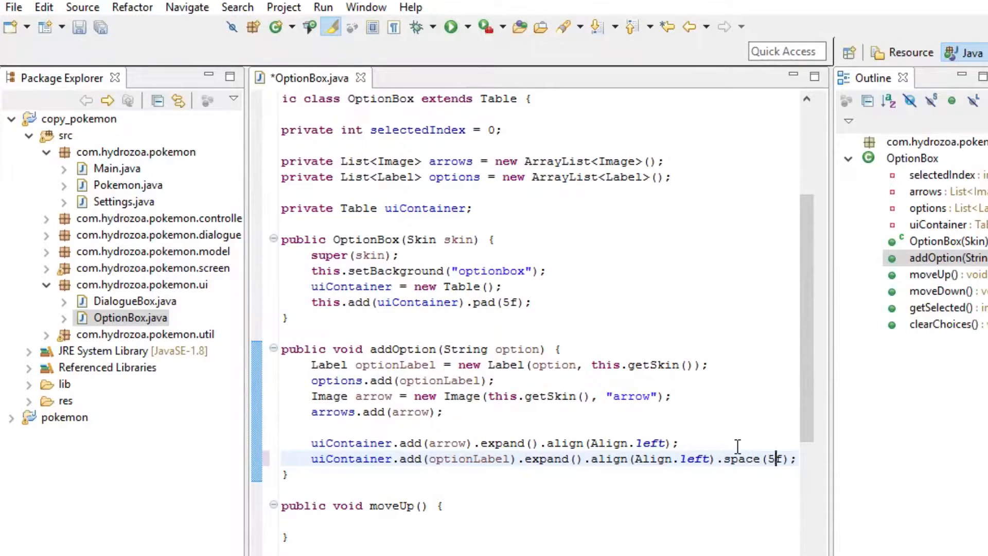
pyautogui.doubleClick(741, 460)
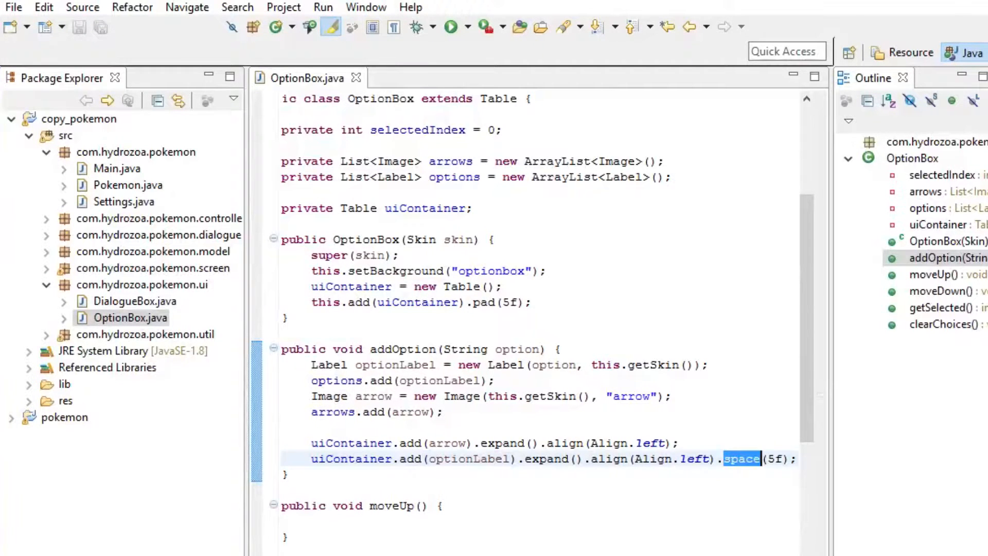
pyautogui.moveTo(750, 442)
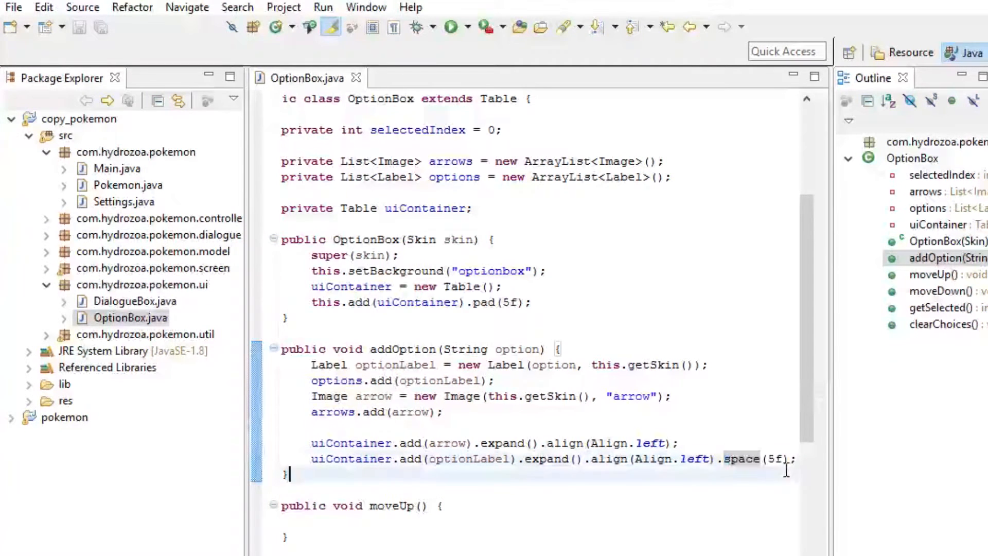
pyautogui.moveTo(732, 492)
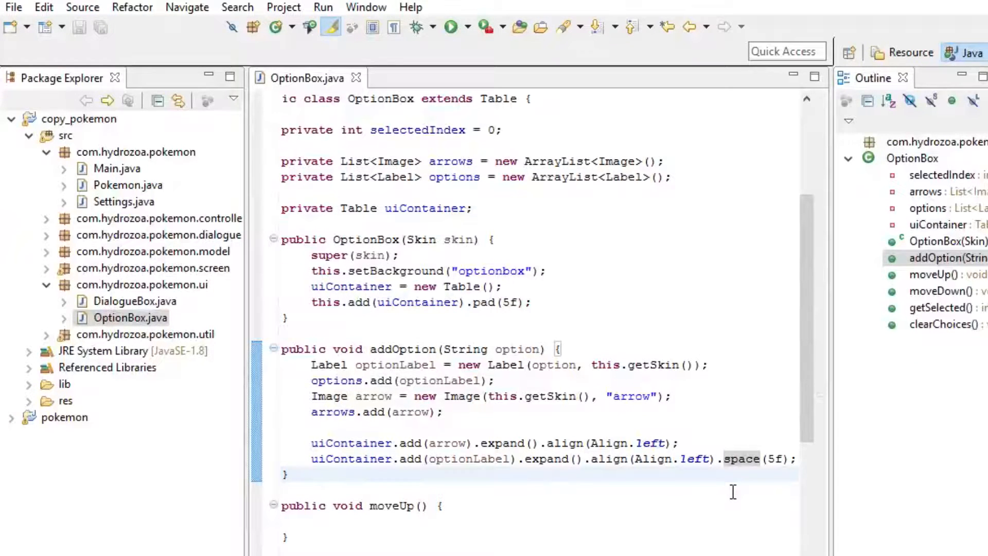
pyautogui.moveTo(786, 454)
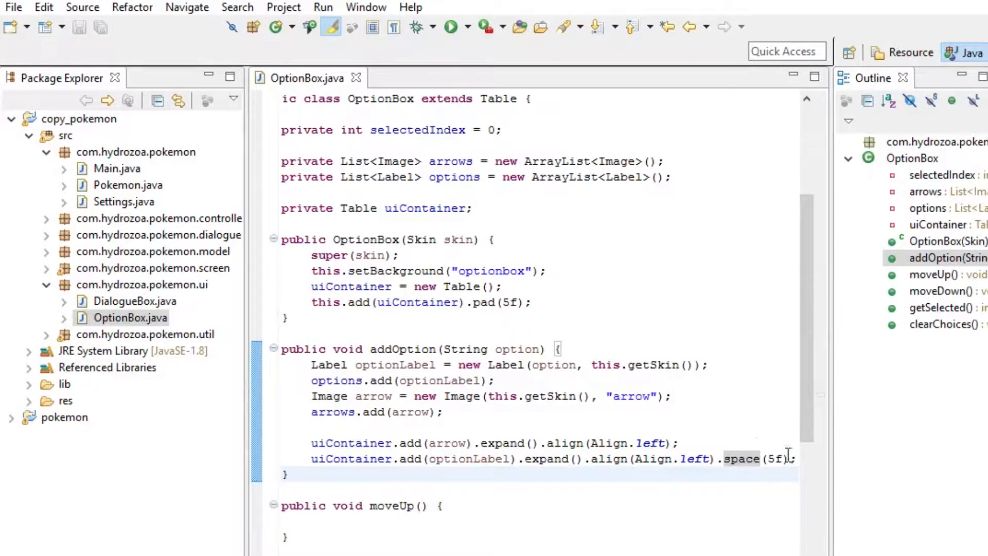
pyautogui.doubleClick(742, 459)
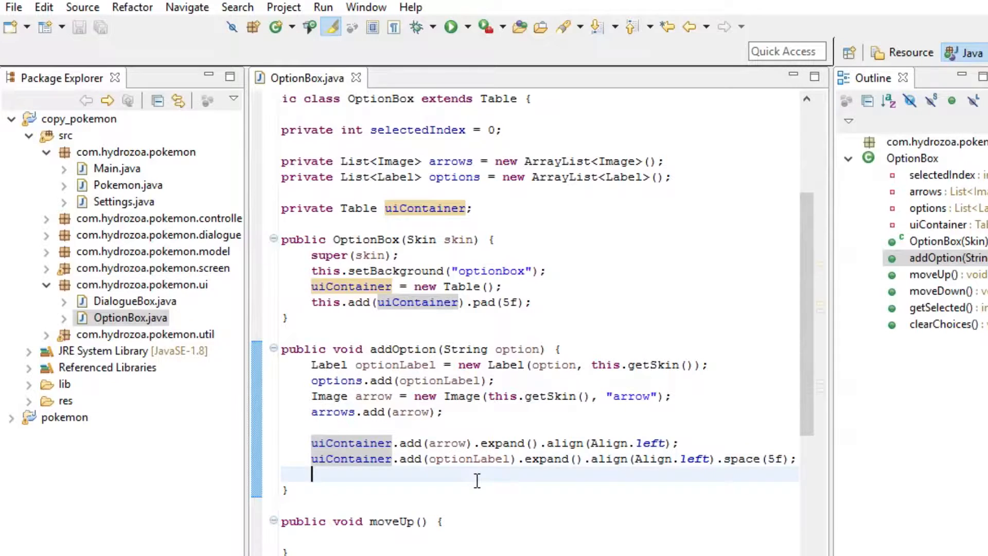
# End each option's table row with uiContainer.row(); and save
pyautogui.write('uiCotnainer')
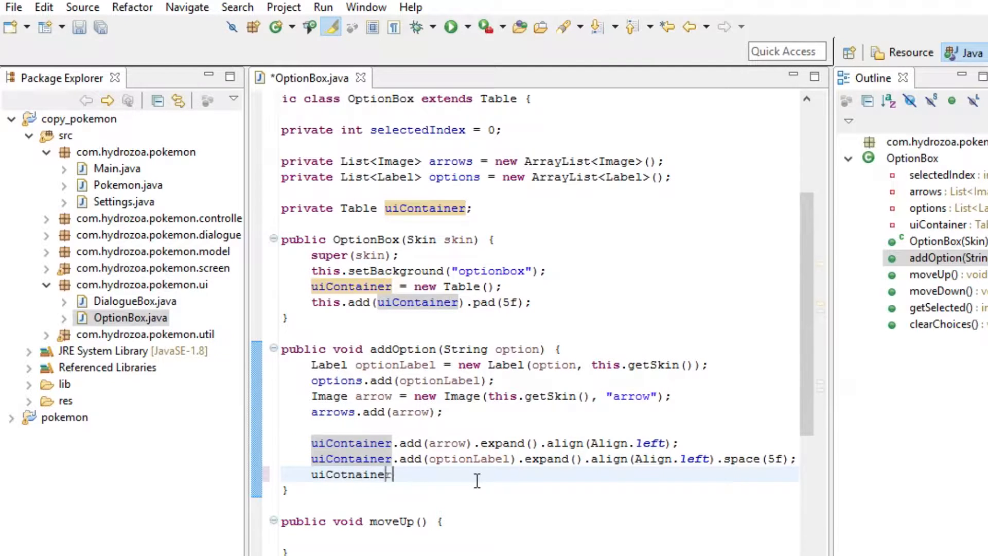
pyautogui.press('BackSpace')
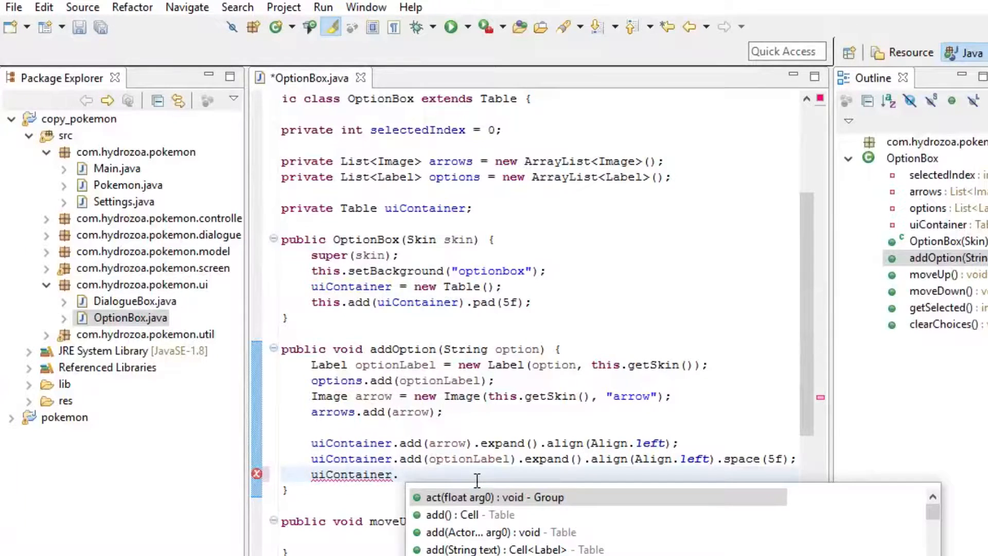
pyautogui.write('row()')
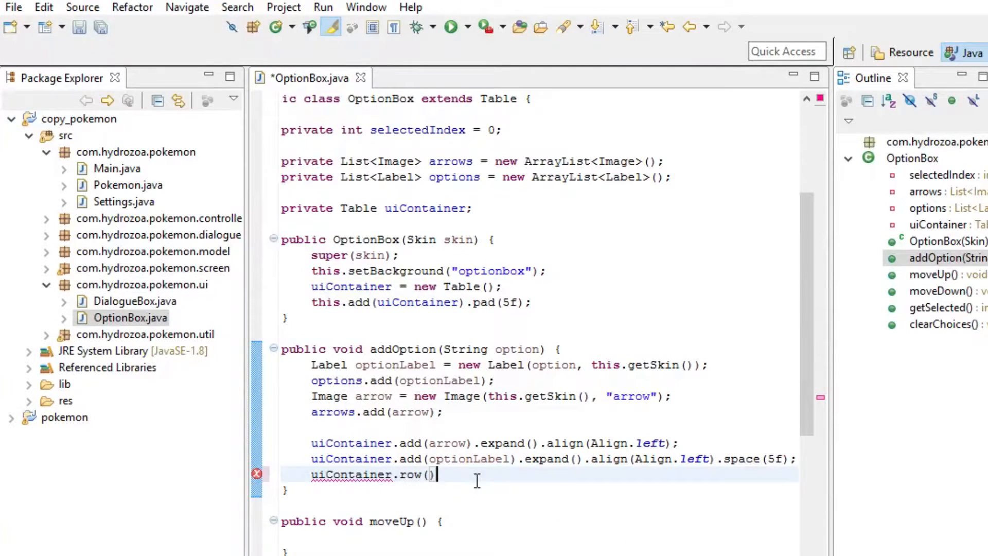
pyautogui.press('ctrl+s')
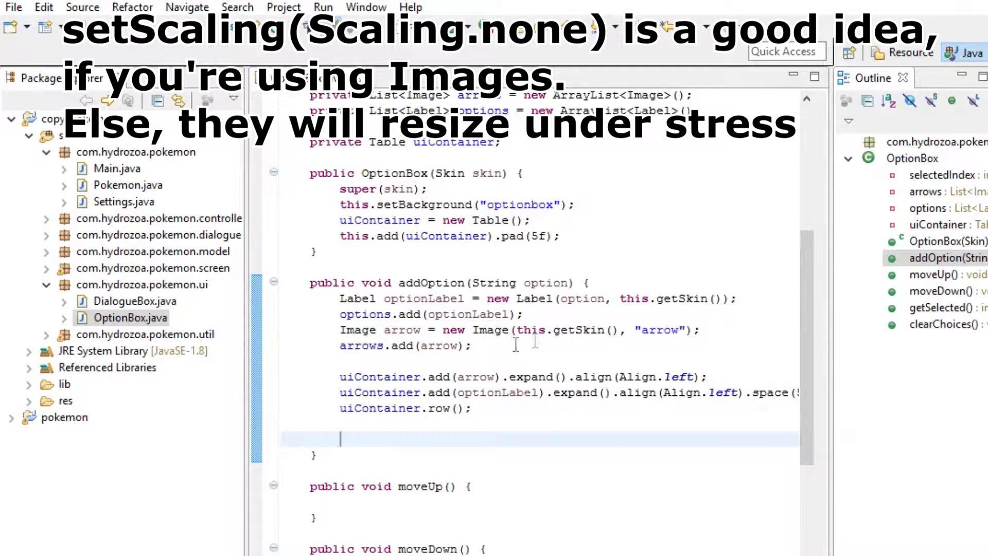
# Hide each newly created arrow with arrow.setVisible(false); in addOption
pyautogui.write('arrow.invi')
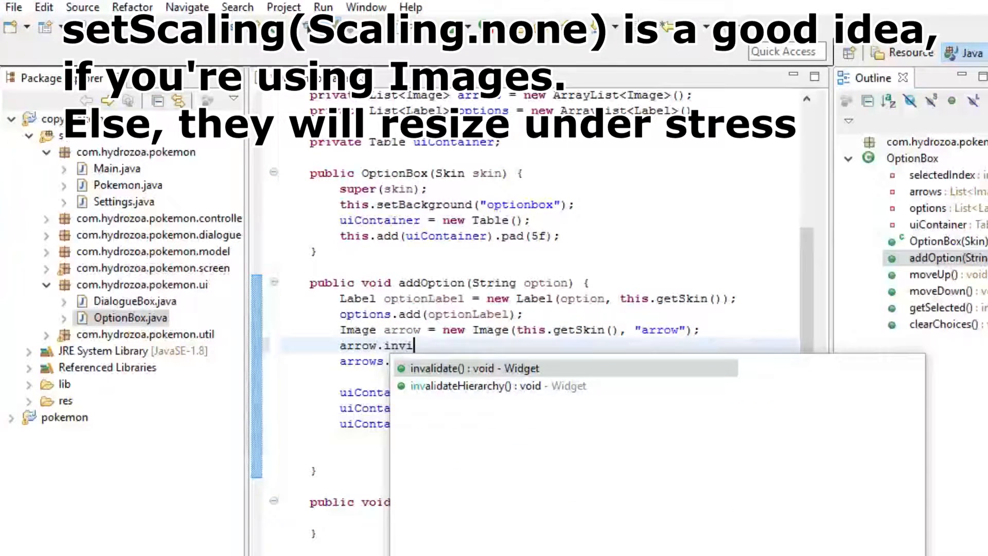
pyautogui.write('setVisible(false);')
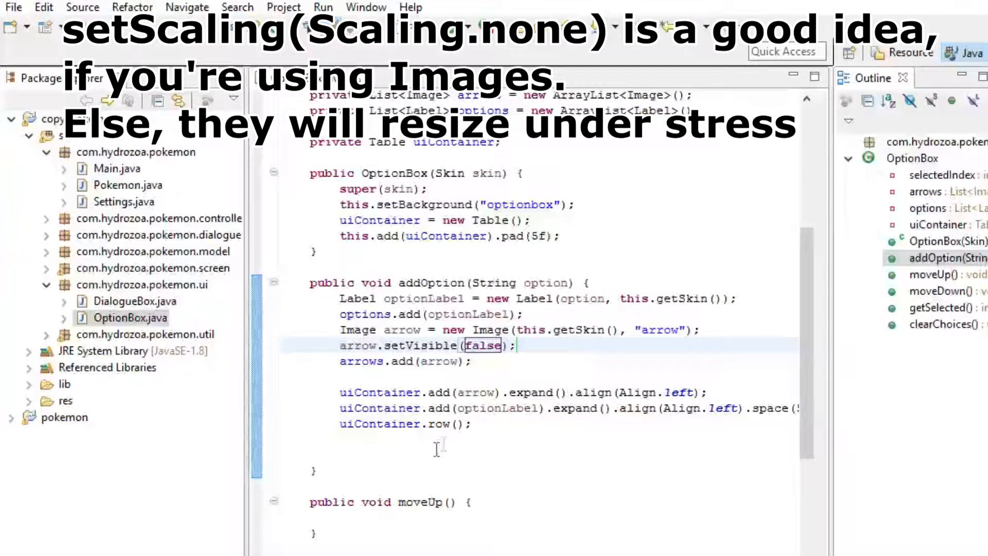
pyautogui.click(428, 455)
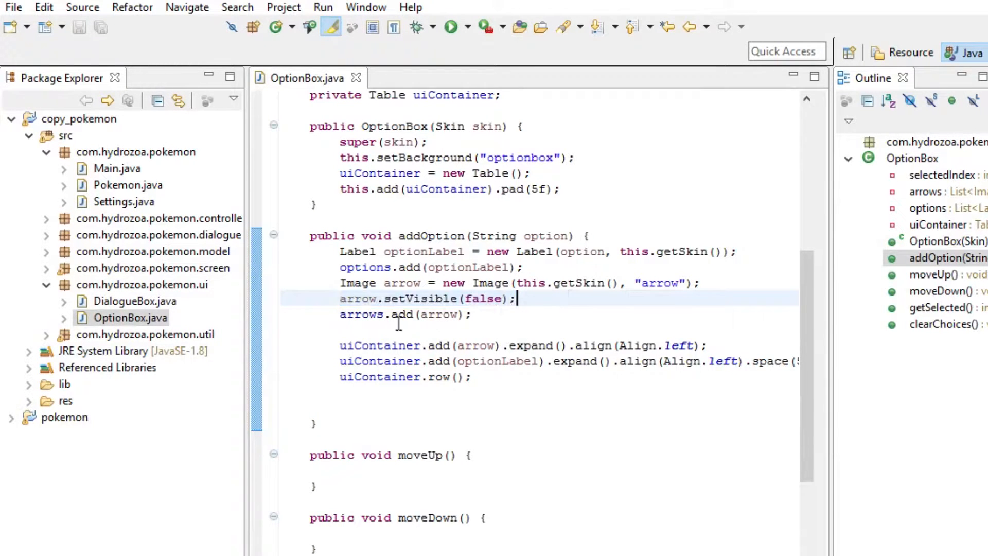
pyautogui.tripleClick(427, 298)
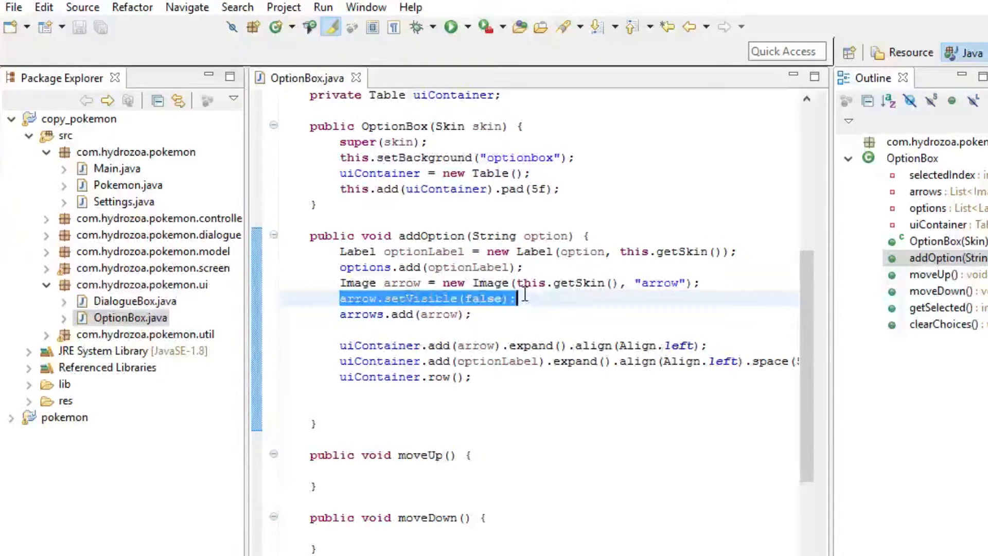
pyautogui.click(395, 403)
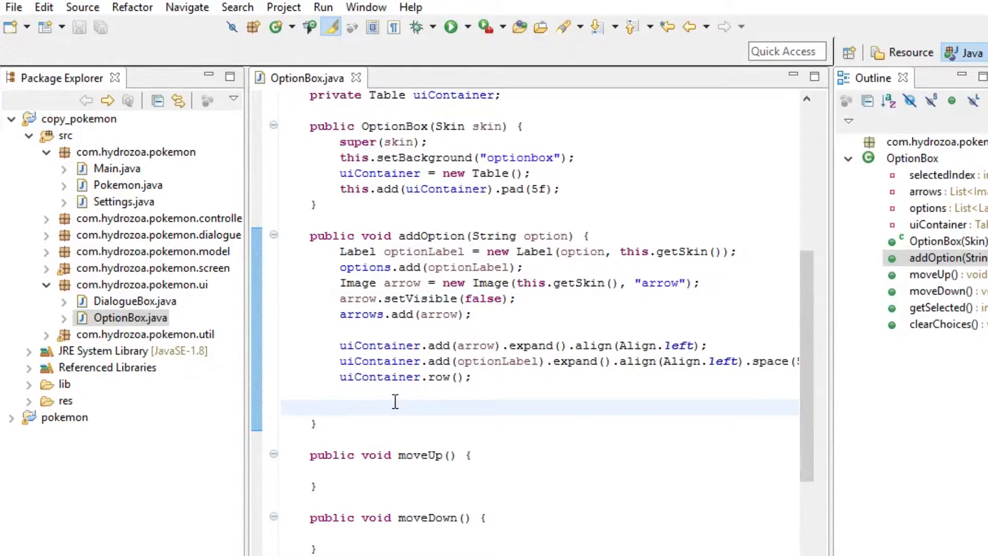
# Call calcArrowVisiblity(); at the end of addOption
pyautogui.write('calcx')
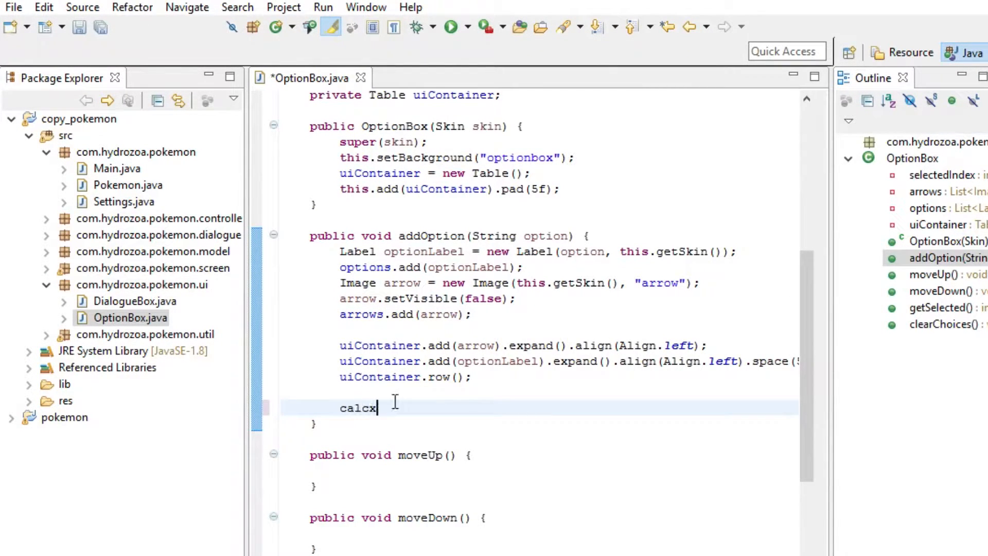
pyautogui.write('Arrow')
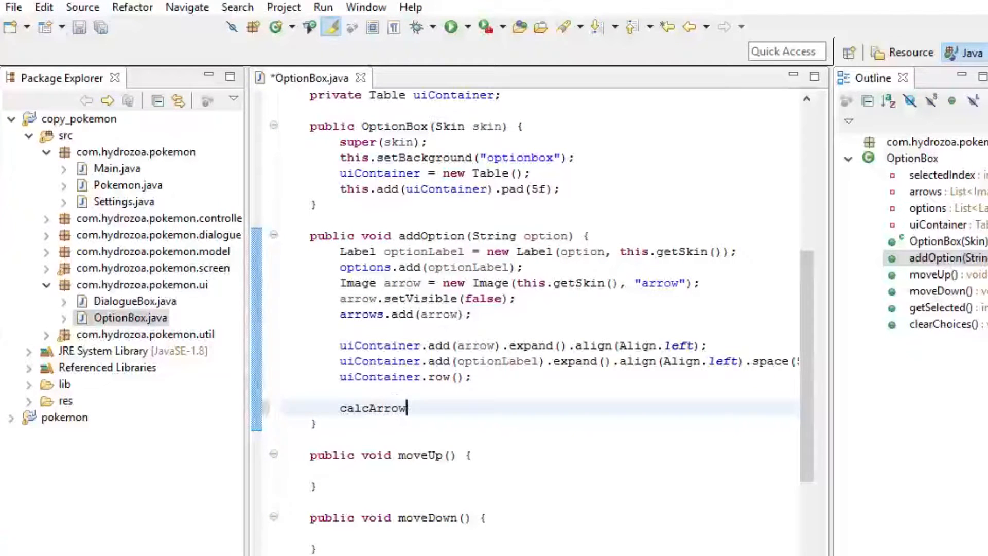
pyautogui.write('Visiblity')
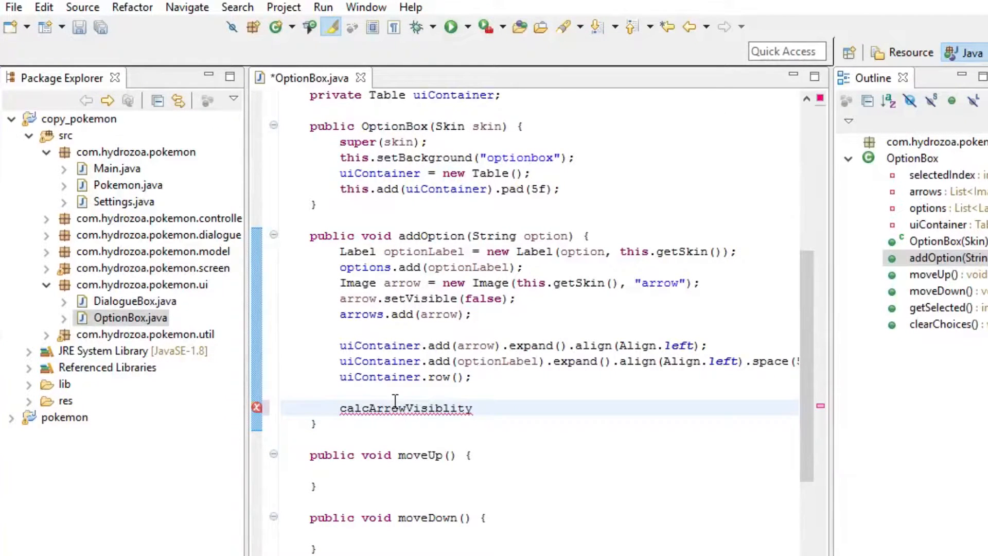
pyautogui.write('();')
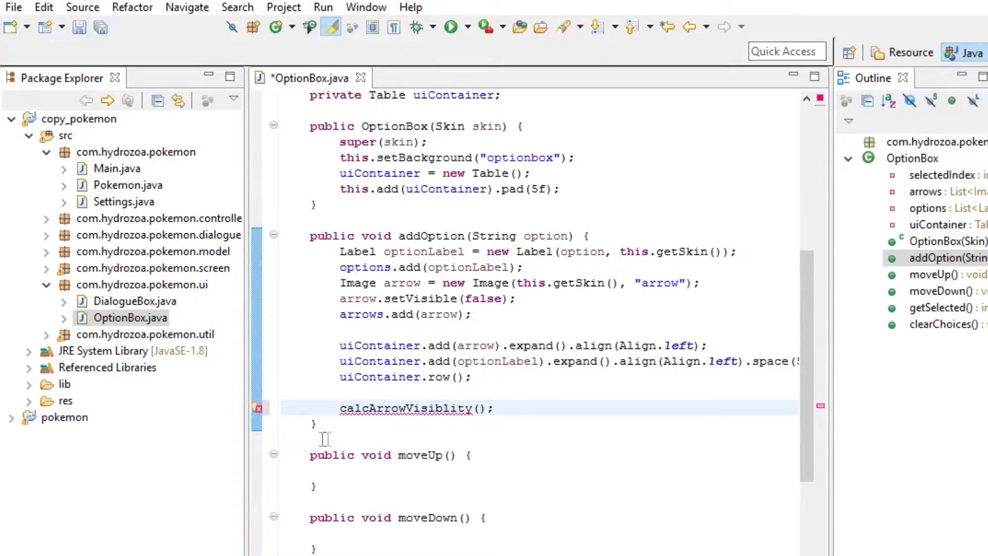
pyautogui.doubleClick(407, 409)
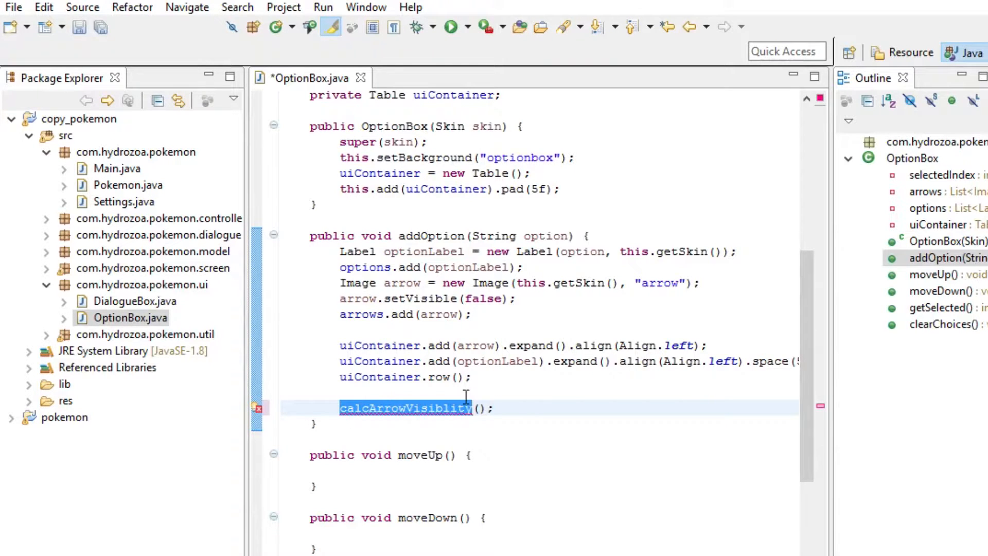
# Declare an empty private void calcArrowVisiblity() method at the end of OptionBox and save
pyautogui.scroll(-3)
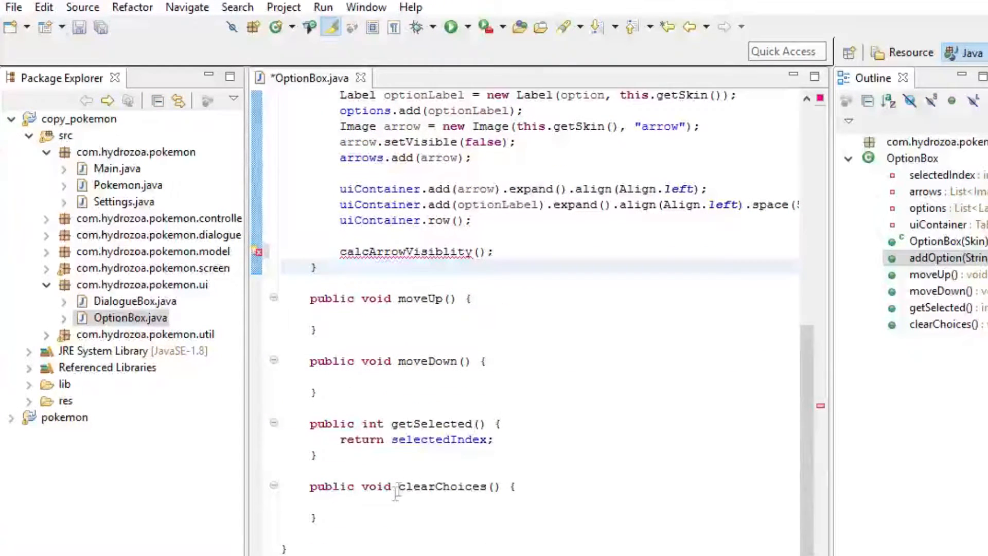
pyautogui.write('priv')
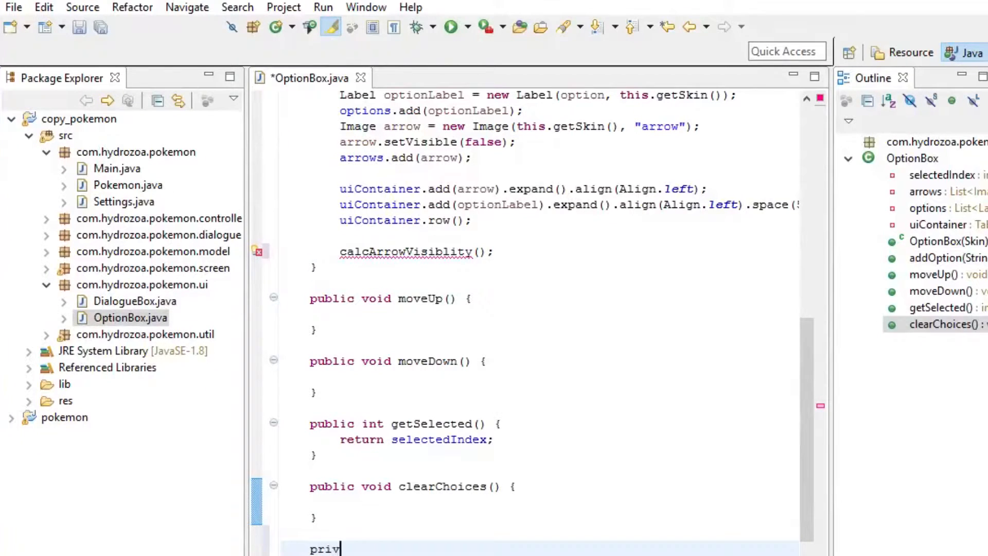
pyautogui.write('ate void')
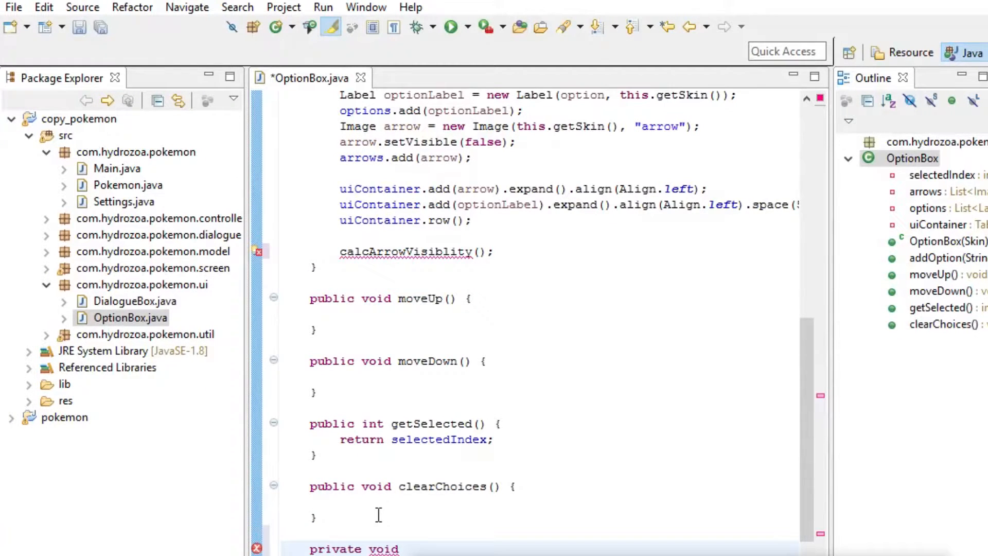
pyautogui.write('calcArrow')
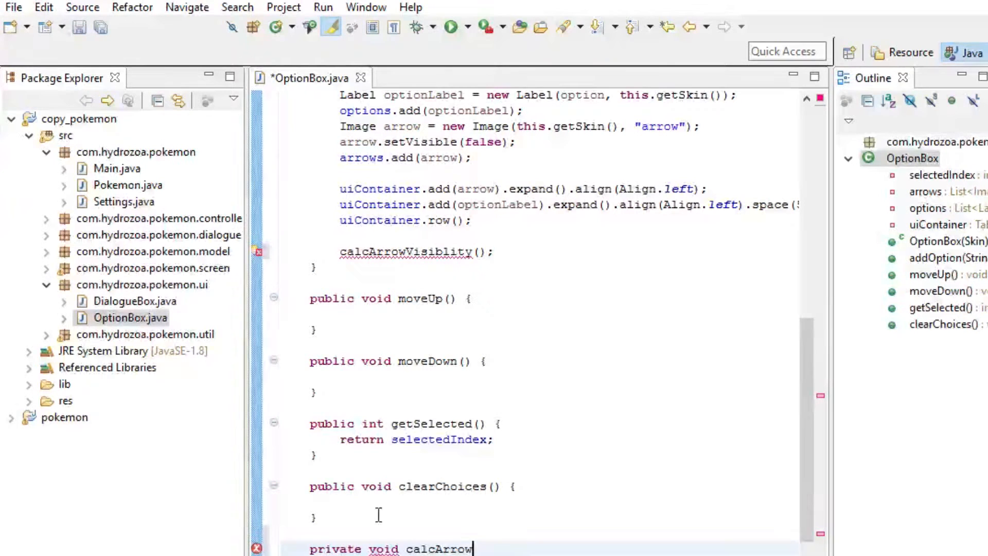
pyautogui.write('Visibl')
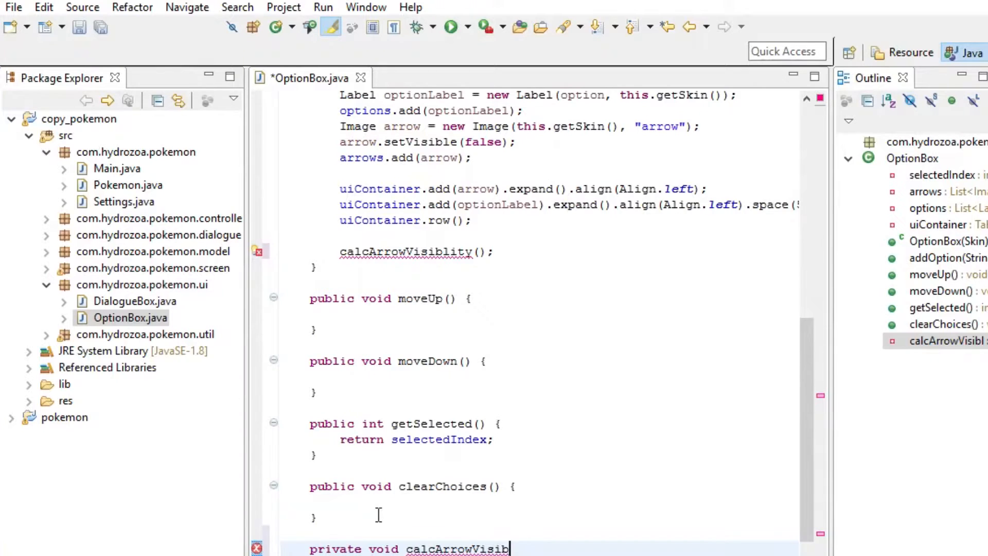
pyautogui.doubleClick(404, 251)
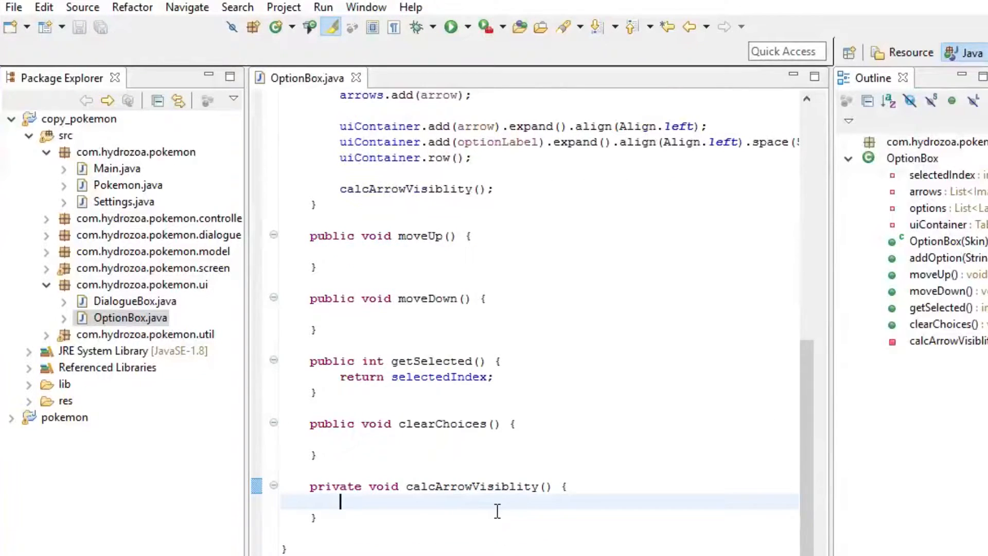
# Write a for loop over arrows.size() inside calcArrowVisiblity, after checking the selectedIndex field
pyautogui.scroll(3)
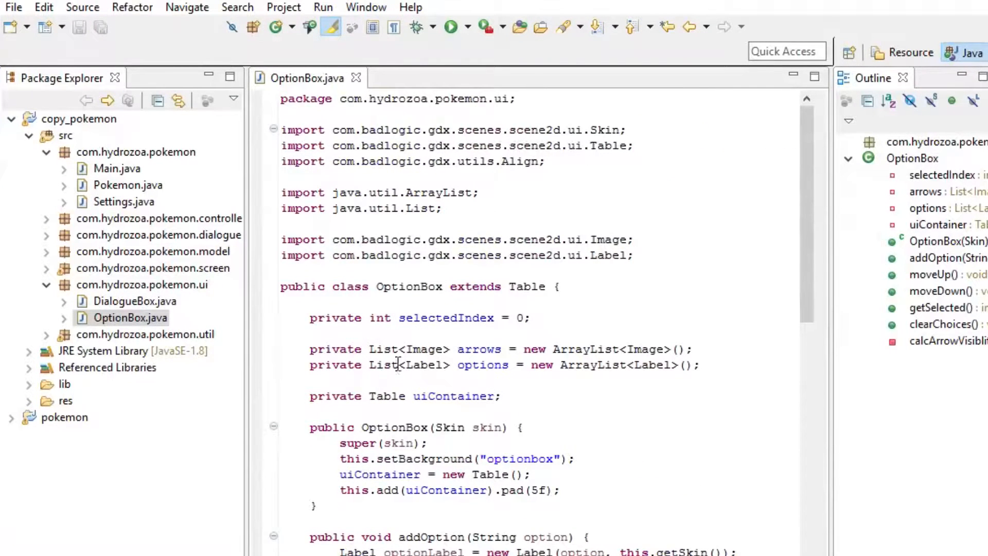
pyautogui.doubleClick(446, 317)
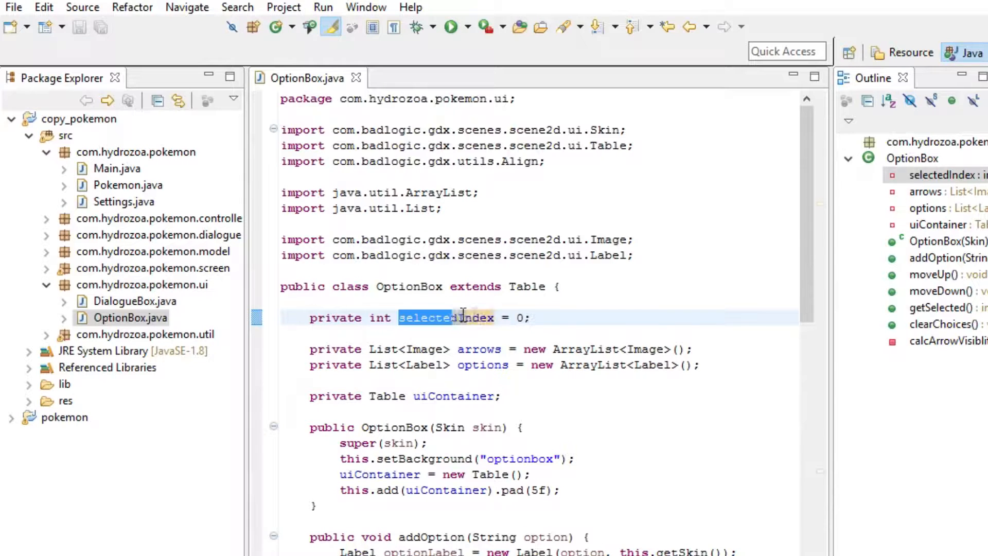
pyautogui.scroll(-3)
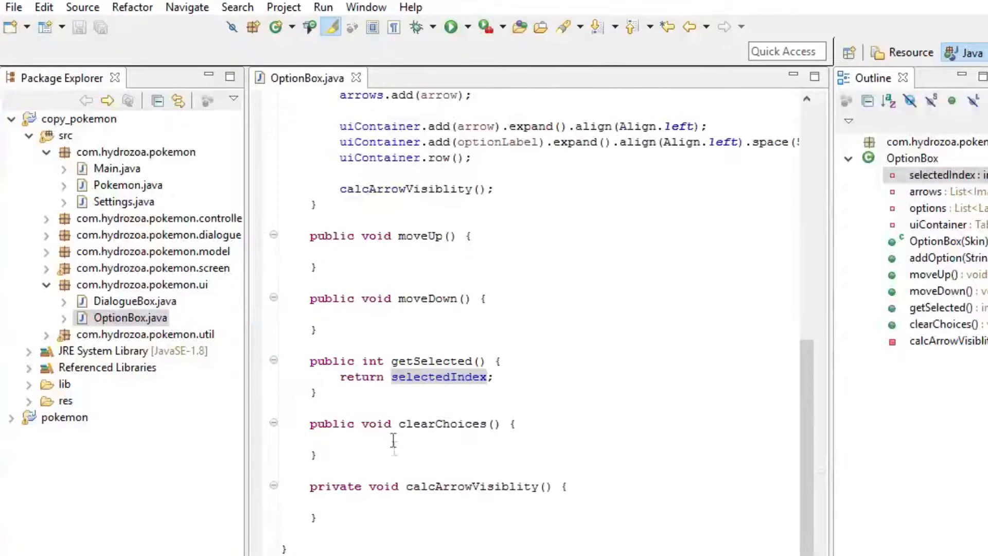
pyautogui.click(508, 503)
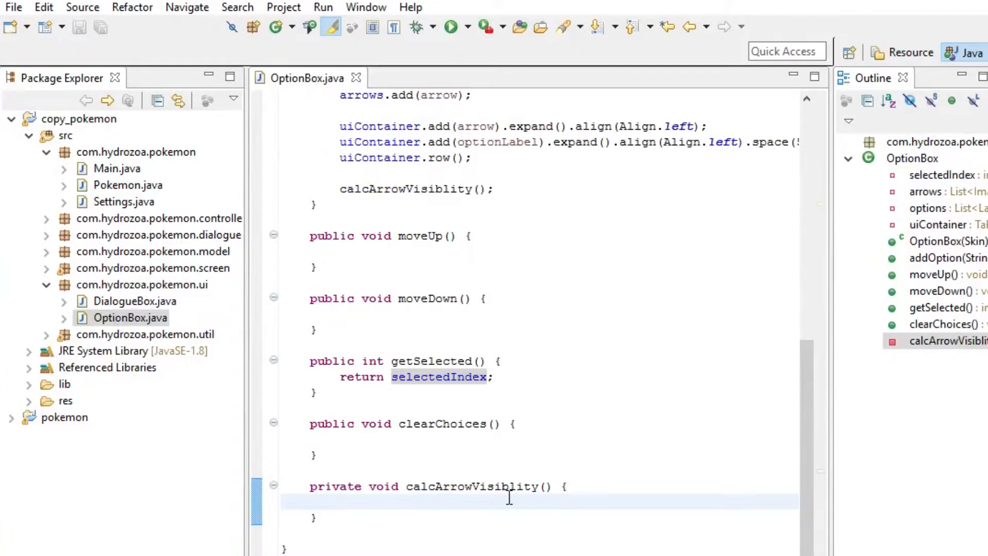
pyautogui.write('for () {')
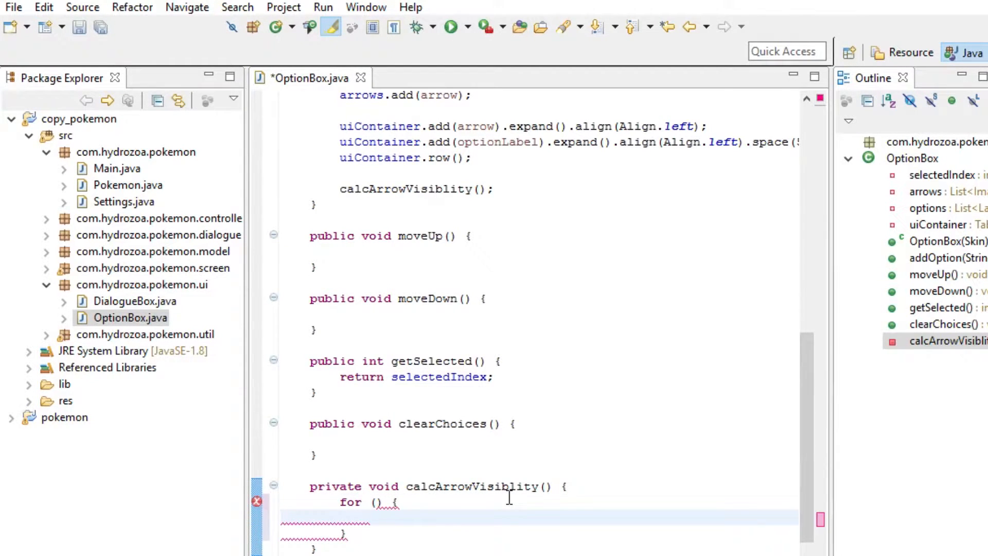
pyautogui.write('int i')
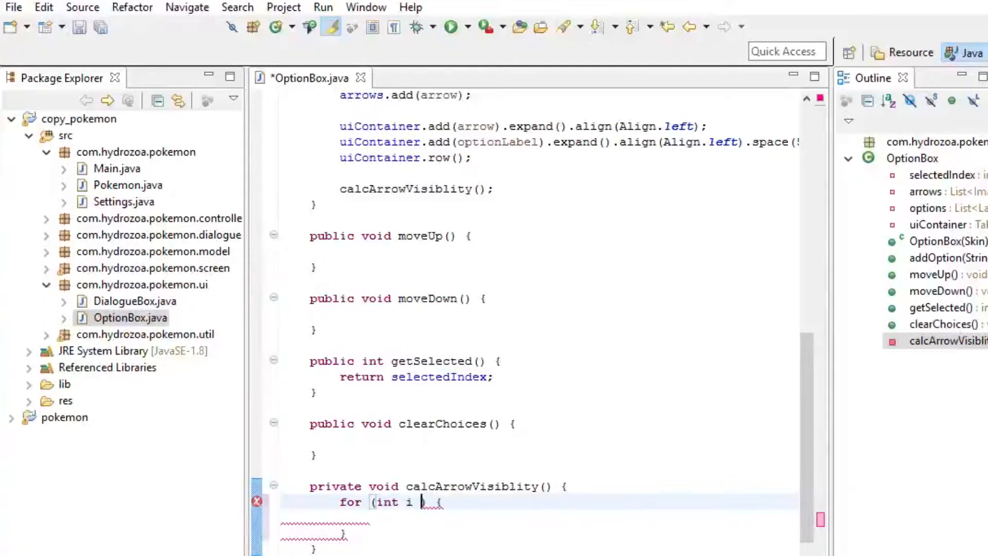
pyautogui.write('= 0; ) {')
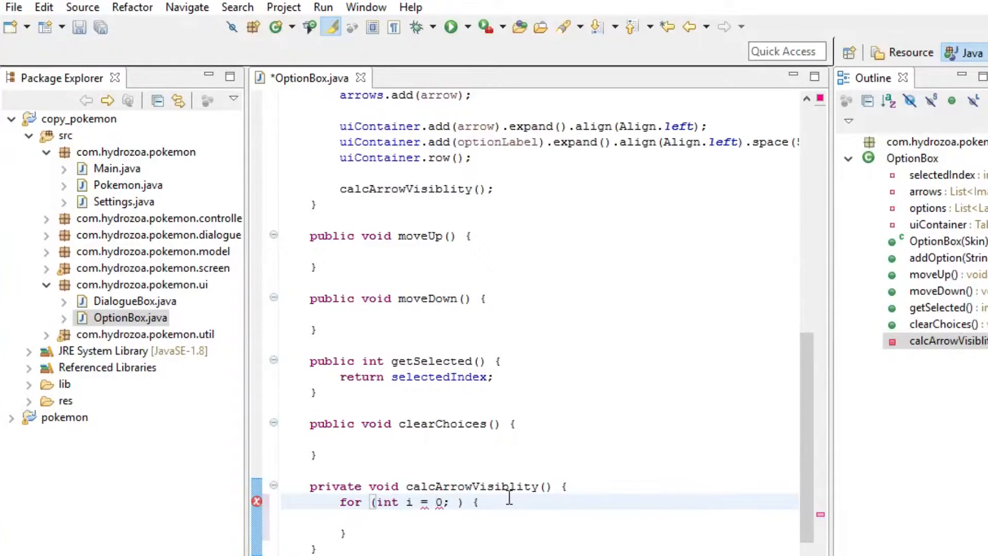
pyautogui.write('i <')
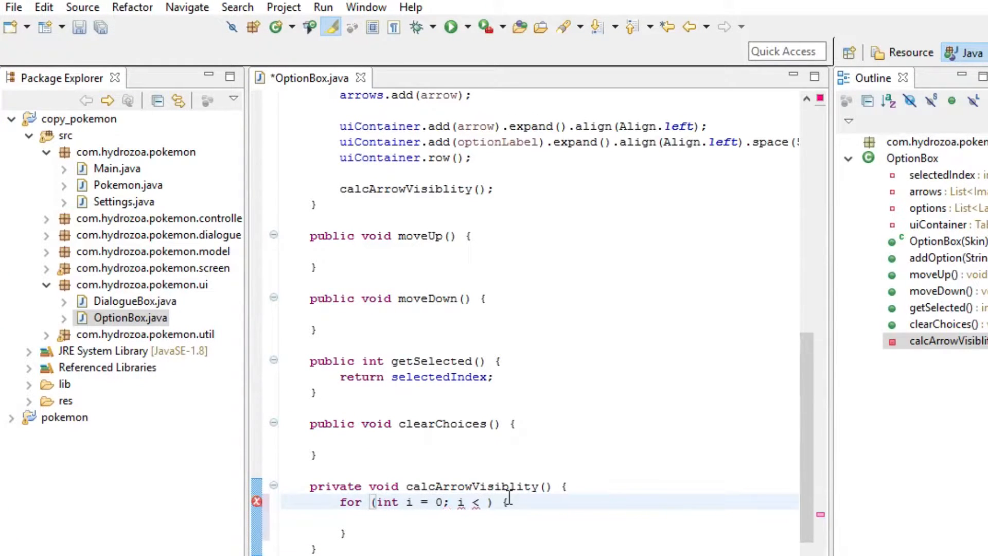
pyautogui.write('arrow')
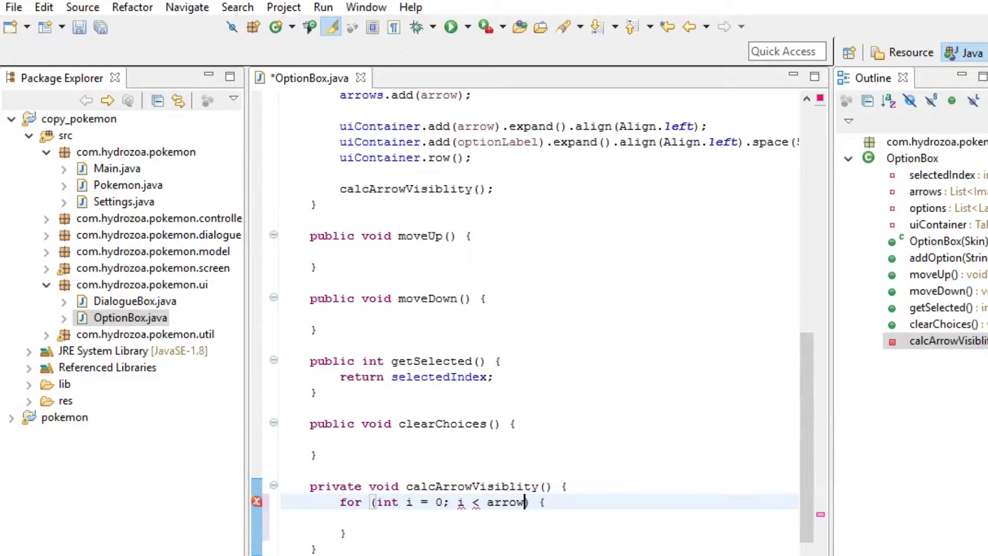
pyautogui.write('.size(); i+')
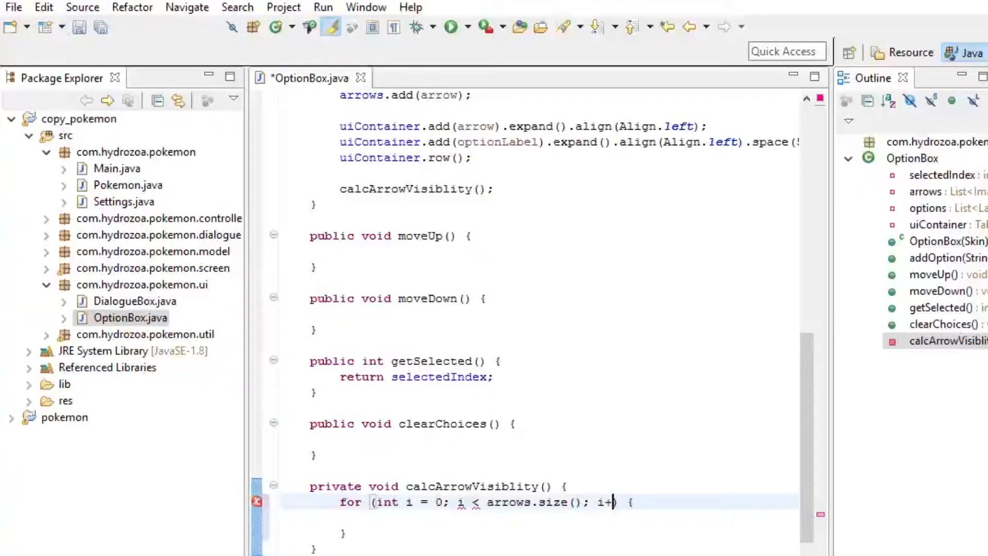
pyautogui.press('Return')
pyautogui.write('if (')
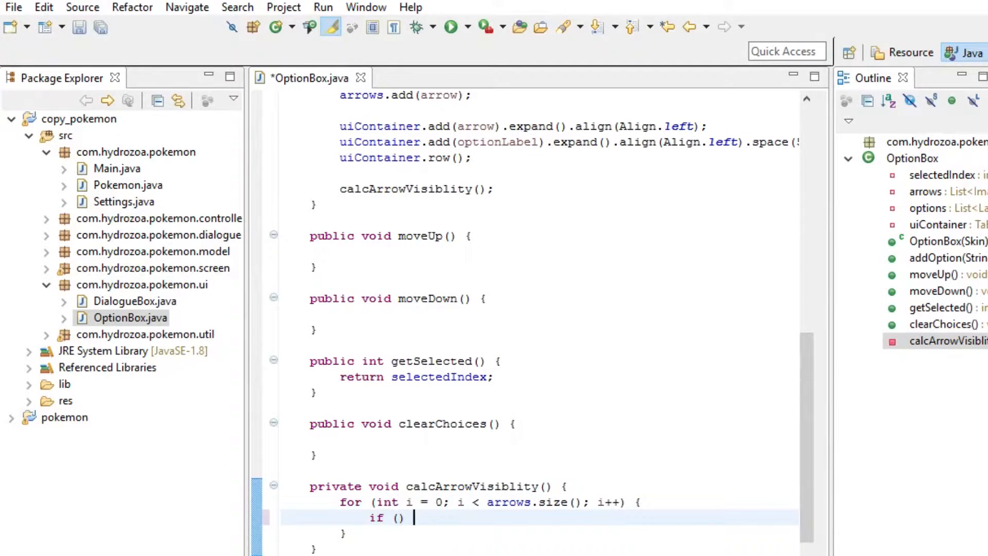
# Inside the loop, show arrows.get(i) when i == selectedIndex and hide it otherwise, then save
pyautogui.write('i')
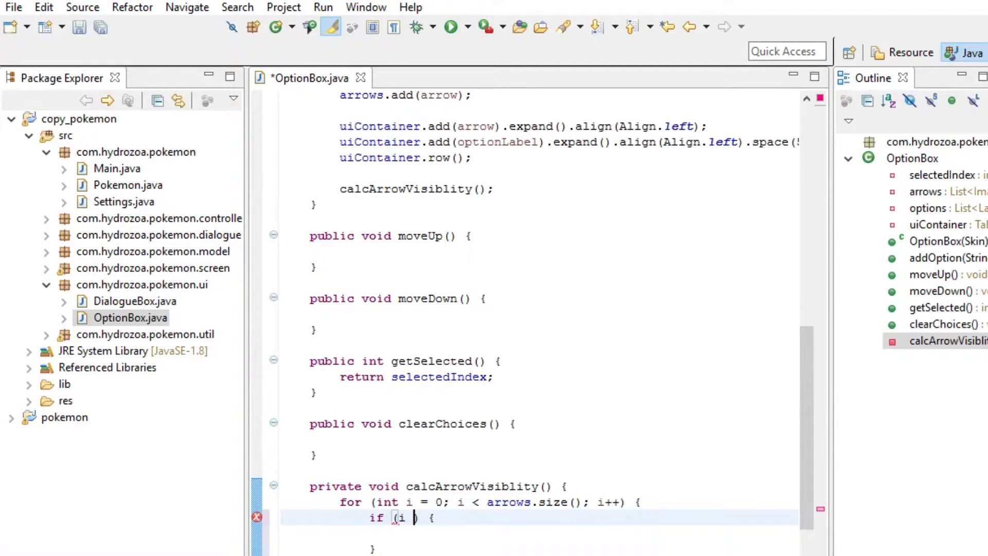
pyautogui.write('== selectedIndex')
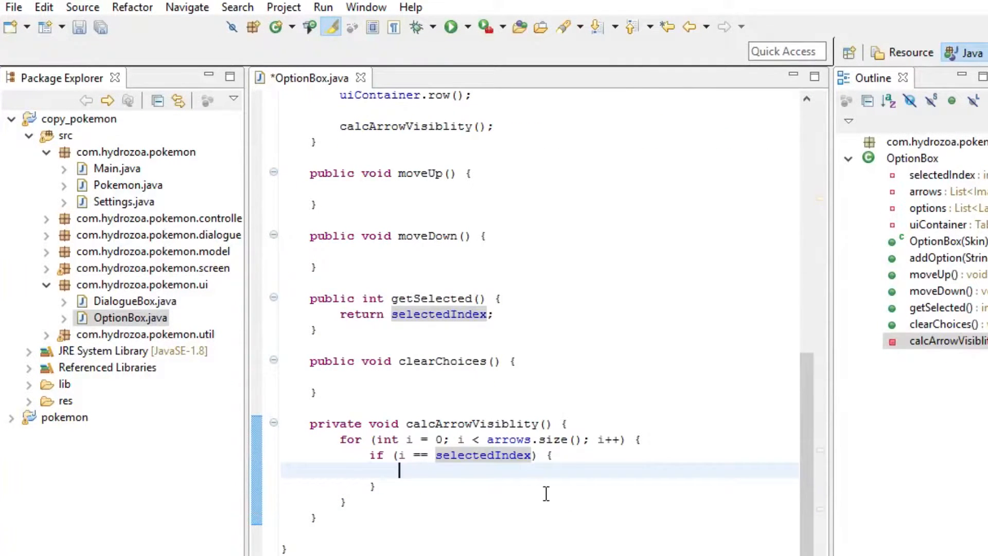
pyautogui.write('arrows.get(i')
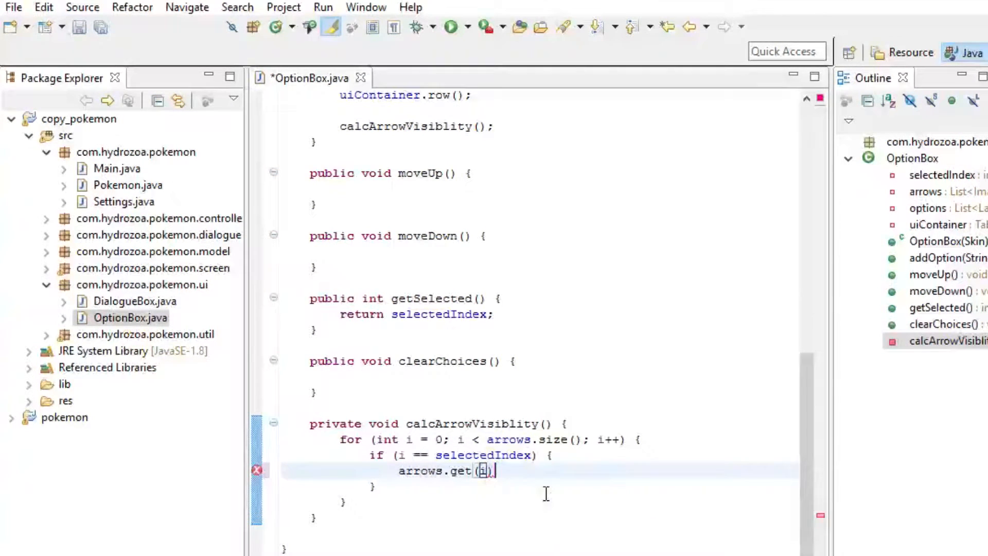
pyautogui.write('.s')
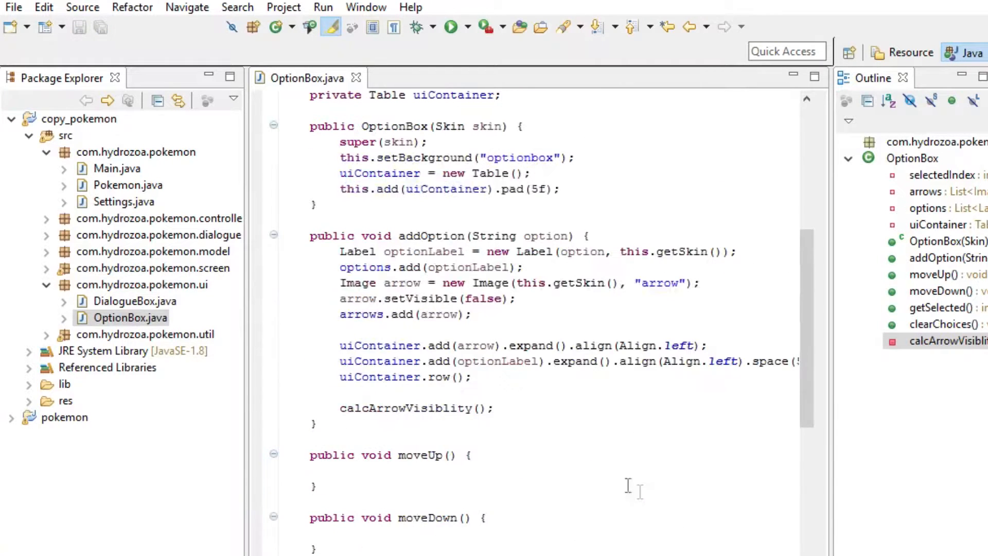
# Call calcArrowVisiblity() from both moveUp and moveDown and save OptionBox.java
pyautogui.click(410, 409)
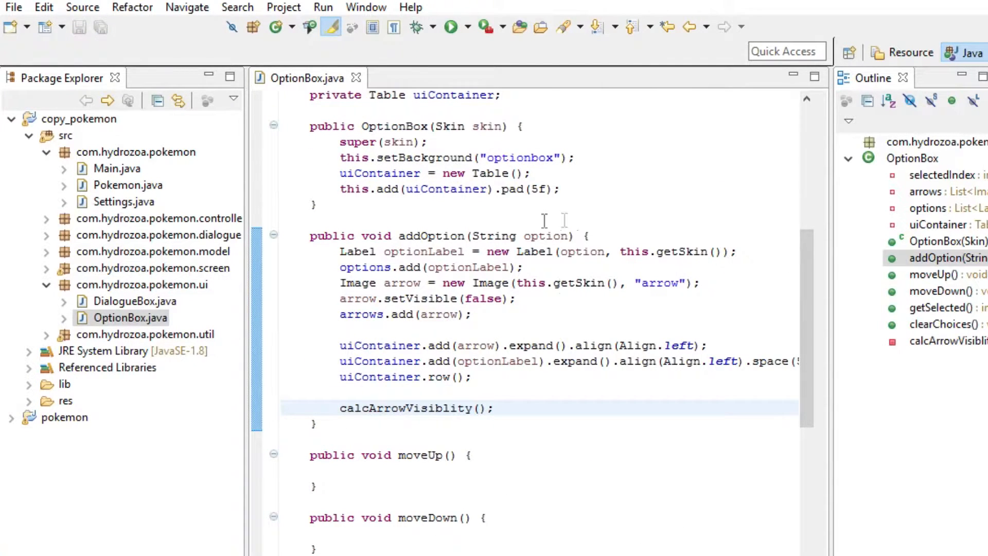
pyautogui.scroll(-3)
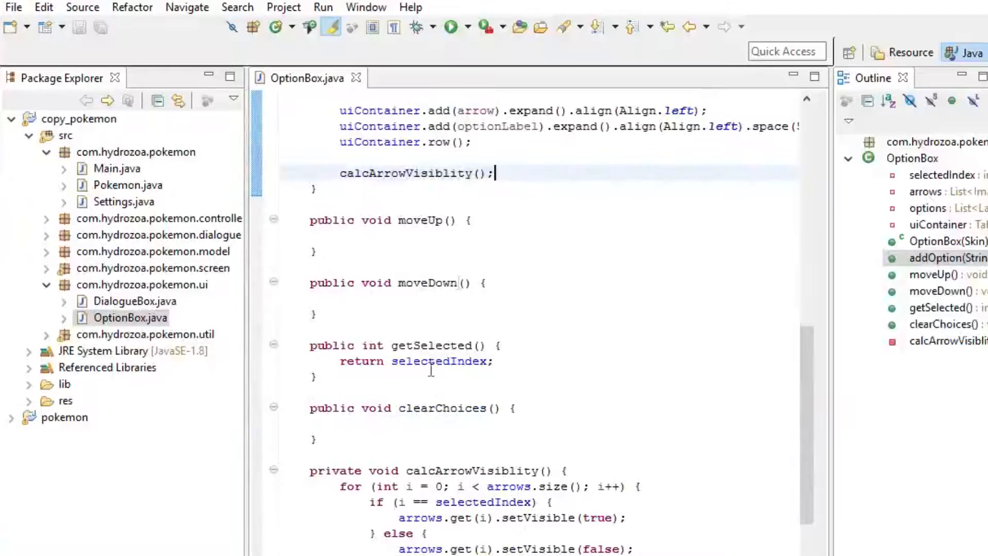
pyautogui.write('calcArrowVisiblity')
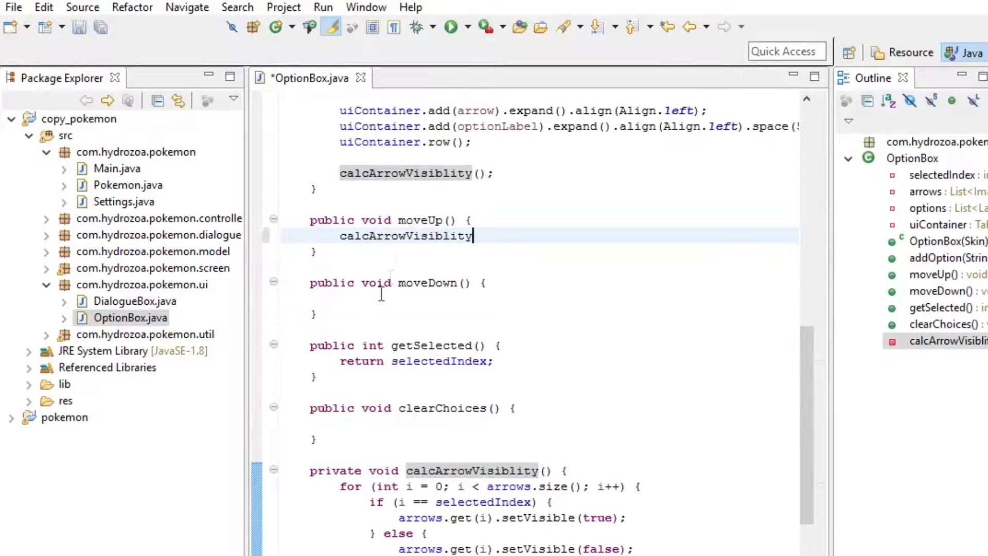
pyautogui.write('calcArrowVisiblity();')
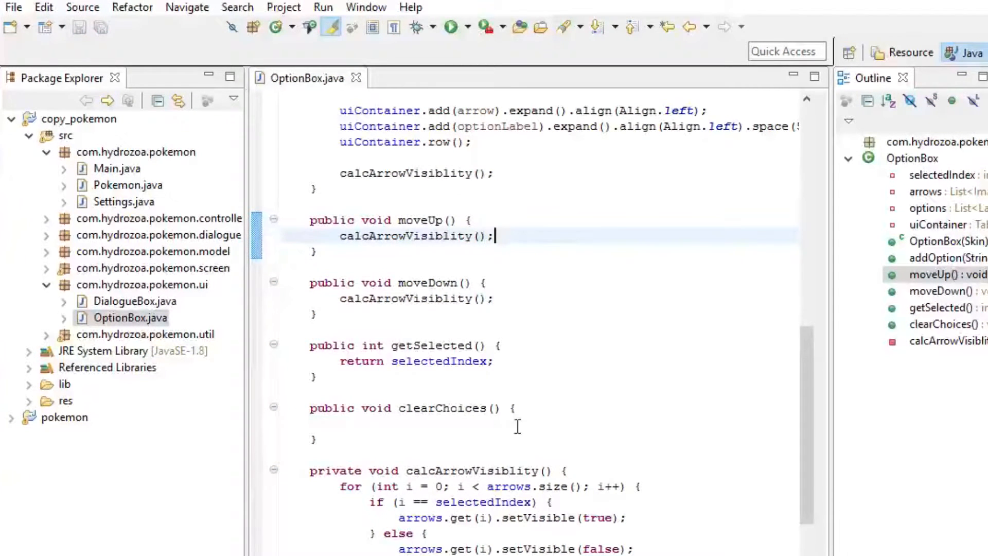
pyautogui.scroll(-3)
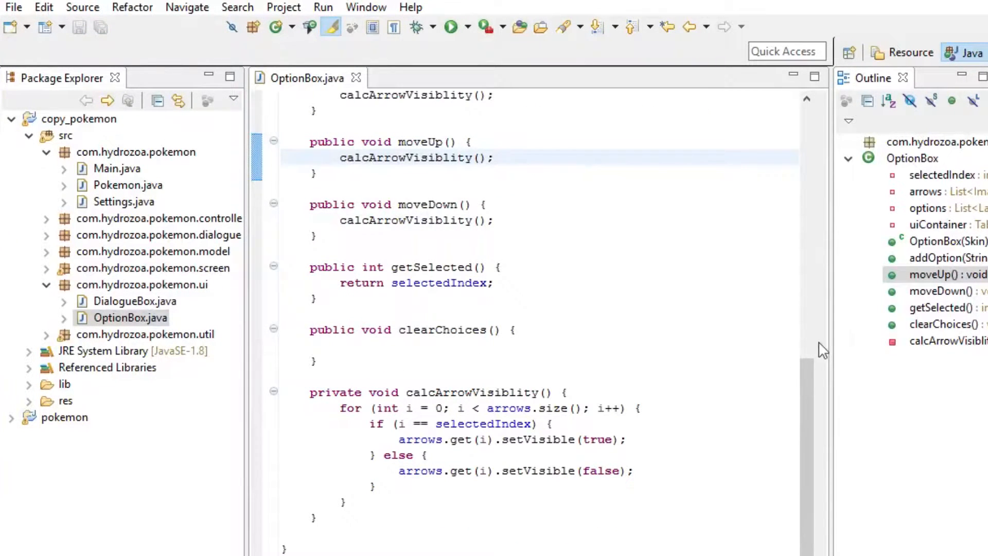
pyautogui.scroll(3)
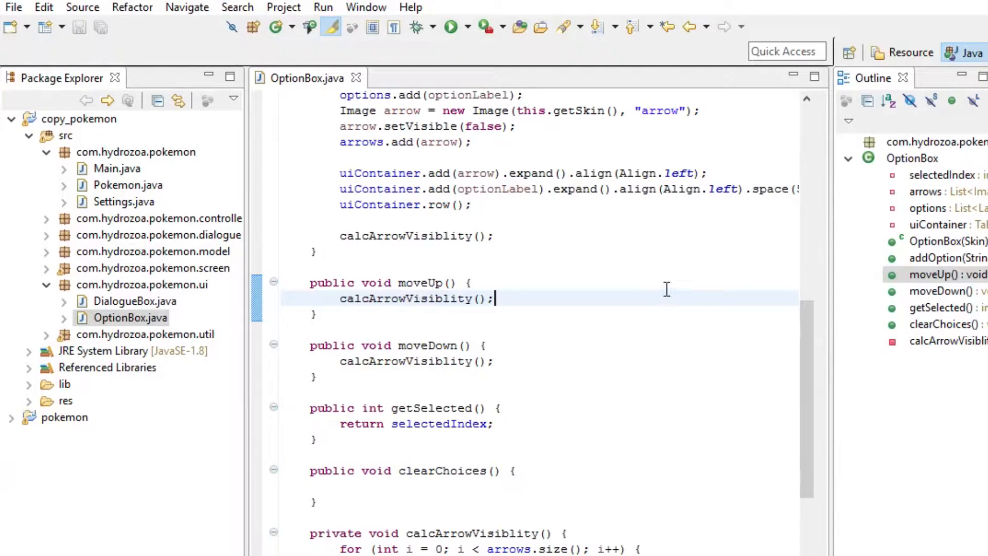
pyautogui.moveTo(721, 302)
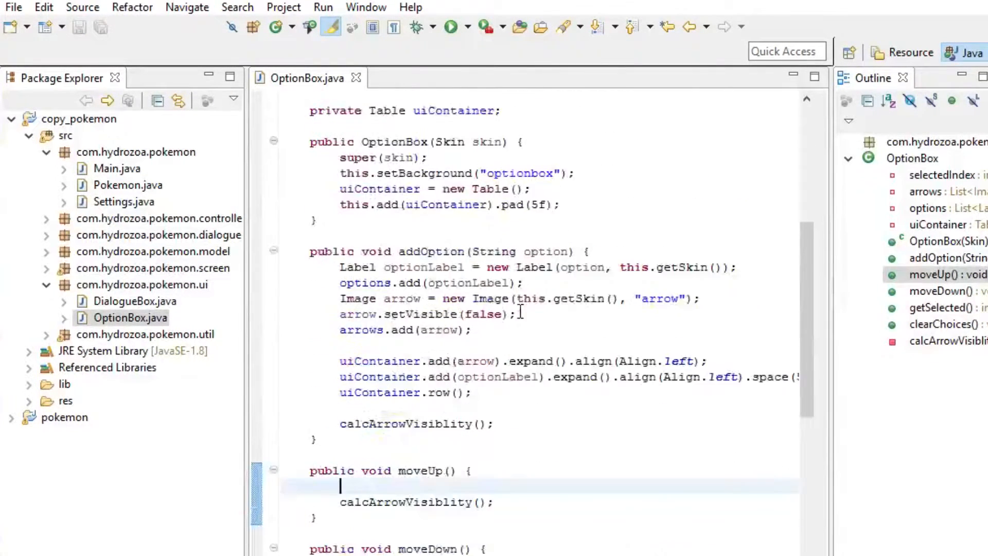
# Make moveUp decrement selectedIndex, save, and check the field's starting value
pyautogui.write('selectedIndex')
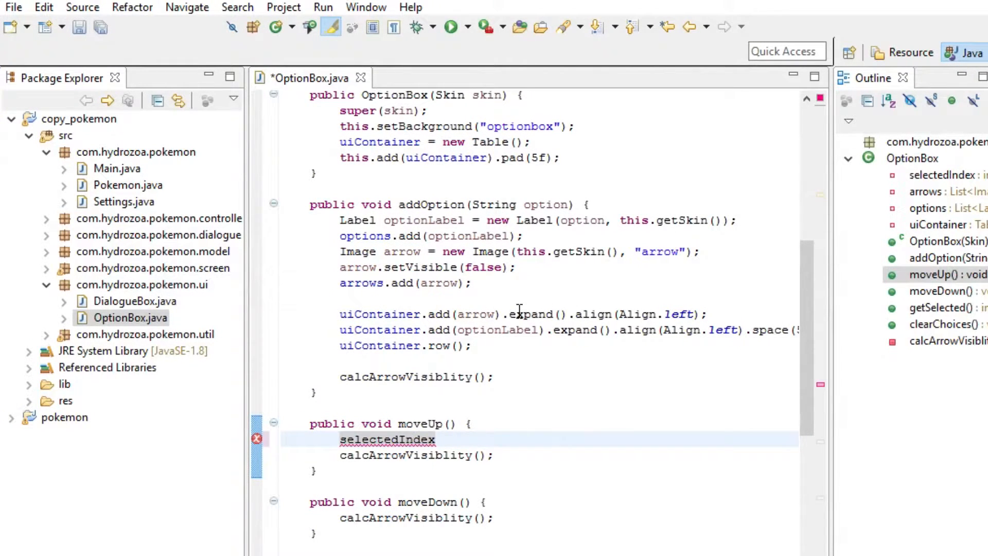
pyautogui.write('--;')
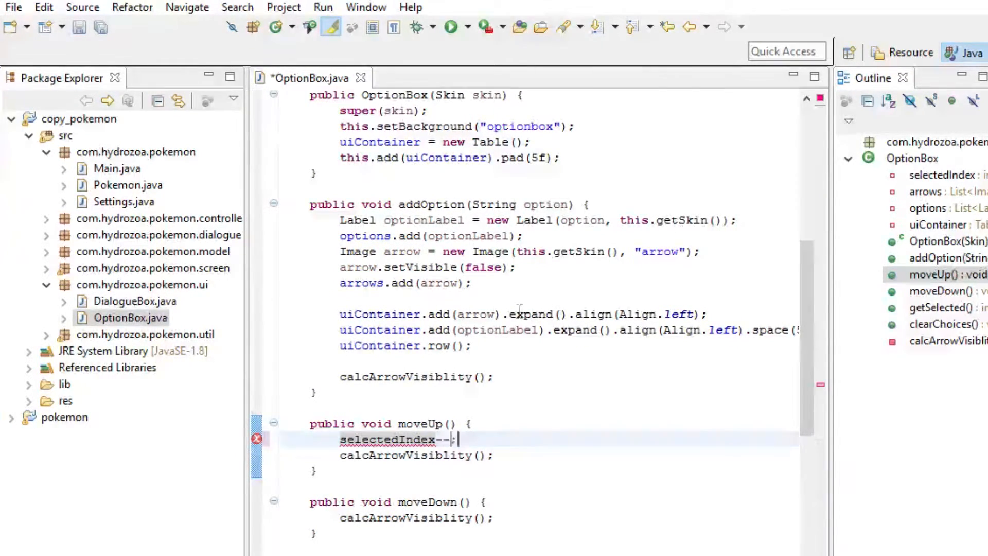
pyautogui.press('ctrl+s')
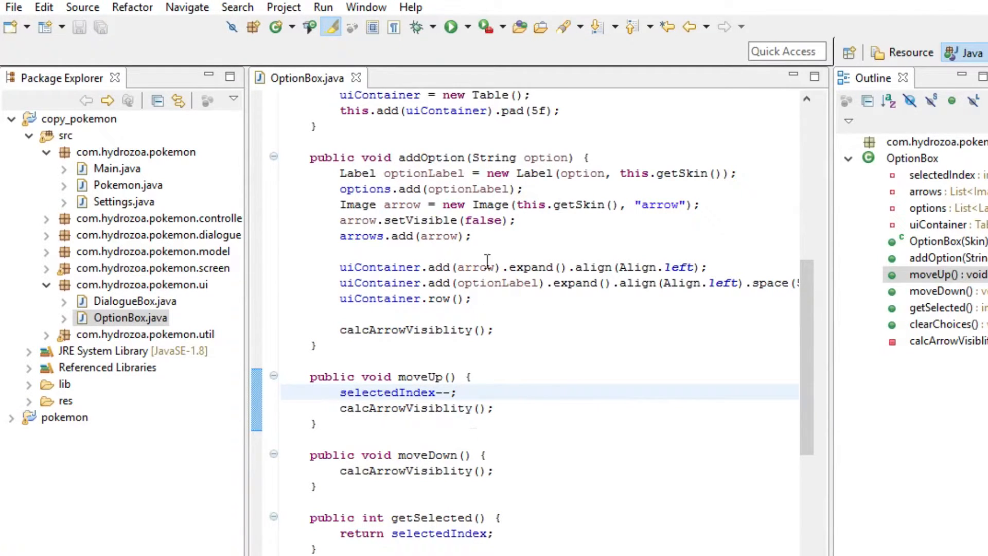
pyautogui.scroll(3)
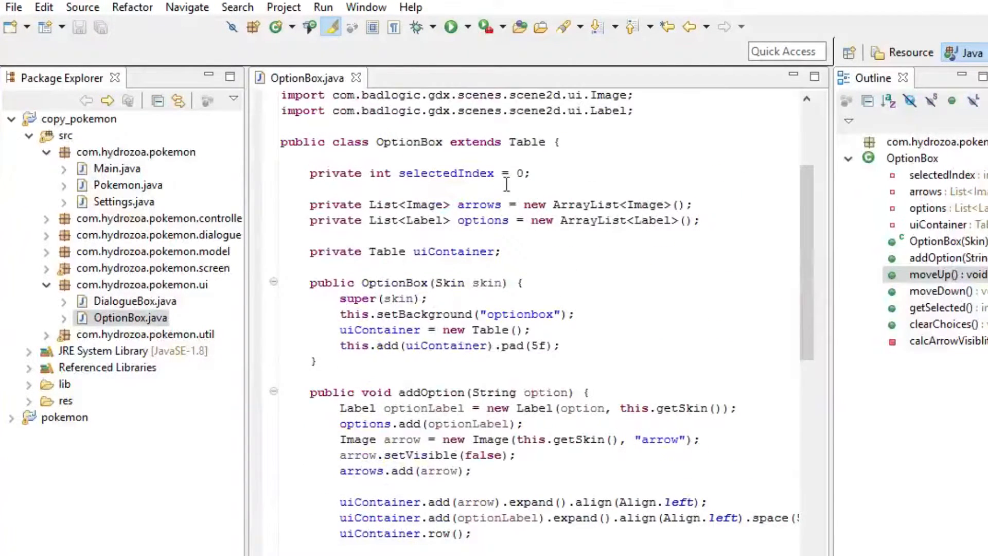
pyautogui.doubleClick(516, 173)
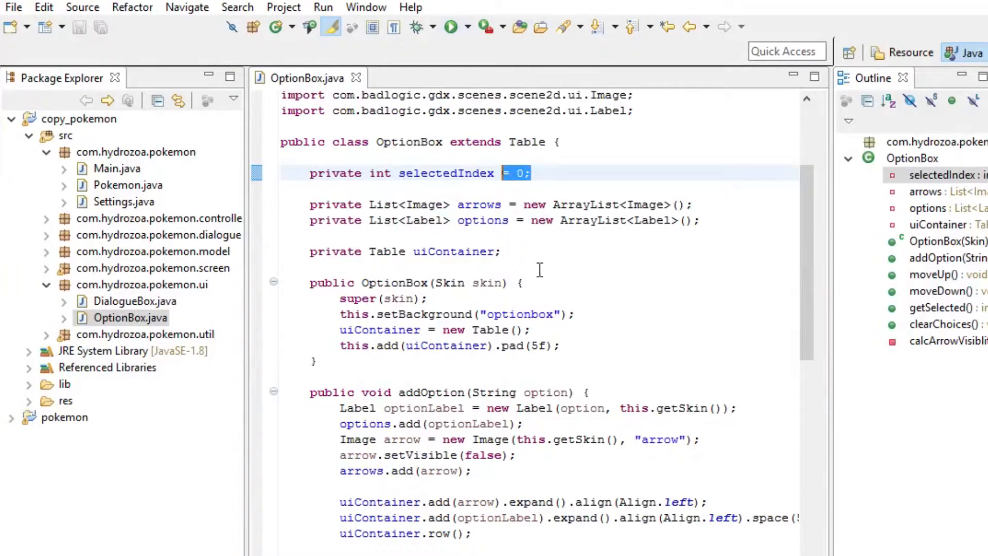
pyautogui.moveTo(575, 243)
pyautogui.write('selectedIndex--;')
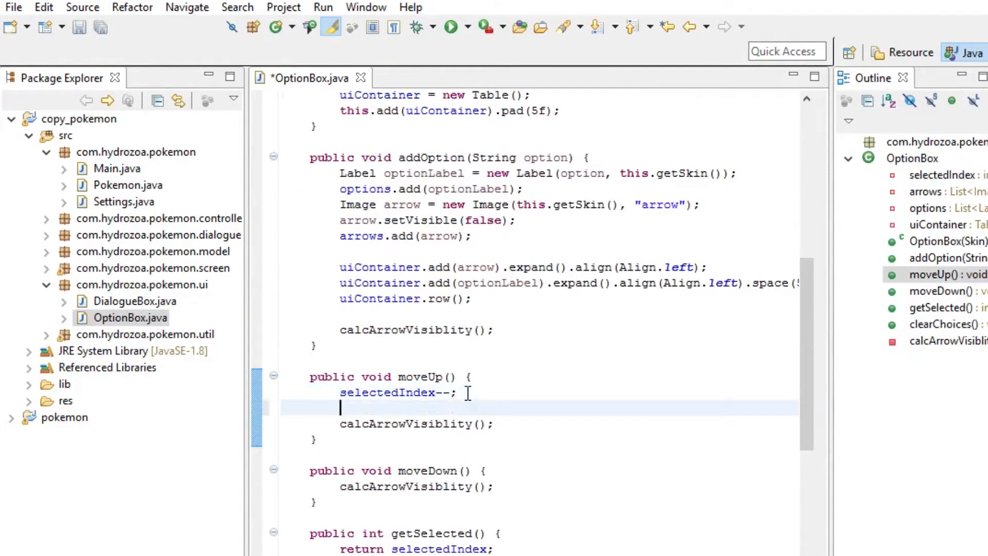
# Clamp selectedIndex at 0 in moveUp with if (selectedIndex < 0) { selectedIndex = 0; }
pyautogui.write('if () {')
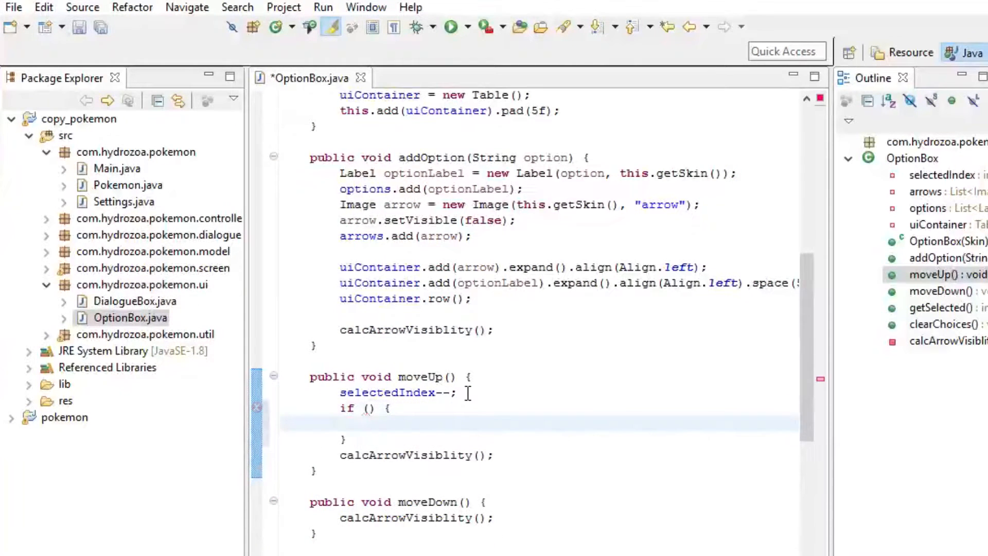
pyautogui.write('selected')
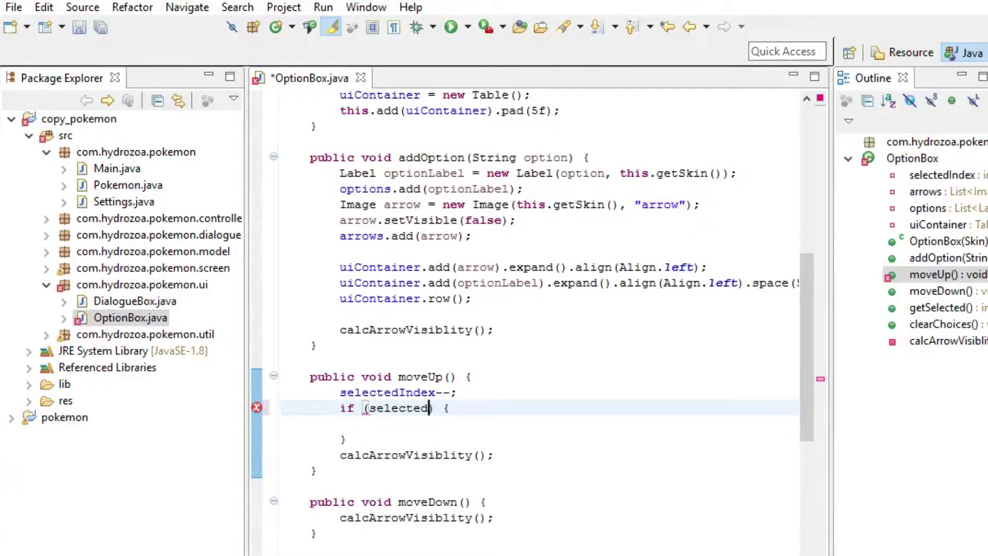
pyautogui.write('Index > 0')
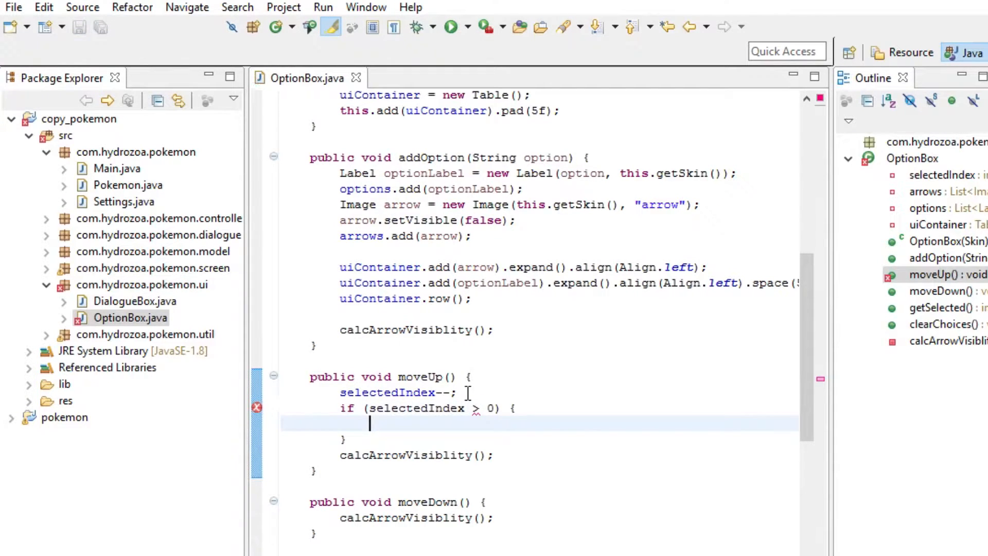
pyautogui.write('Z')
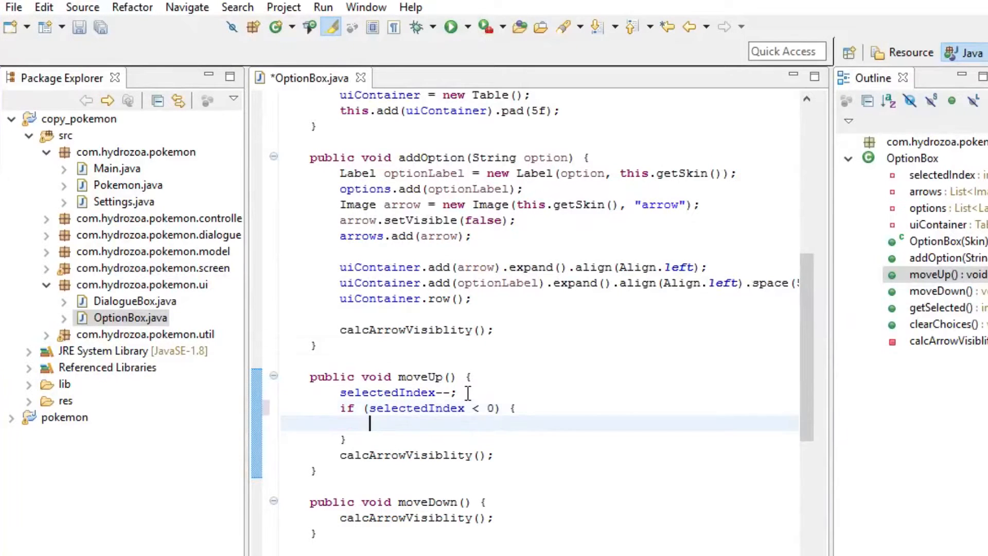
pyautogui.write('selectedIndex =')
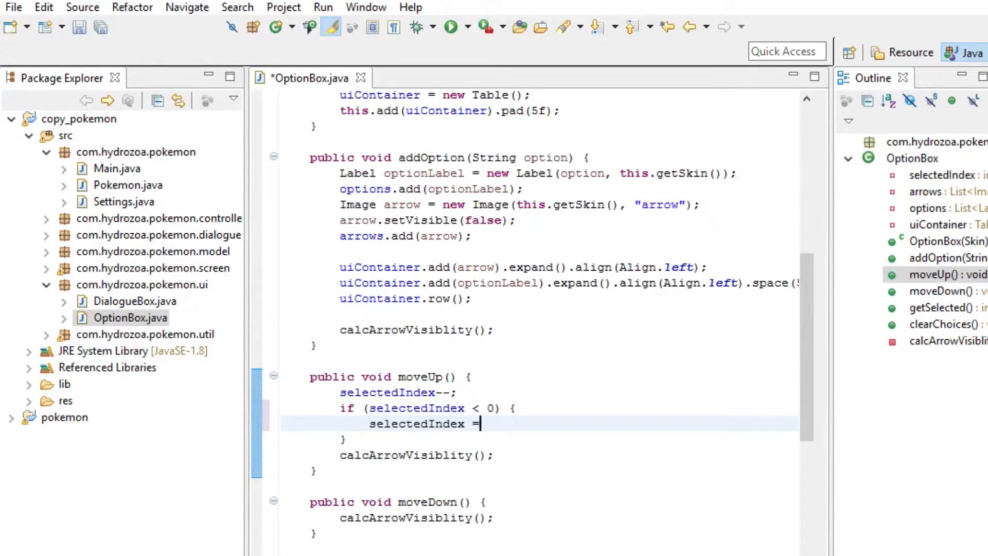
pyautogui.write('0;')
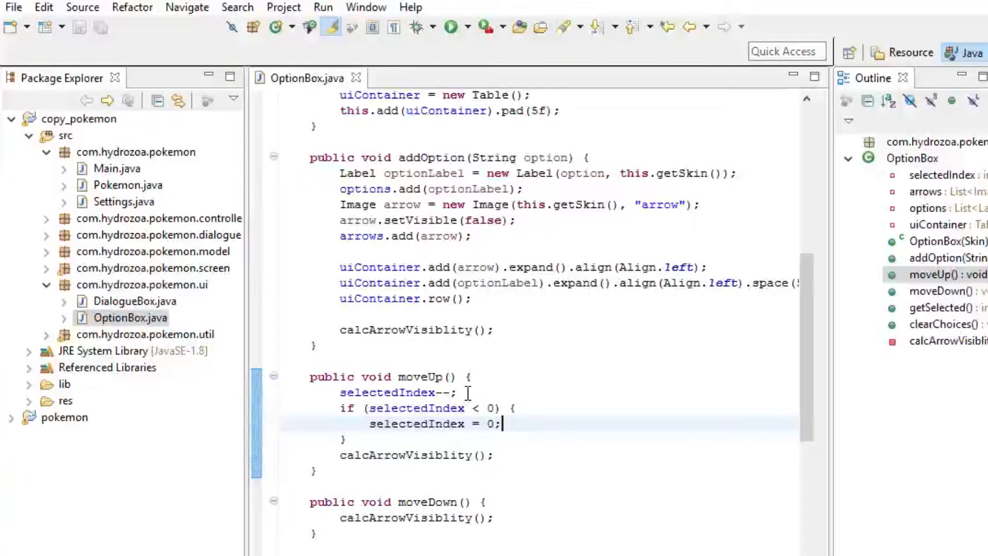
pyautogui.scroll(-3)
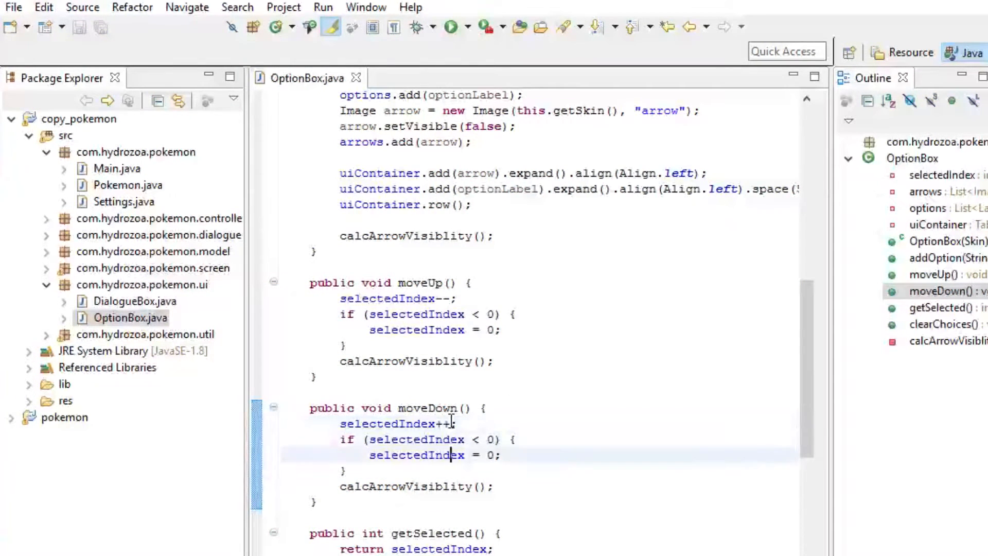
# Change moveDown's bound check to selectedIndex >= options.size() and save
pyautogui.write('>')
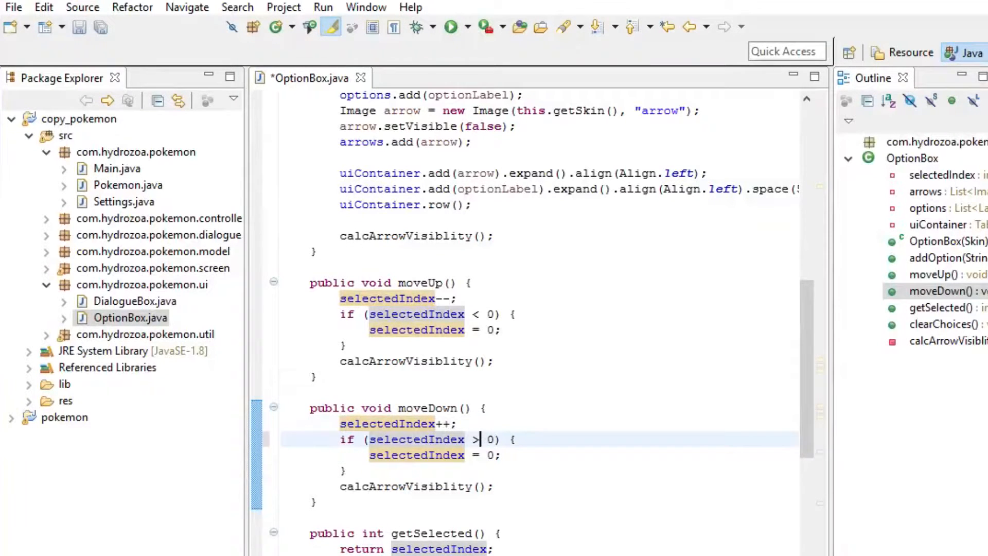
pyautogui.press('Backspace')
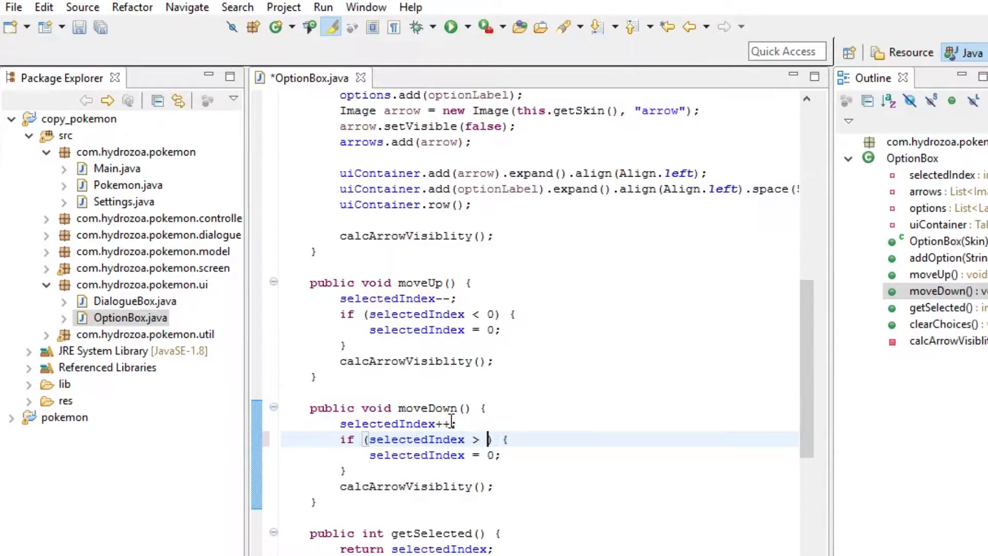
pyautogui.write('=')
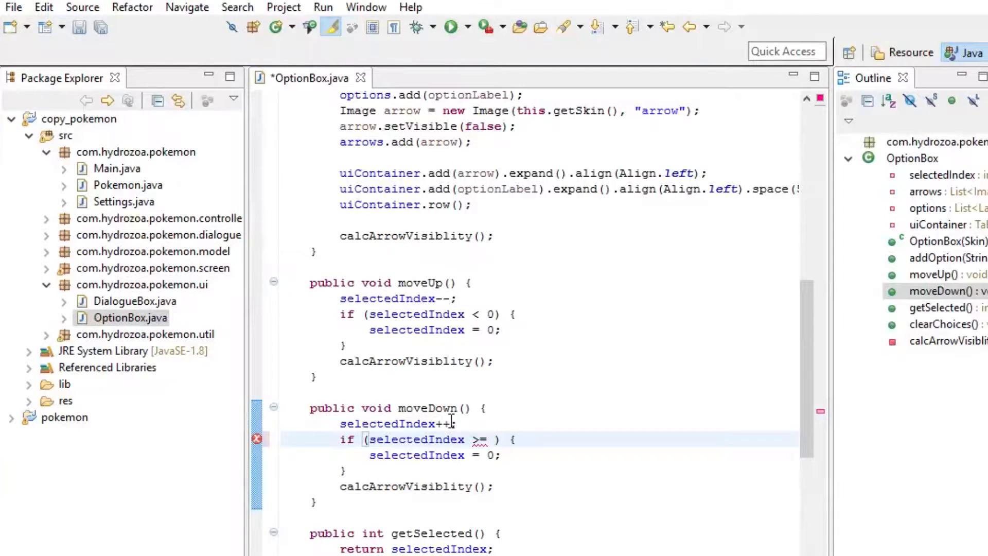
pyautogui.write('options.size()')
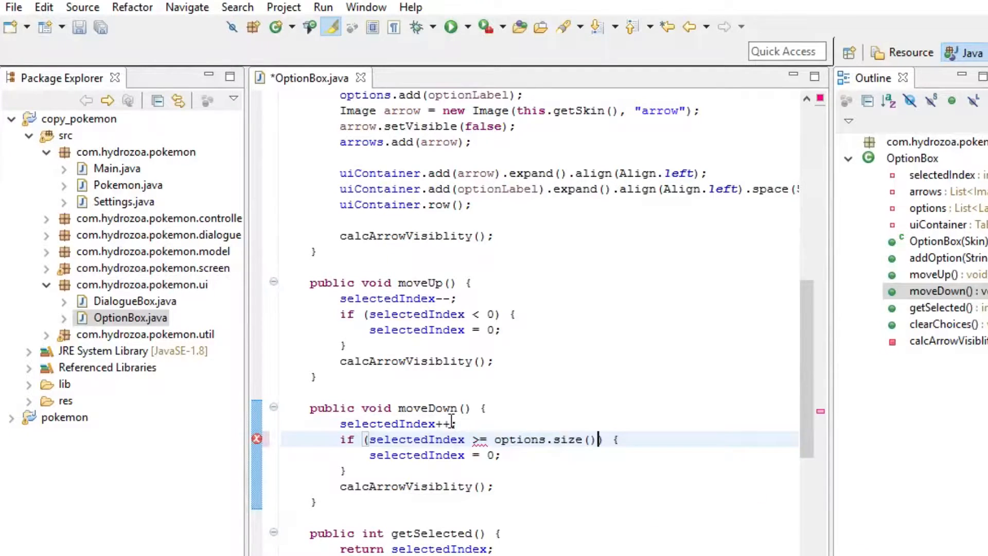
pyautogui.press('ctrl+s')
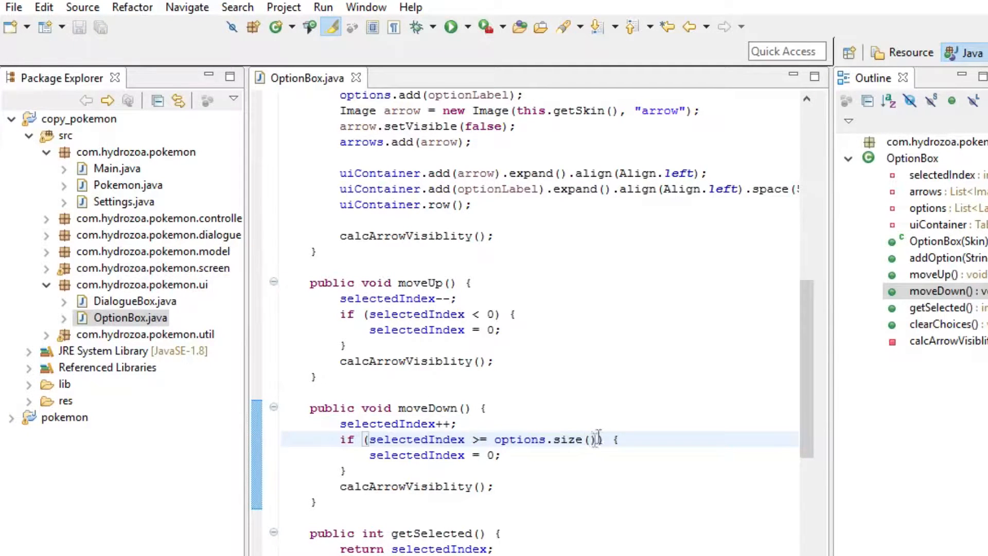
# Cap selectedIndex at options.size()-1 in moveDown after checking the options field name, and save
pyautogui.scroll(3)
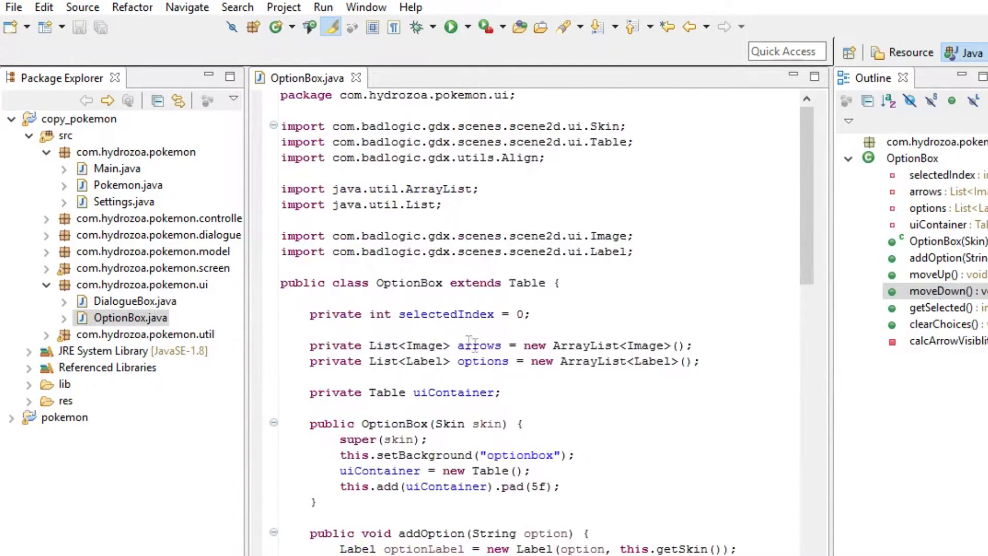
pyautogui.doubleClick(481, 361)
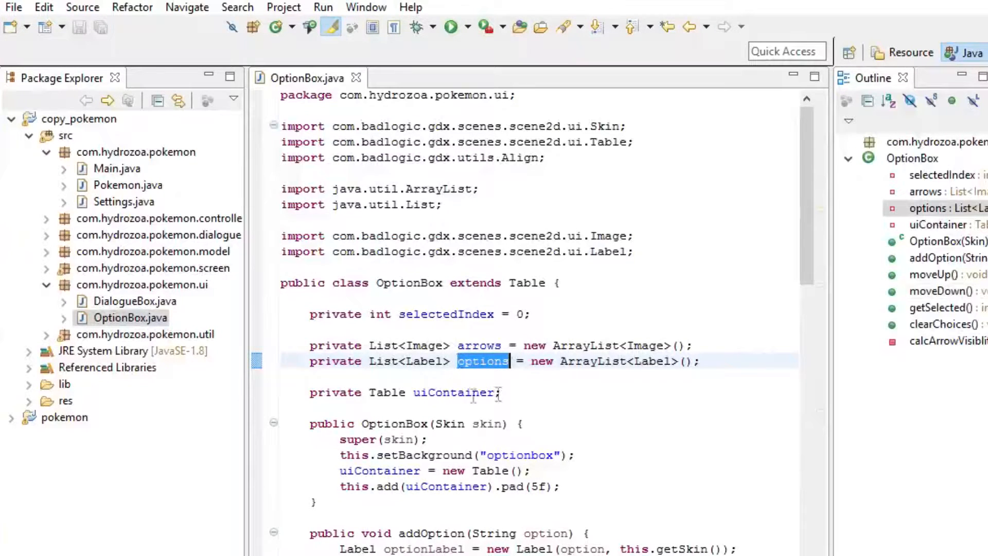
pyautogui.scroll(-3)
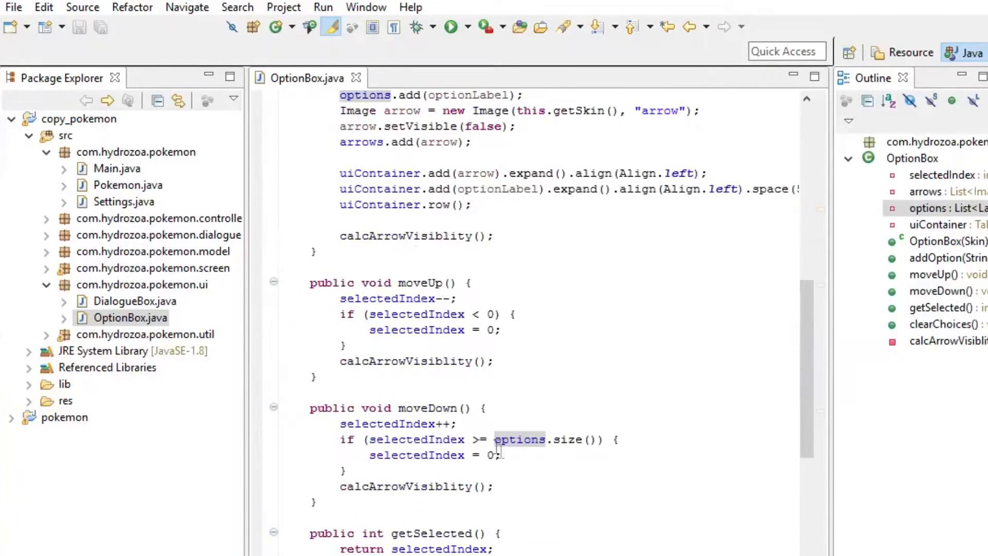
pyautogui.doubleClick(415, 440)
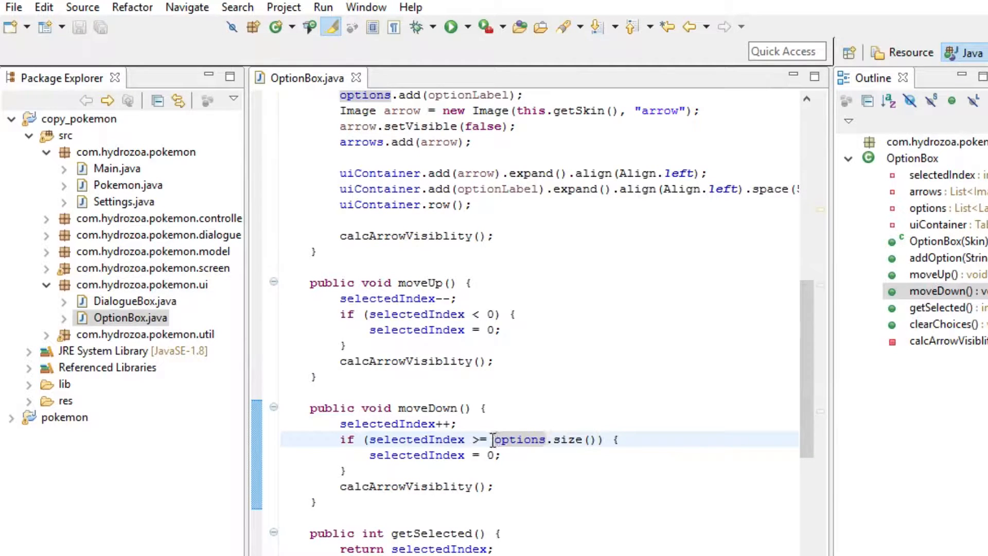
pyautogui.doubleClick(517, 439)
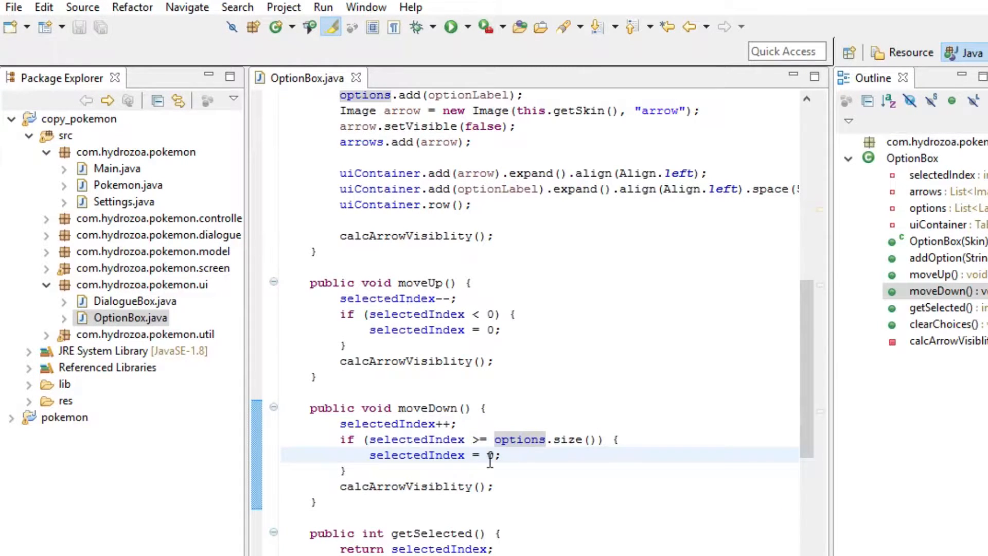
pyautogui.write('options.size()-1')
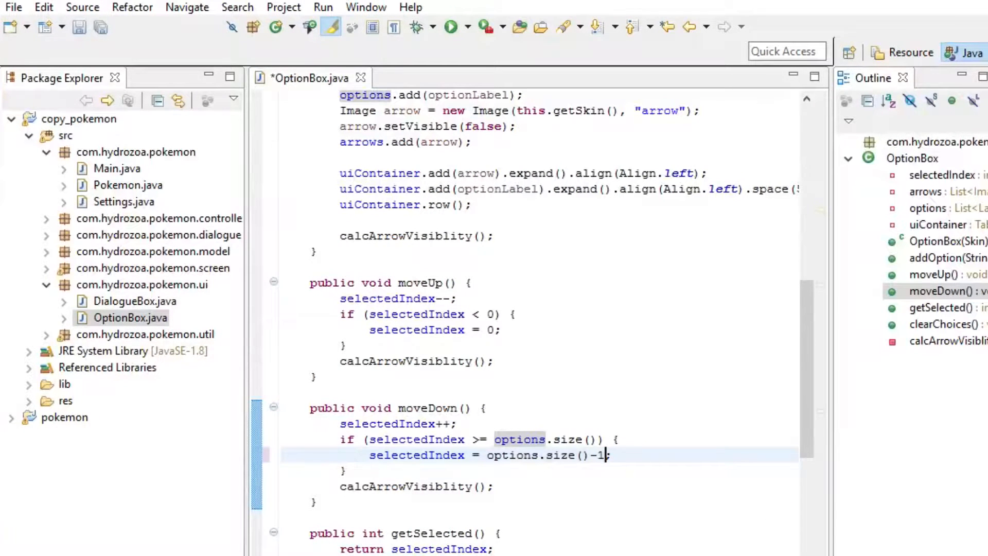
pyautogui.press('ctrl+s')
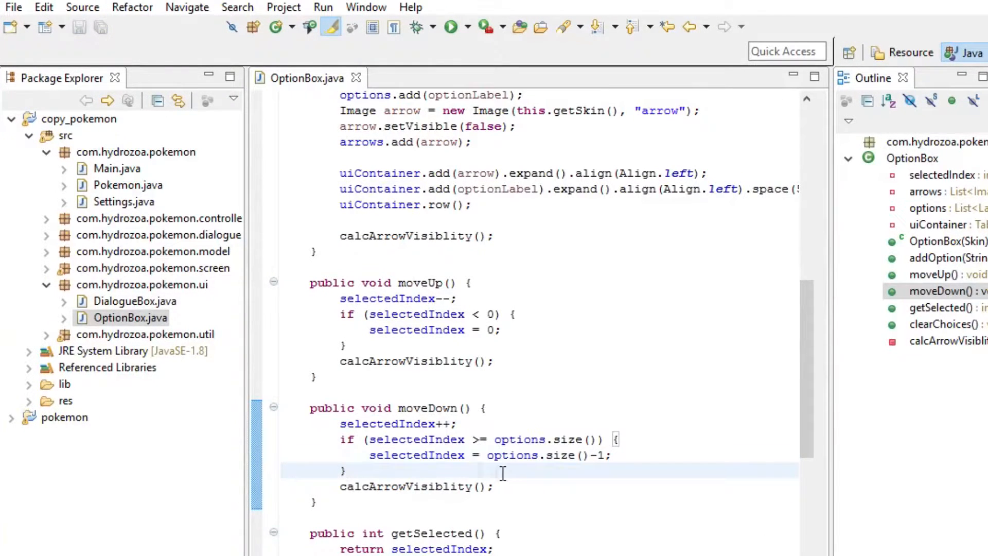
pyautogui.scroll(-3)
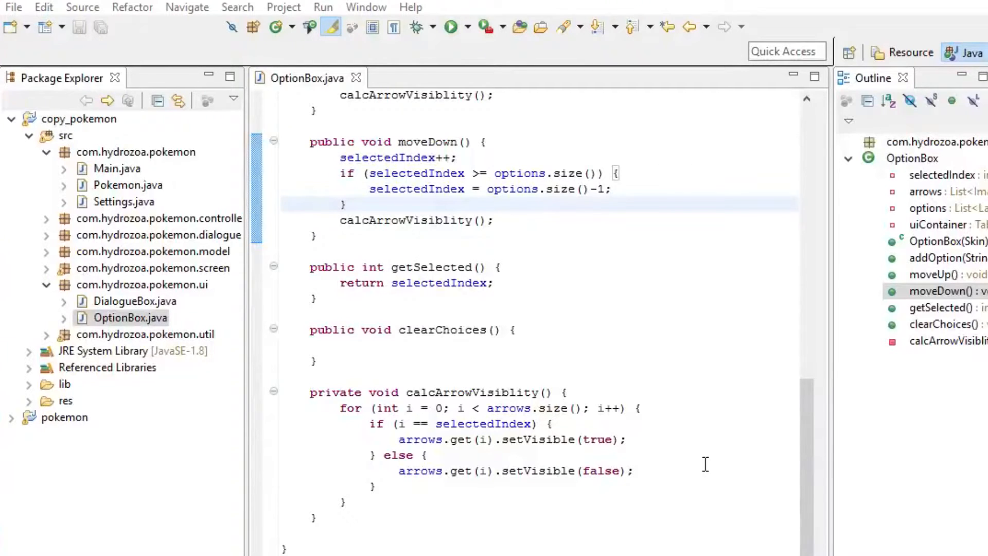
# Make clearChoices clear uiContainer's children and the arrows and options lists, then save
pyautogui.click(428, 345)
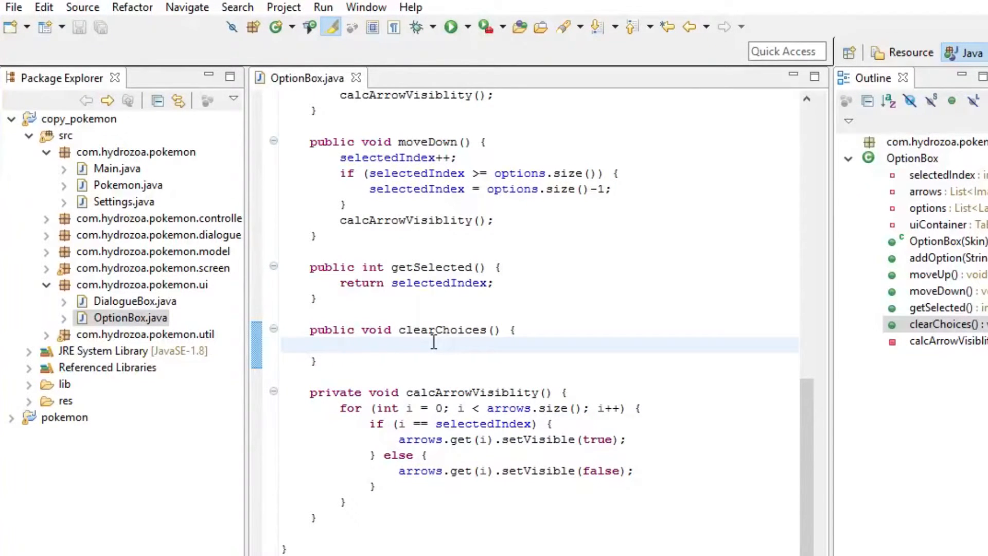
pyautogui.write('uiContian')
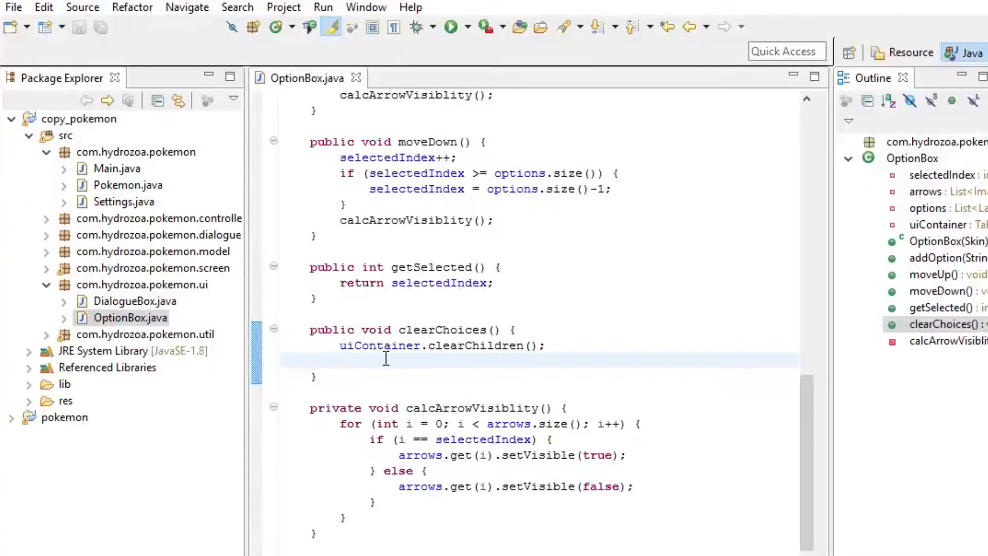
pyautogui.write('arrows.clear();')
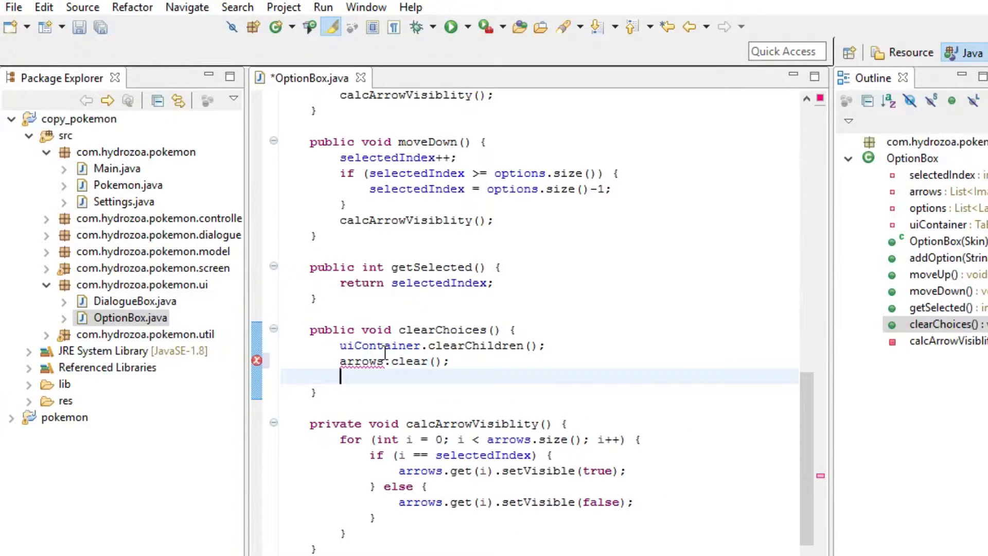
pyautogui.write('options.')
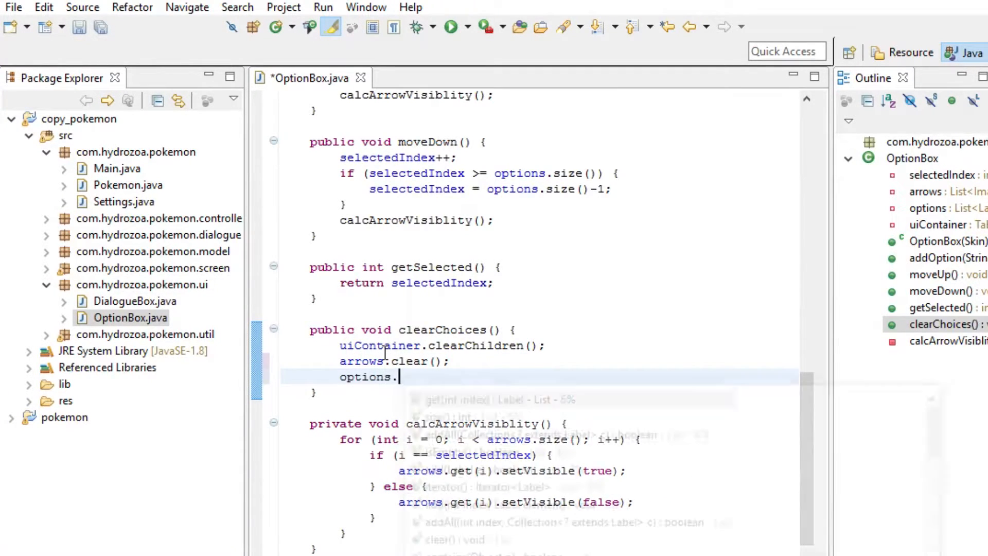
pyautogui.write('clear();')
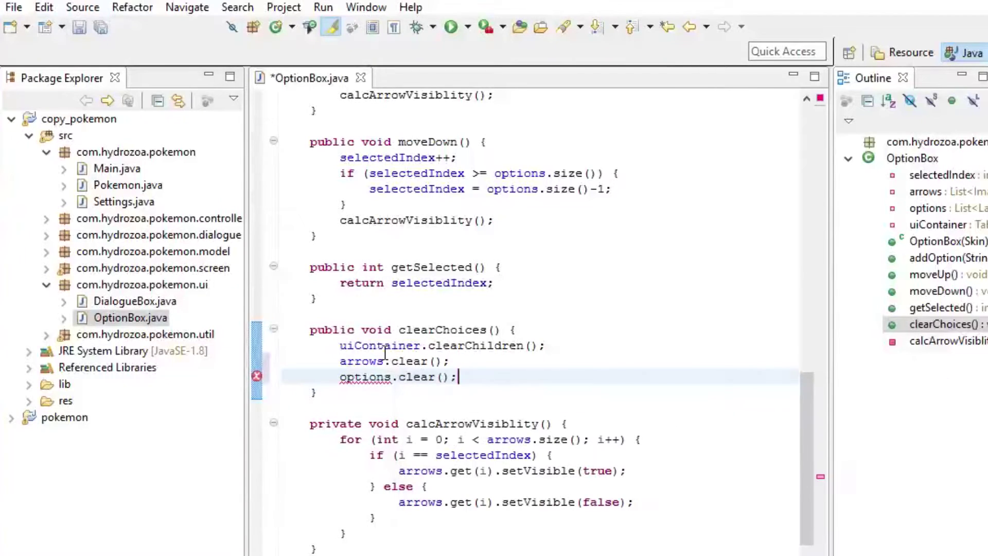
pyautogui.press('ctrl+s')
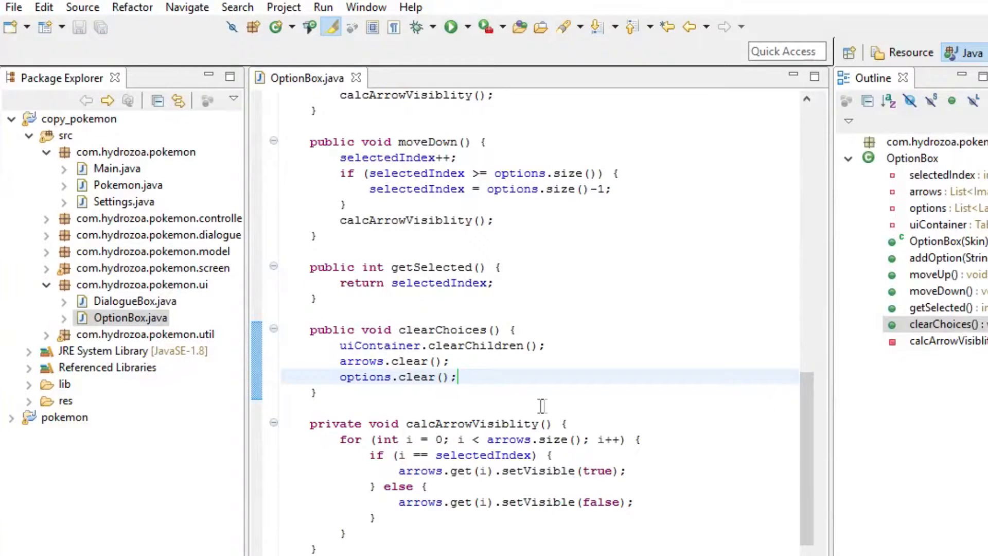
# Reset selectedIndex to 0 in clearChoices and move over to GameScreen.java
pyautogui.write('s')
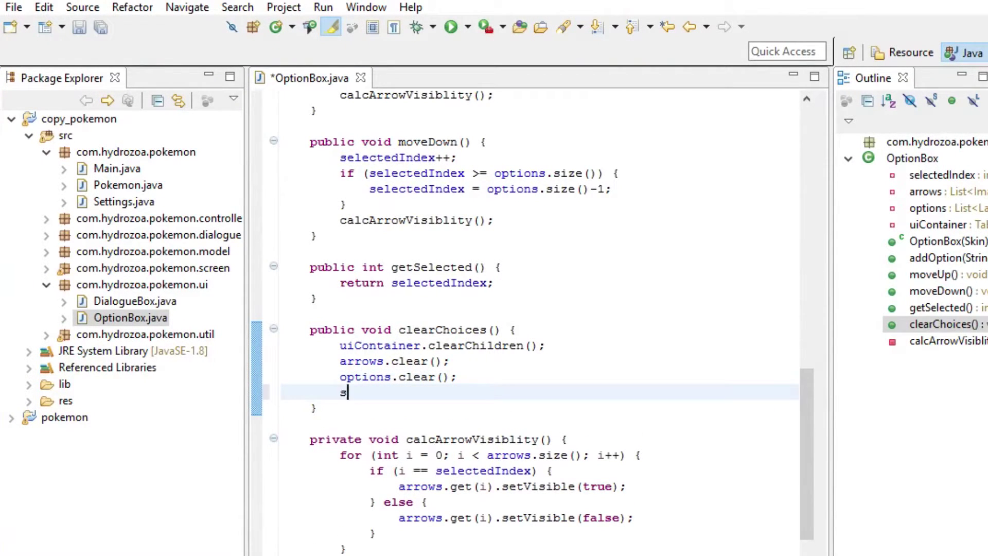
pyautogui.write('elector')
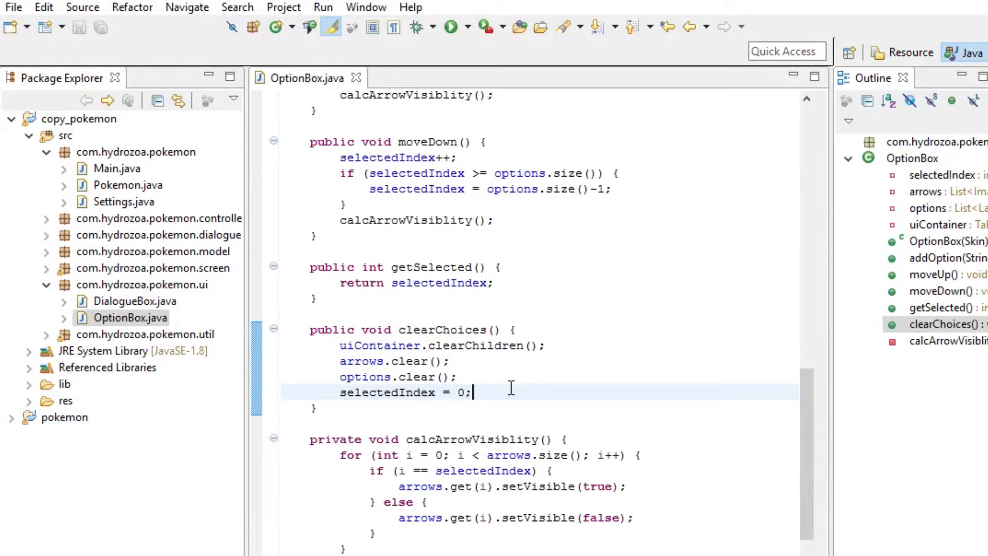
pyautogui.scroll(3)
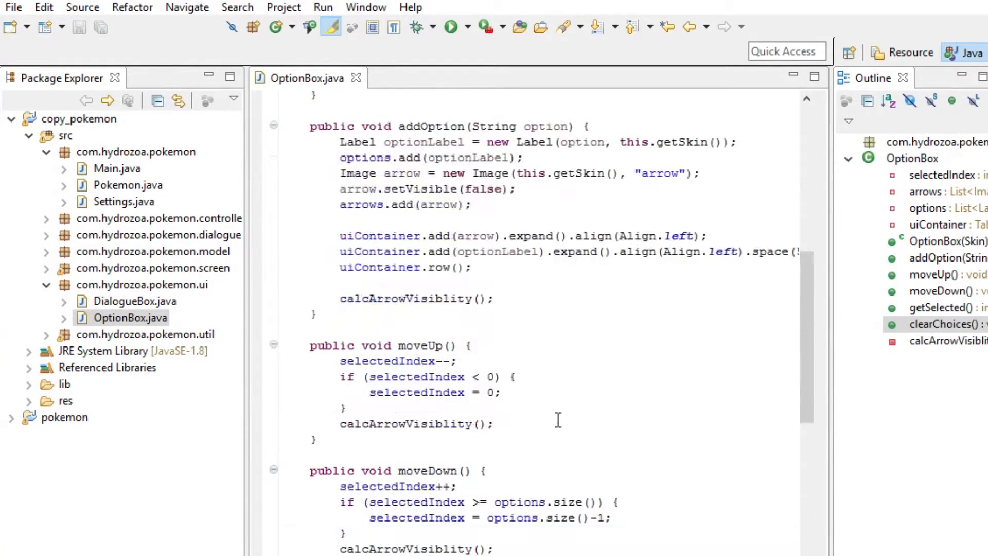
pyautogui.scroll(3)
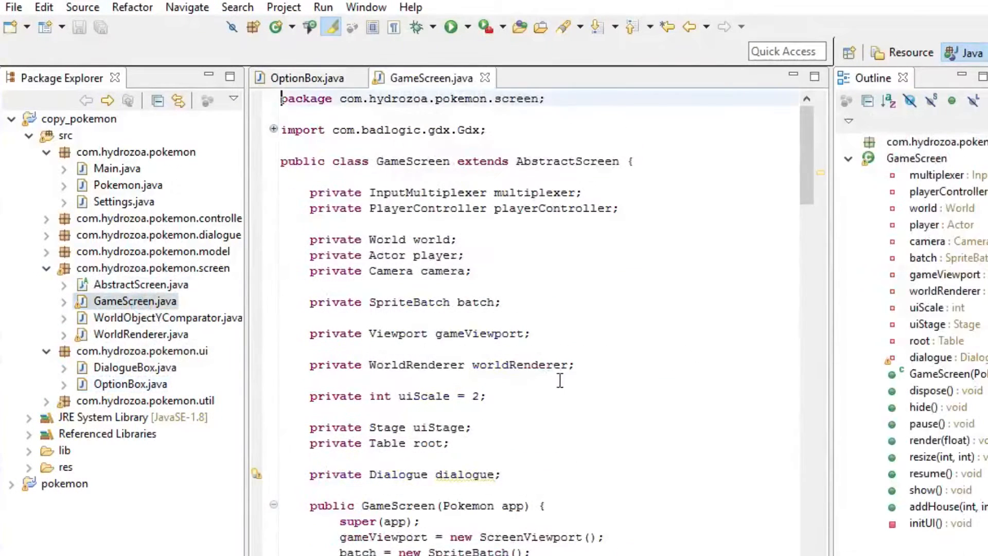
# Replace the Dialogue dialogue field with private OptionBox optionBox; in GameScreen.java
pyautogui.doubleClick(433, 473)
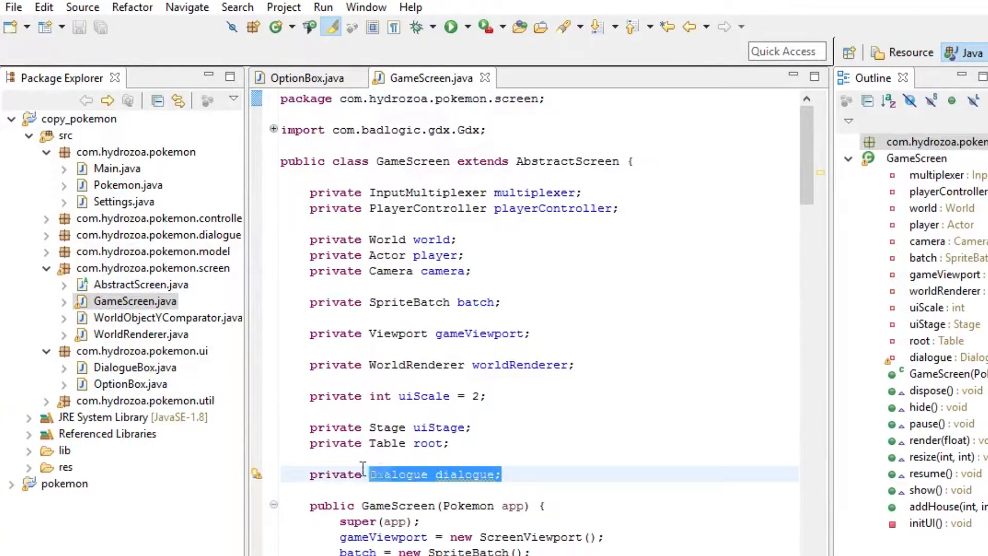
pyautogui.press('Delete')
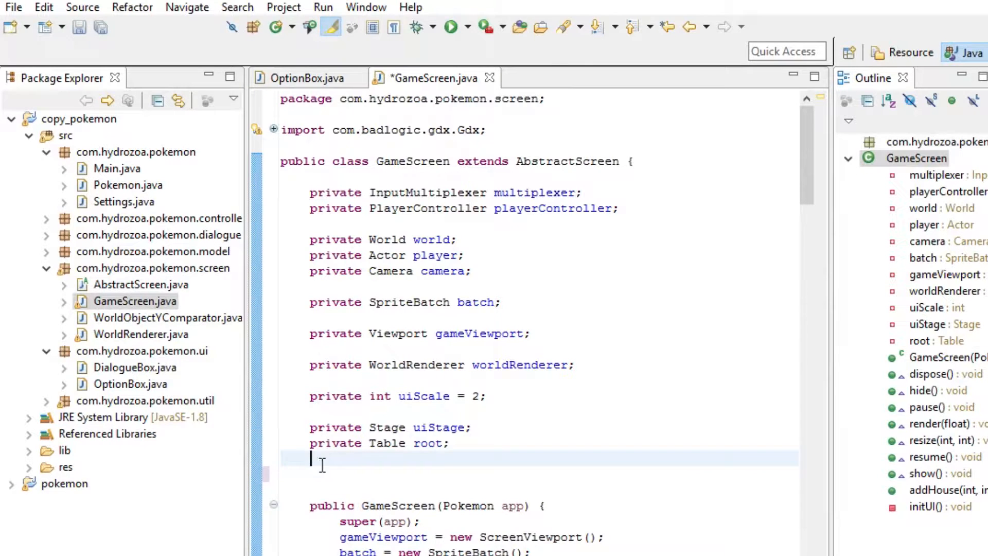
pyautogui.write('private')
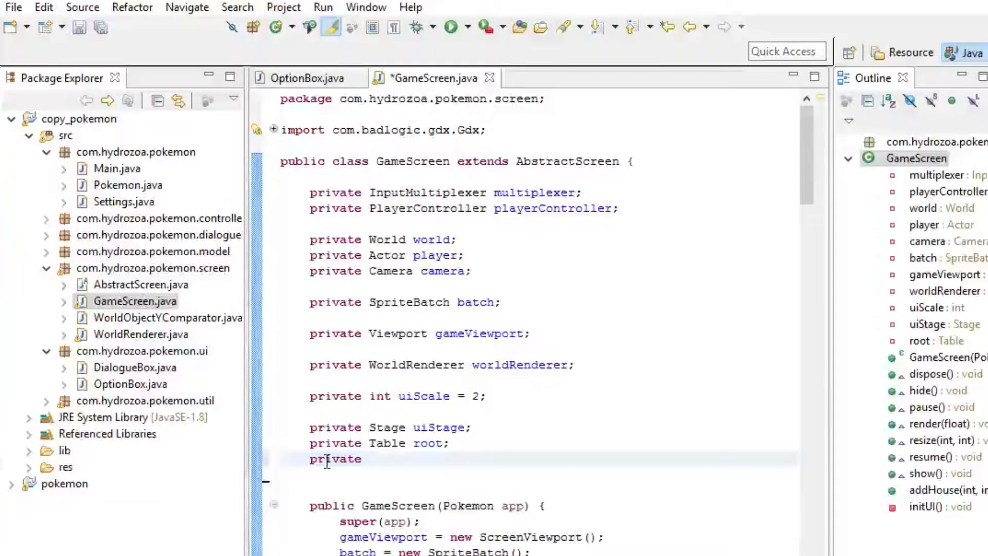
pyautogui.write('OptionBox opti')
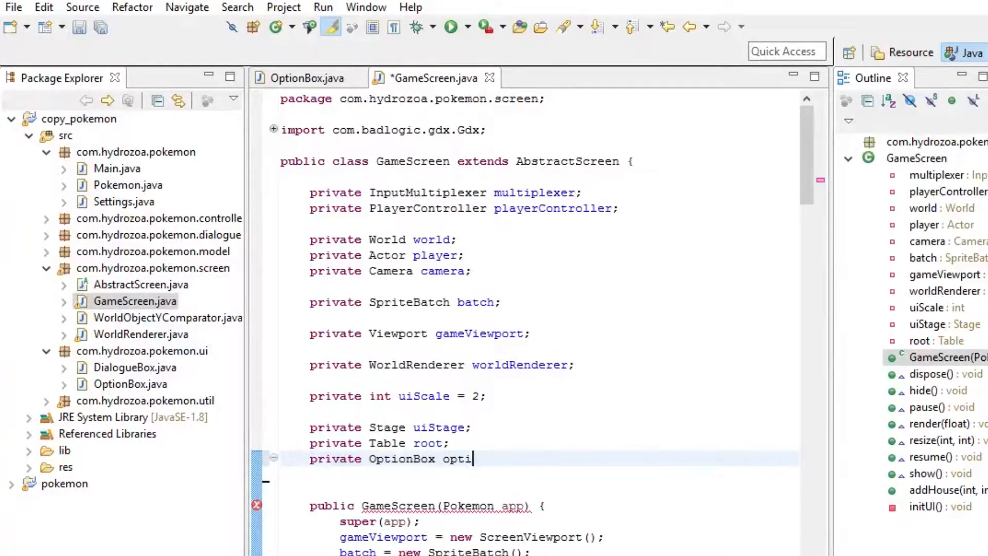
pyautogui.write('onBox;')
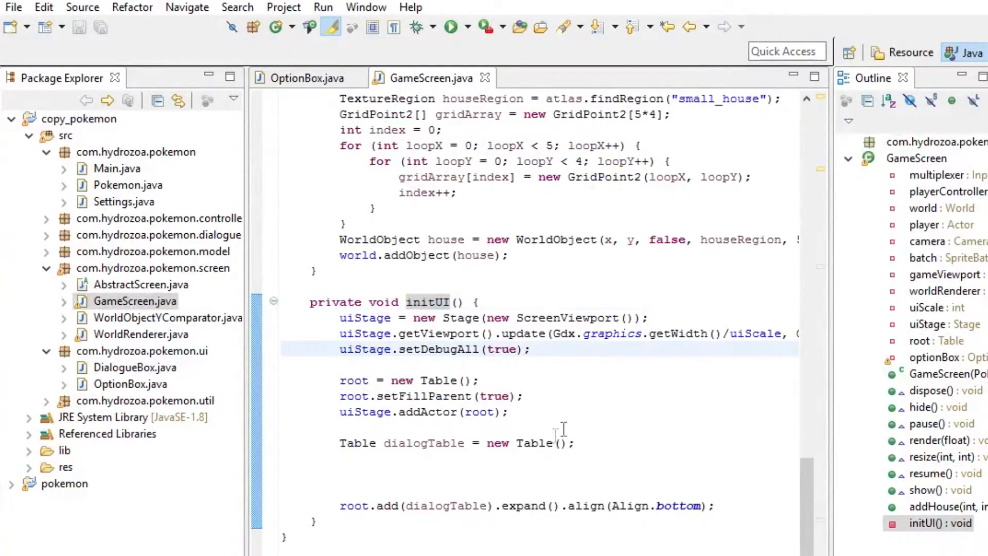
# In initUI, assign optionBox = new OptionBox(getApp().getSkin()), fixing the class name casing
pyautogui.doubleClick(423, 443)
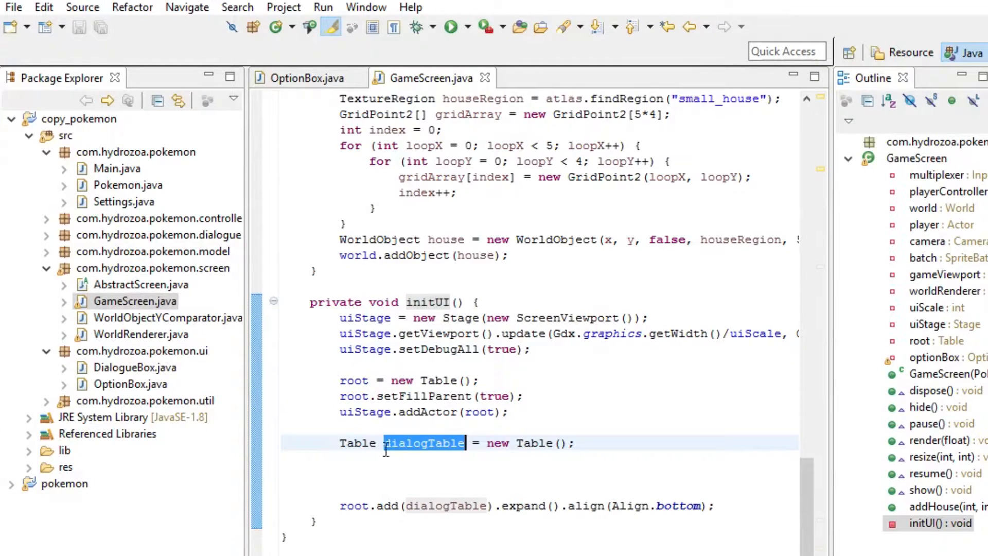
pyautogui.click(341, 459)
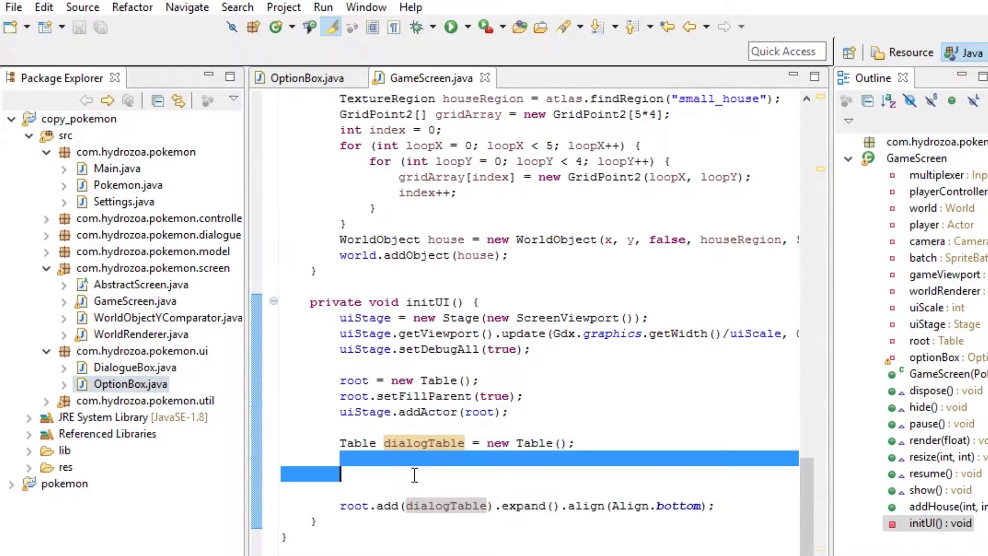
pyautogui.click(386, 459)
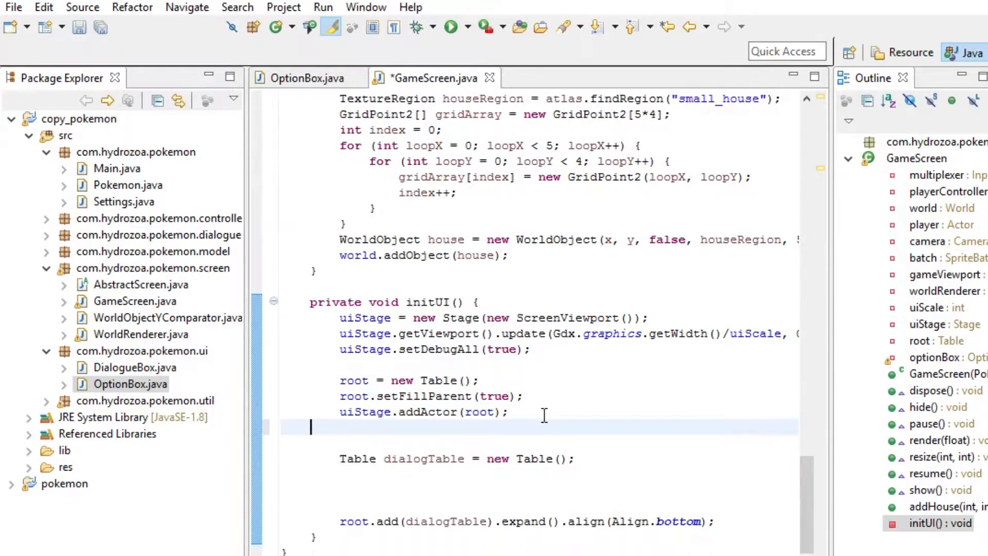
pyautogui.scroll(3)
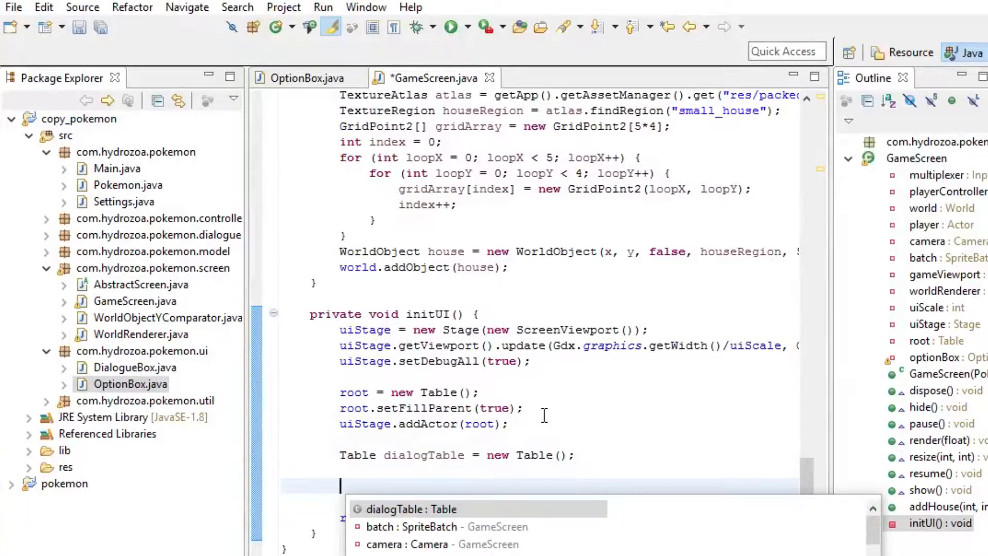
pyautogui.write('optionBox =')
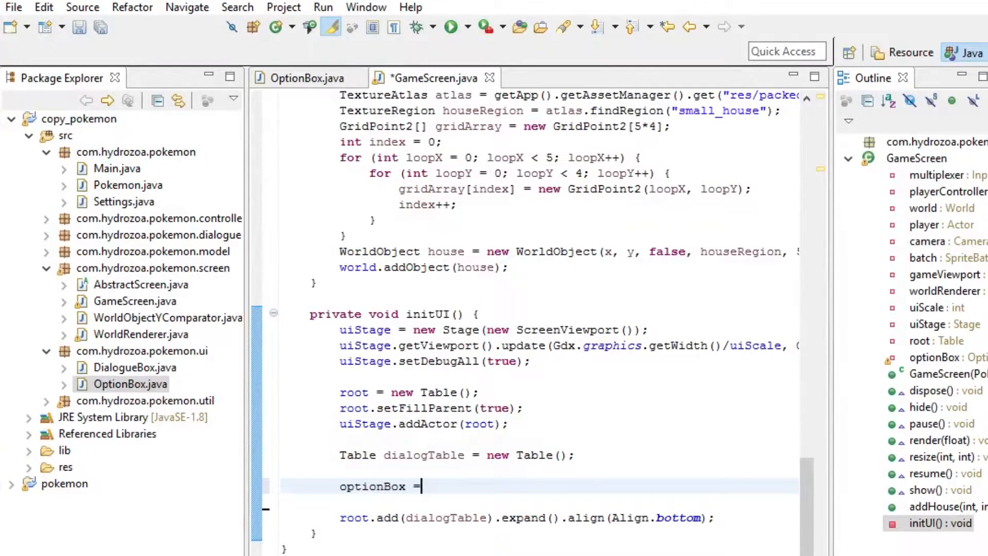
pyautogui.write('new opt')
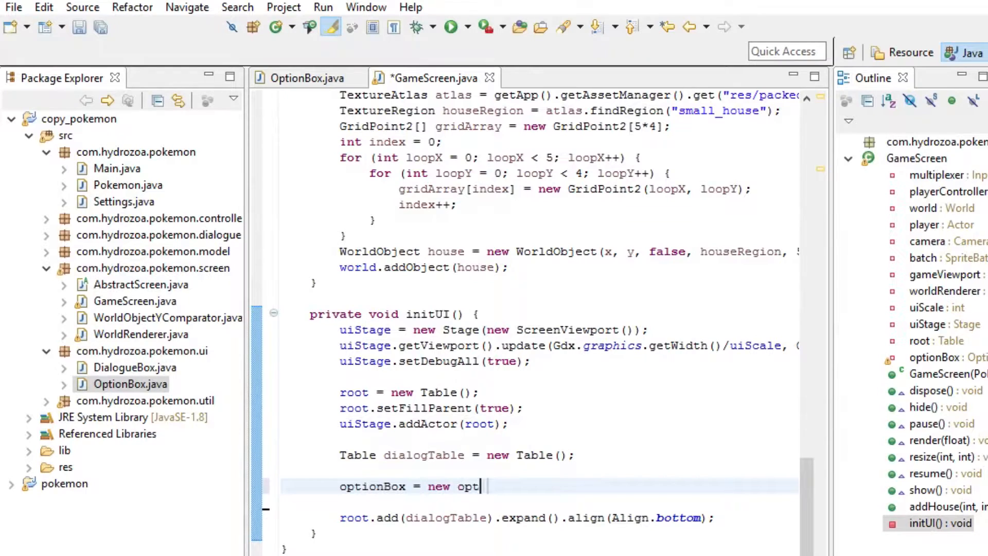
pyautogui.write('ionBox();')
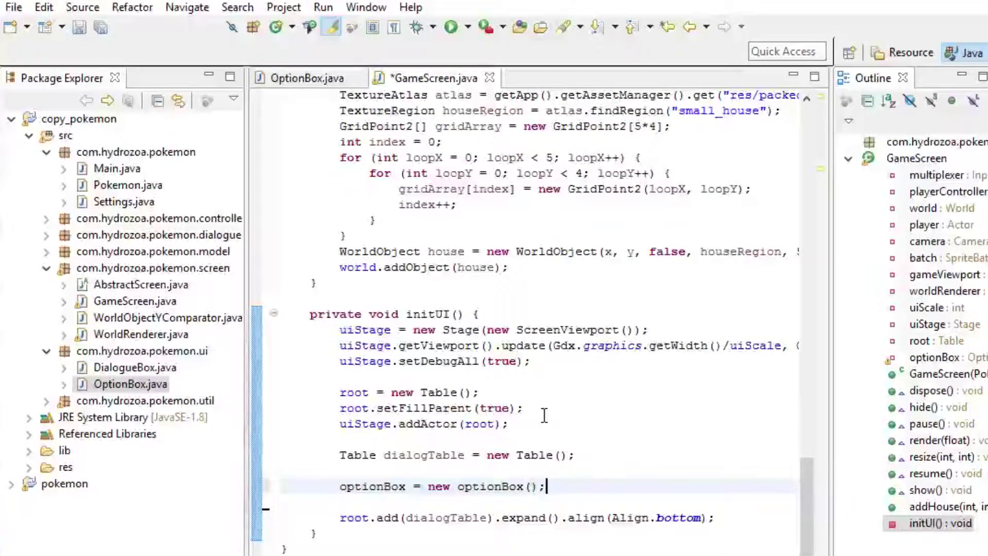
pyautogui.doubleClick(487, 485)
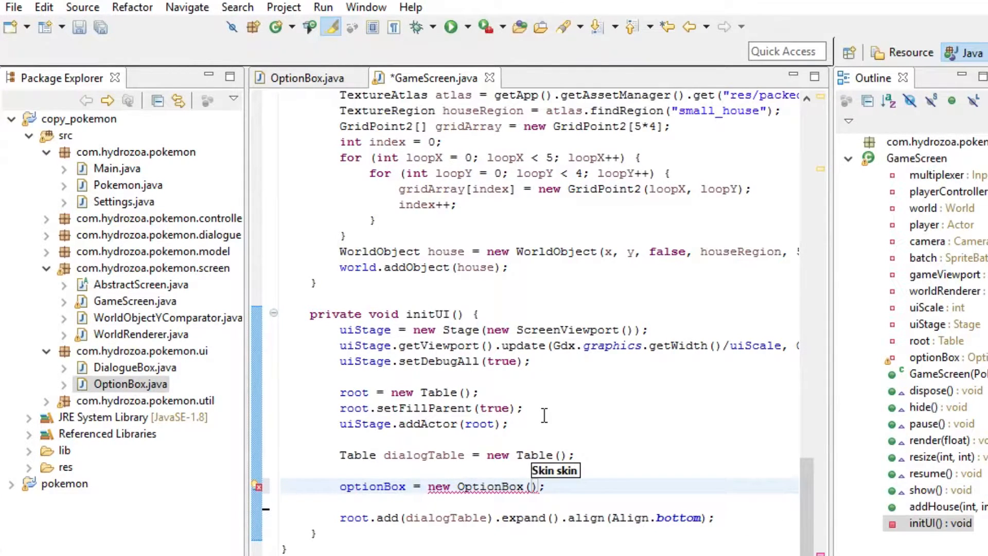
pyautogui.write('getApp().getSkin(')
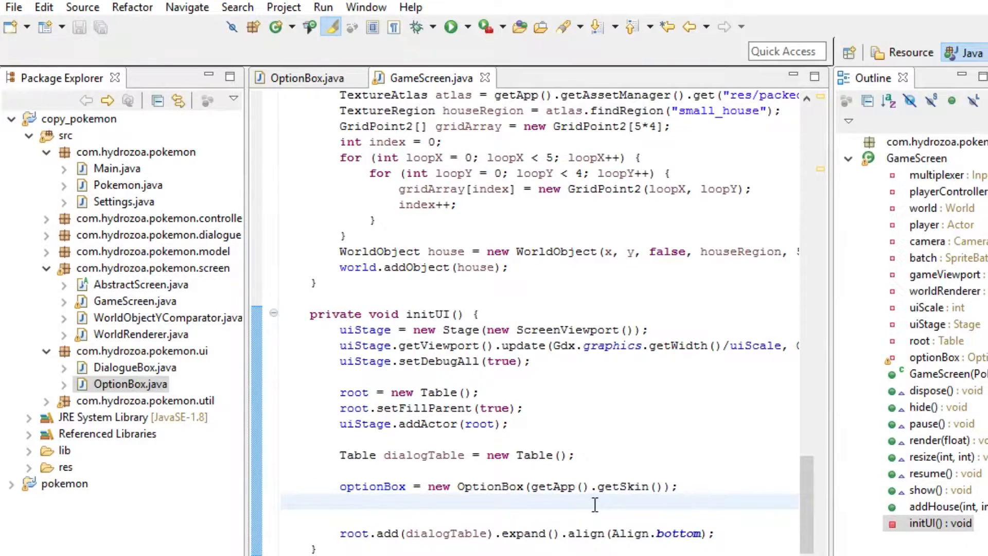
# Add options Option 1, Option #2 and Option 3!, then begin dialogTable.add(optionBox)
pyautogui.write('optionBox')
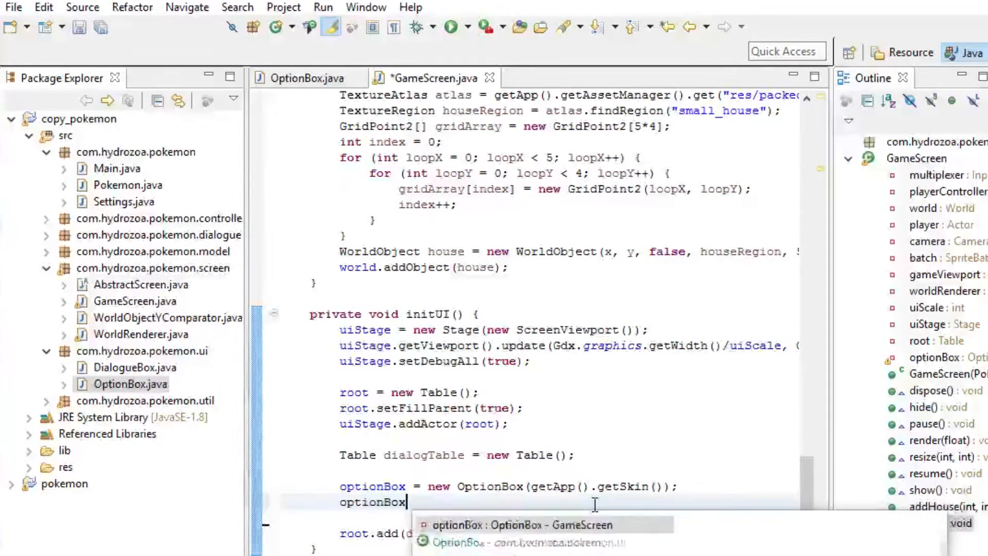
pyautogui.write('.addOption(");')
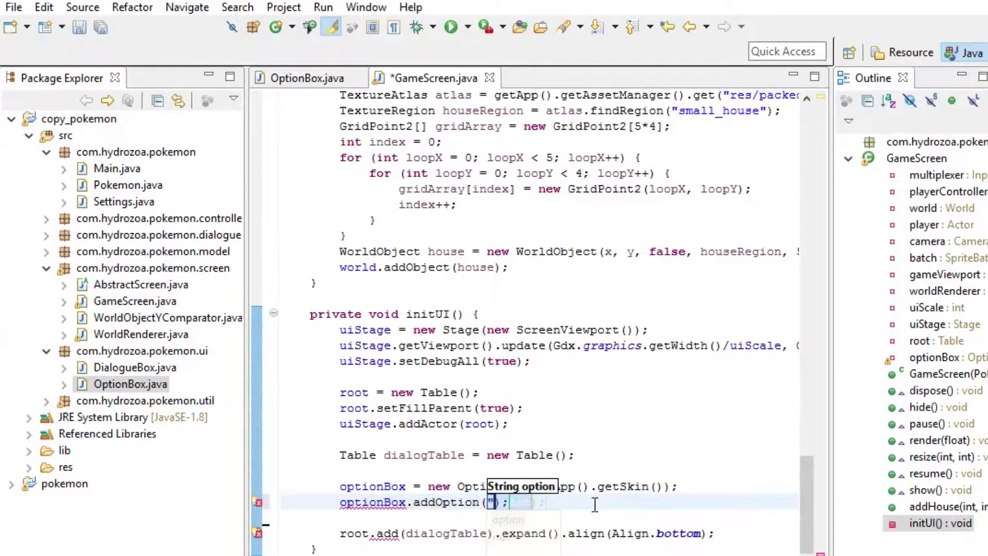
pyautogui.write('Option1')
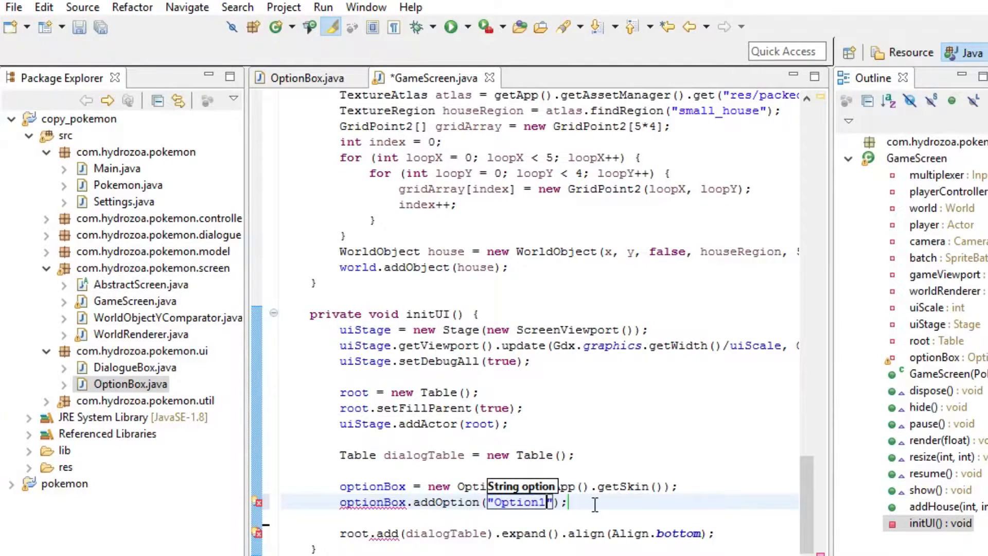
pyautogui.write('optionBox.addOption("Option #2");')
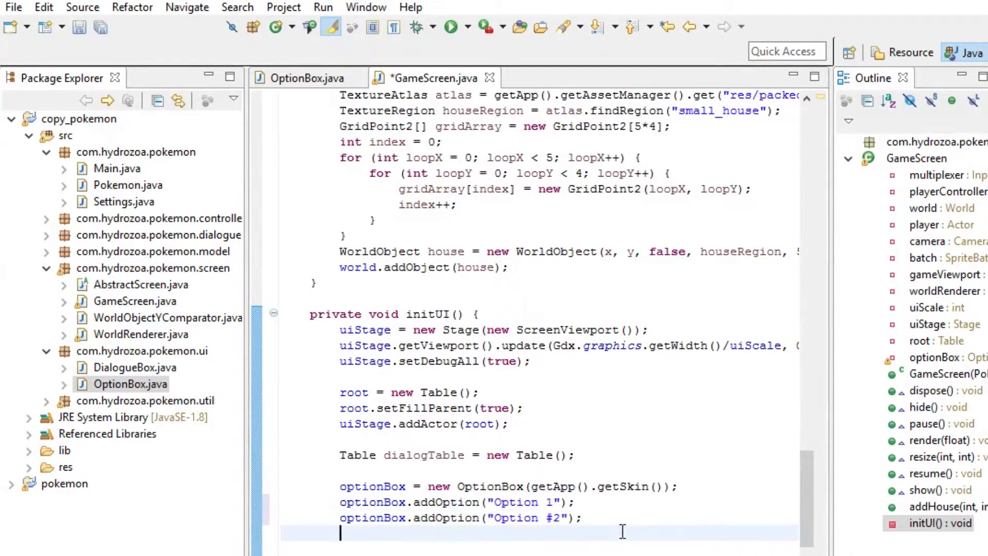
pyautogui.write('optionBox.addOption("Option ");')
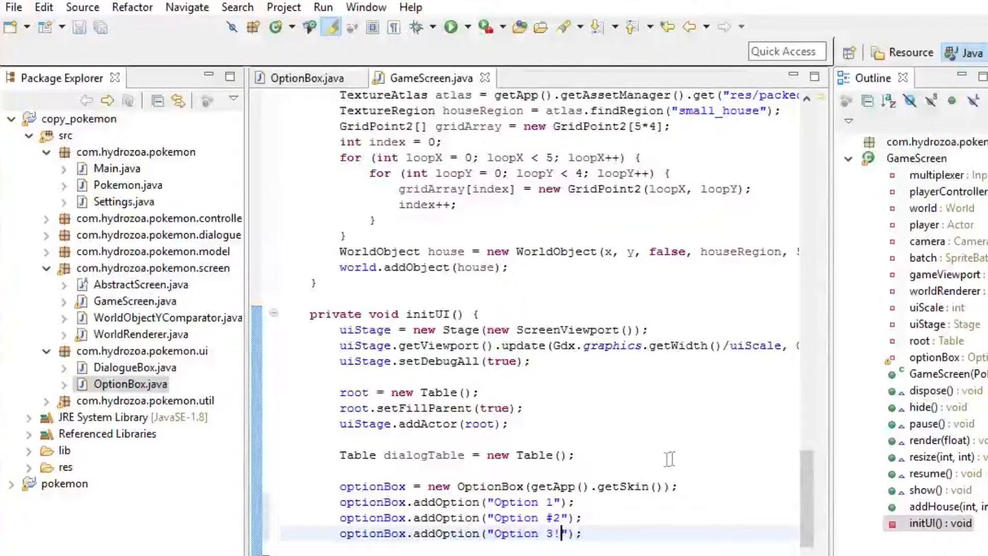
pyautogui.scroll(-3)
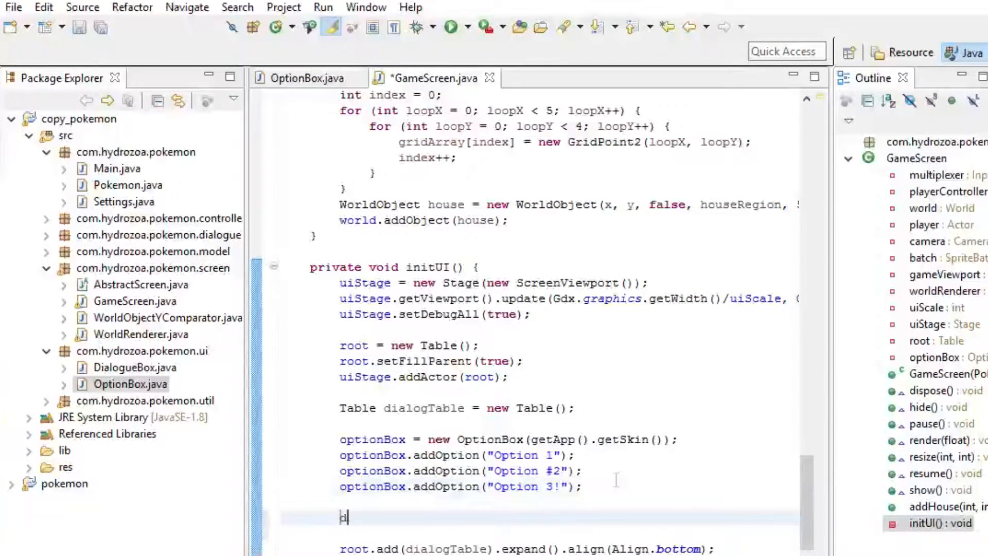
pyautogui.write('dialogTable.add')
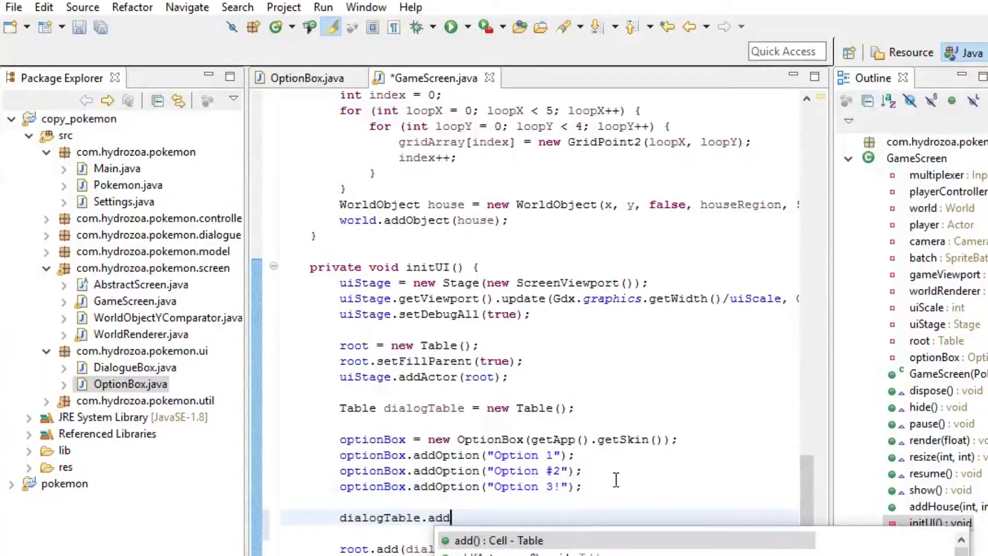
pyautogui.write('(o')
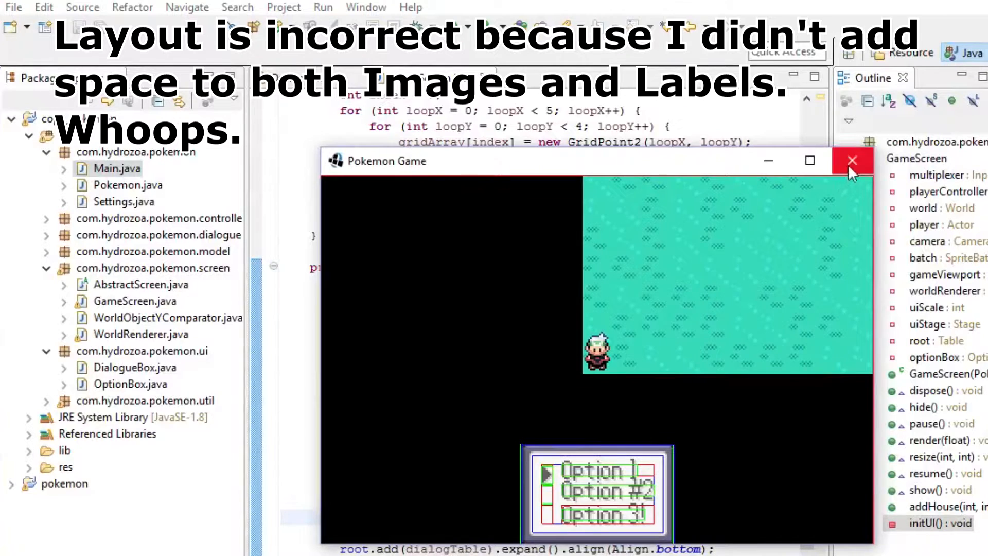
# Close the running Pokemon game window and return to OptionBox.java's addOption code
pyautogui.click(852, 160)
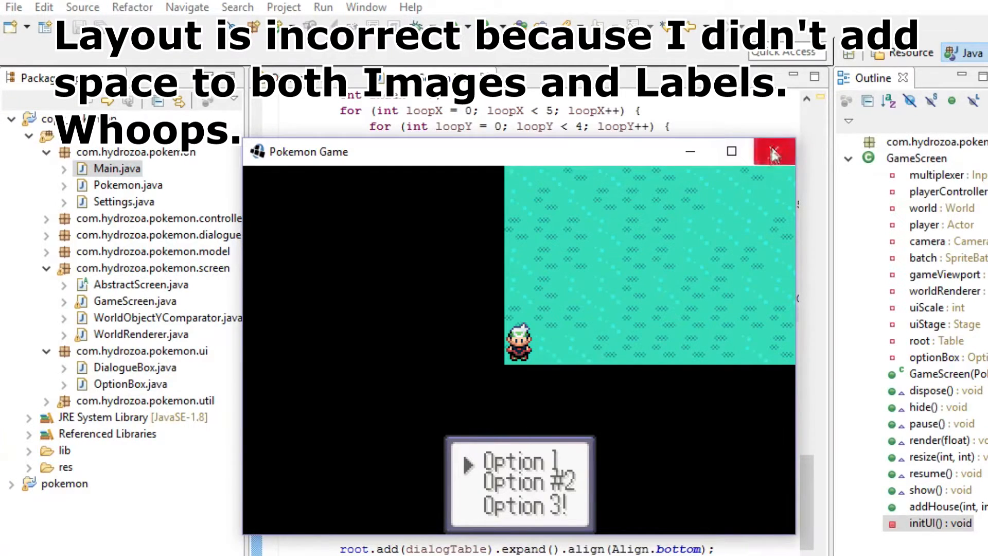
pyautogui.click(774, 151)
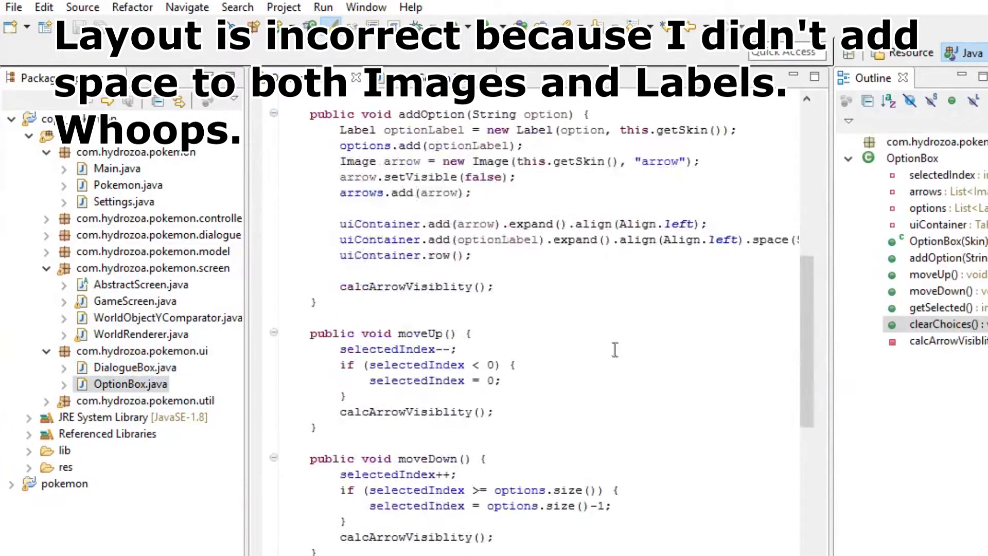
# Space the option label cell by 8f and relaunch the game from Main.java
pyautogui.scroll(3)
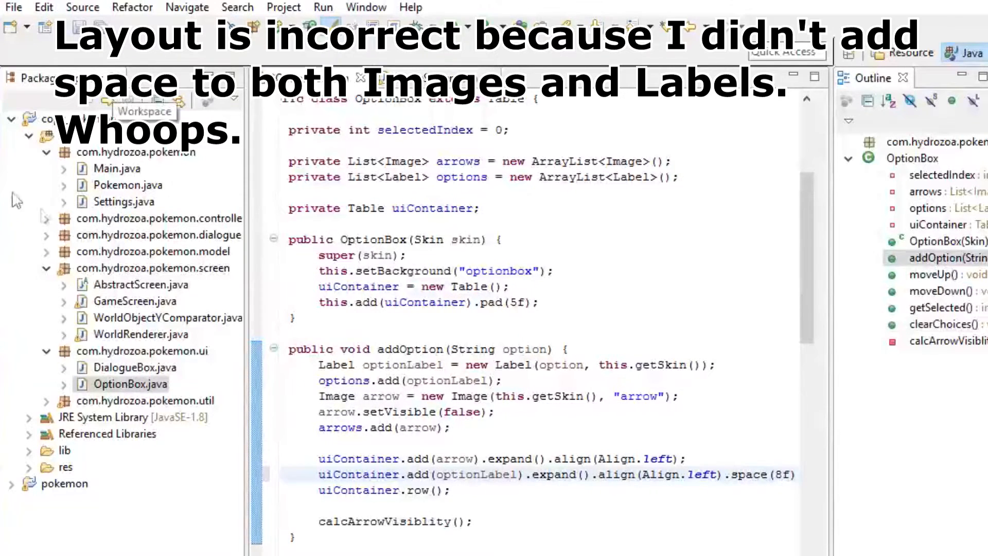
pyautogui.click(118, 167)
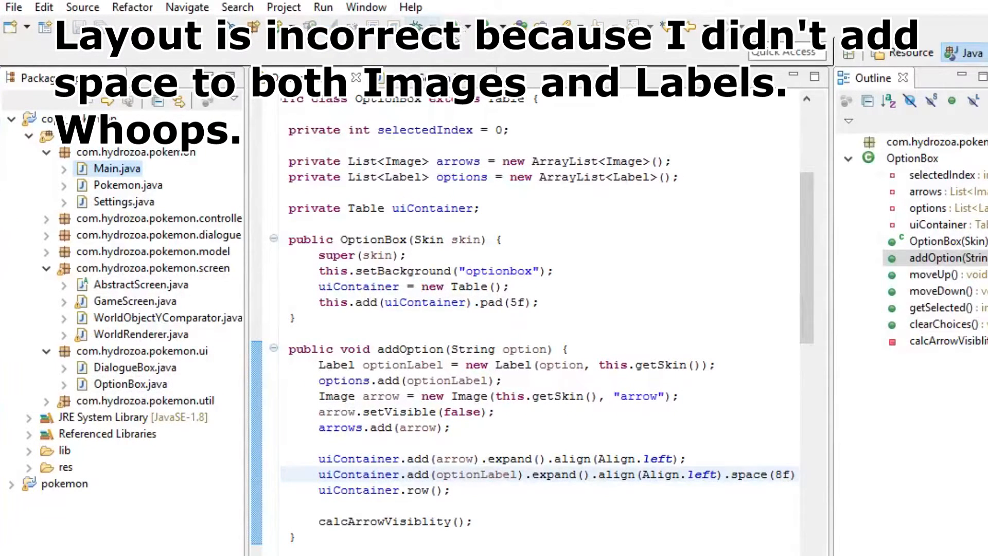
pyautogui.click(322, 7)
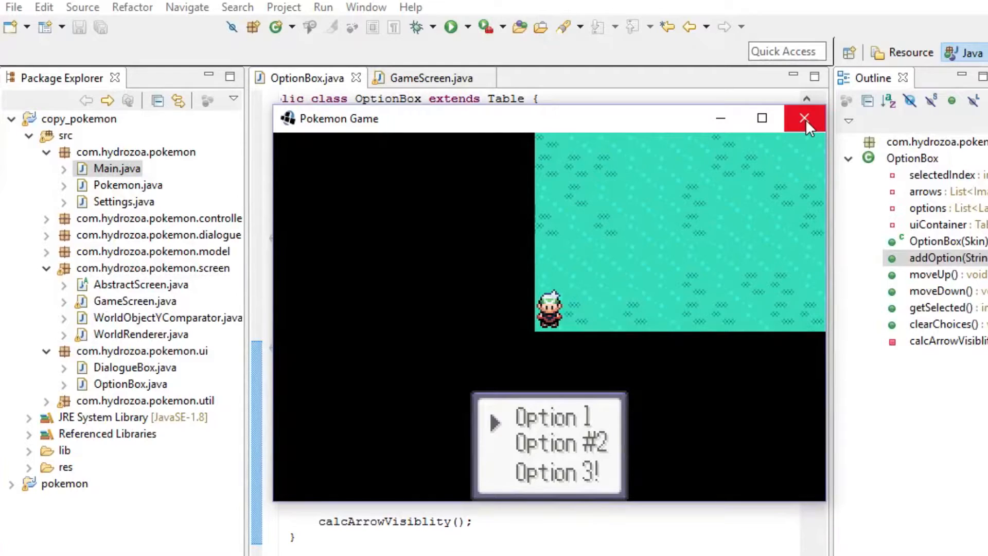
pyautogui.moveTo(685, 416)
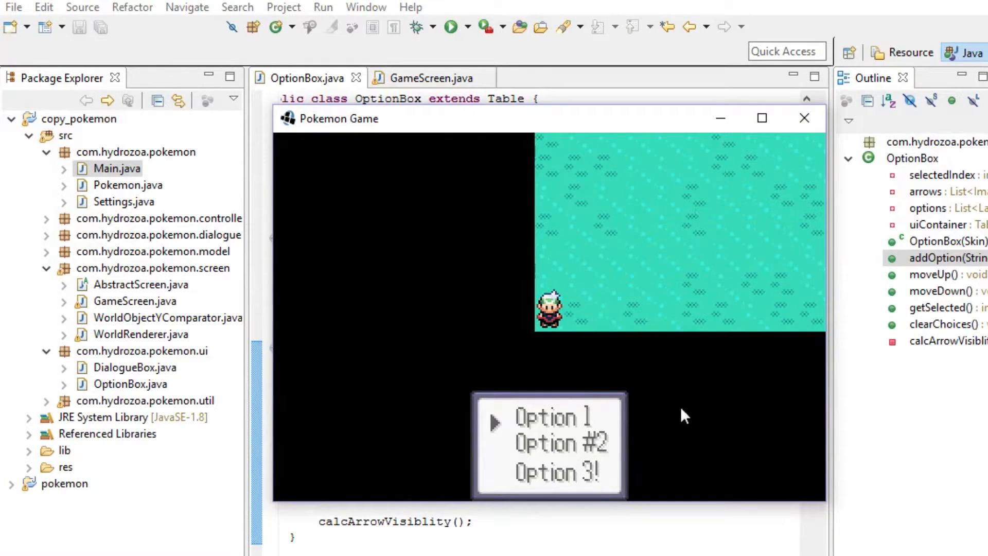
pyautogui.moveTo(495, 438)
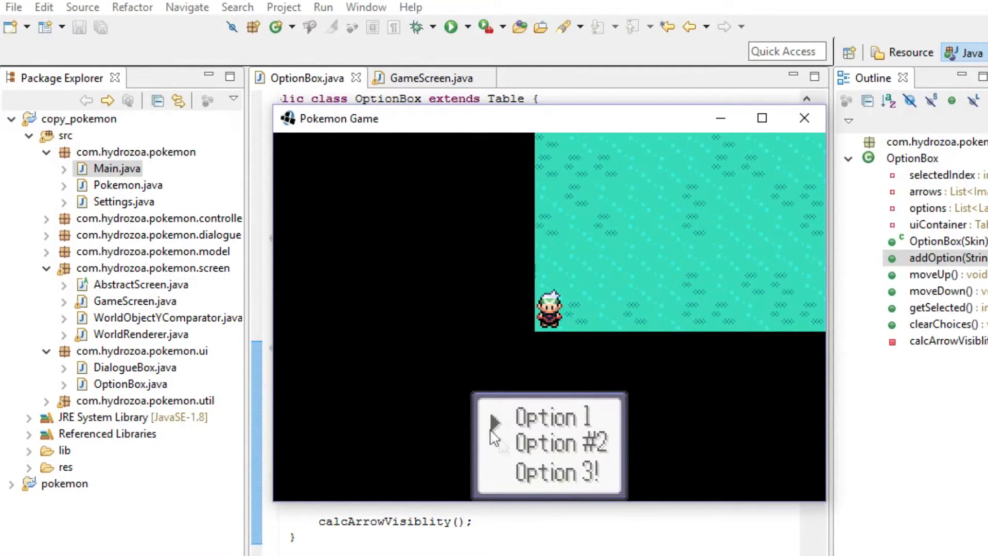
pyautogui.moveTo(805, 118)
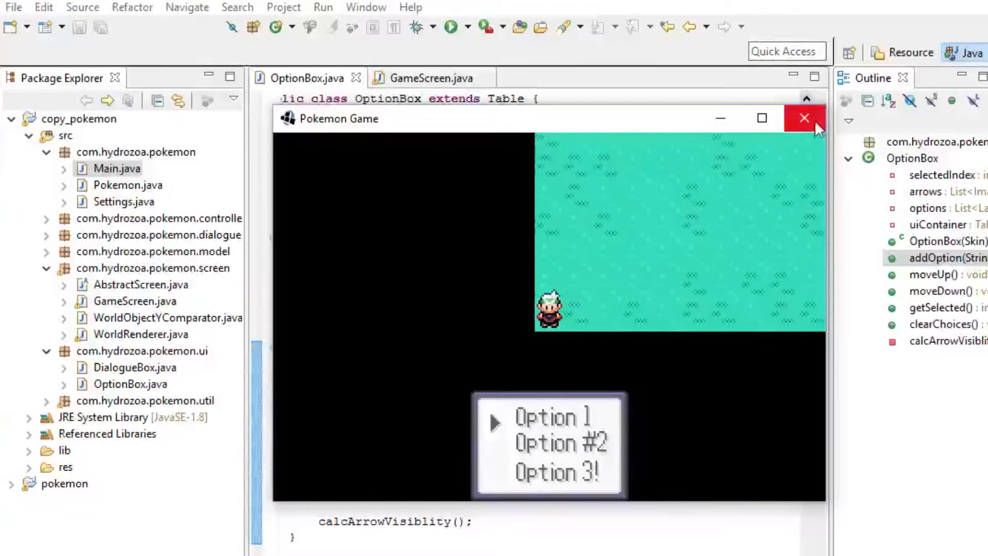
# Close the game and finish the New Java Class wizard with the name OptionBoxController
pyautogui.click(804, 118)
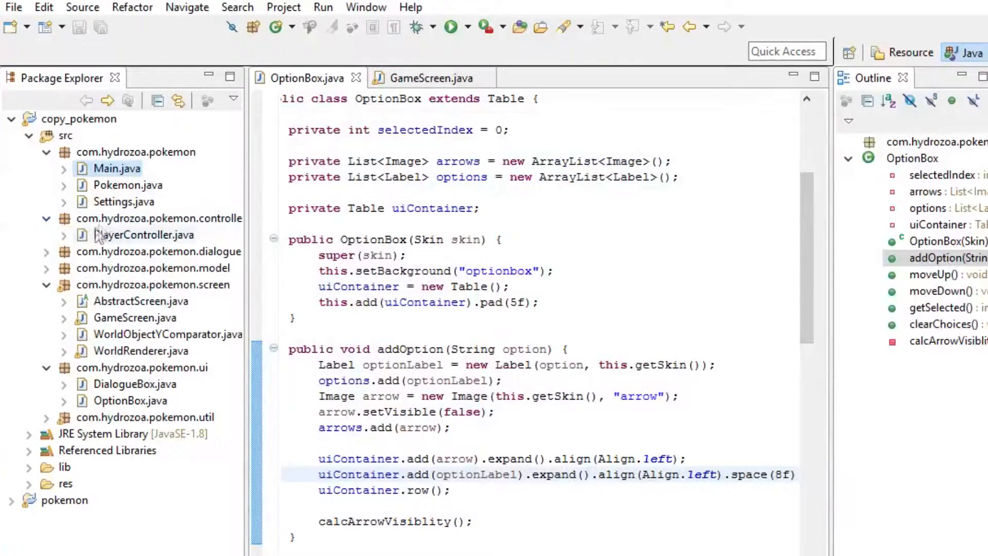
pyautogui.click(158, 218)
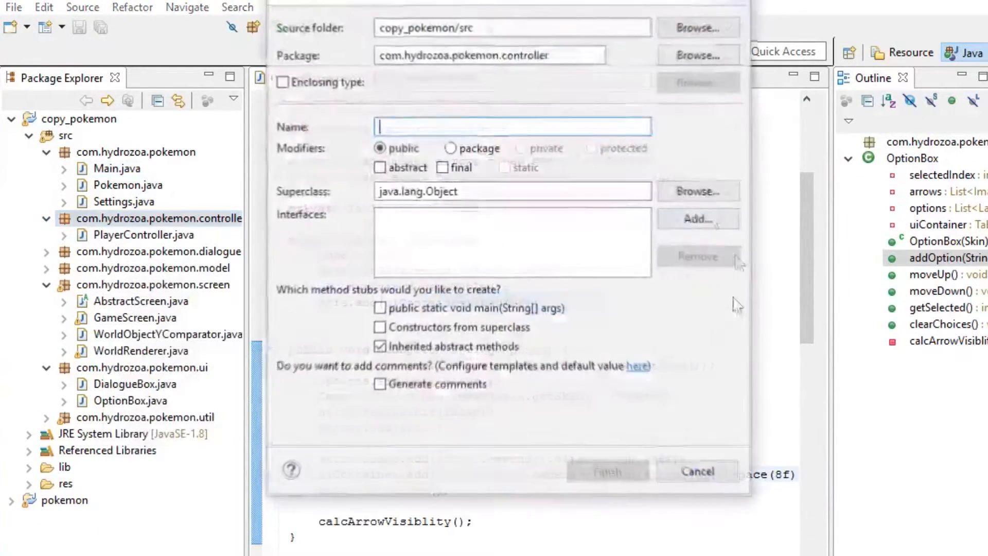
pyautogui.write('OptionBoxCv')
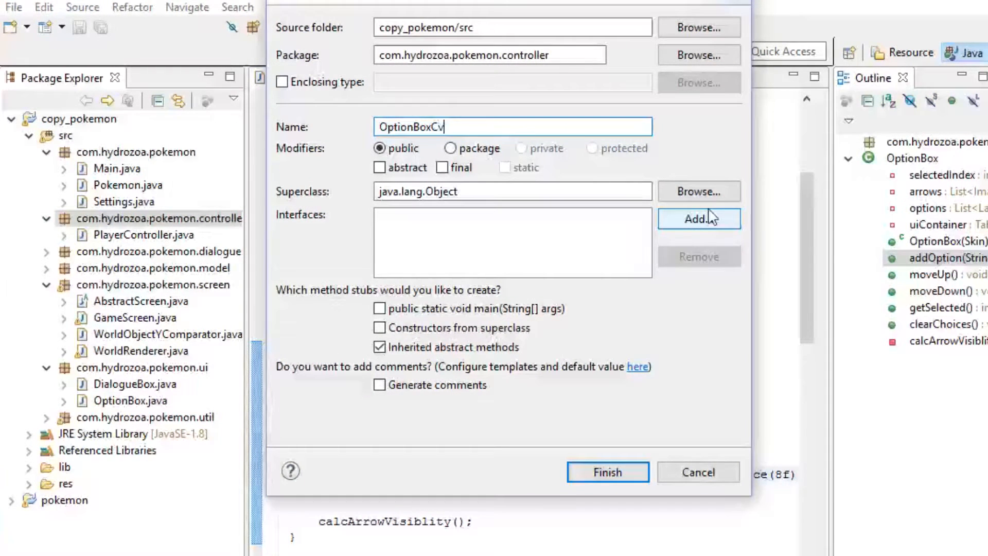
pyautogui.click(607, 473)
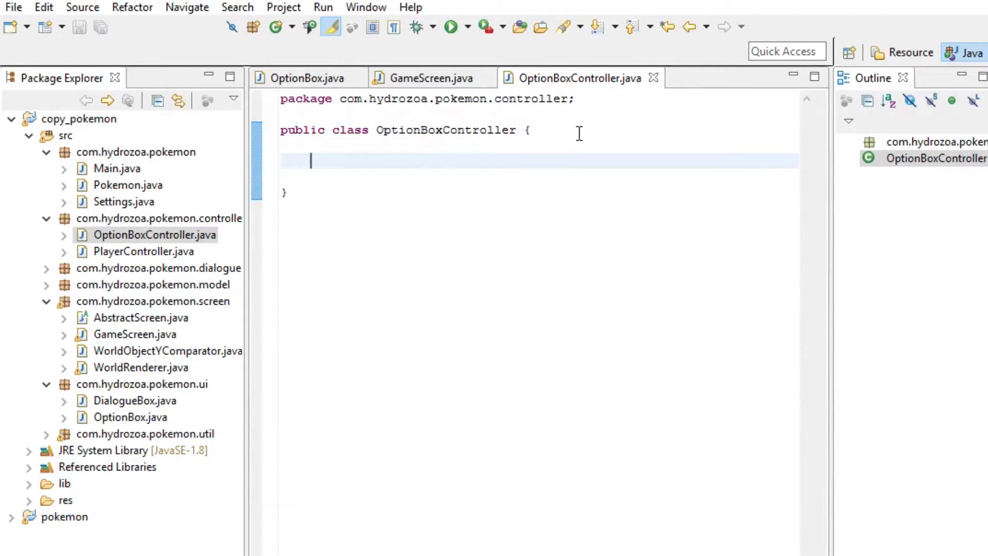
# Write the OptionBoxController(OptionBox box) constructor and private OptionBox box field, importing OptionBox
pyautogui.write('public')
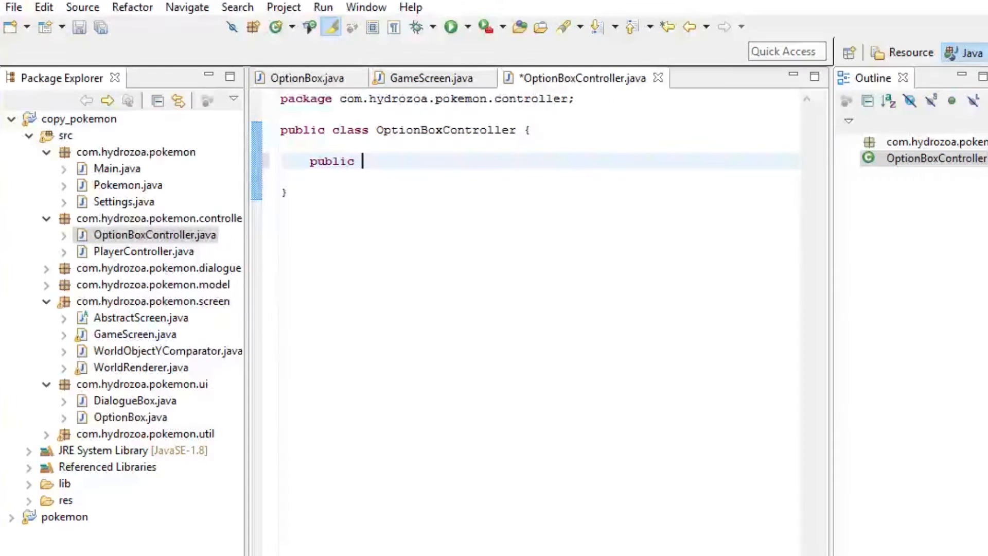
pyautogui.press('ctrl+s')
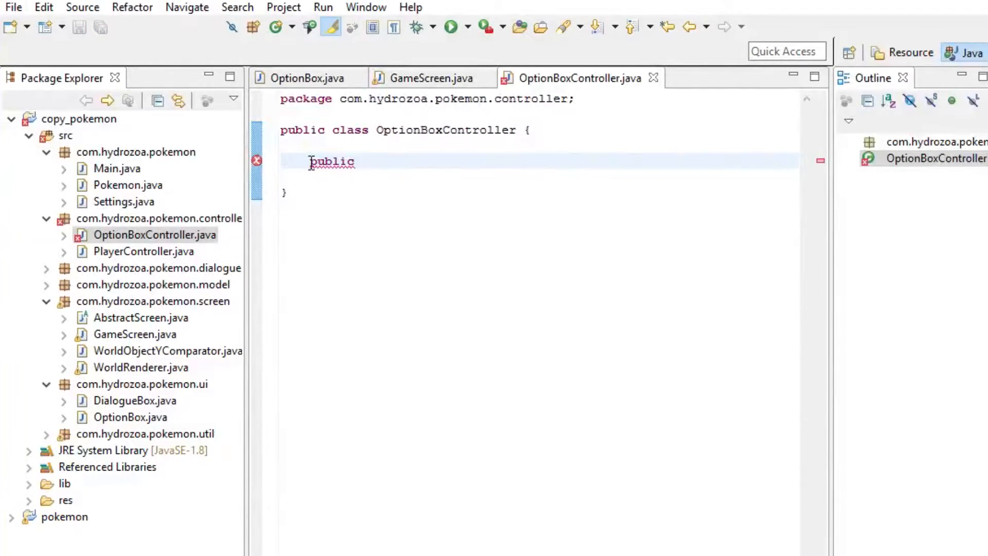
pyautogui.write('Op')
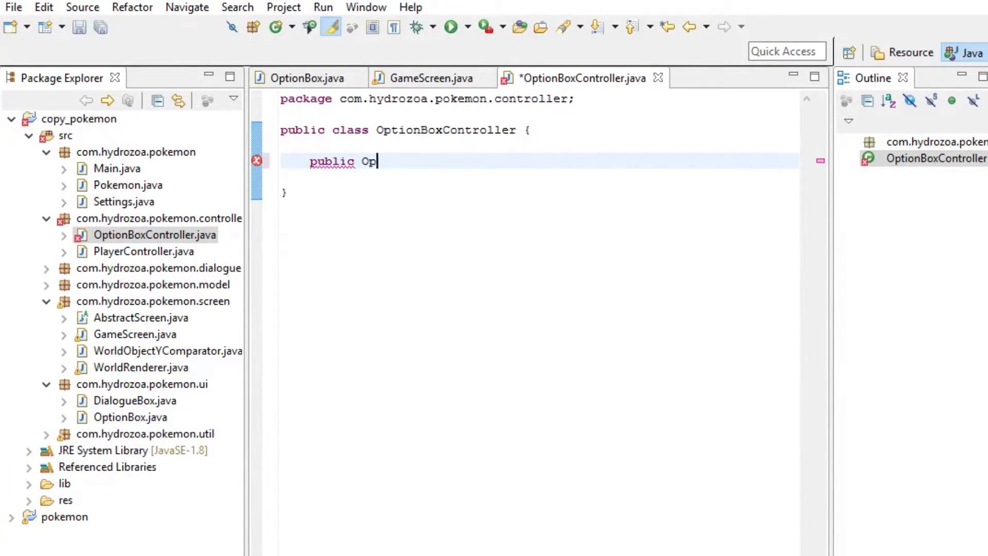
pyautogui.write('tionBoxController() {')
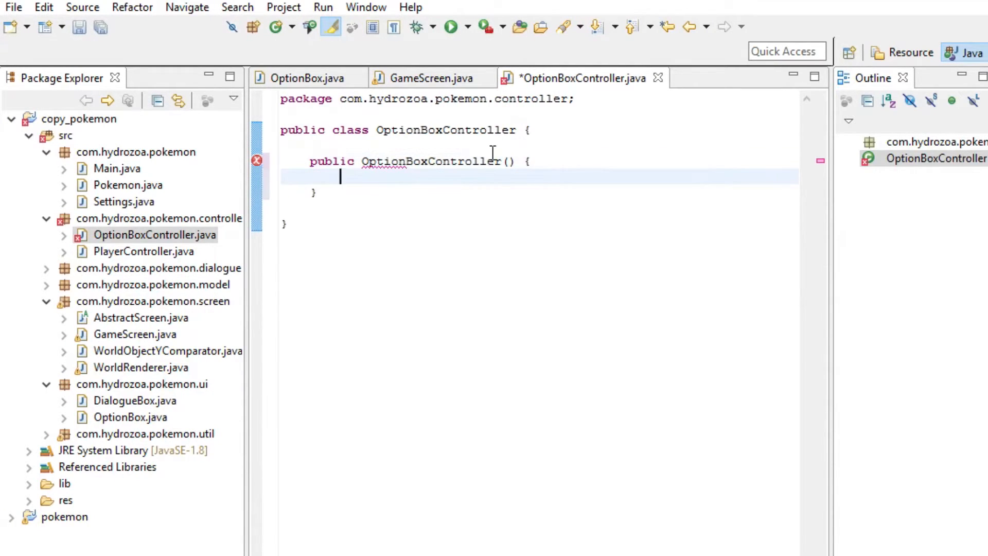
pyautogui.write('Option')
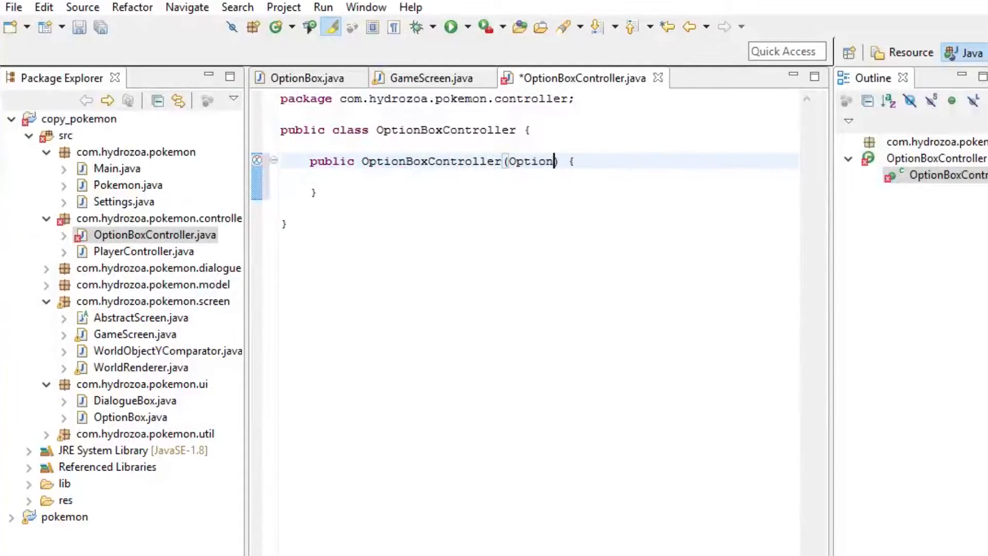
pyautogui.write('Box box')
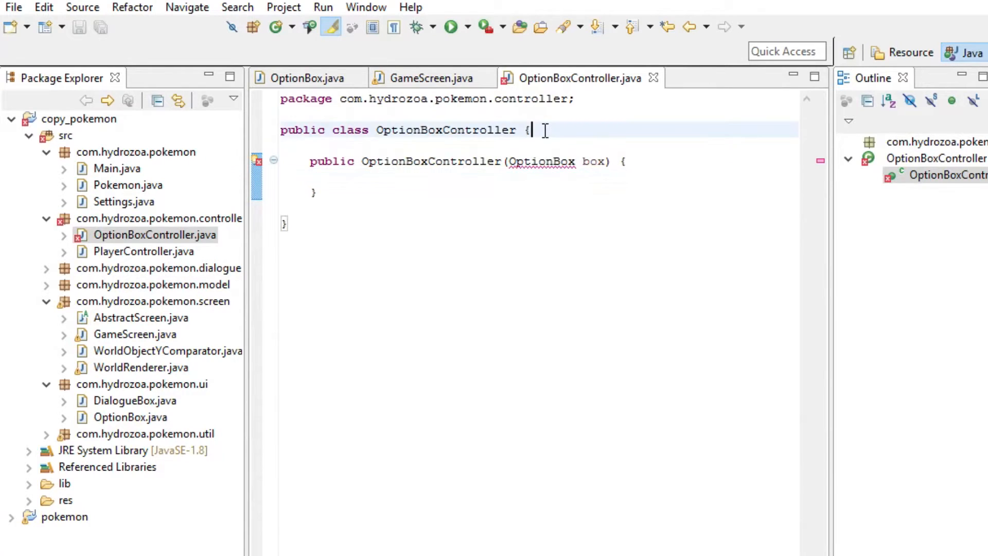
pyautogui.write('private OptionBox box;')
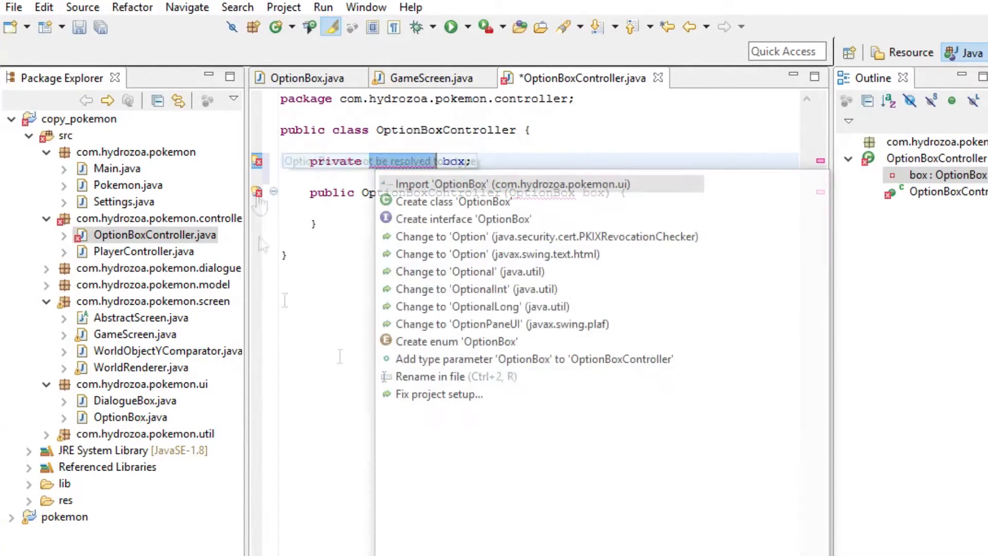
pyautogui.click(484, 184)
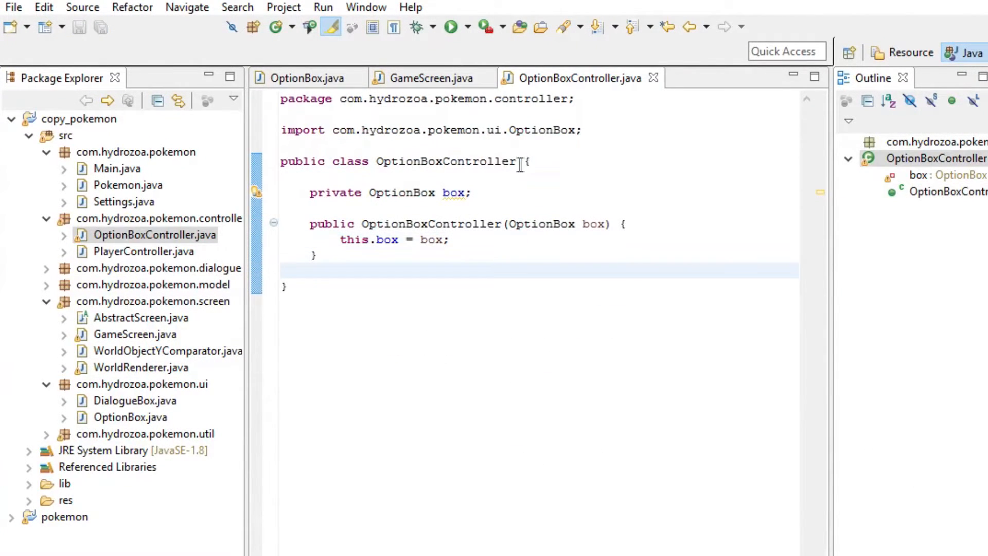
# Make the class extend InputAdapter and pick keyUp from the override list
pyautogui.write('extend')
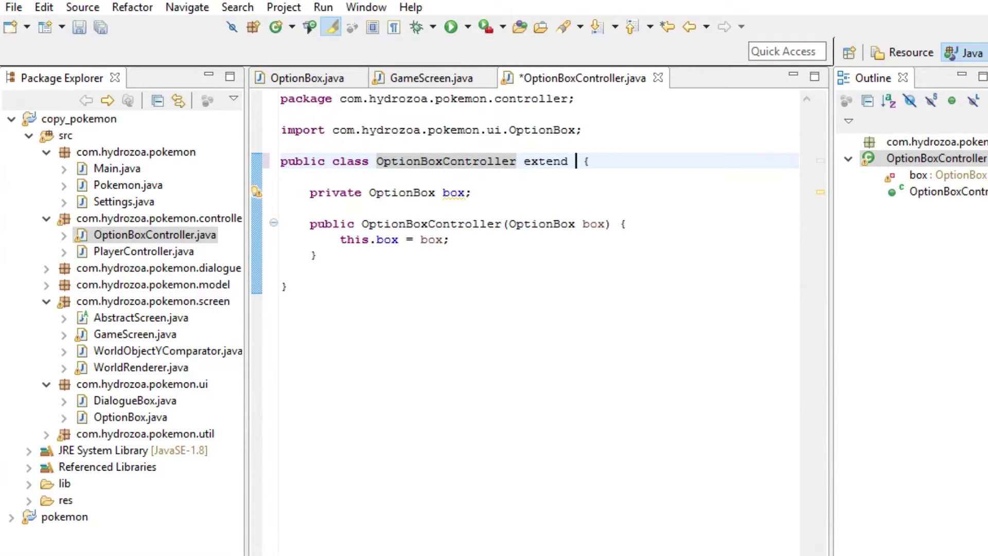
pyautogui.write('InputAdapt')
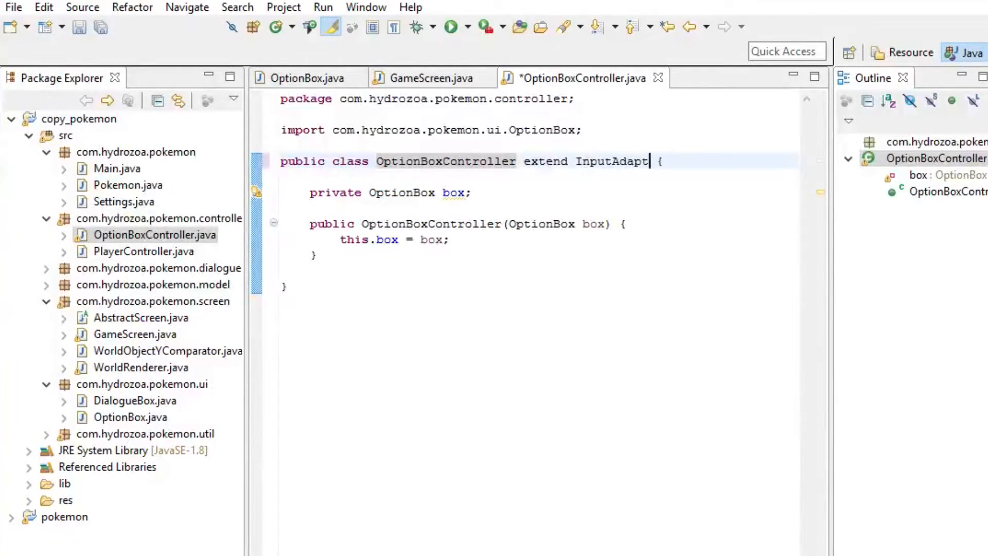
pyautogui.write('or')
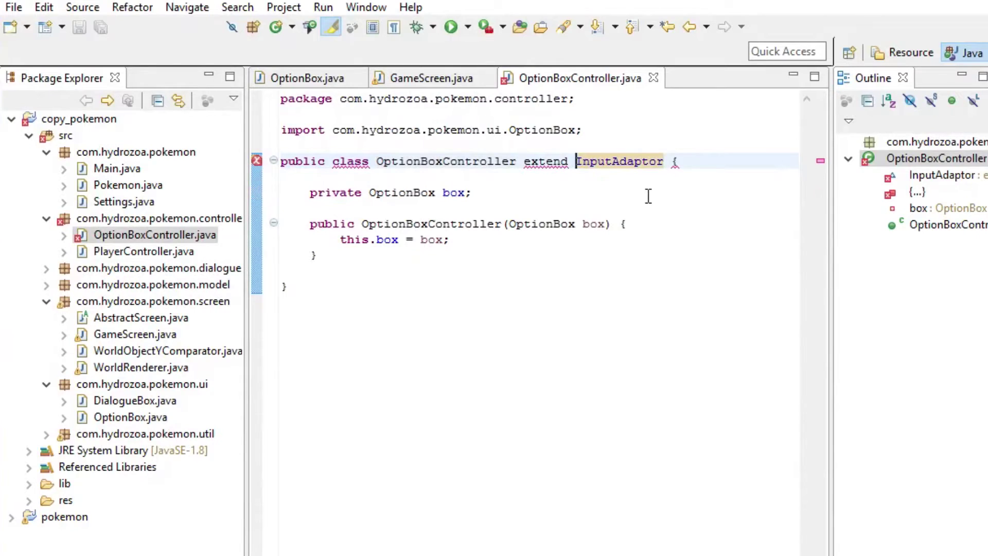
pyautogui.write('s')
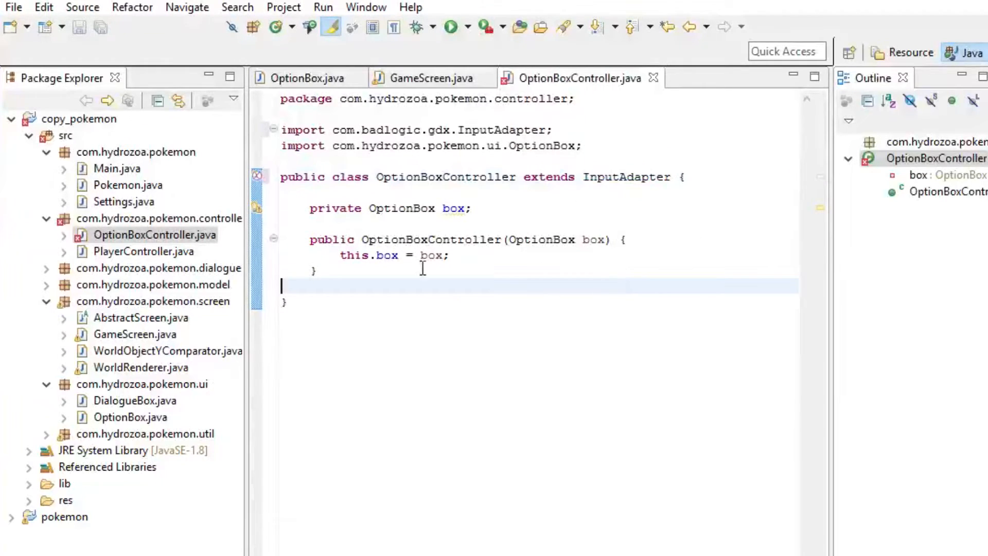
pyautogui.press('ctrl+space')
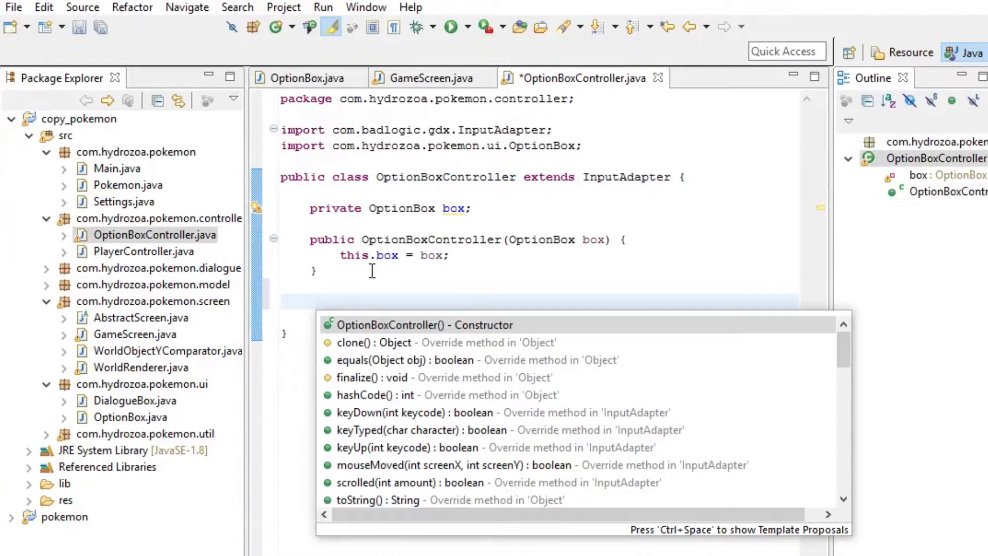
pyautogui.moveTo(463, 548)
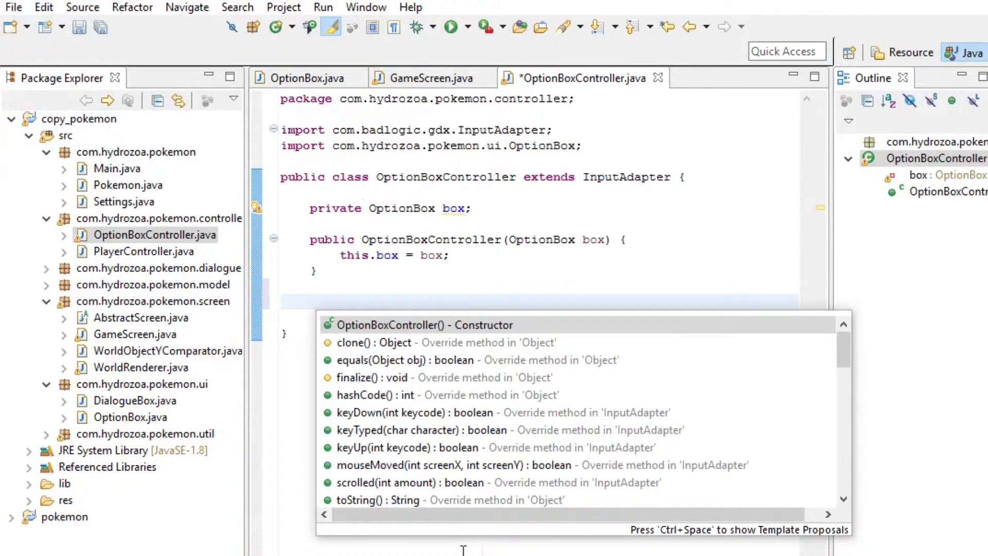
pyautogui.moveTo(482, 448)
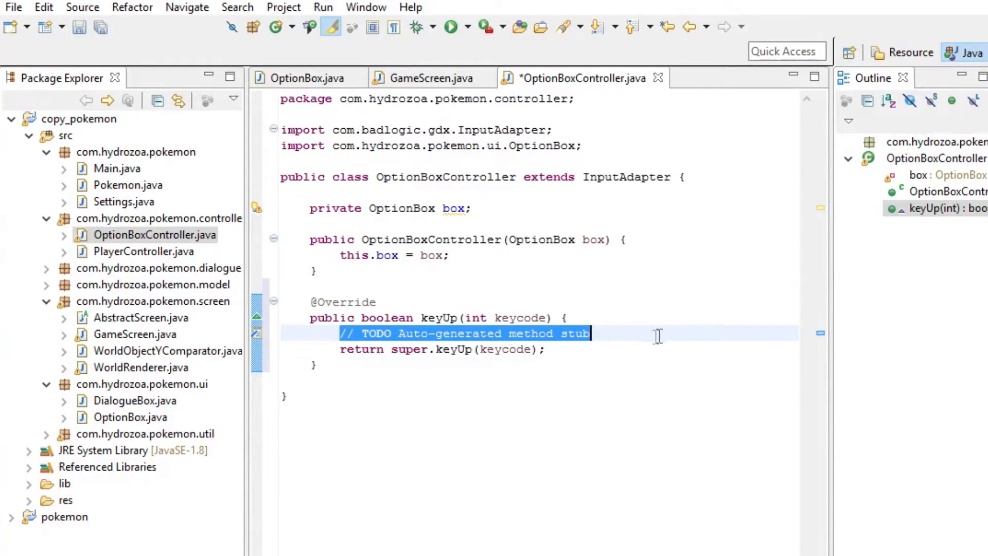
# Have keyUp return false and add an if on keycode == Keys.I
pyautogui.press('Delete')
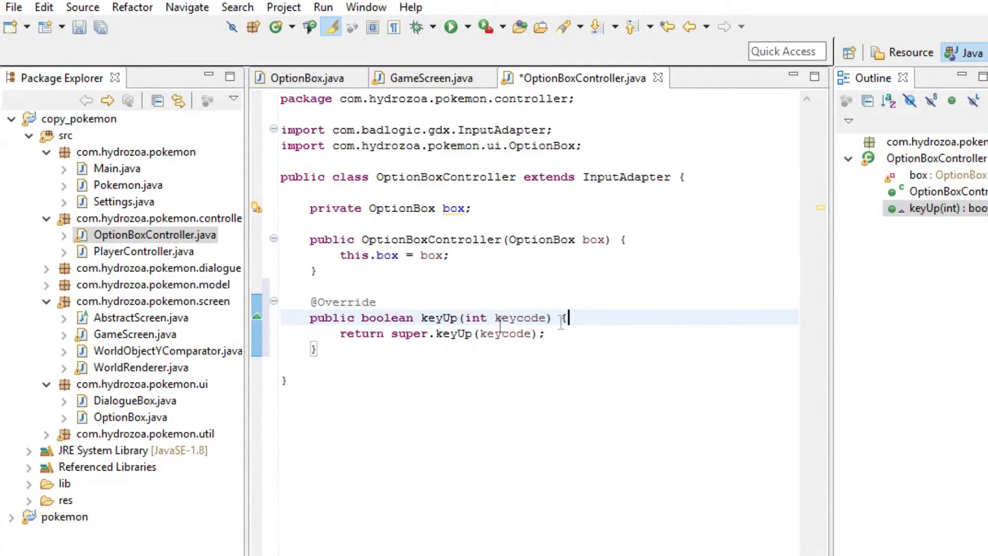
pyautogui.doubleClick(465, 333)
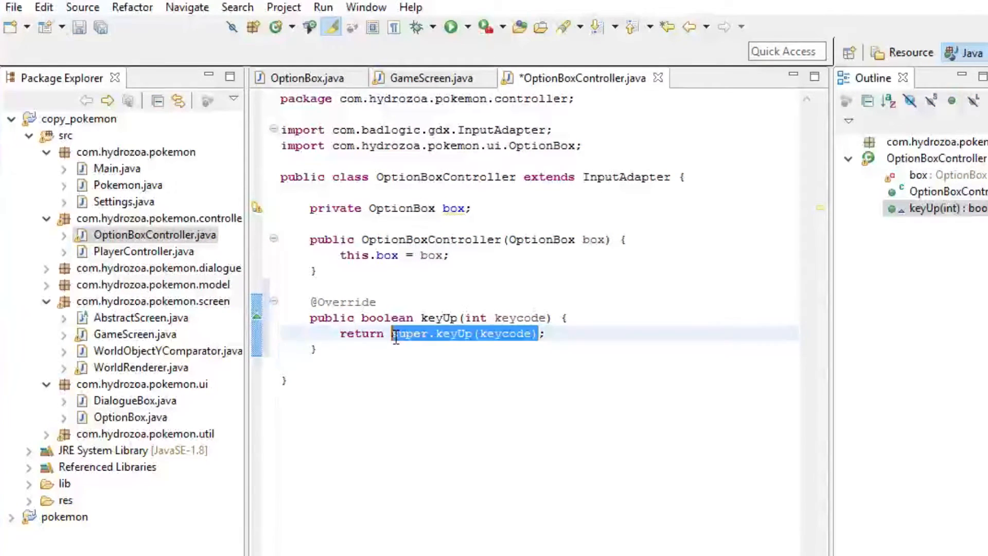
pyautogui.write('false;')
pyautogui.write('if () {')
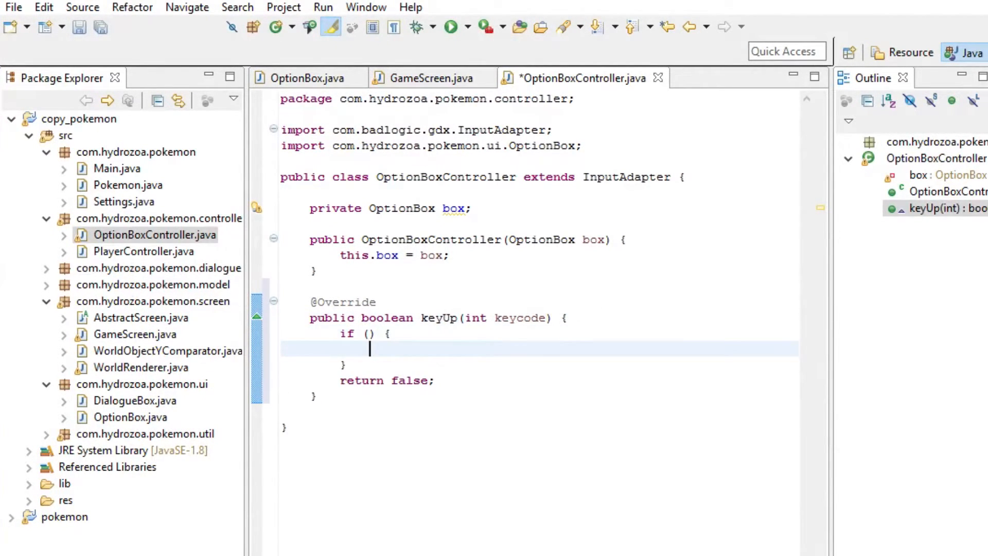
pyautogui.write('key')
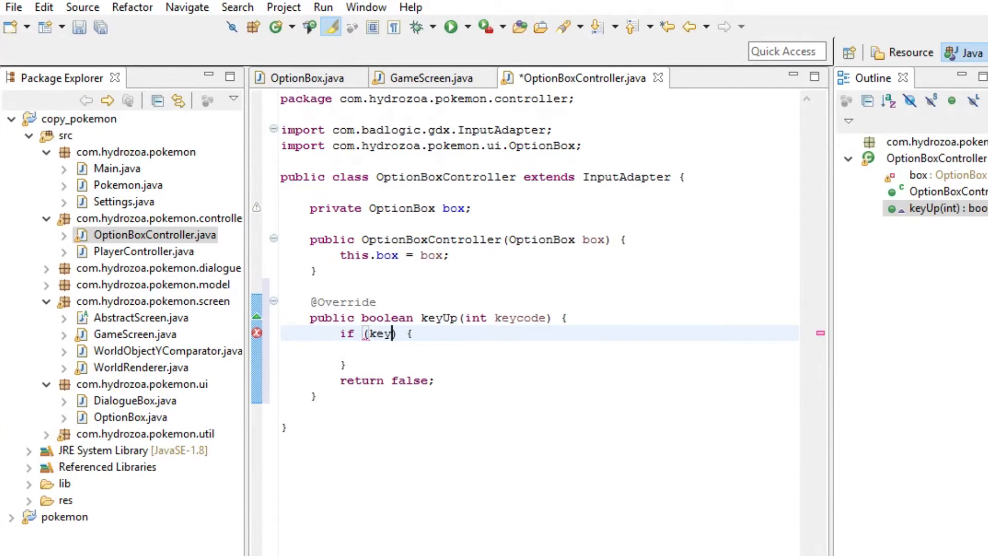
pyautogui.write('code ==')
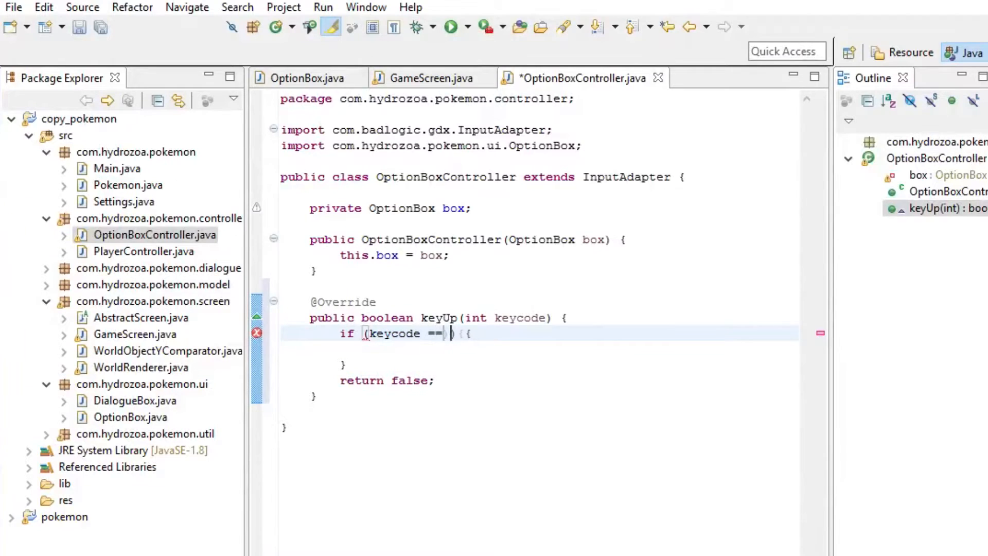
pyautogui.write('Keys.W')
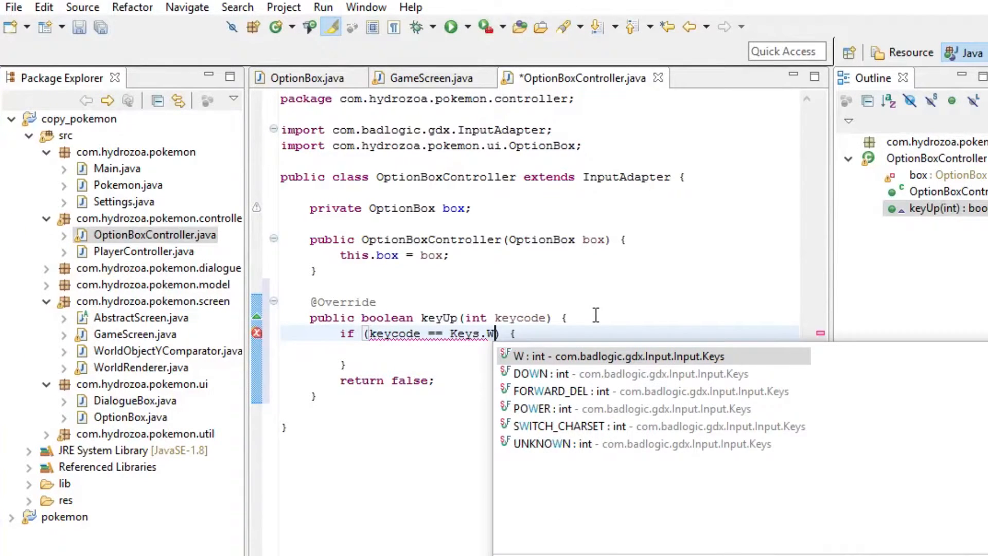
pyautogui.write('I')
pyautogui.click(542, 365)
pyautogui.write(' else if () {')
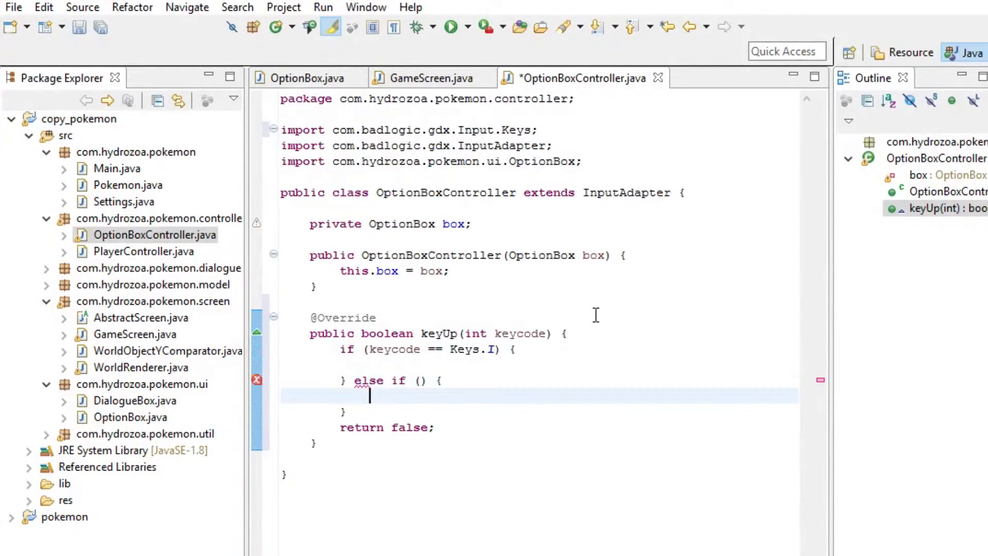
# Add the else-if on Keys.K, call box.moveDown() in both branches, and save
pyautogui.write('key')
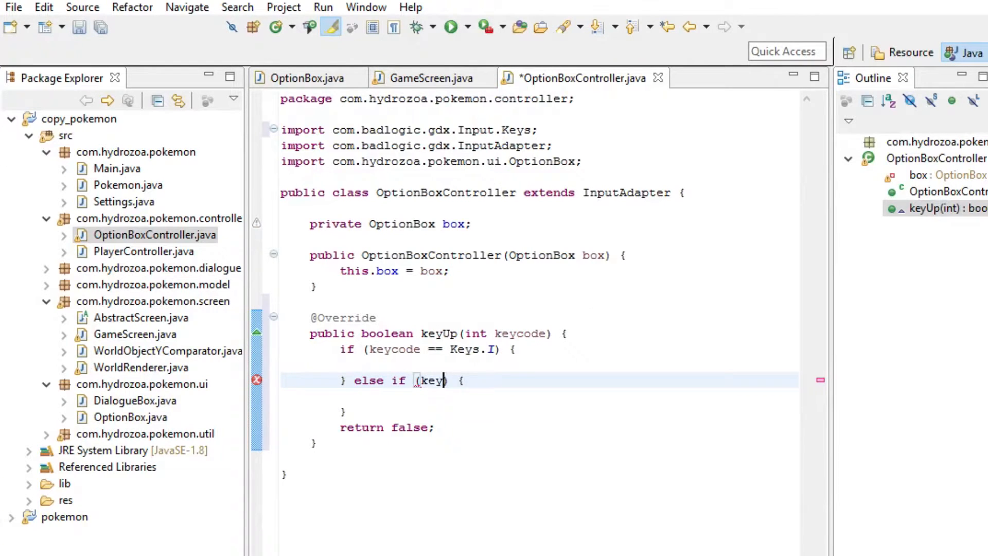
pyautogui.write('code == Keys')
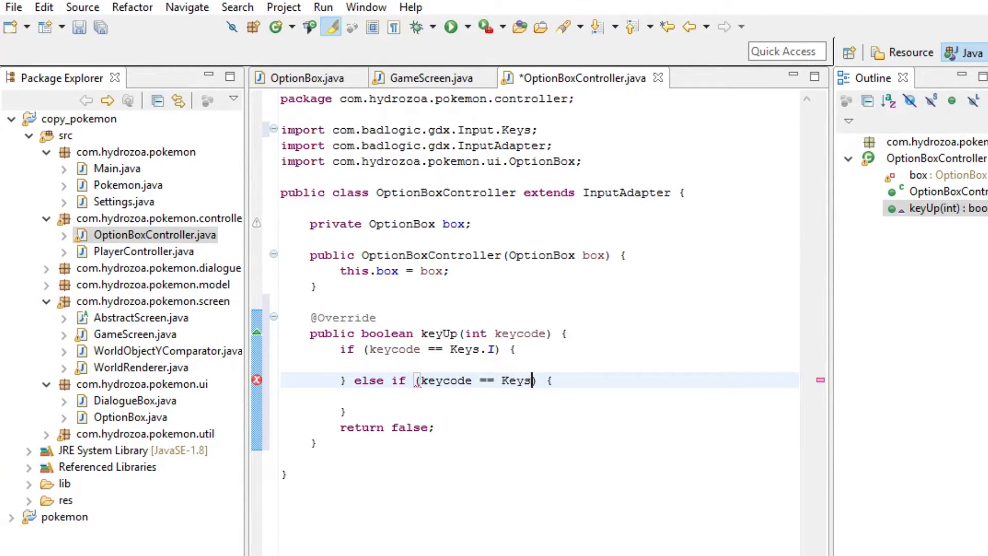
pyautogui.write('.K')
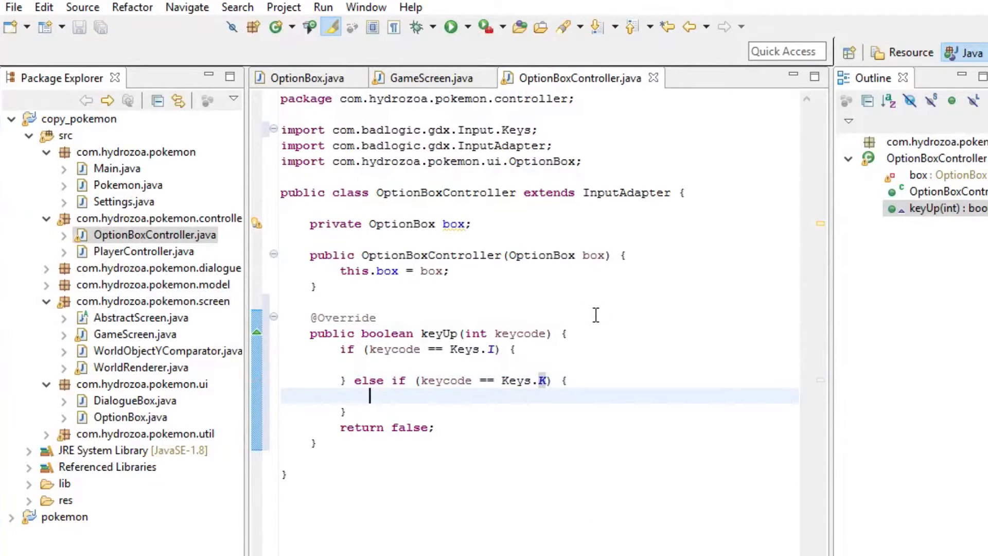
pyautogui.write('bo')
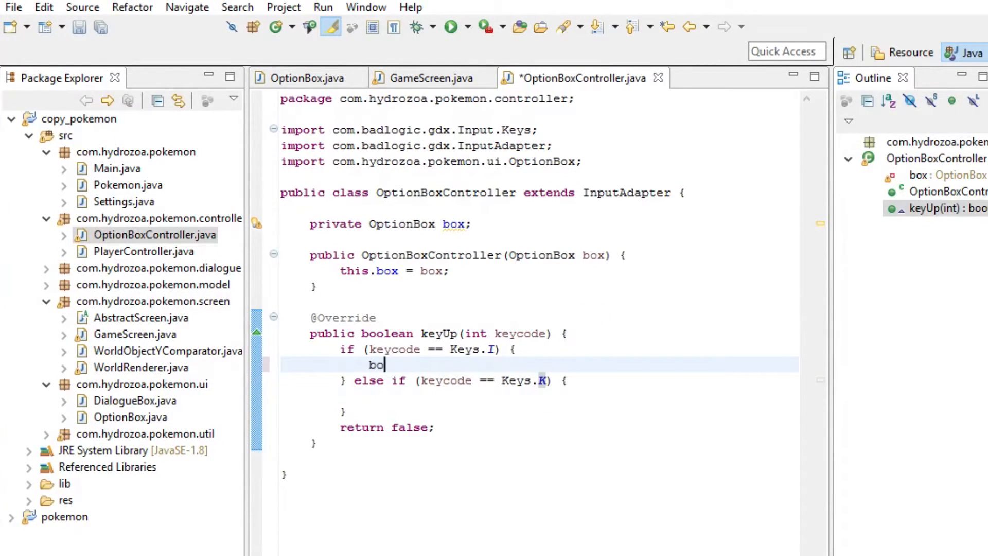
pyautogui.write('x.moveDown();')
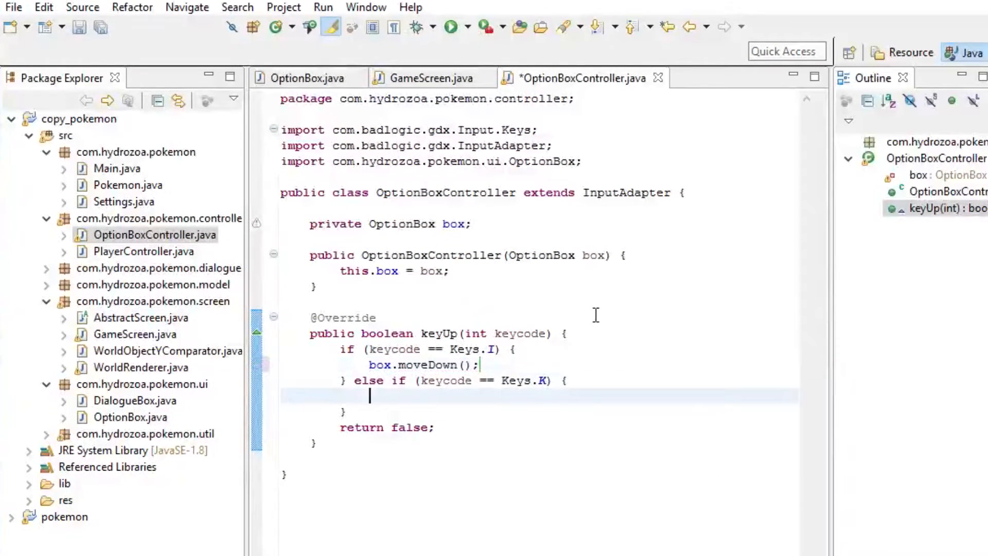
pyautogui.write('box.moveDown();')
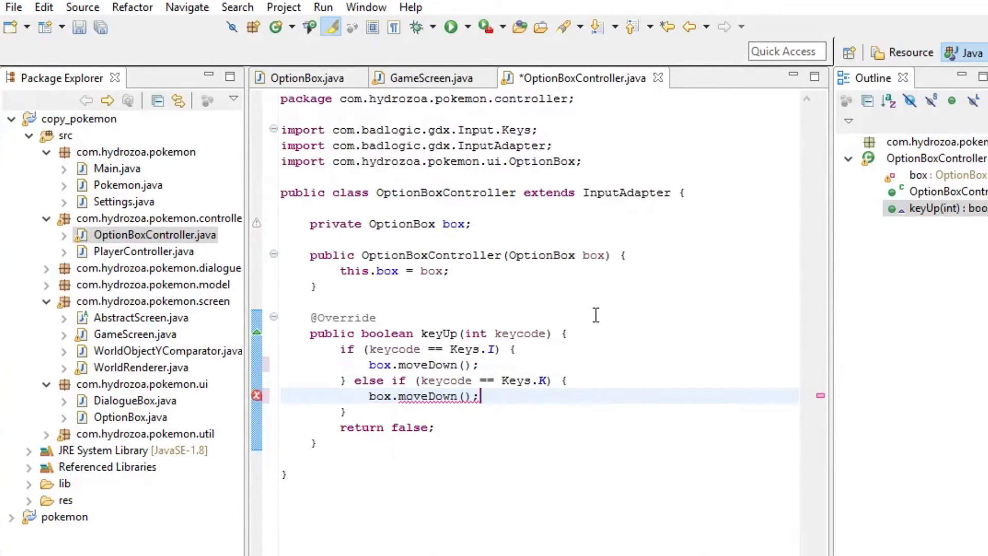
pyautogui.press('ctrl+s')
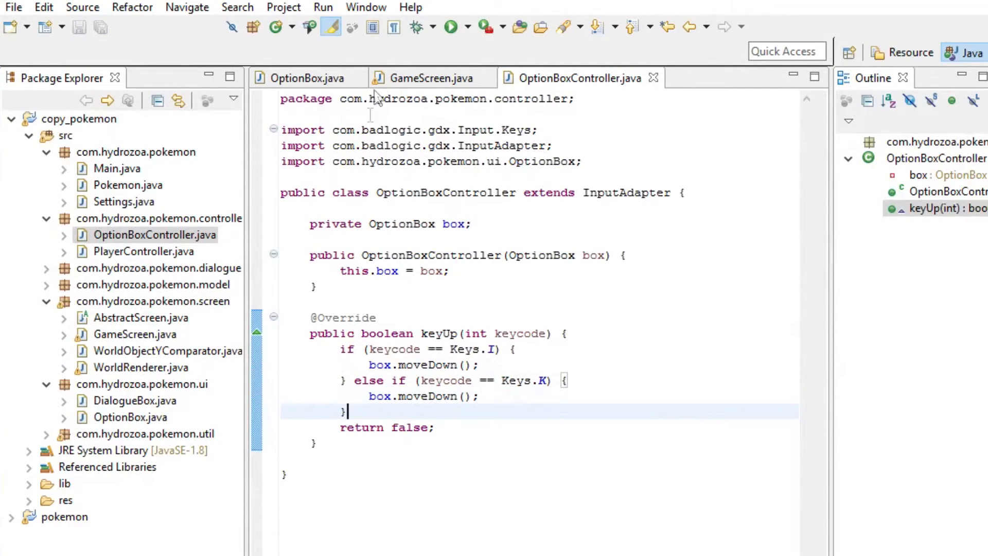
# Declare 'private OptionBoxController optionsController;' below playerController in GameScreen and save
pyautogui.click(431, 77)
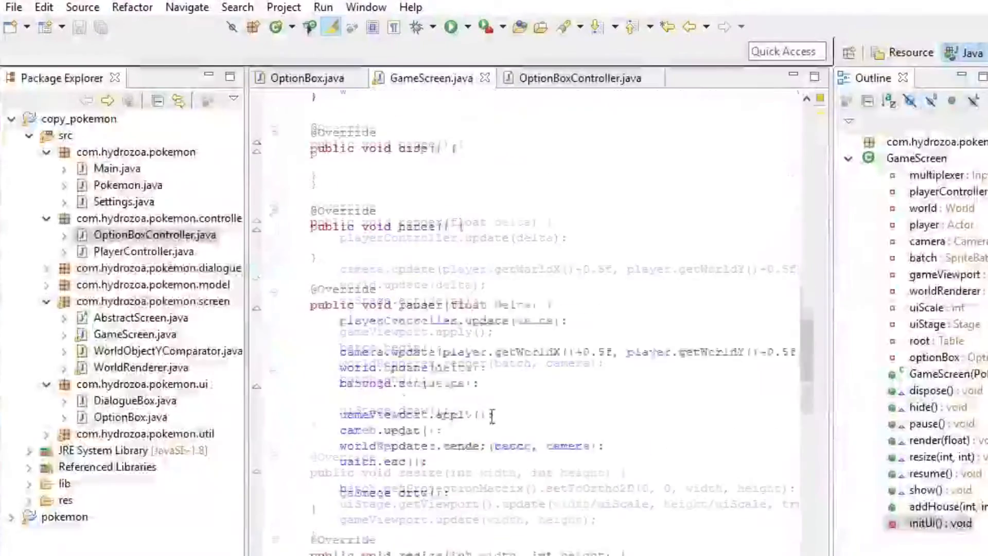
pyautogui.scroll(3)
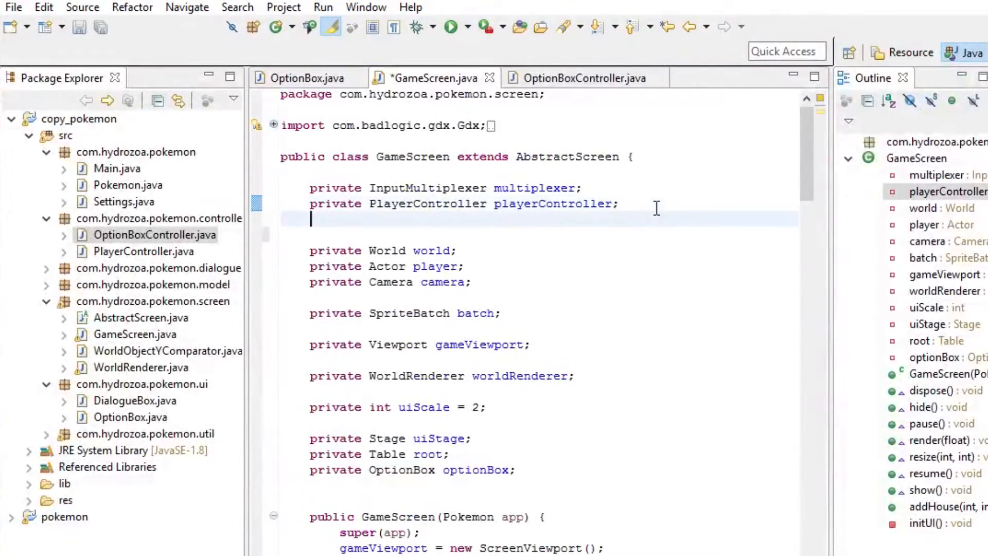
pyautogui.write('private O')
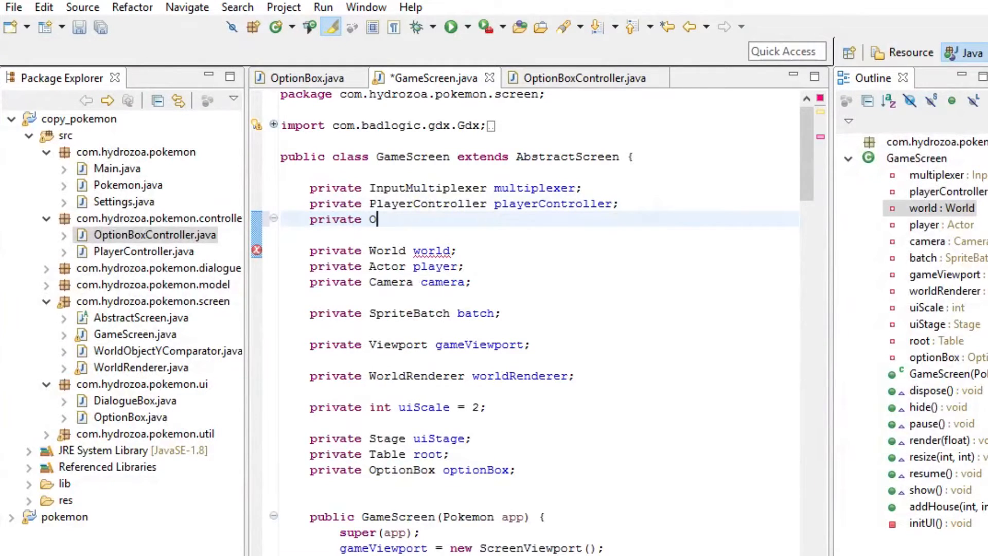
pyautogui.write('ptionBoxController option')
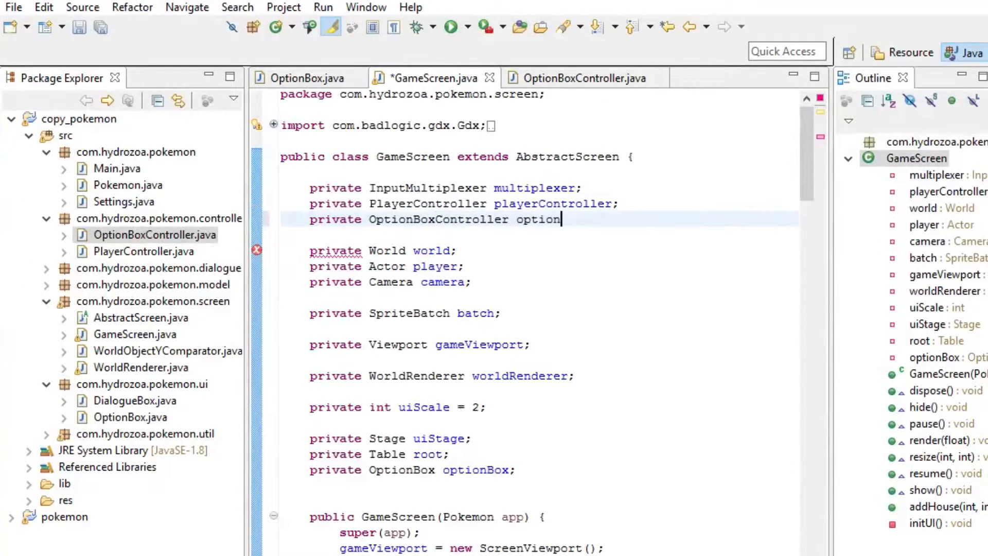
pyautogui.write('sController;')
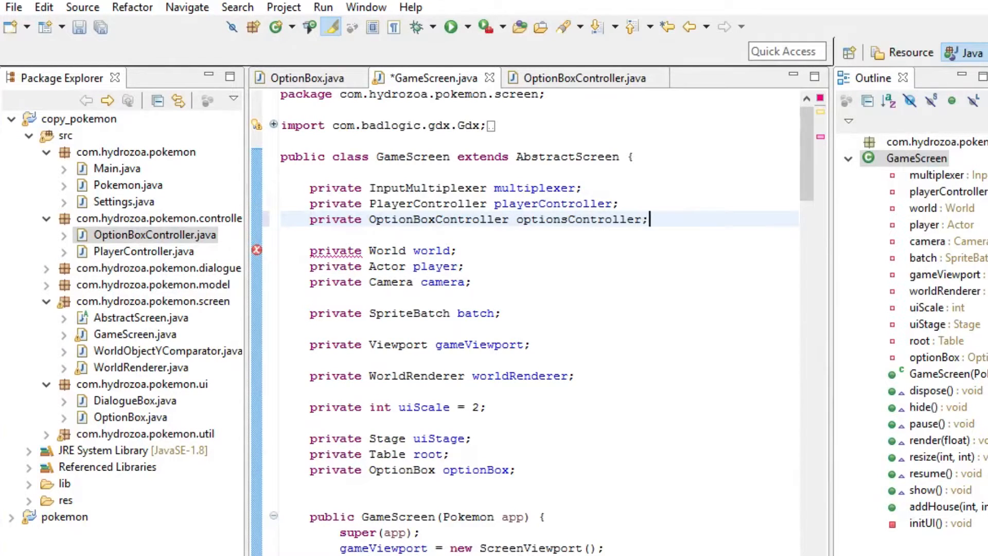
pyautogui.doubleClick(579, 219)
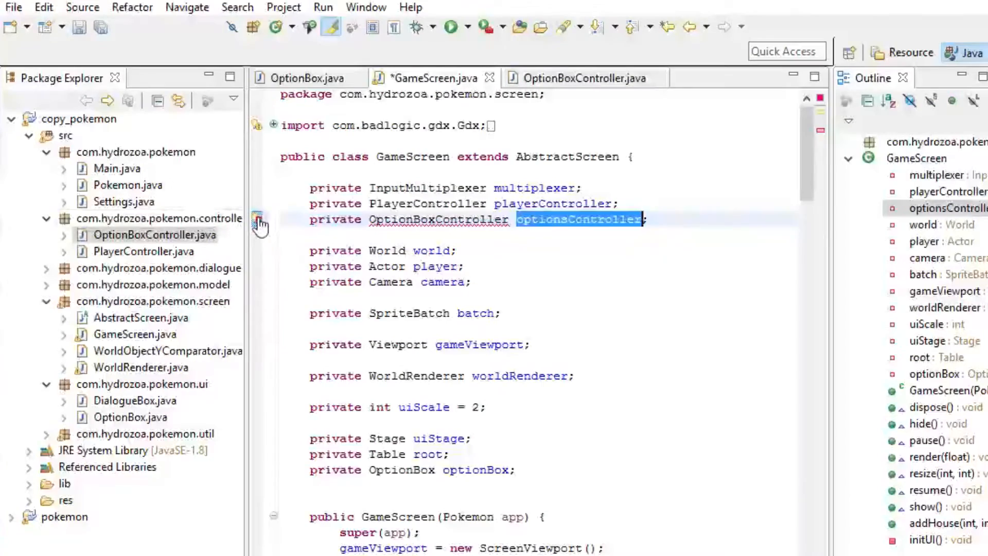
pyautogui.click(461, 251)
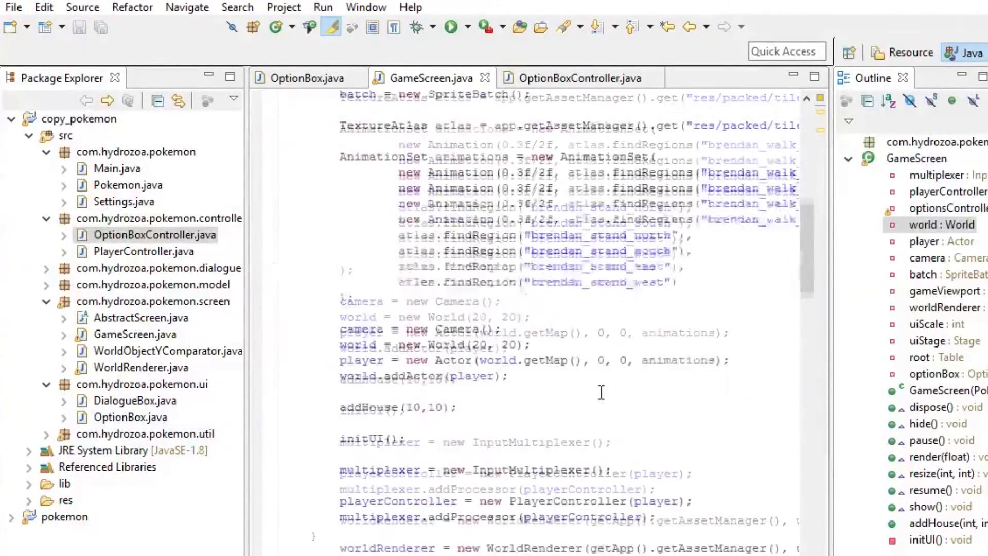
# In the constructor, set optionsController = new OptionBoxController(optionBox)
pyautogui.scroll(3)
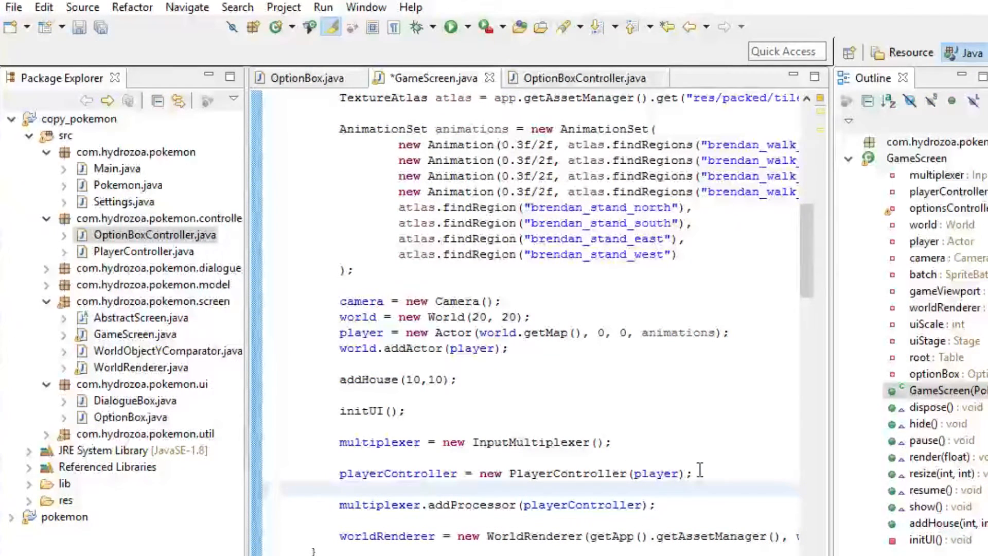
pyautogui.write('optionsController')
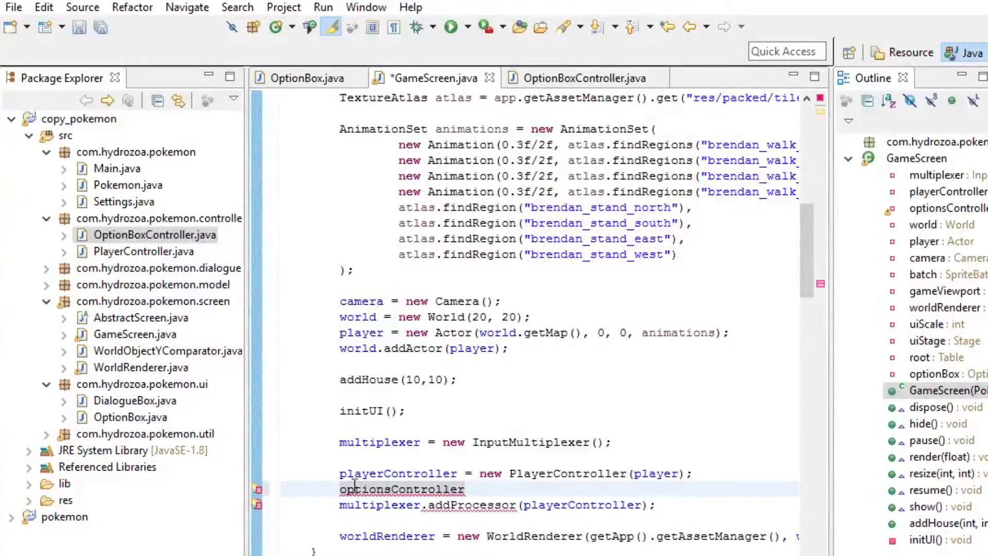
pyautogui.write('= new')
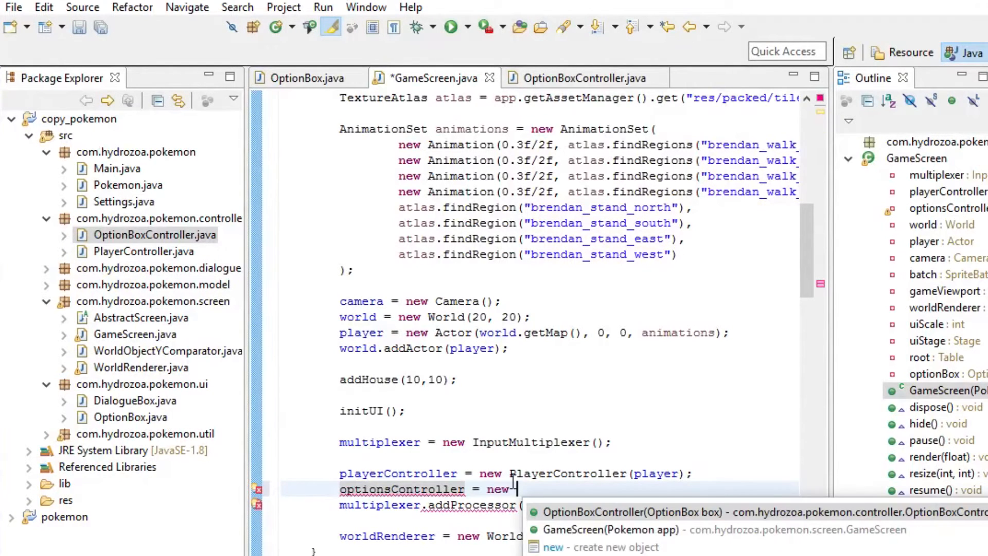
pyautogui.click(638, 511)
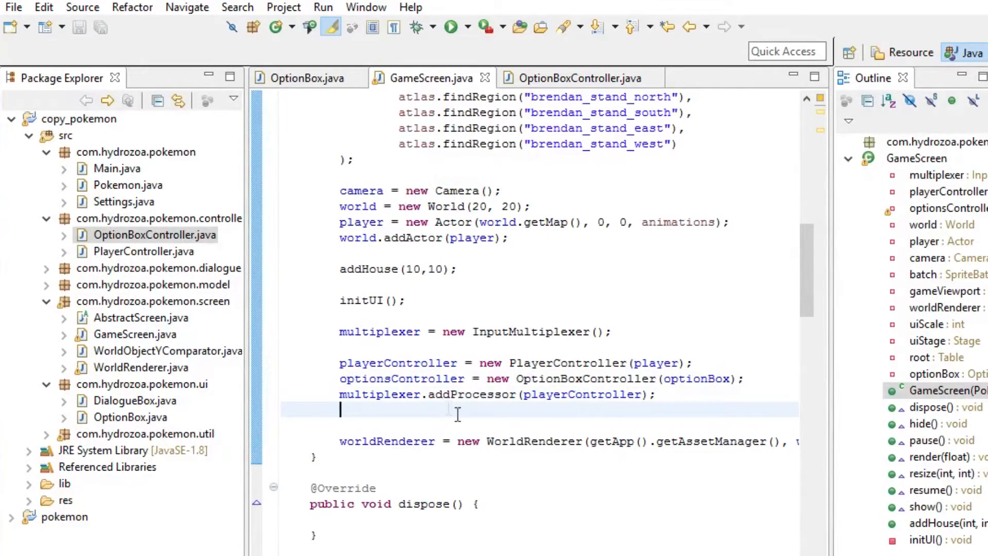
# Register optionsController with multiplexer.addProcessor and save GameScreen
pyautogui.write('m')
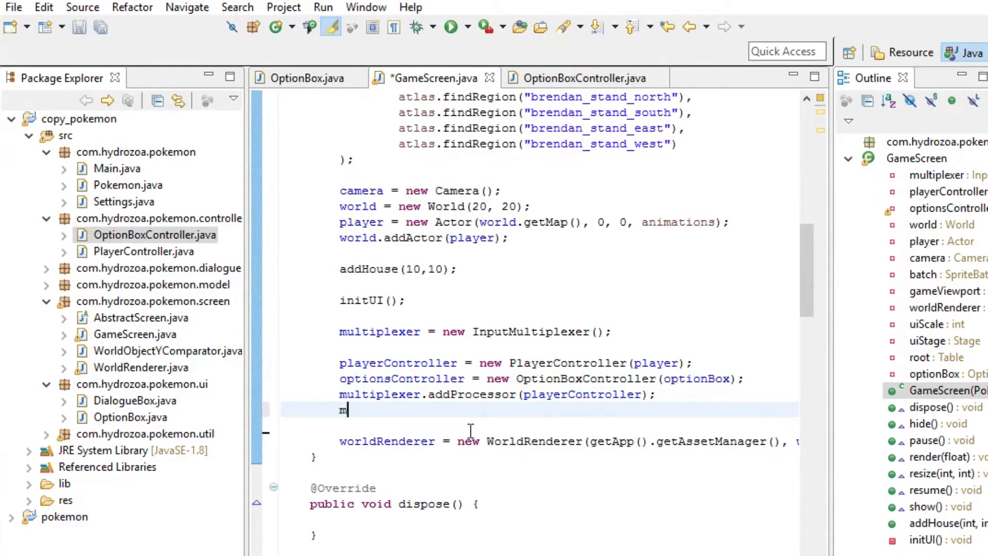
pyautogui.write('ultiplexer')
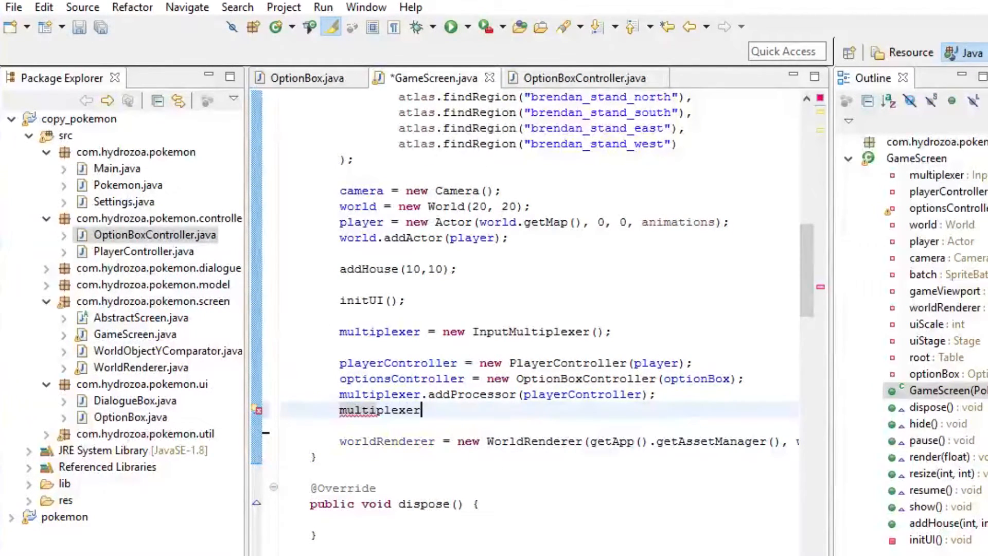
pyautogui.write('.')
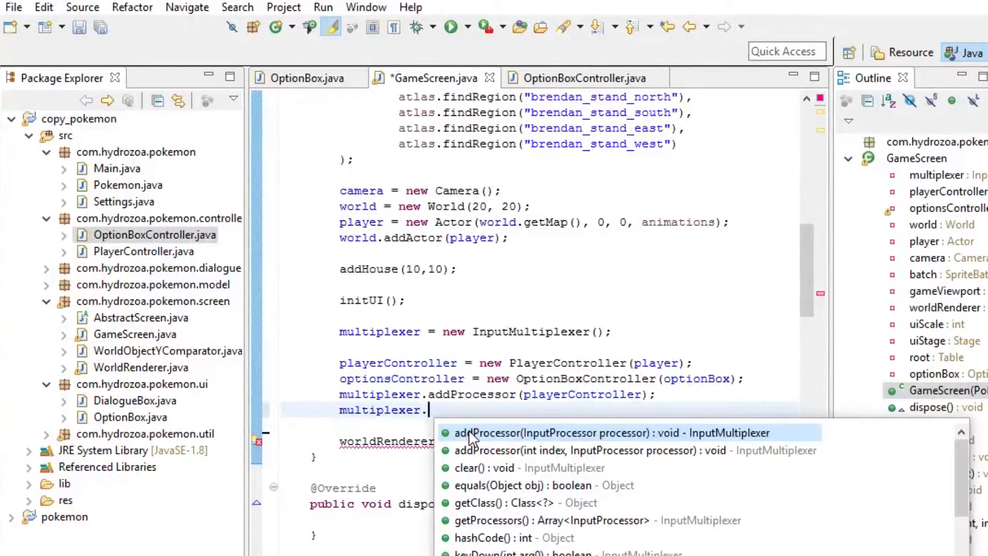
pyautogui.moveTo(573, 439)
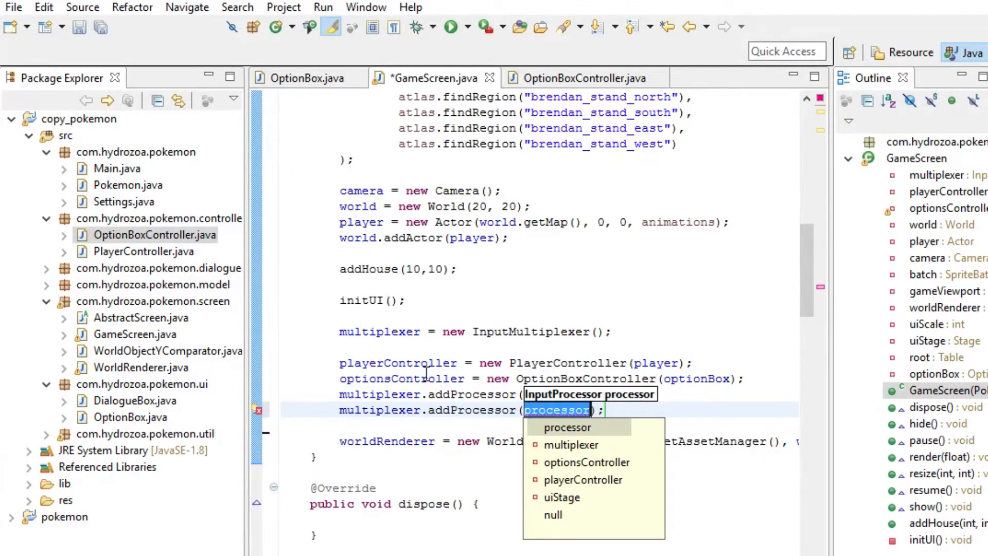
pyautogui.click(586, 462)
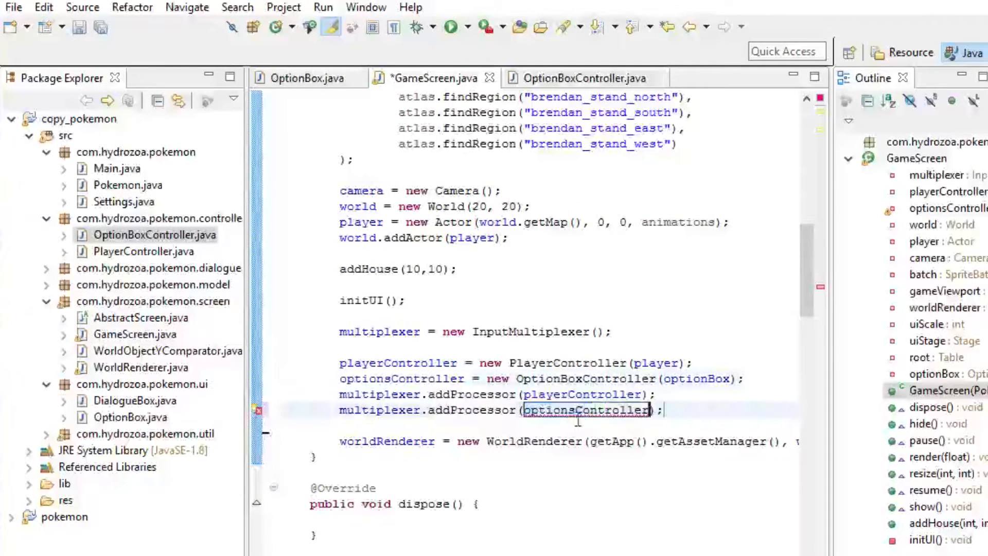
pyautogui.press('ctrl+s')
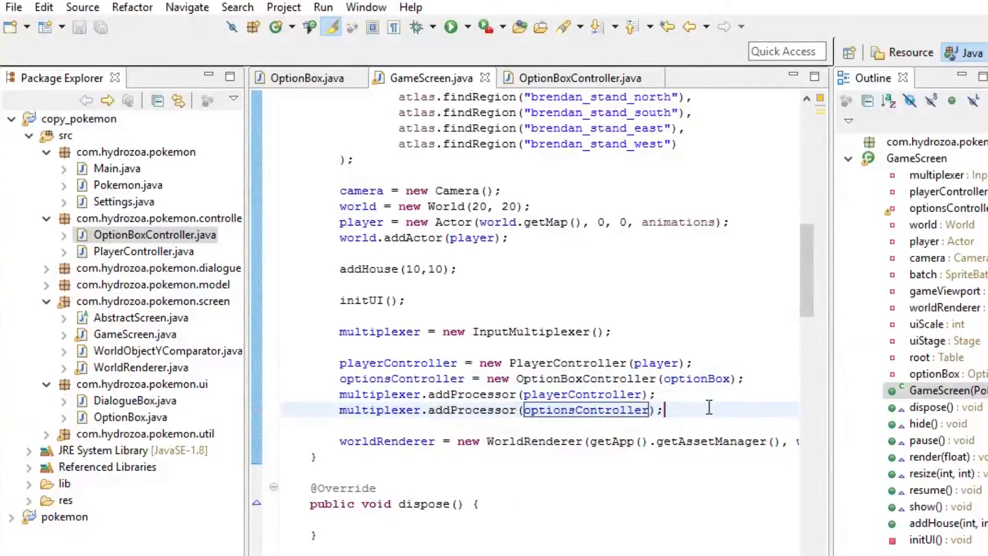
pyautogui.scroll(-3)
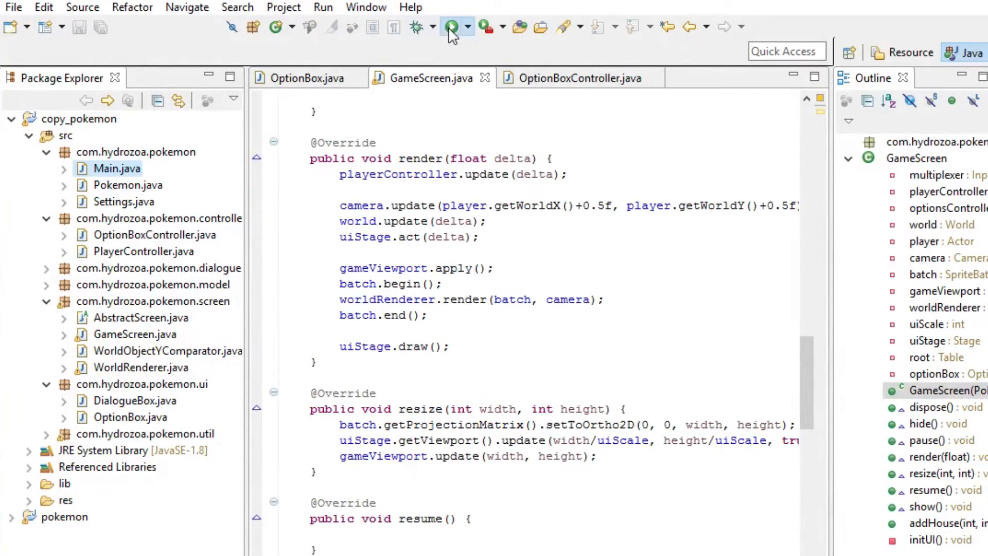
pyautogui.click(450, 27)
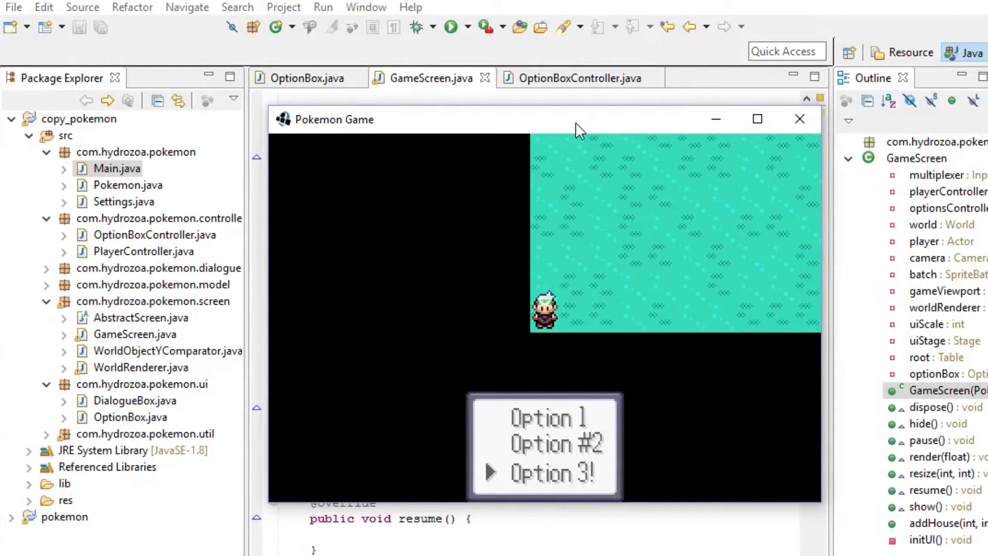
pyautogui.moveTo(800, 119)
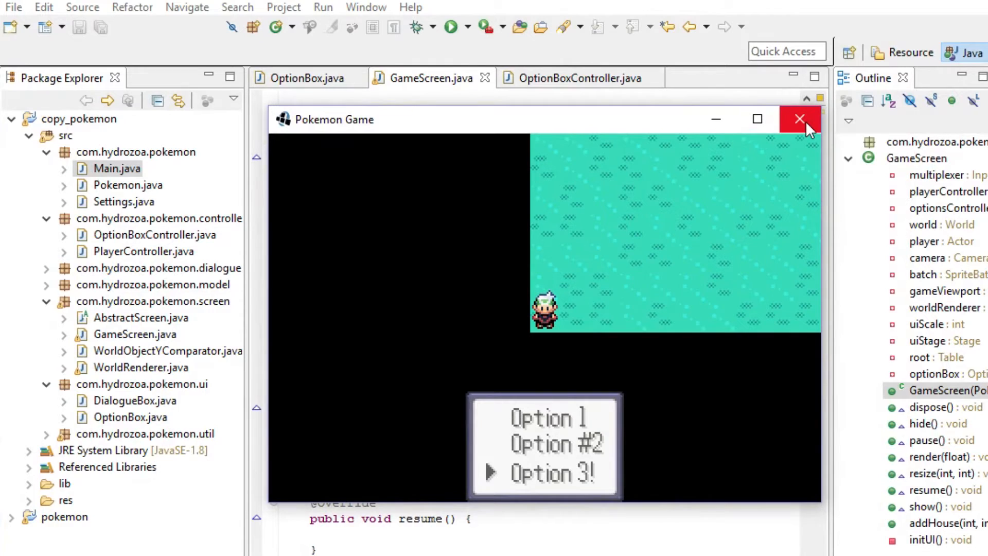
pyautogui.moveTo(801, 120)
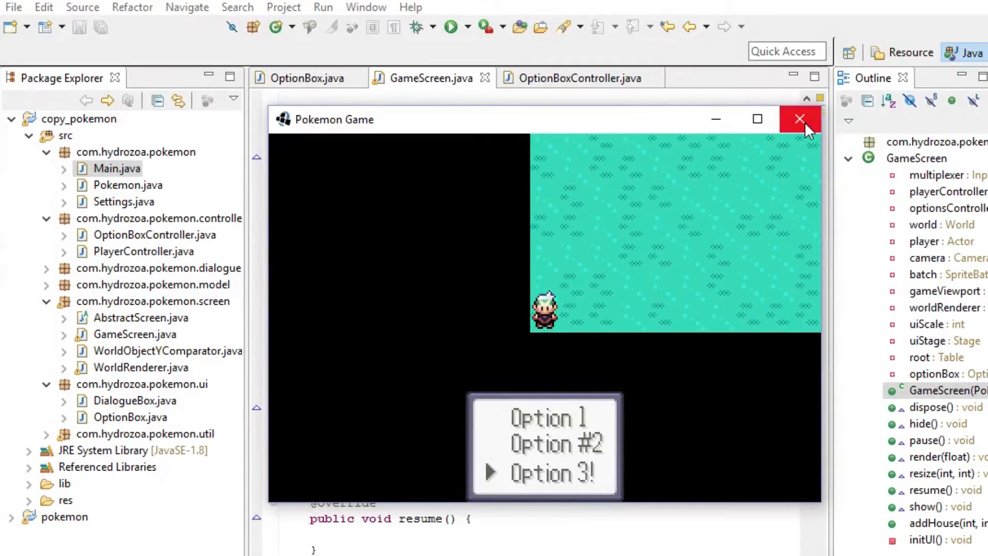
pyautogui.moveTo(652, 285)
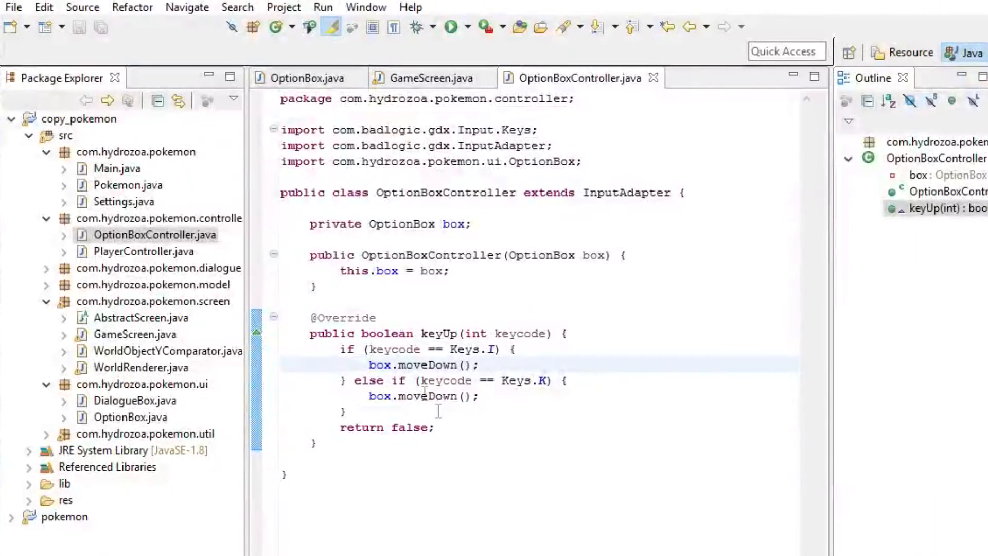
# Change the Keys.I branch to call box.moveUp() and select Main.java to relaunch
pyautogui.doubleClick(442, 365)
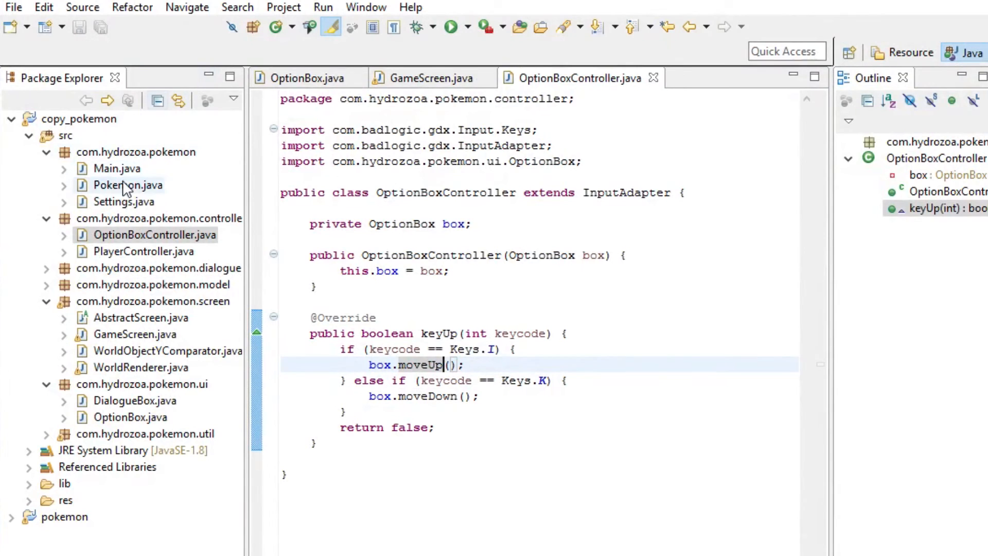
pyautogui.click(450, 27)
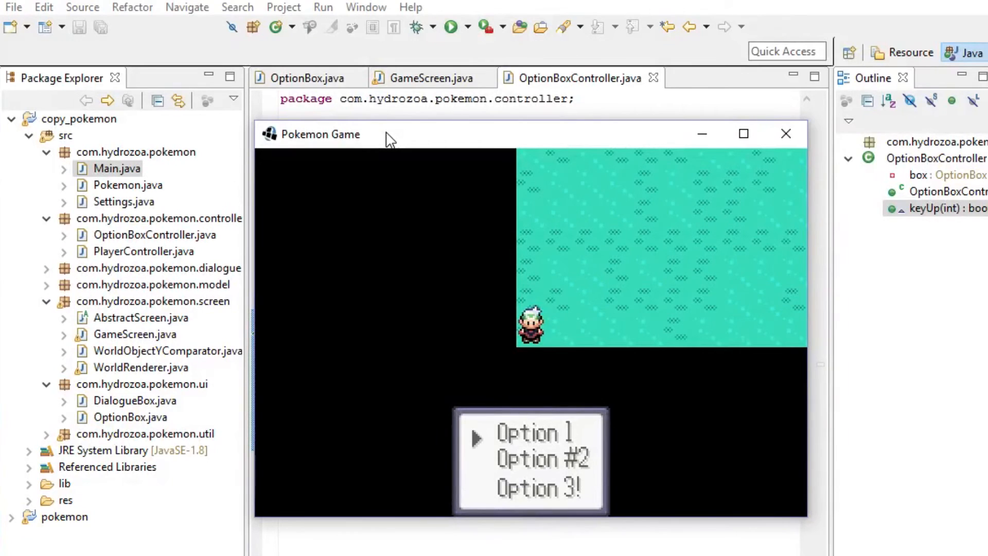
# Move the option box arrow from Option 1 down to Option 3! in the running game
pyautogui.press('Down')
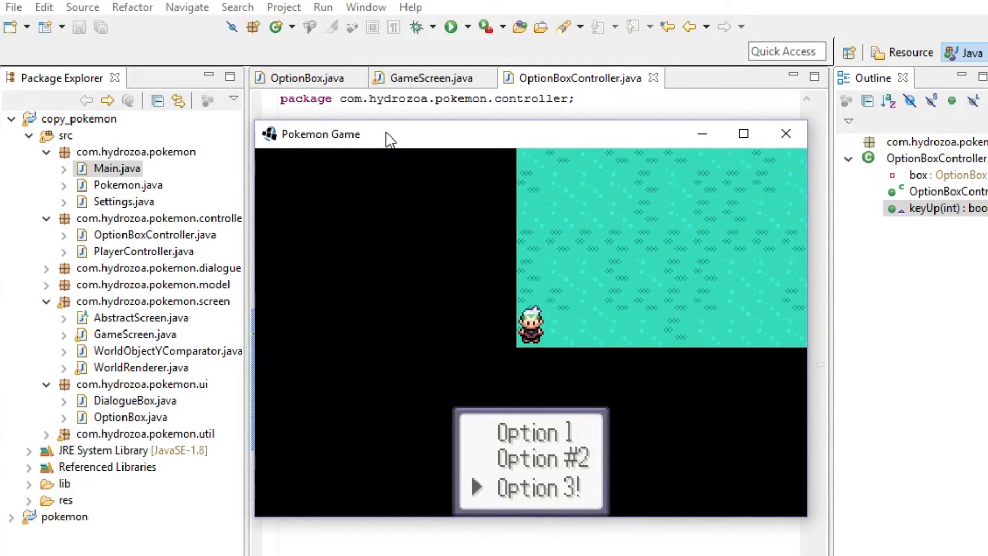